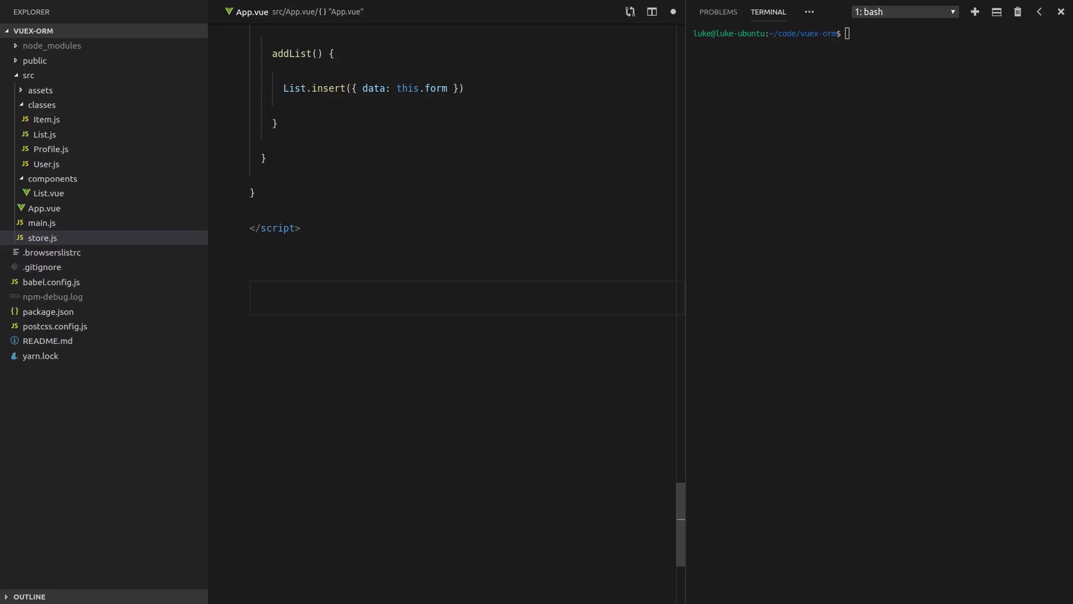
mouse_move(512, 384)
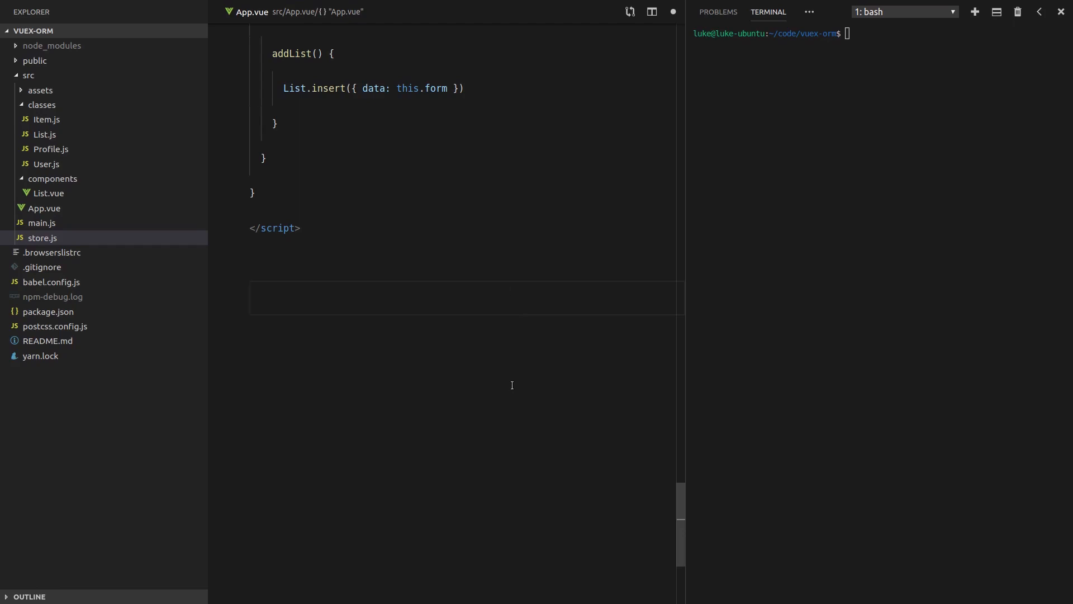
Type the comments '// User -> roles' and 'User -> role_user -> roles' below </script>.
text(//)
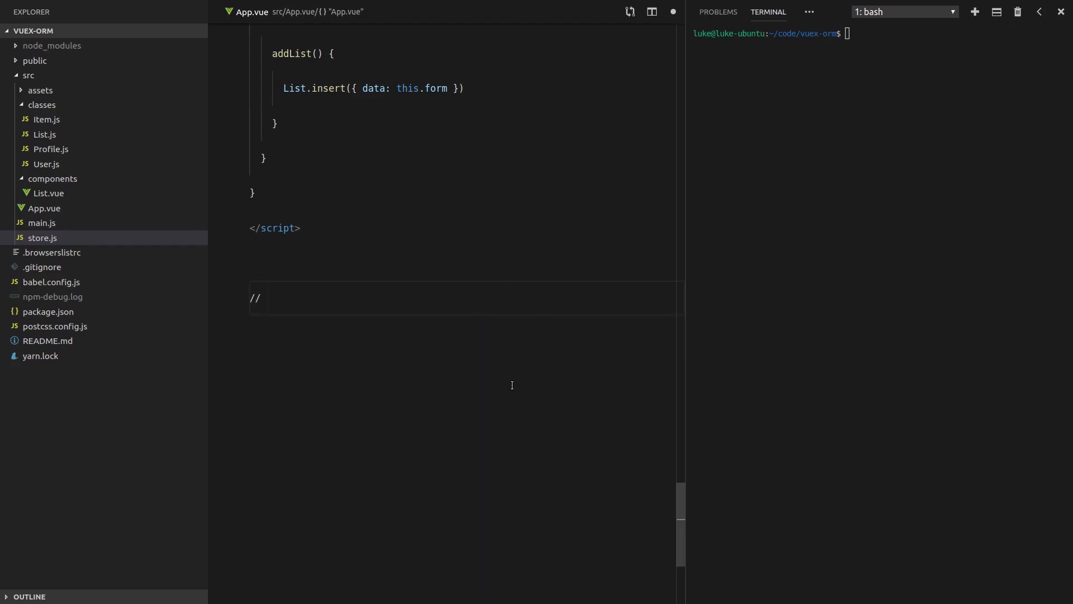
text(U)
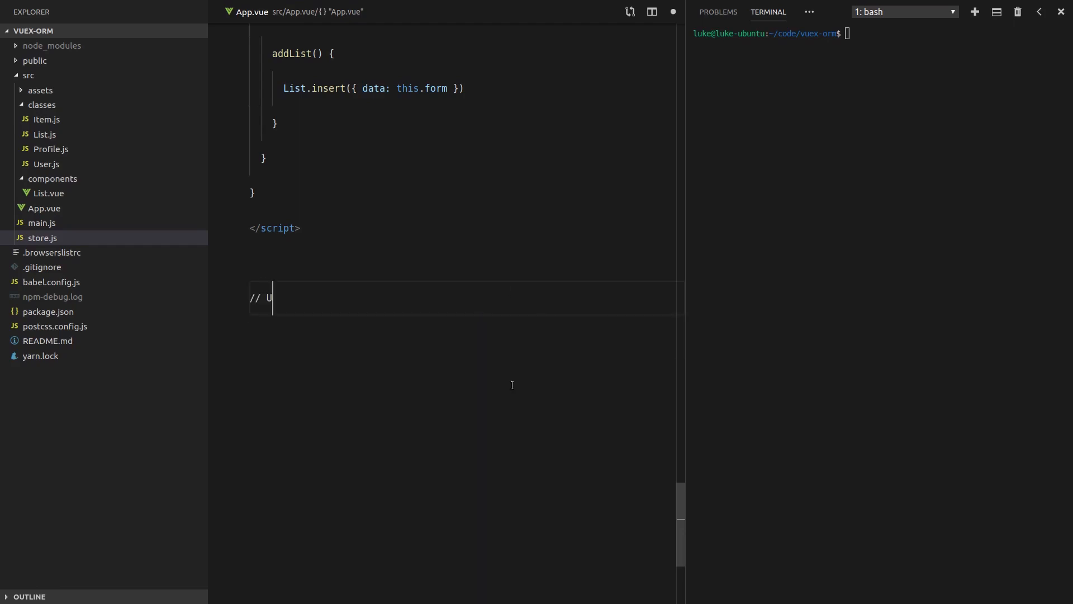
text(ser -)
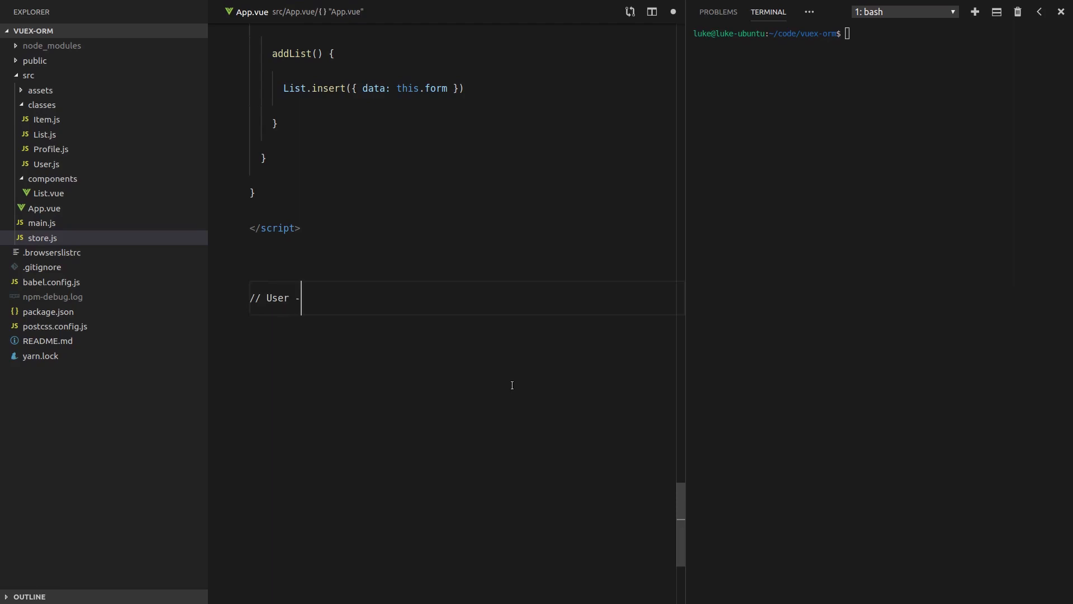
text(> roles)
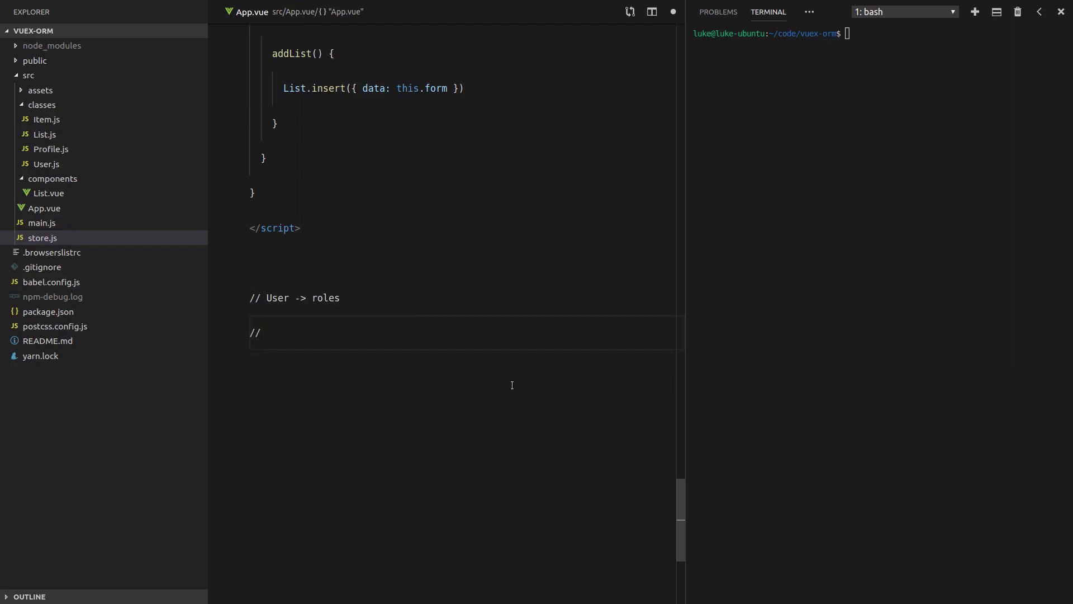
text(User ->)
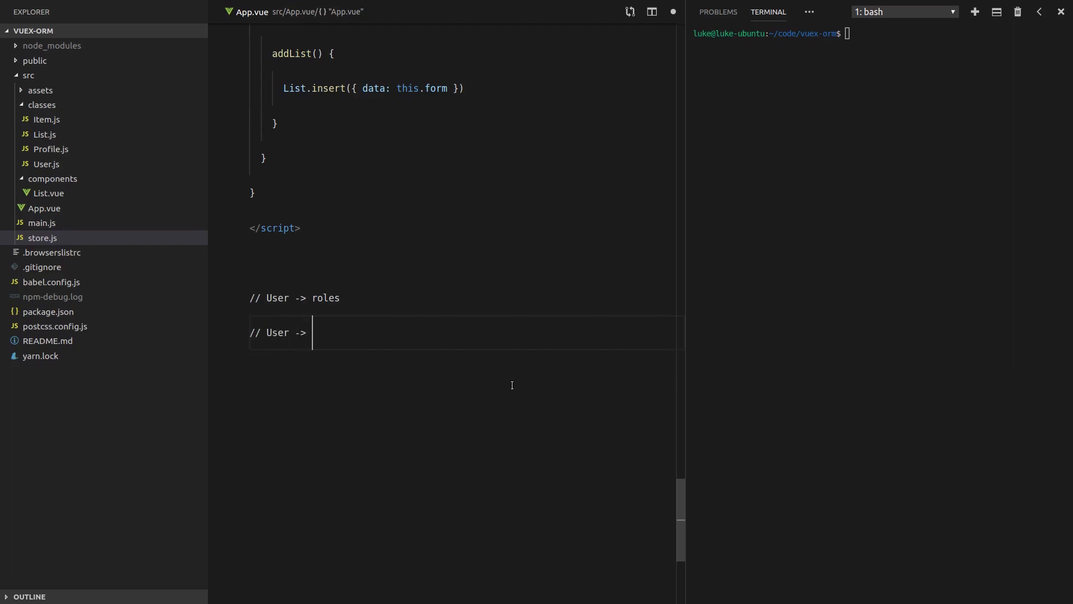
text(role)
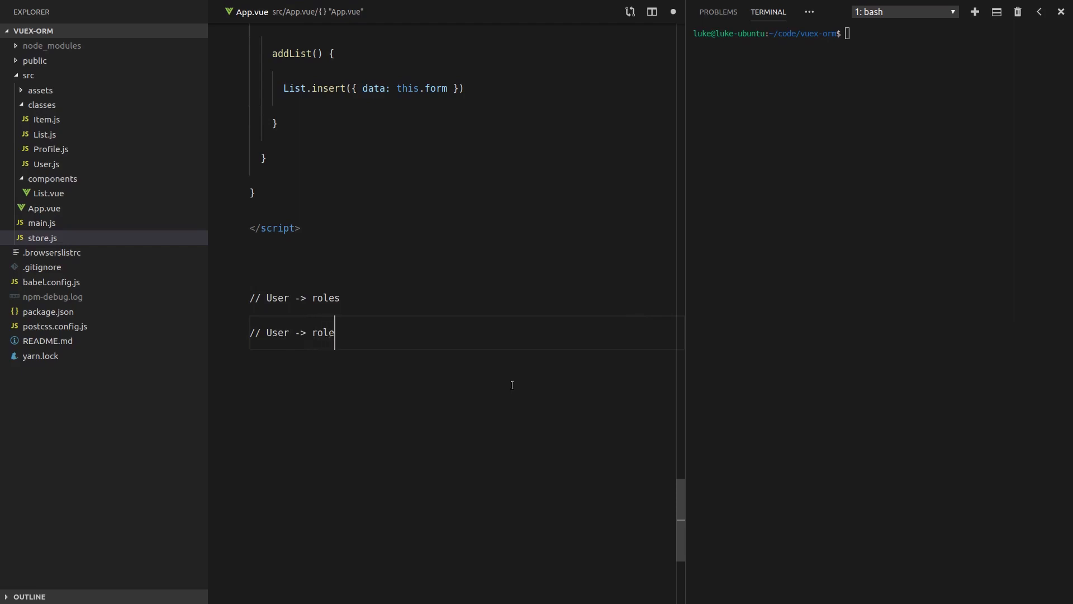
text(_user -)
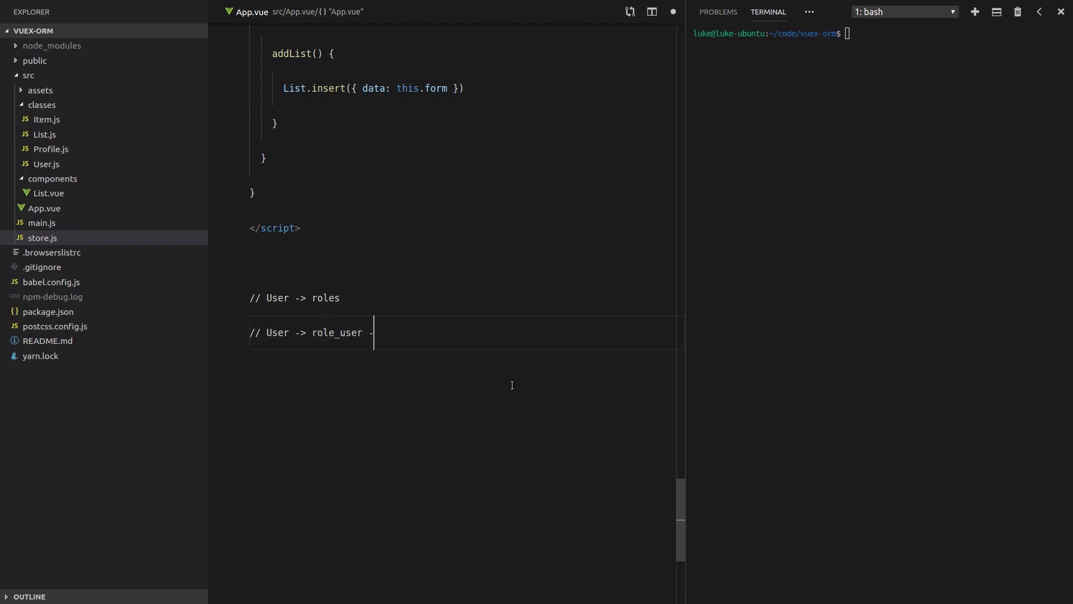
text(> roles)
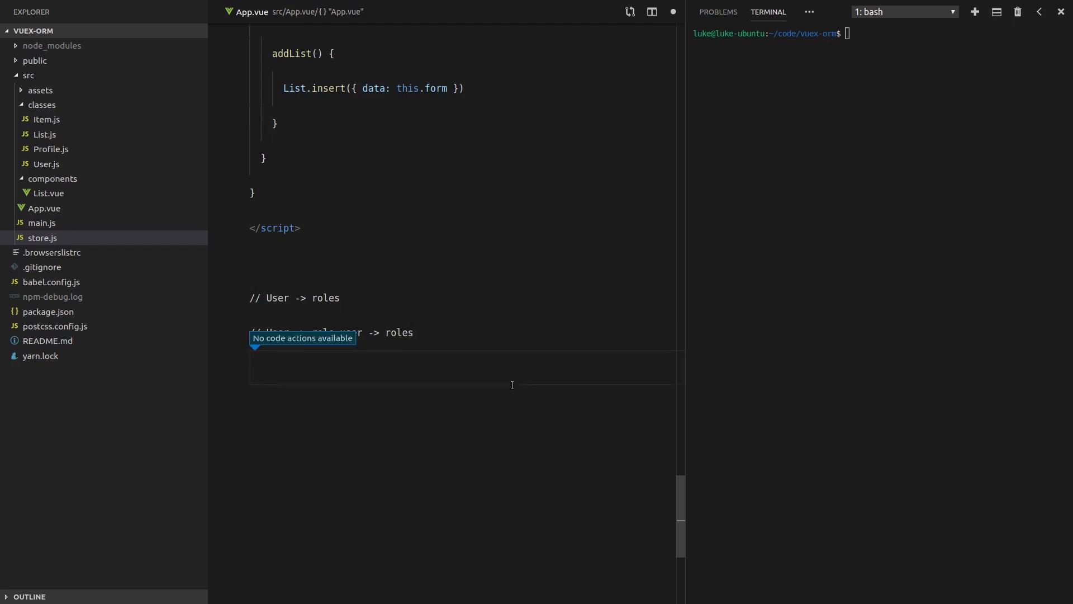
Add the comments '// Roles -> role_user -> User' and '// user->roles'.
text(// Ro)
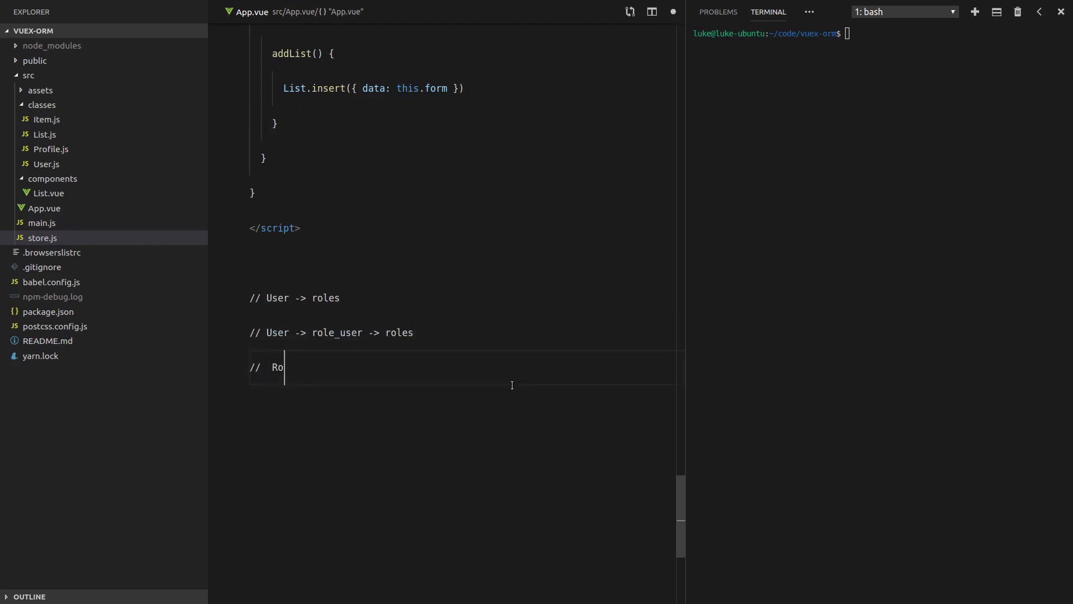
text(les -> role_)
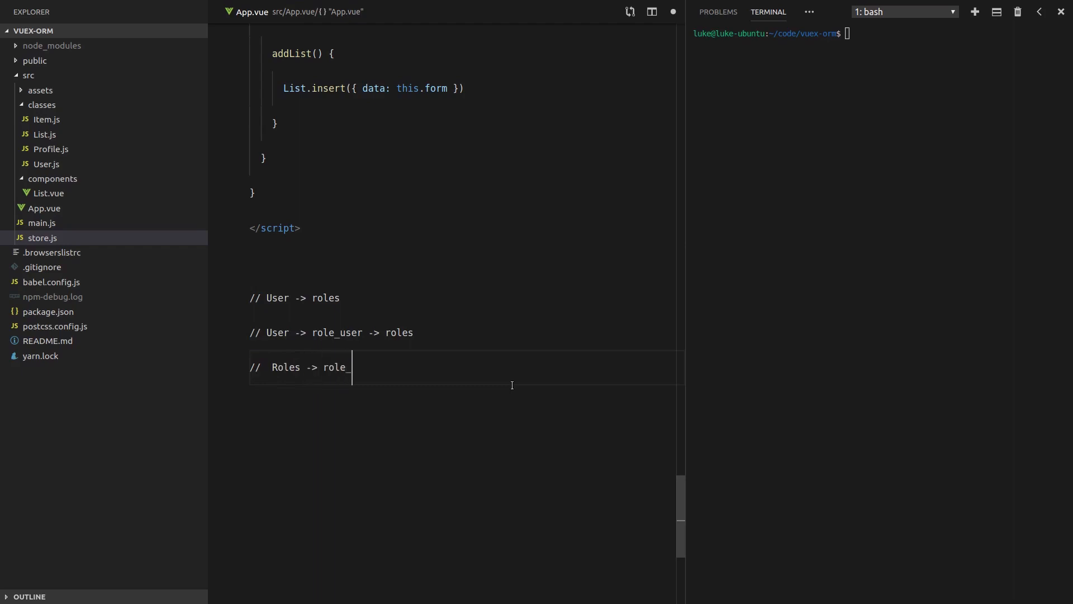
text(user -)
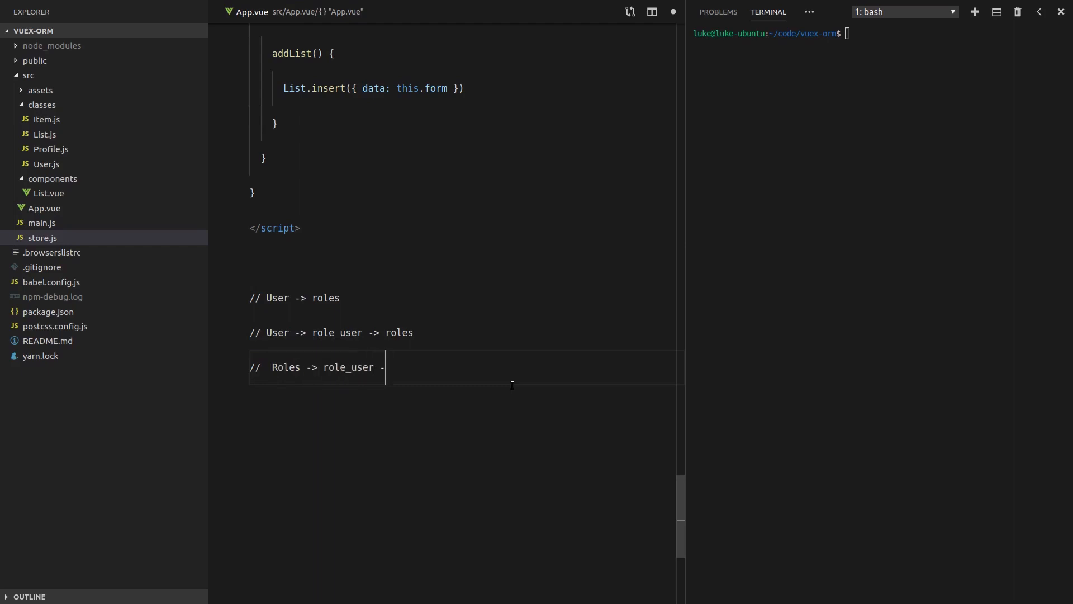
text(> User)
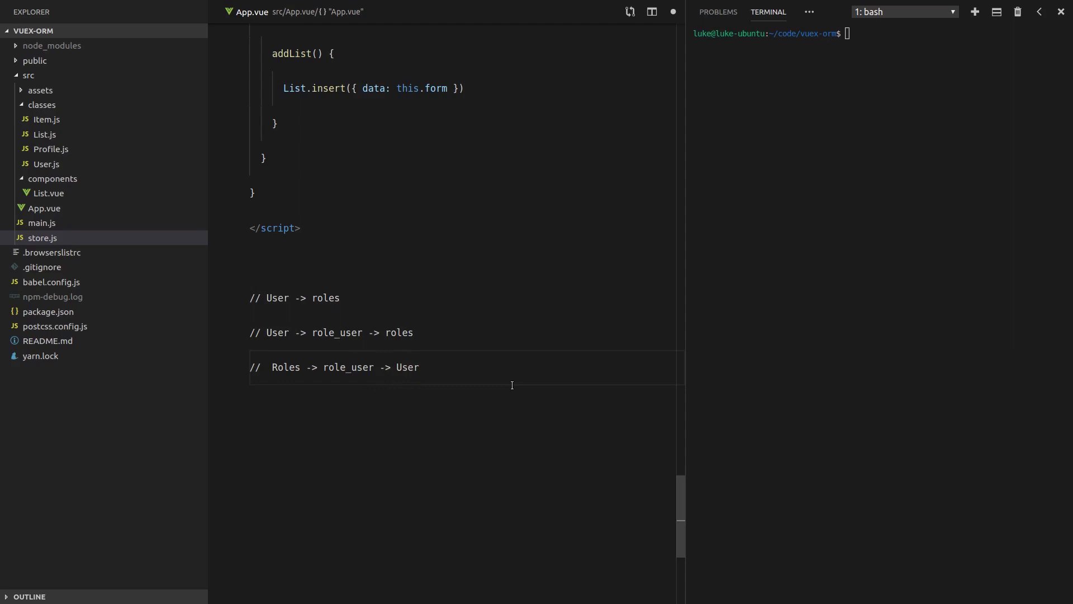
double_click(337, 333)
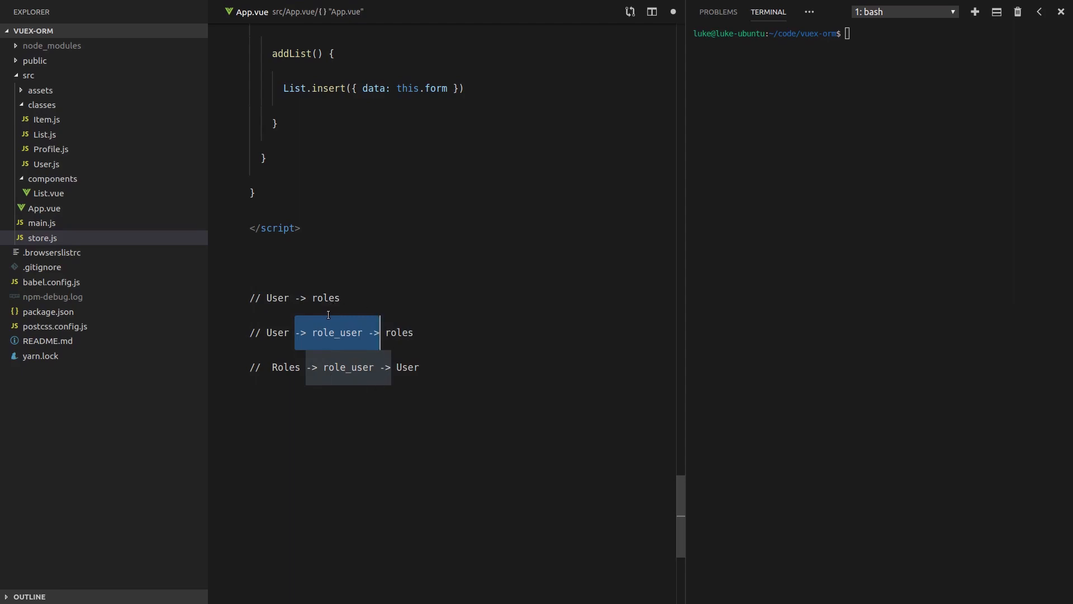
mouse_move(344, 333)
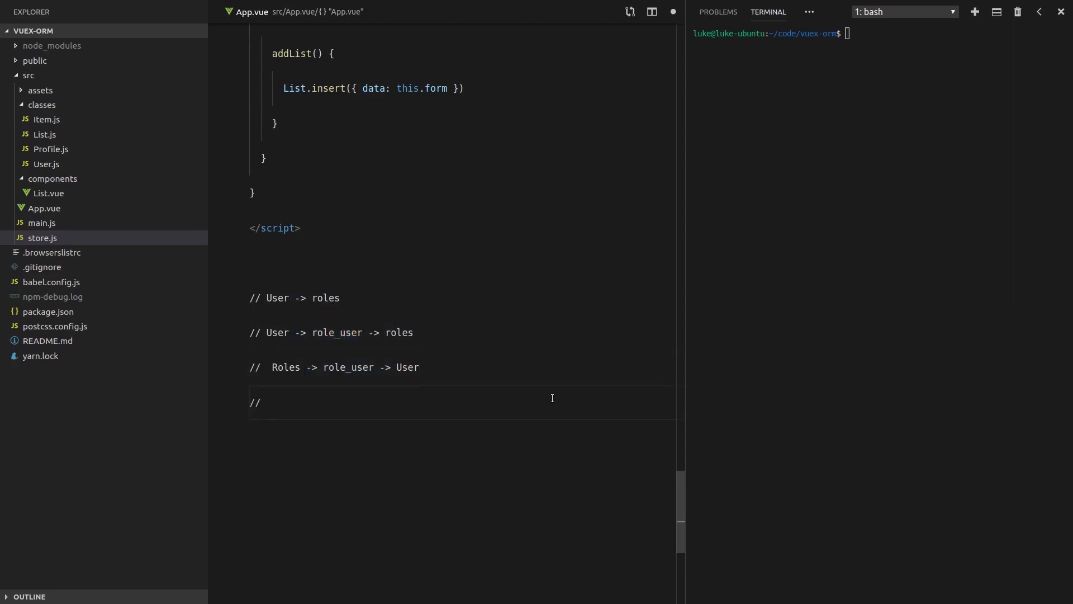
text(user)
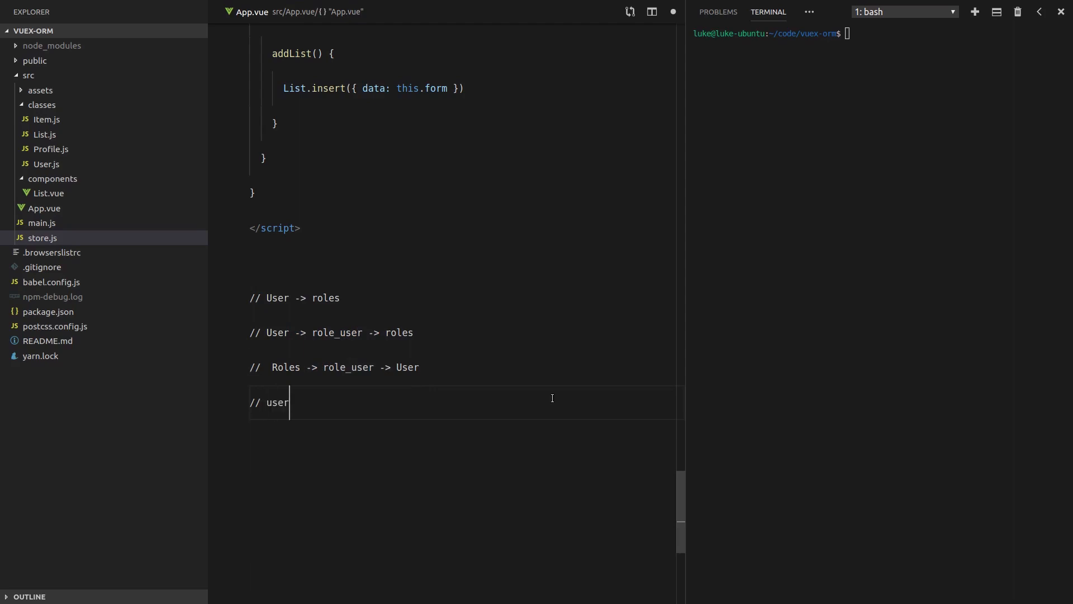
text(->roles)
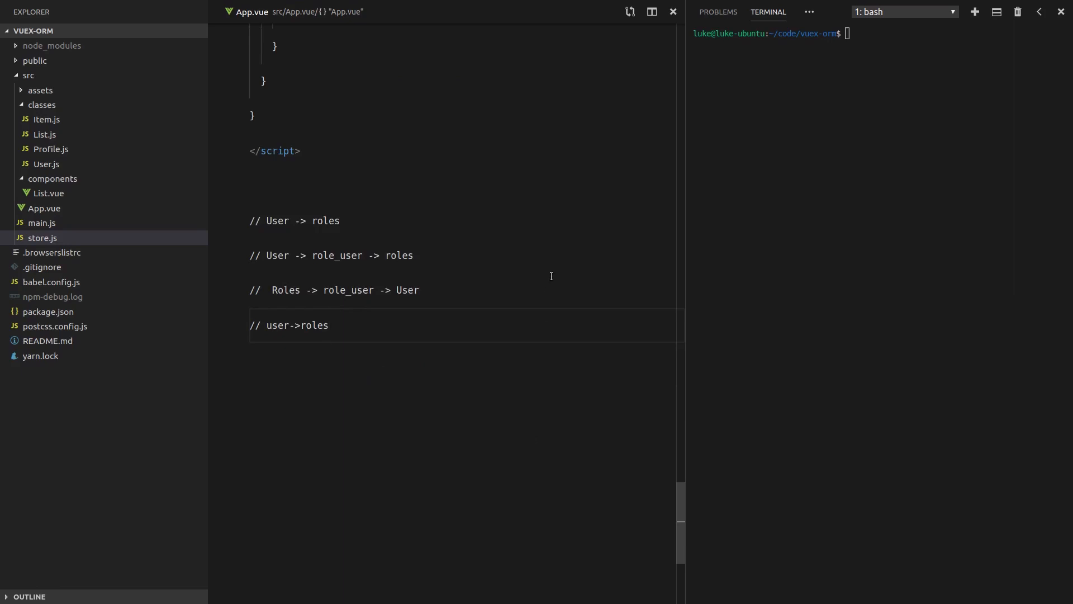
Comment out the old template markup and insert <ManyToMany /> inside the app div.
scroll(up, 3)
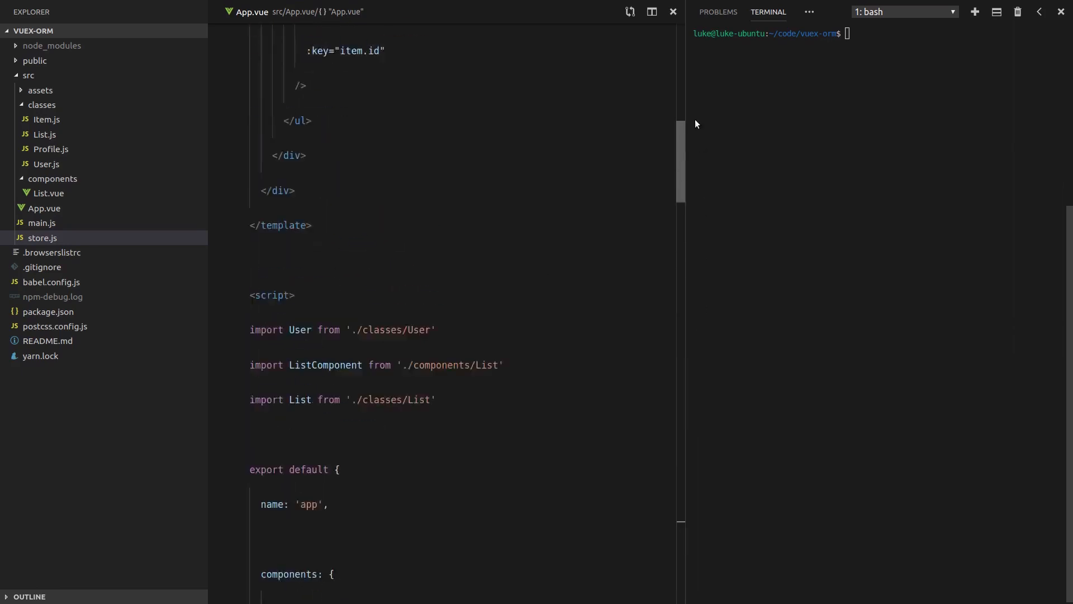
scroll(up, 3)
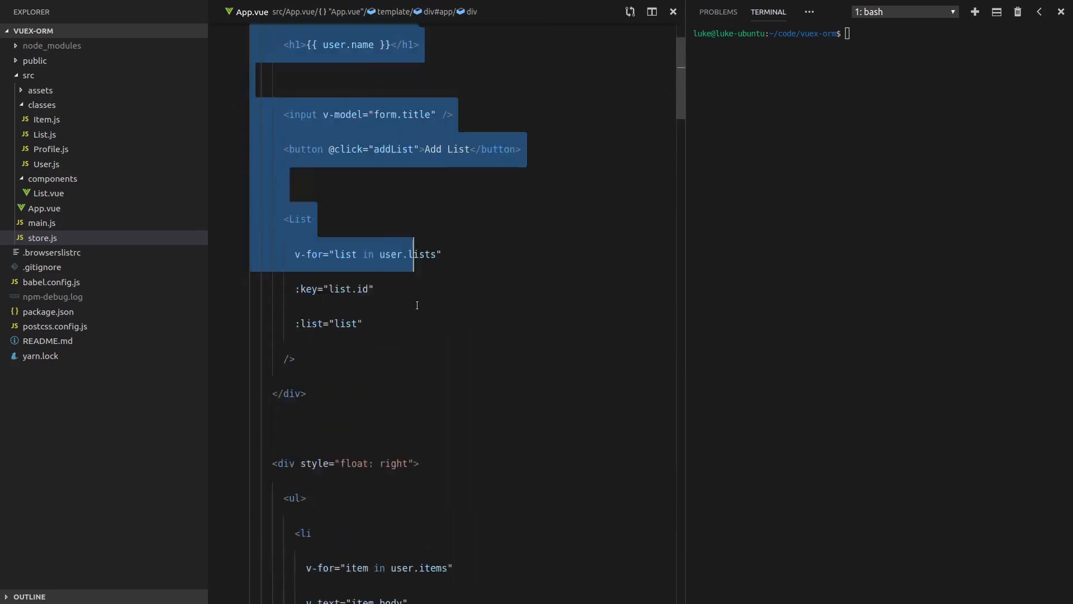
scroll(down, 3)
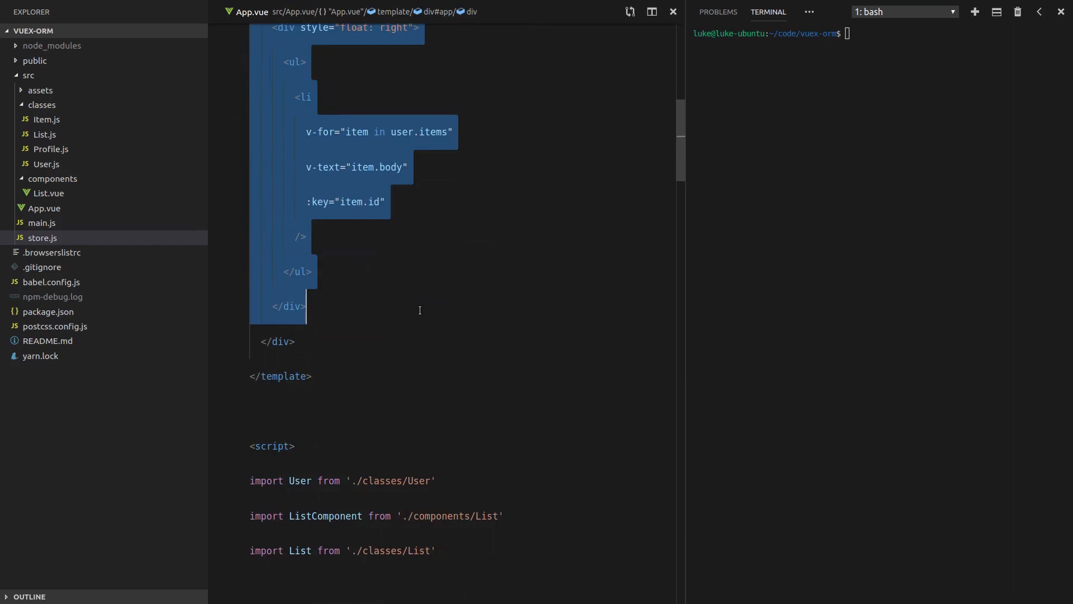
scroll(up, 3)
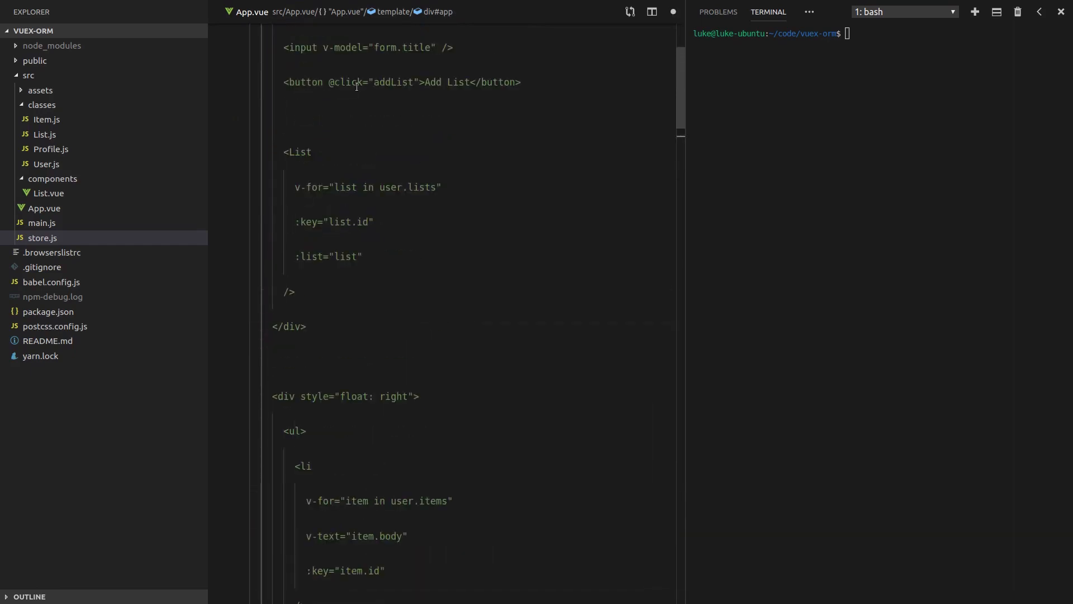
scroll(up, 3)
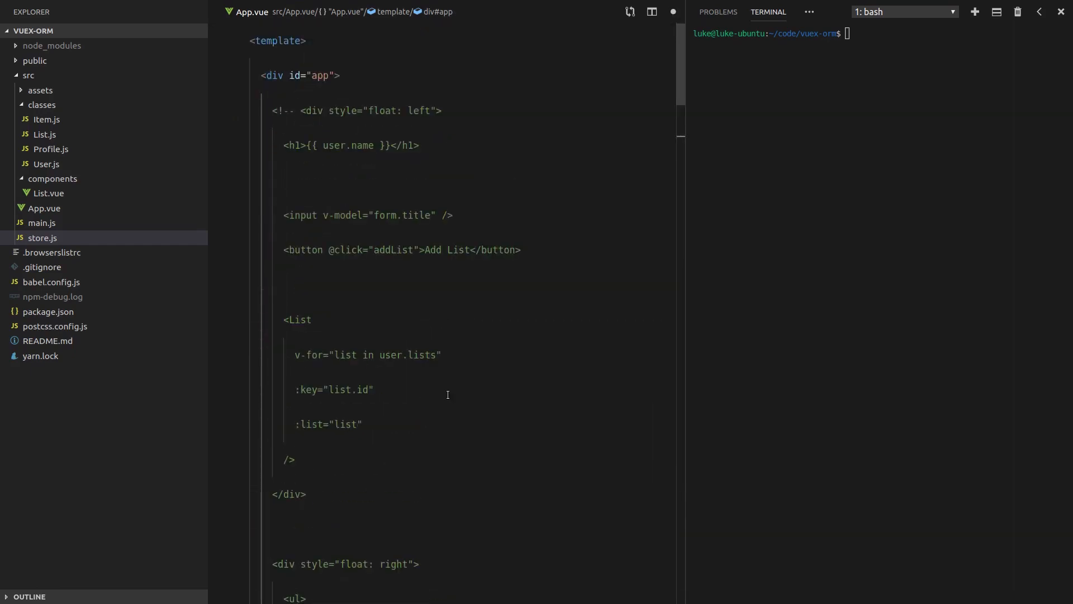
text(<Many)
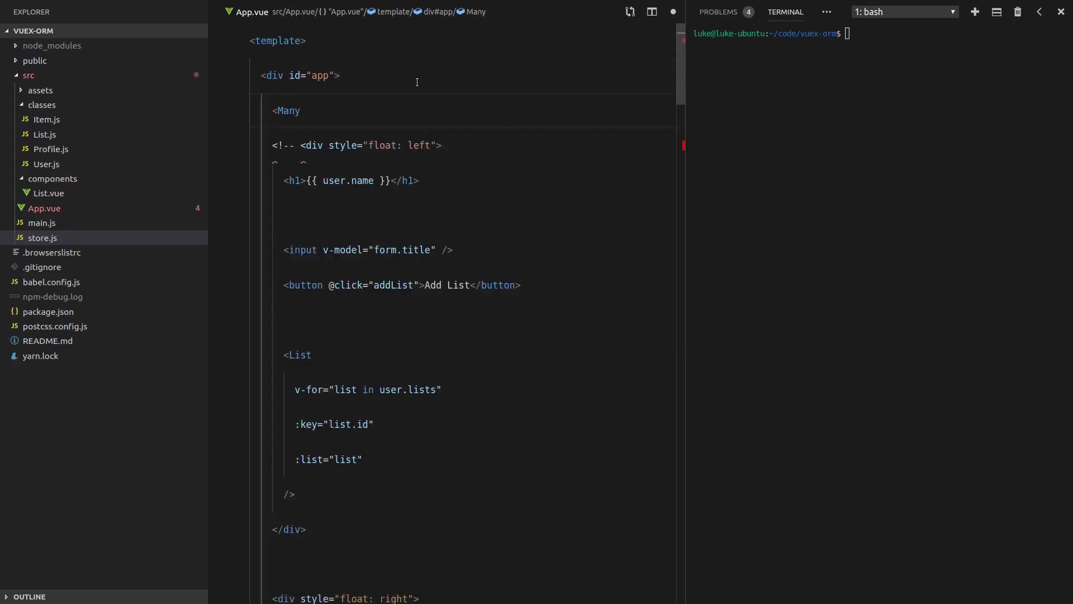
text(T)
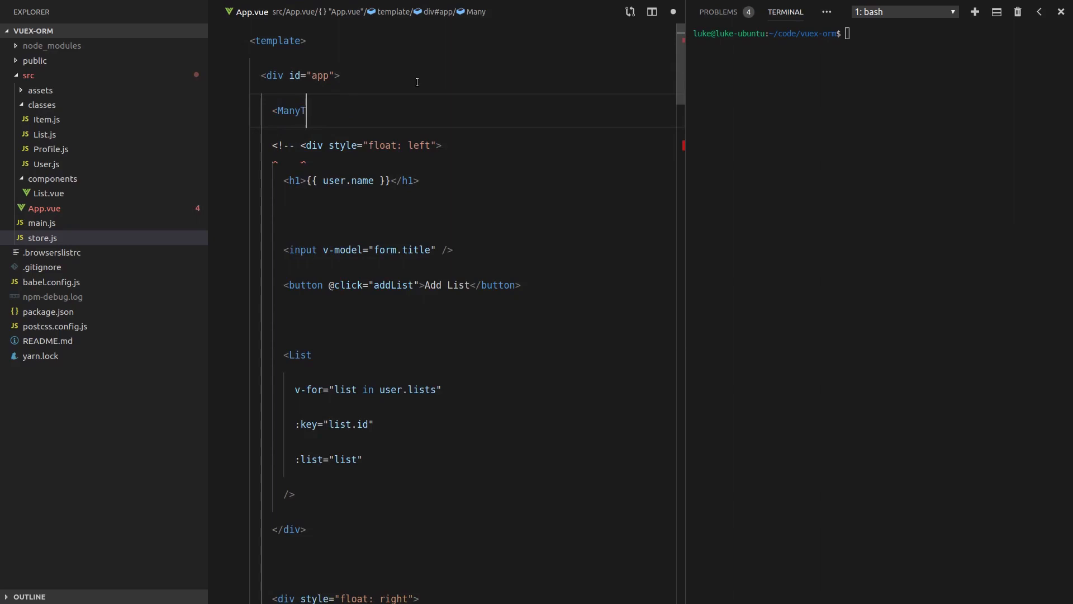
text(oMany />)
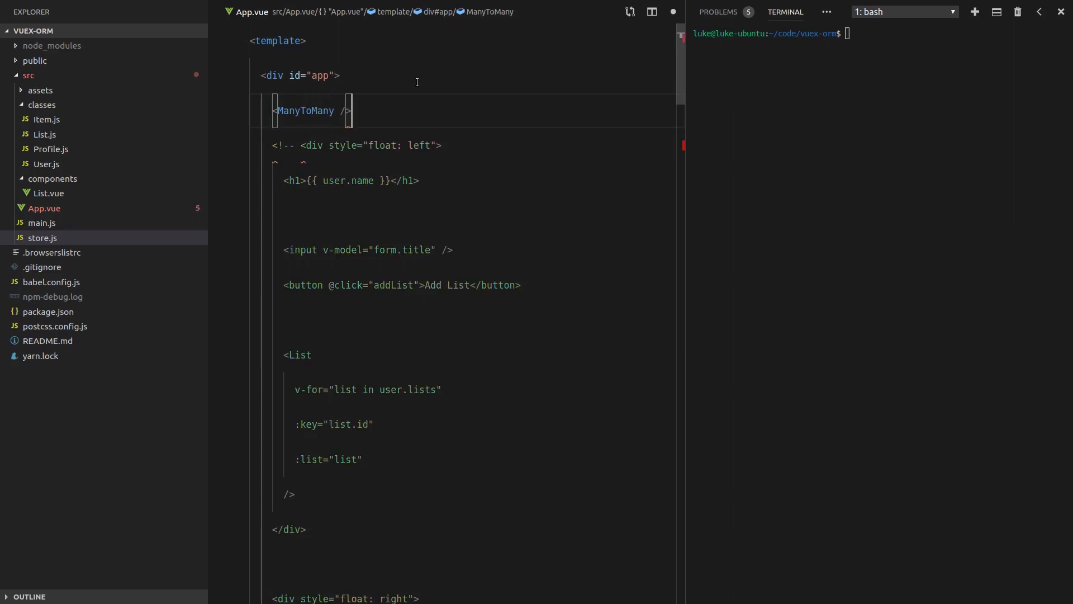
scroll(down, 3)
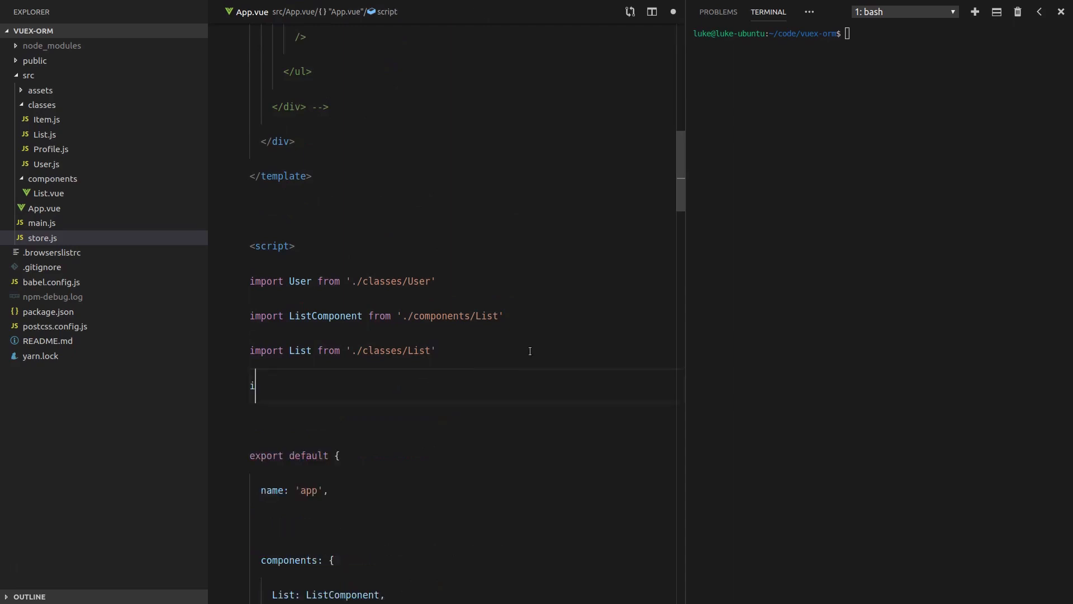
Import ManyToMany from 'components/ManyToMany.vue' and add it to the components list.
text(mport ManyToMany from 'components/ManyToMany.vue')
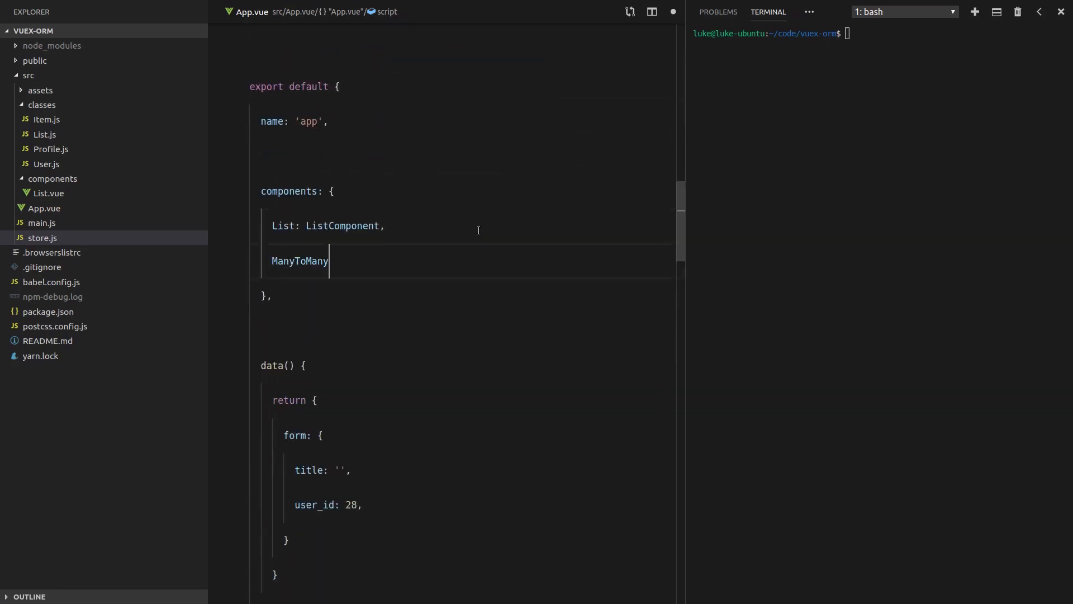
text(,)
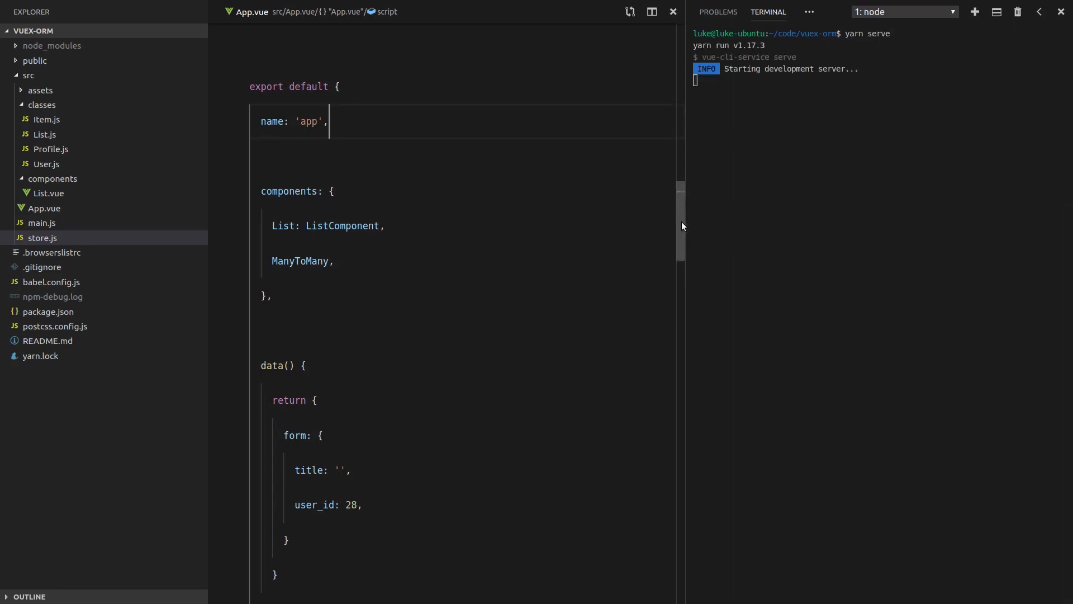
Create ManyToMany.vue in the components folder and review its empty skeleton.
right_click(43, 194)
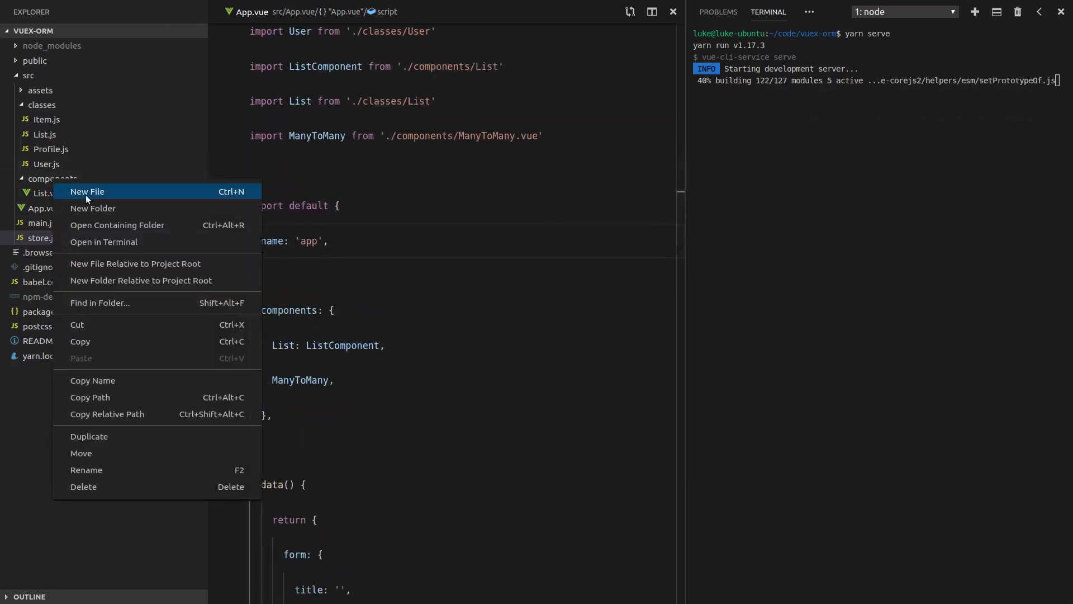
click(88, 191)
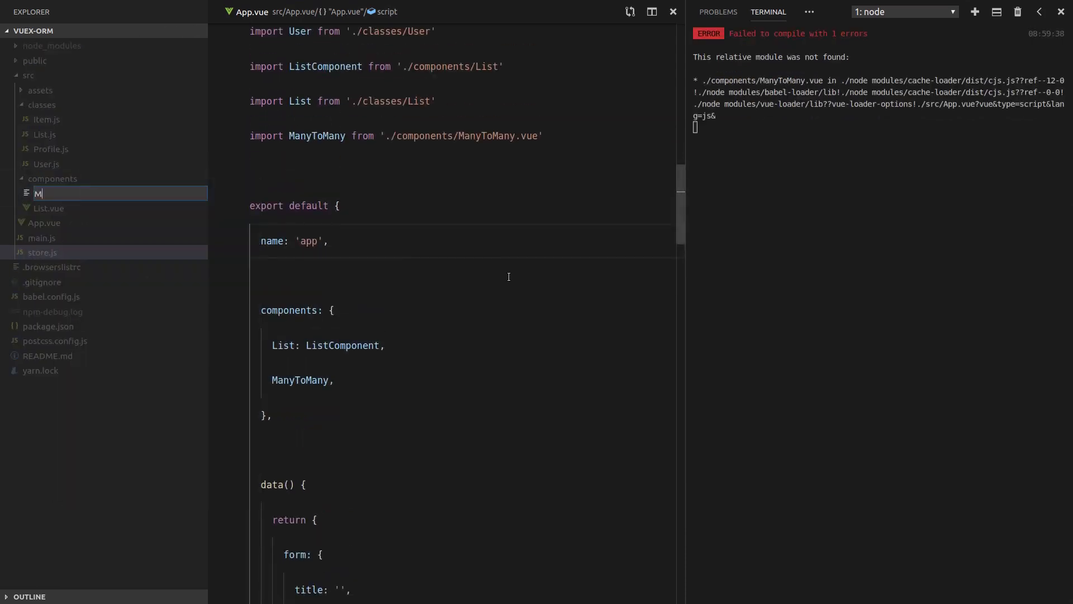
text(anyToMany.vue)
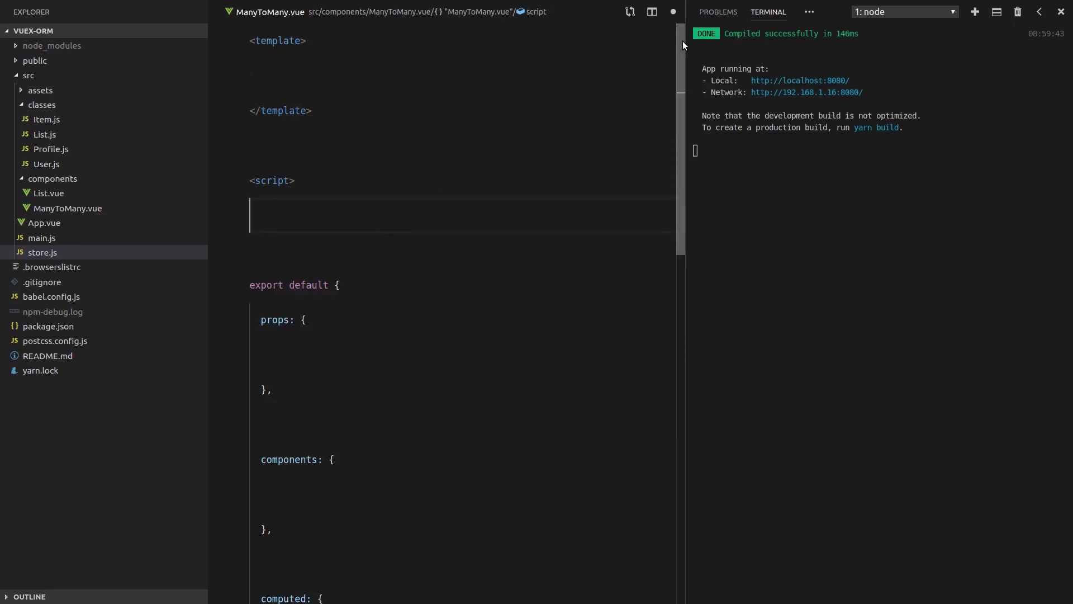
scroll(down, 3)
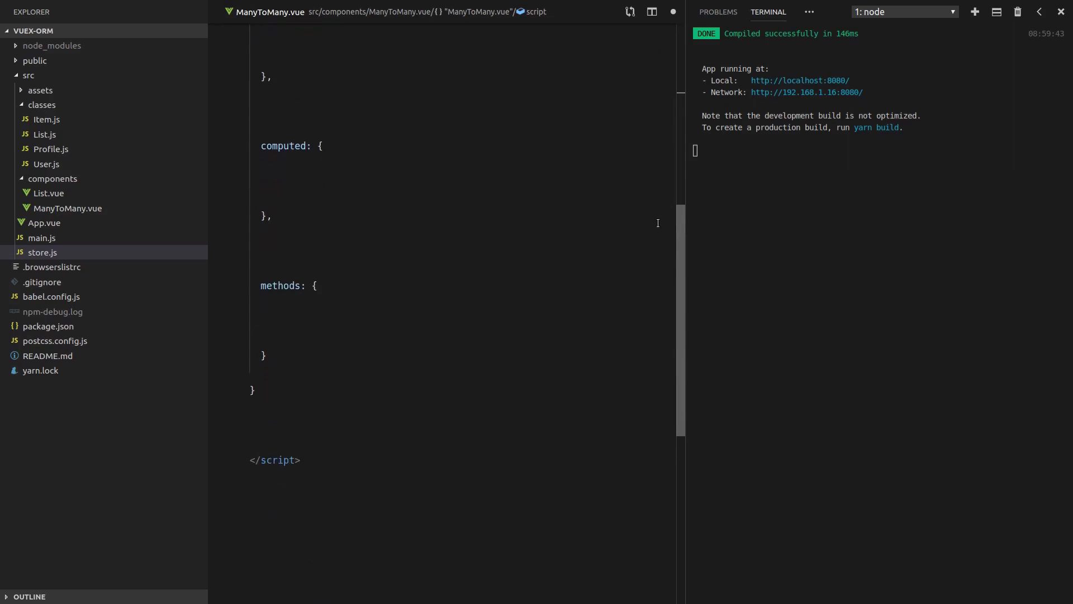
scroll(up, 3)
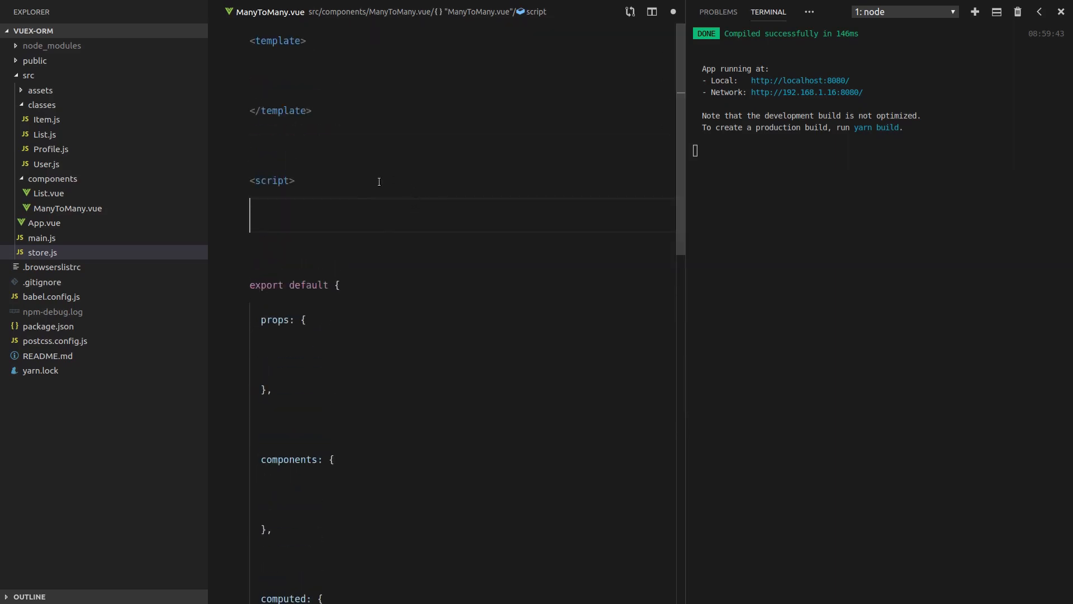
Add a ul with v-for over users, :key="user.id", and an <h1>{{ user.name }}</h1>.
click(391, 75)
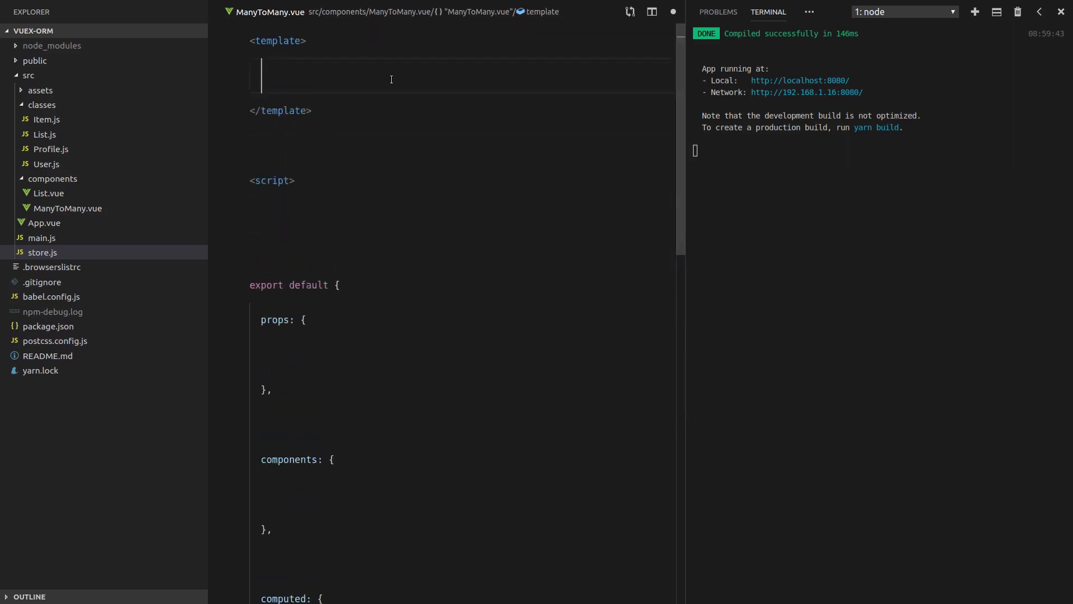
mouse_move(406, 72)
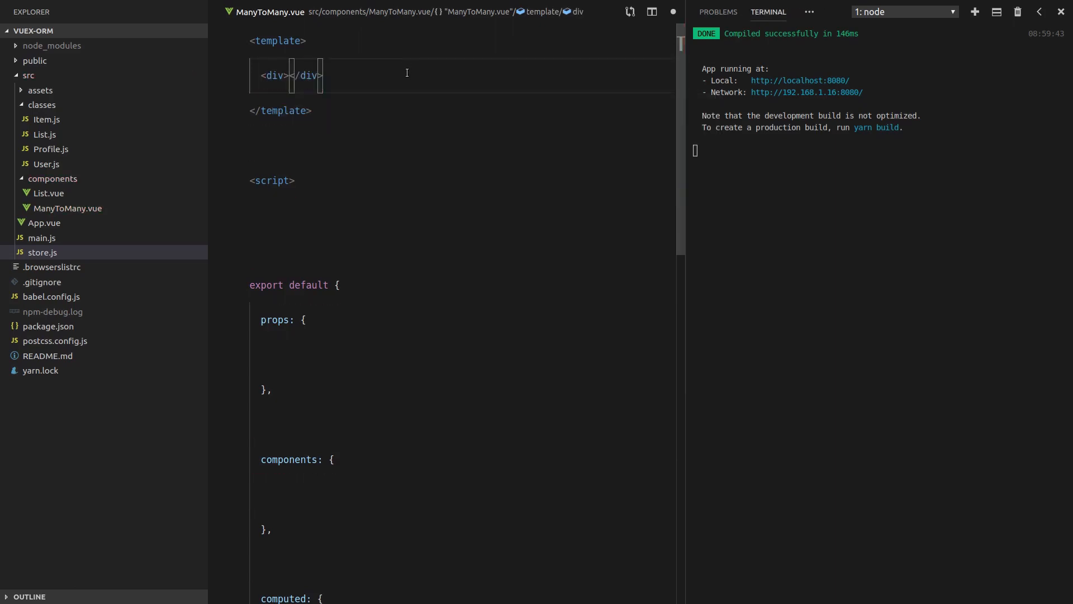
text(ul>)
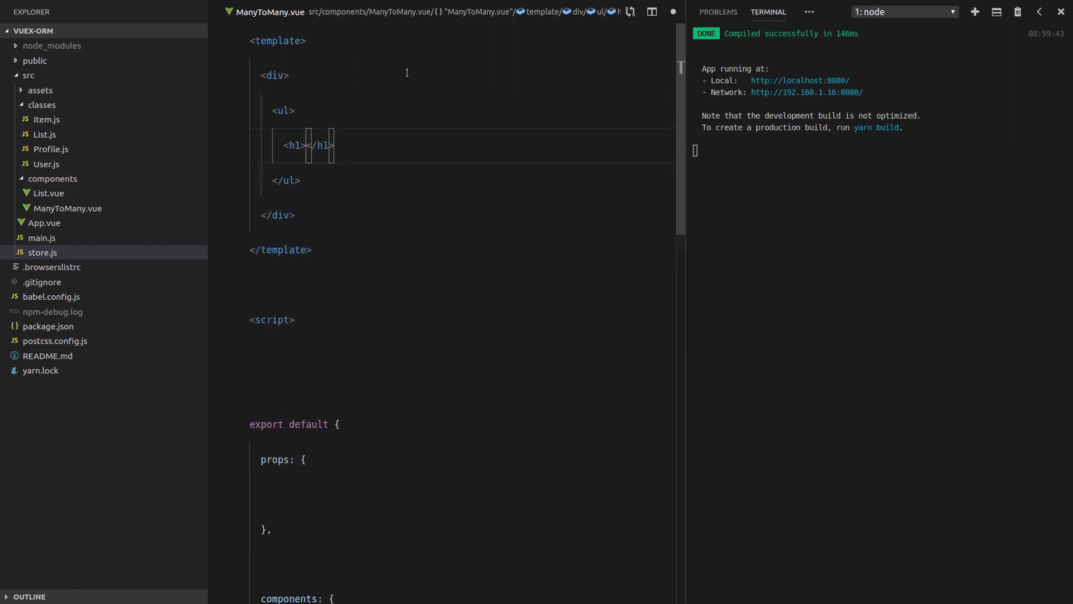
text({)
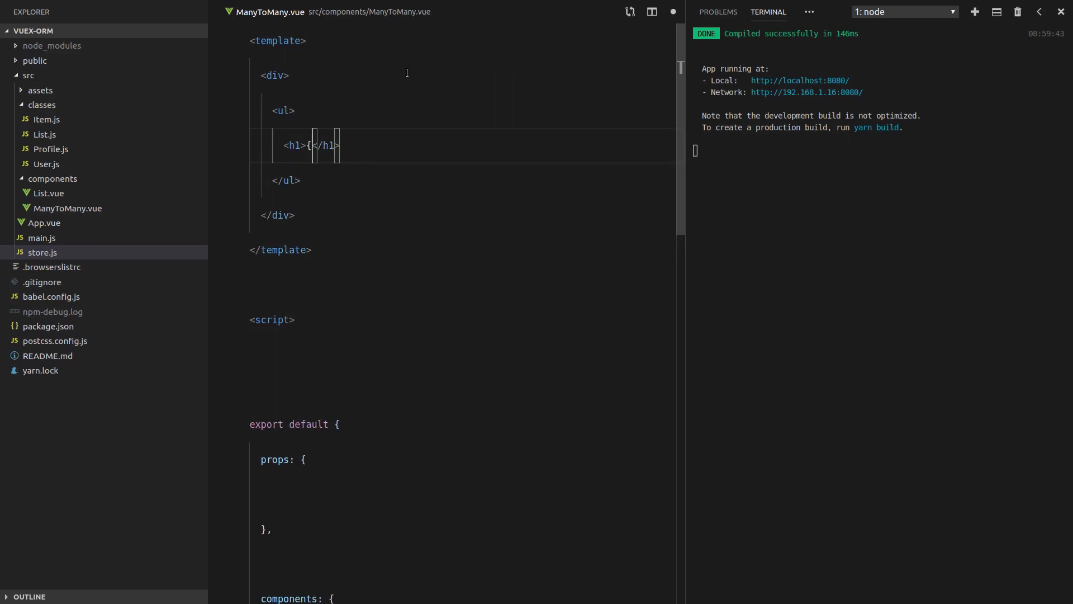
text(v-for="user in users)
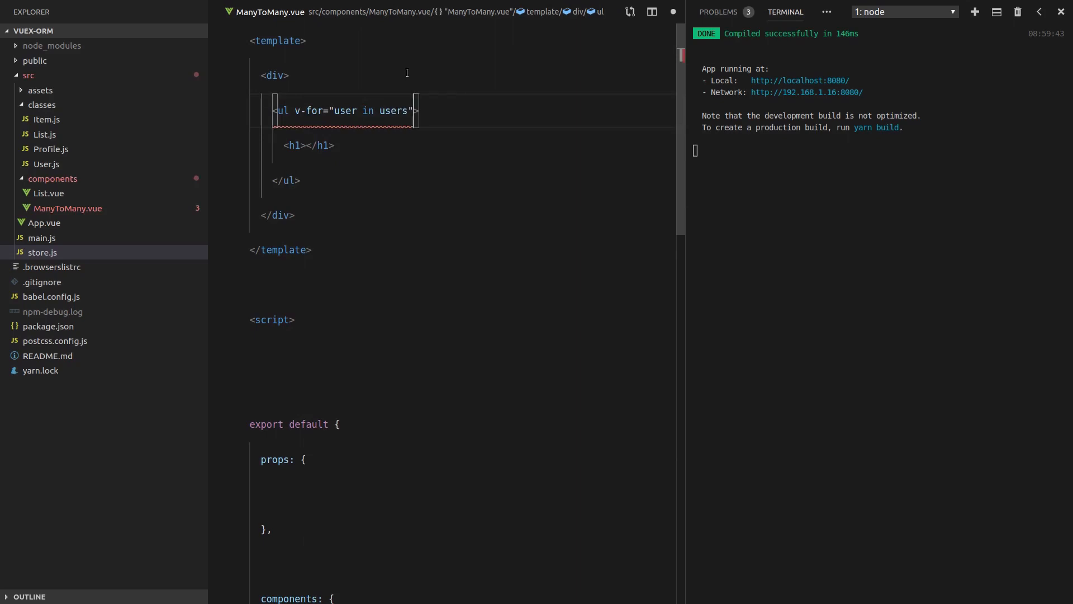
text(:kye="")
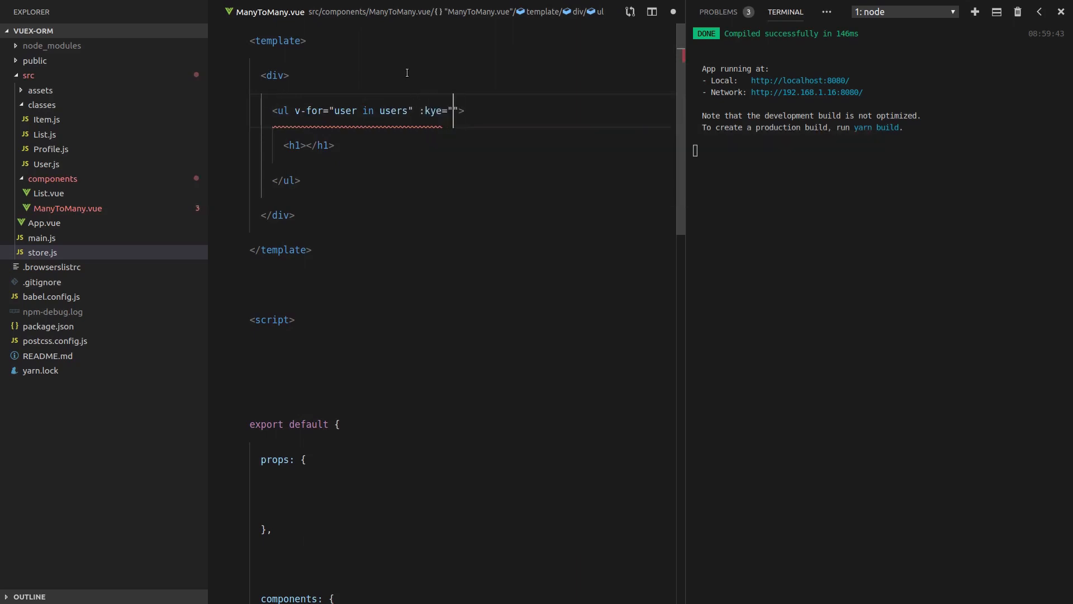
text(key)
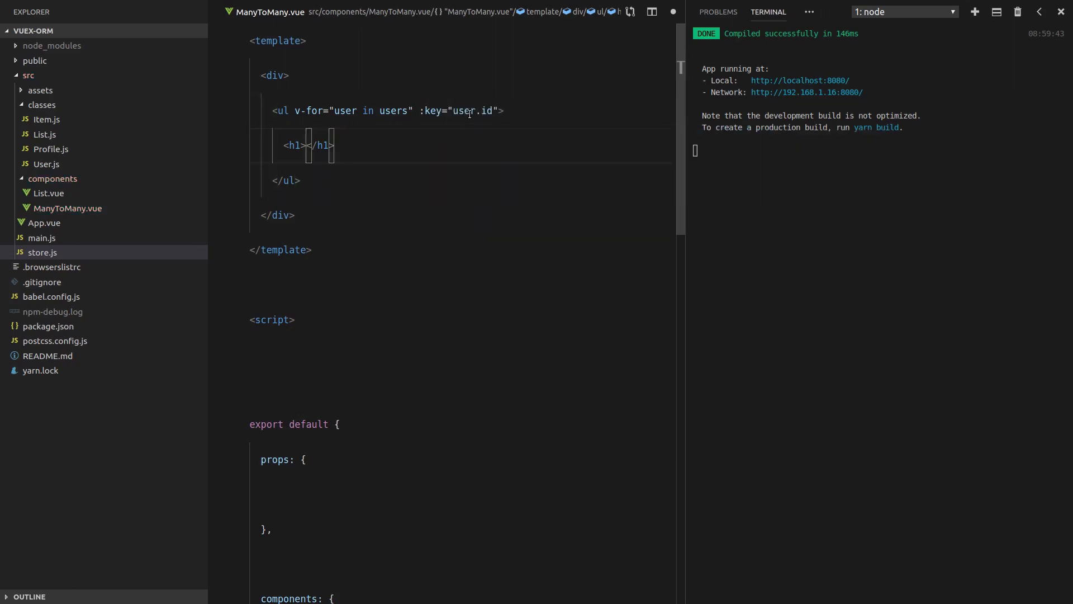
text({{ }})
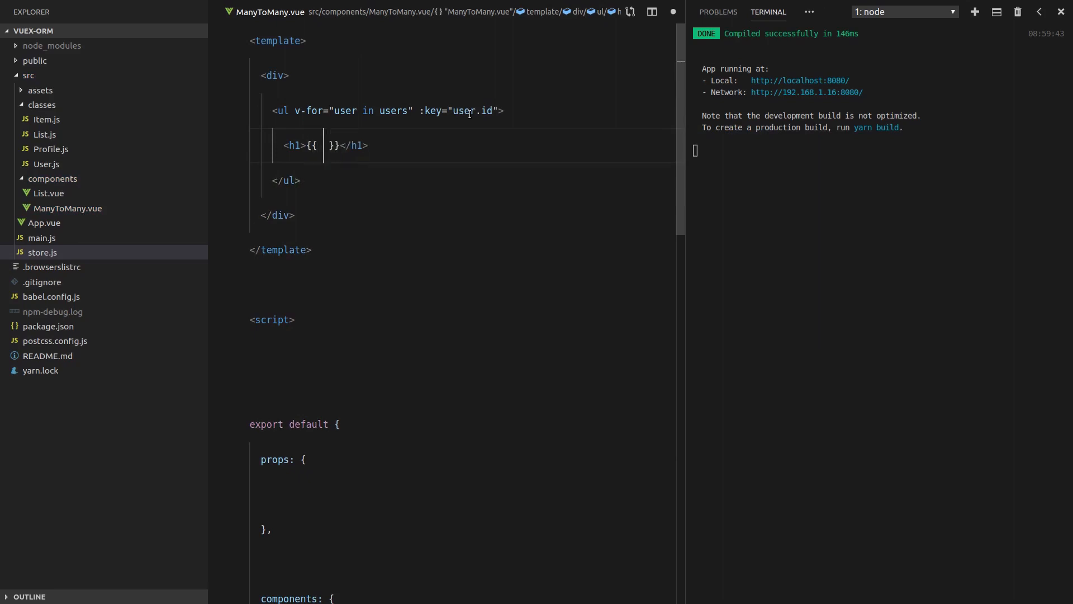
text(user.name)
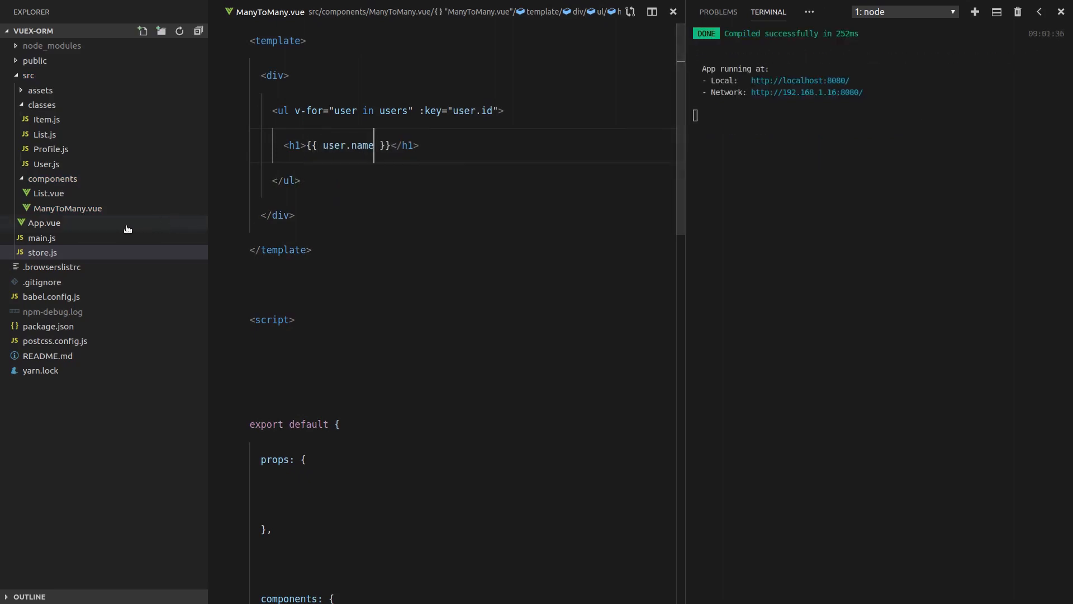
click(43, 223)
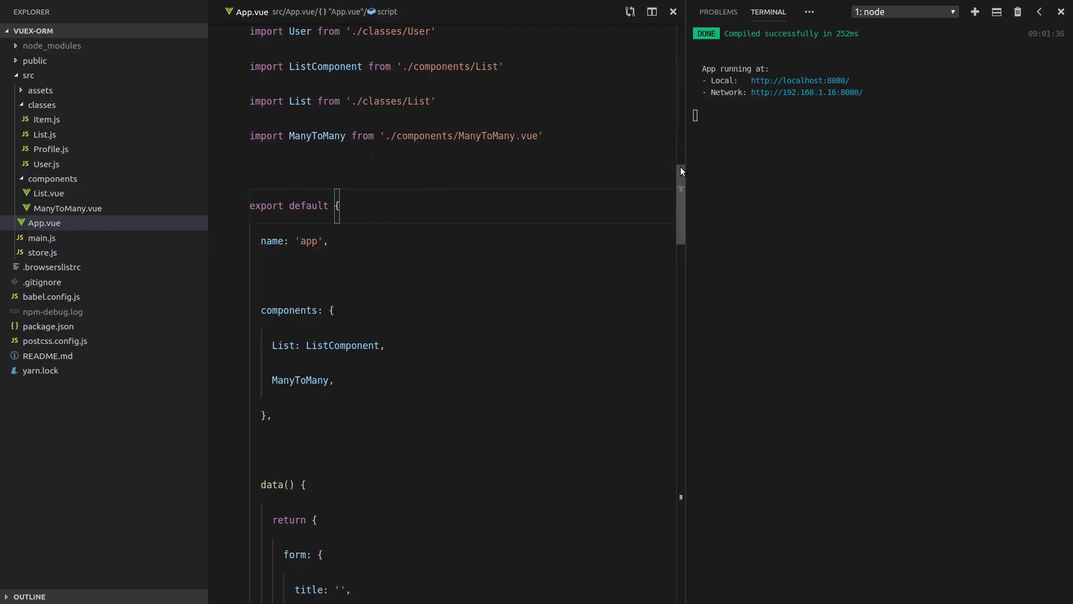
scroll(down, 3)
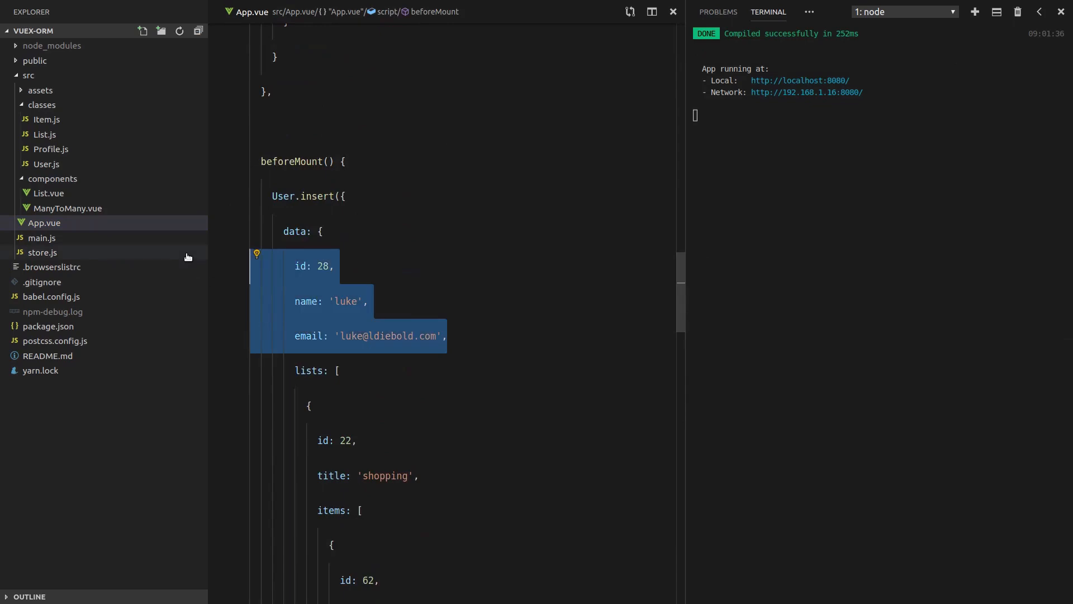
click(67, 208)
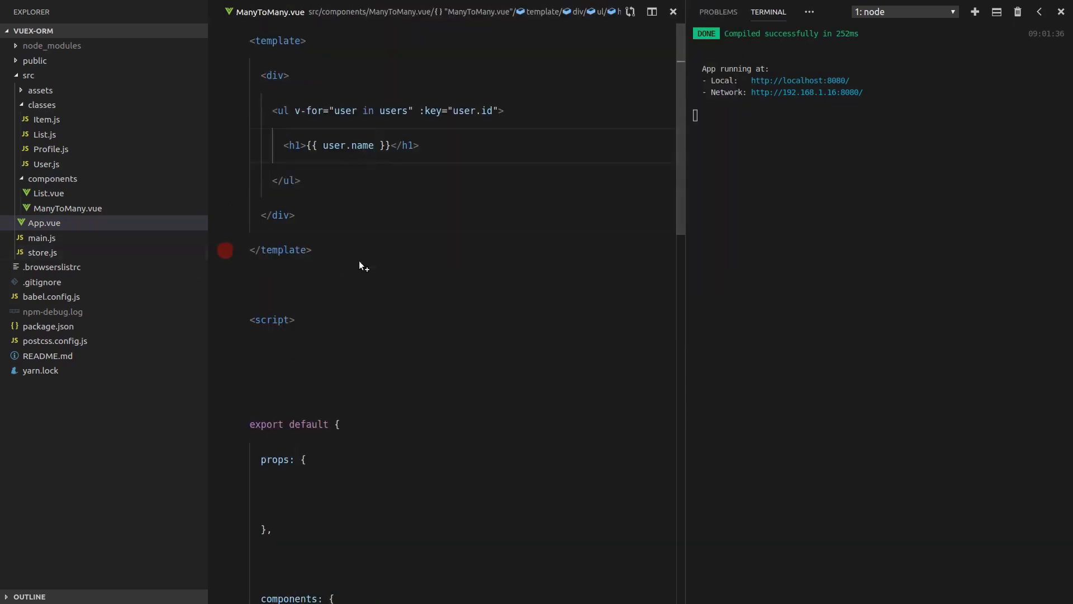
Import User from '../classes/User' and call User.insert() in a mounted() hook.
scroll(down, 3)
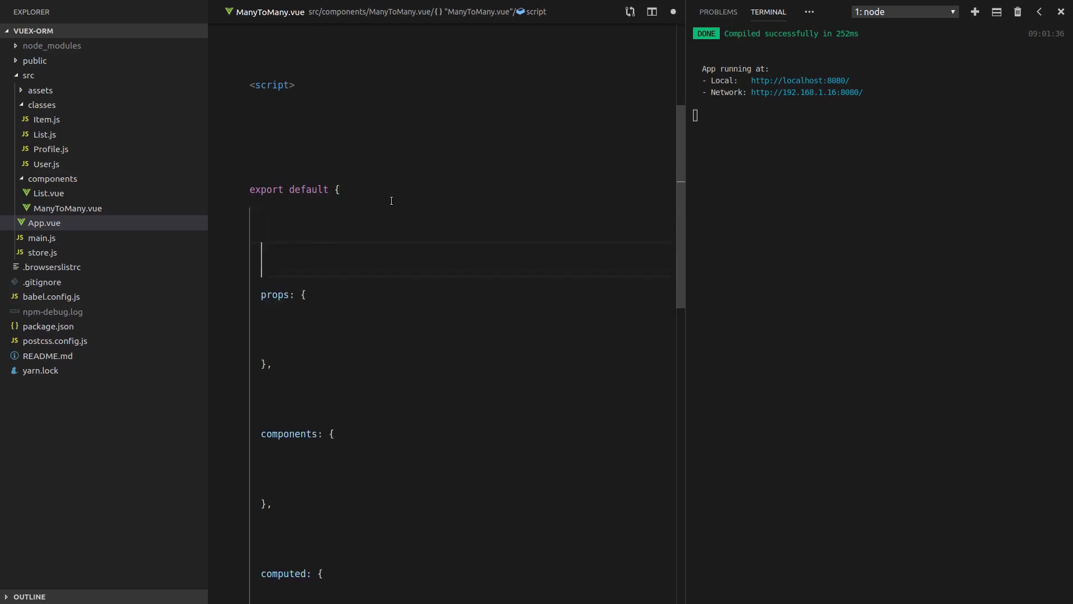
text(mounted() {)
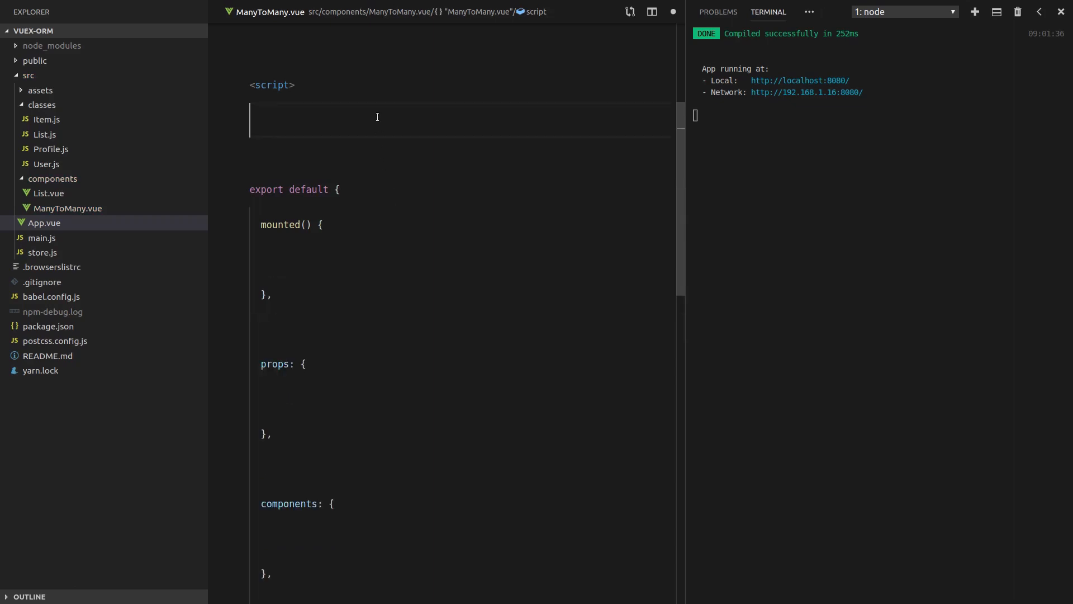
text(import  from 'classes/)
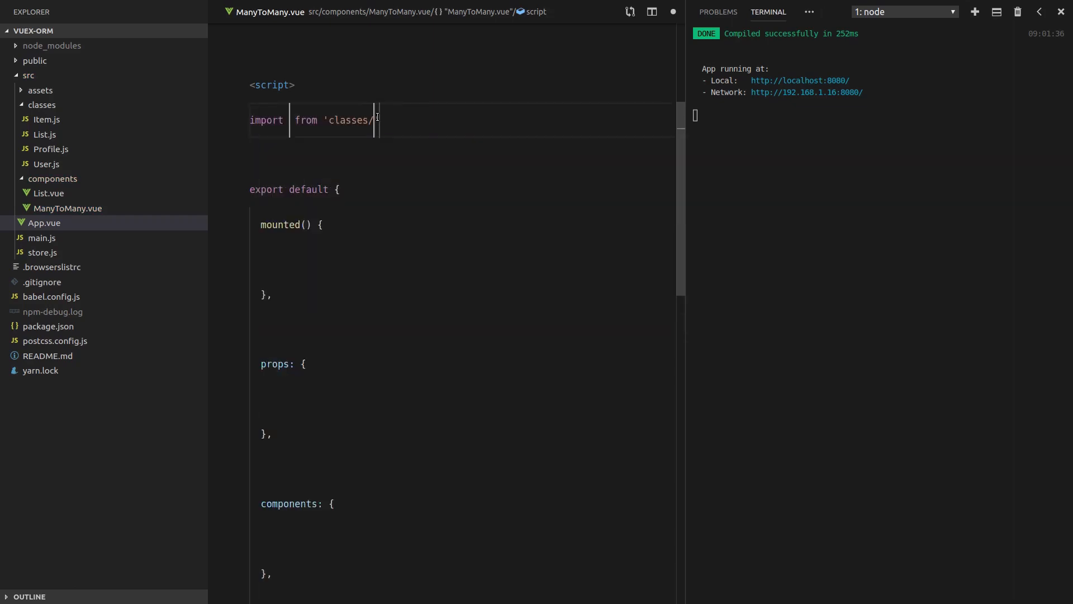
text(User from 'classes/User')
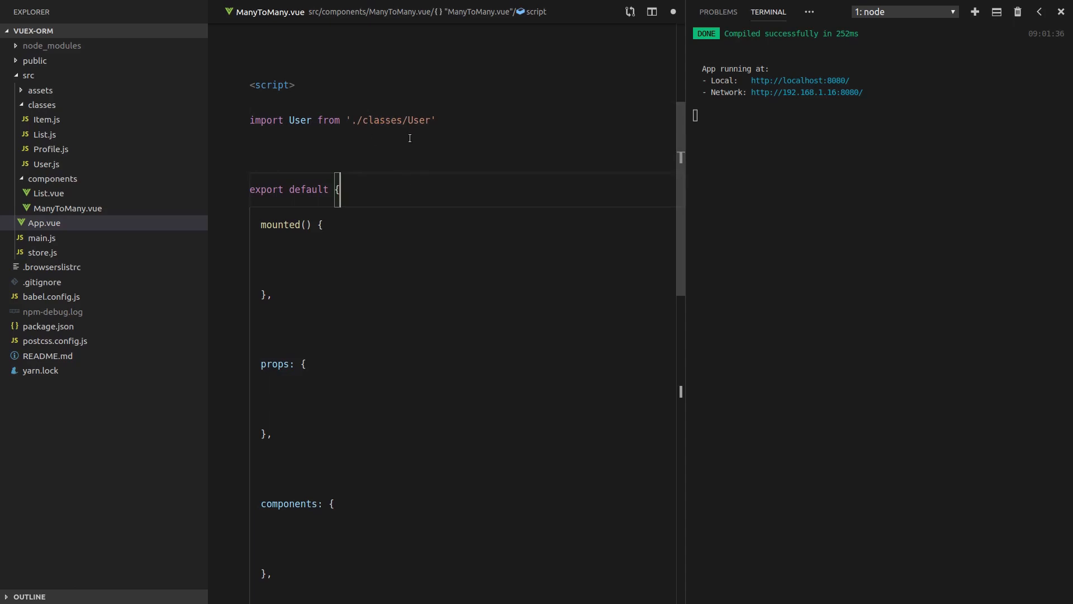
click(359, 120)
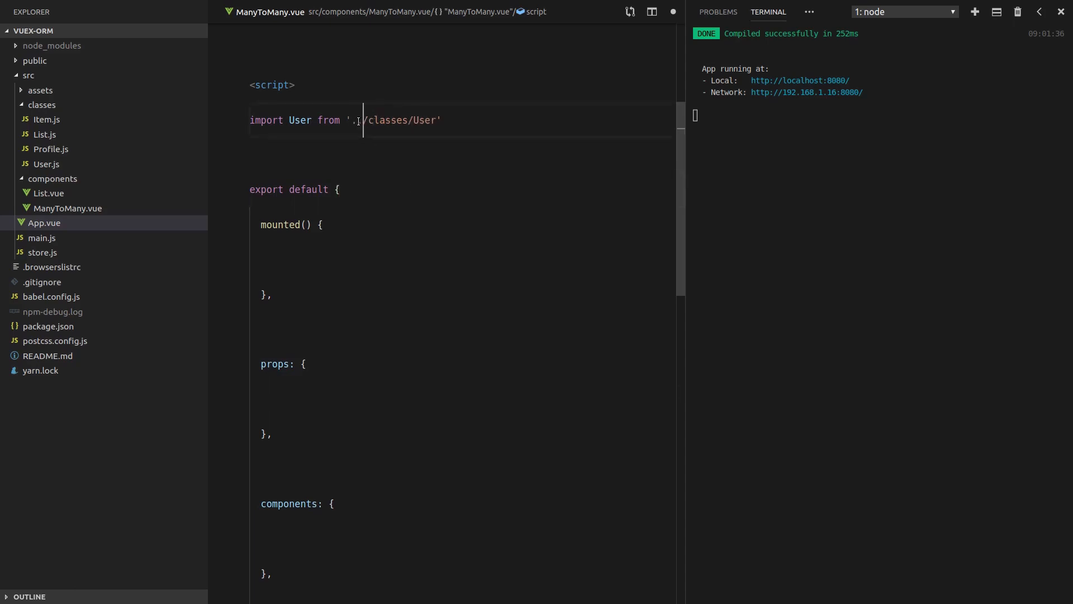
click(482, 243)
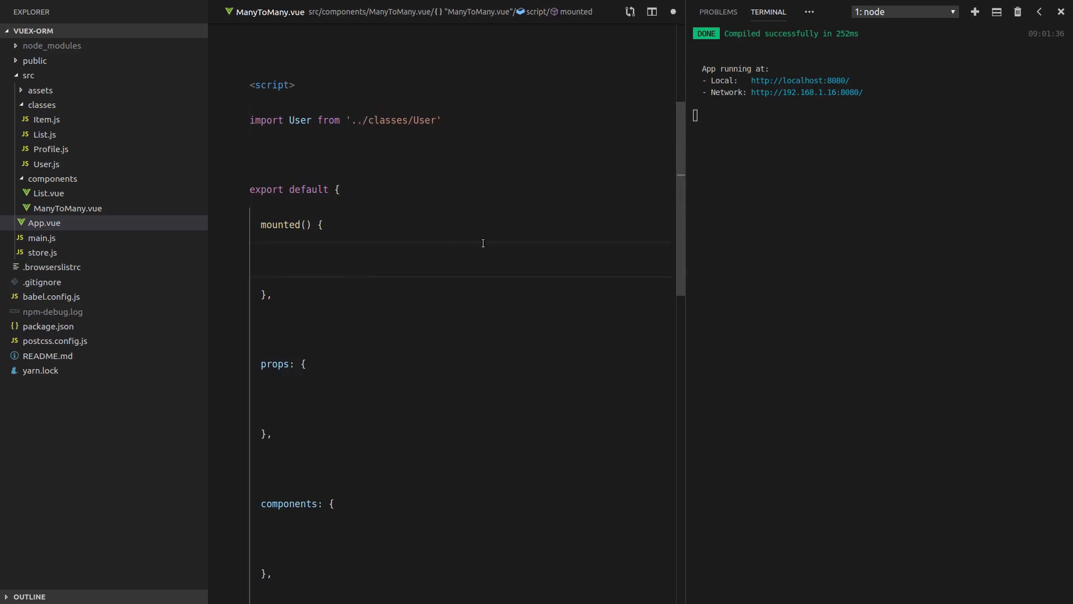
text(User.insert())
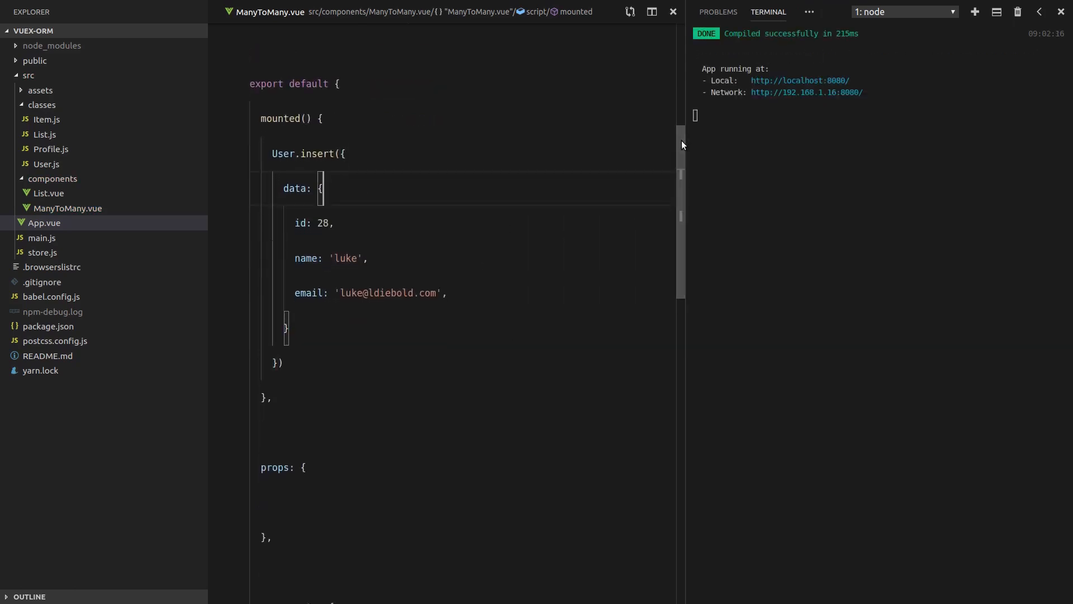
Add a users() computed returning User.all(), then confirm the browser shows 'luke'.
scroll(down, 3)
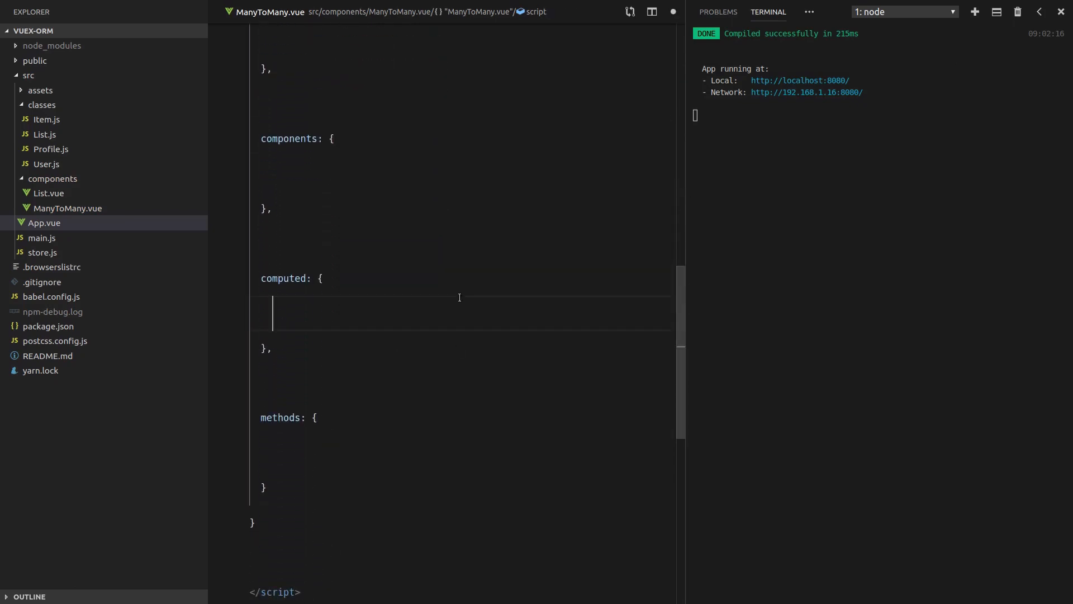
text(users()
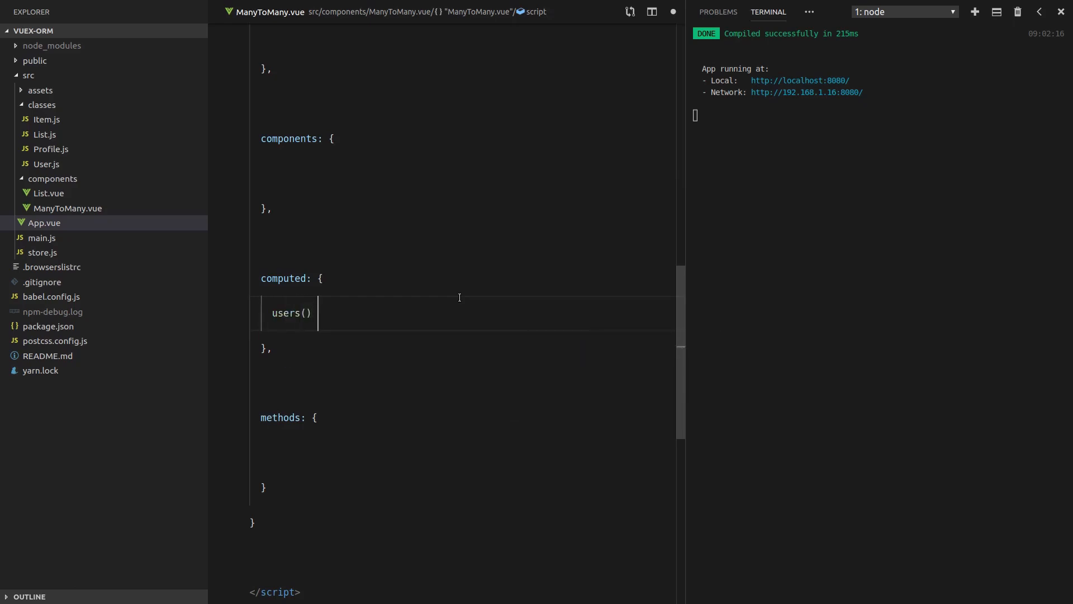
scroll(up, 3)
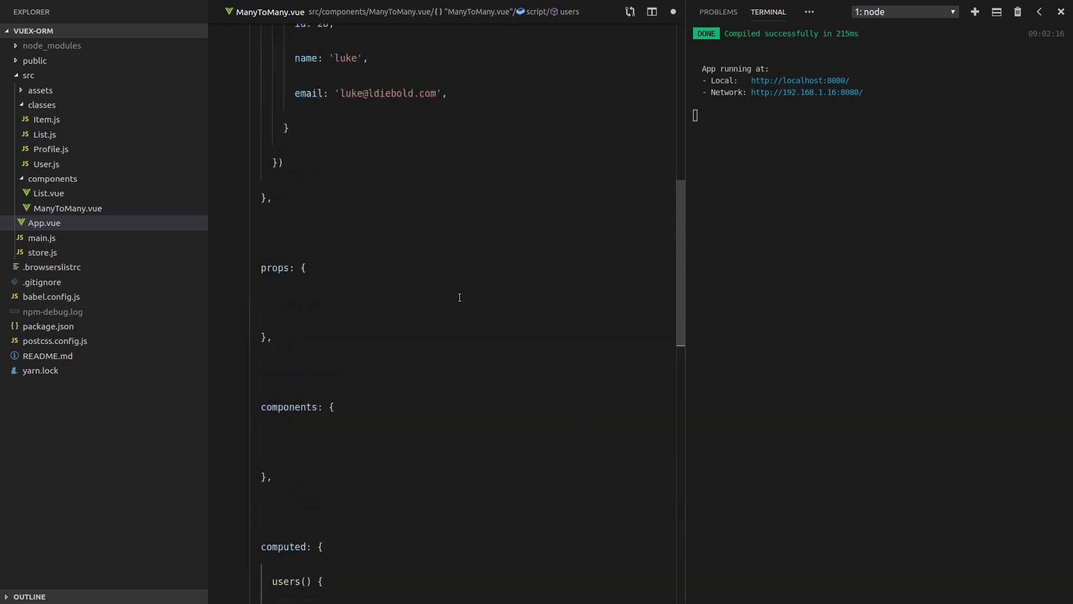
scroll(down, 3)
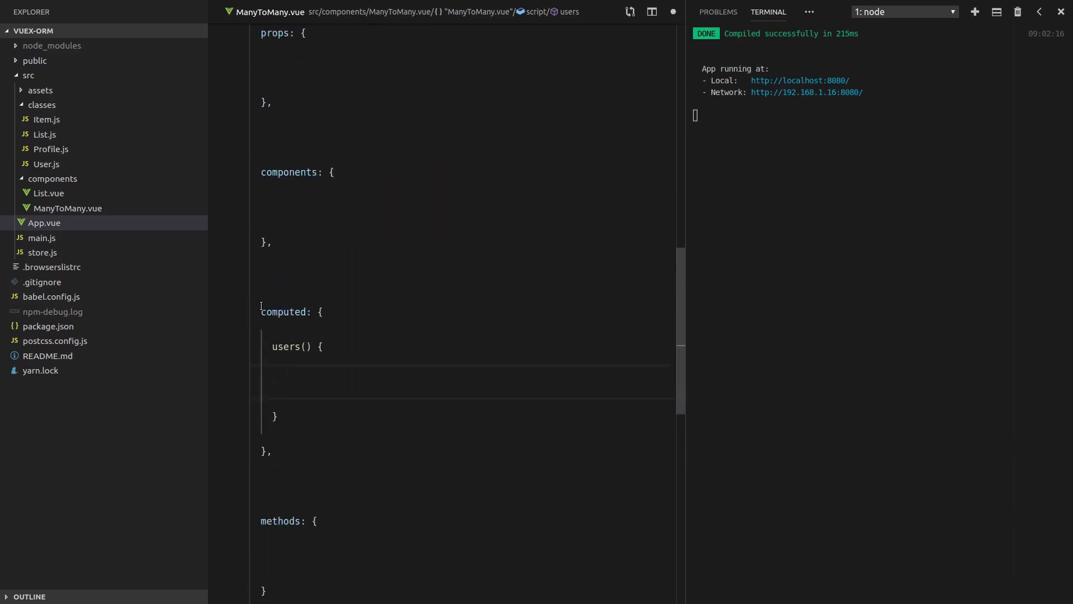
text(retur)
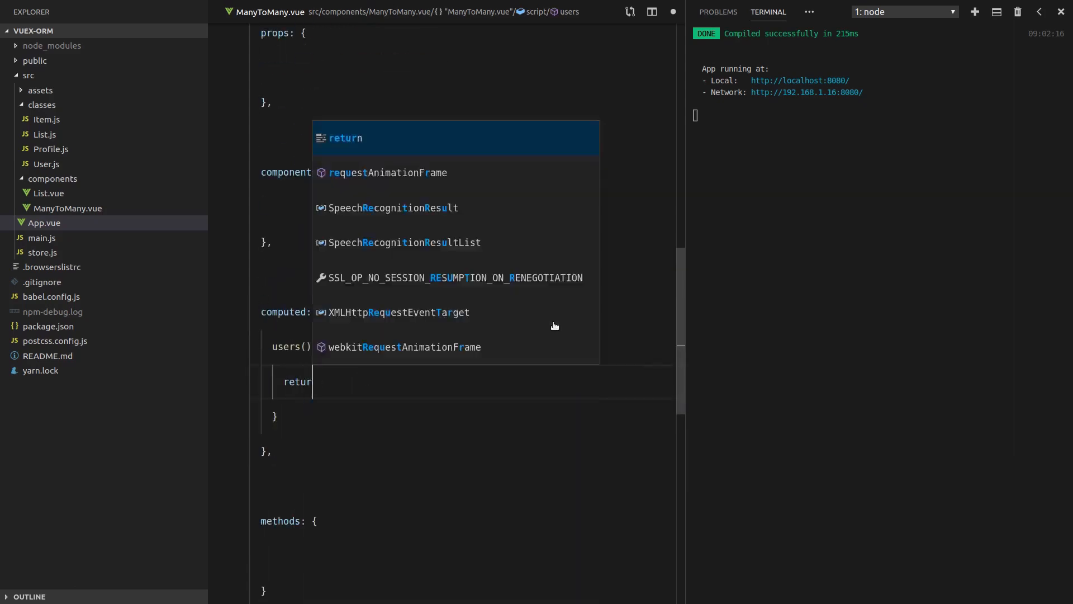
text(User.all())
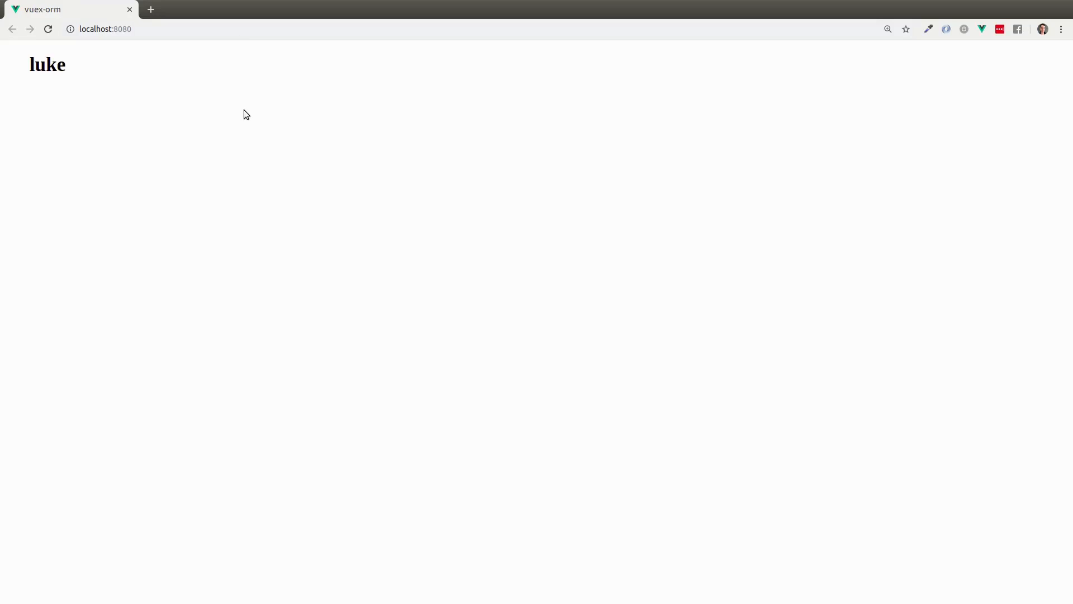
key(F12)
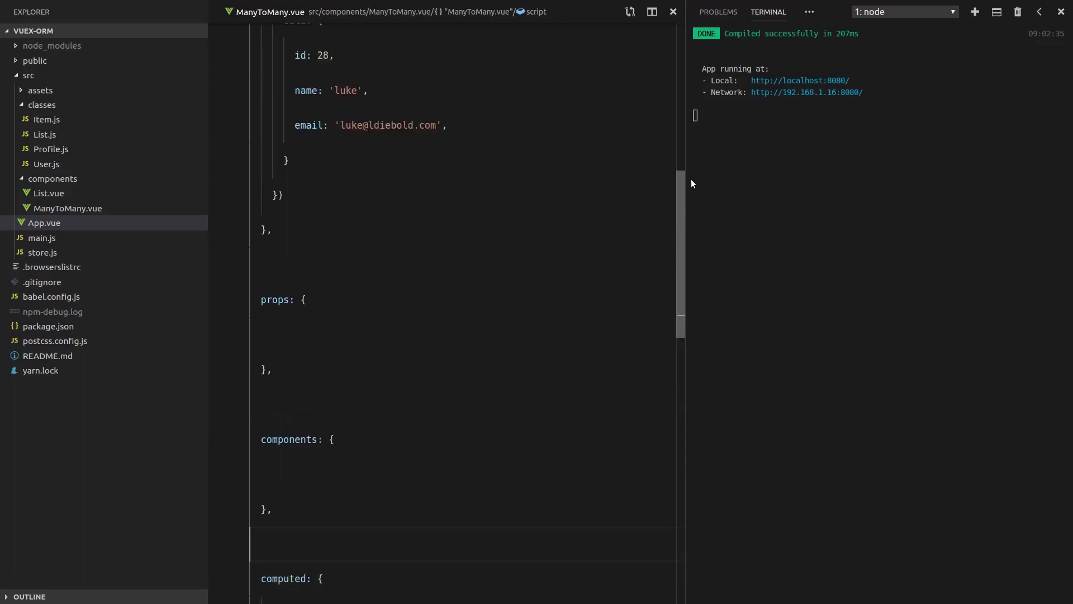
Duplicate the first user entry in the mounted insert as a second user named 'aaron'.
scroll(up, 3)
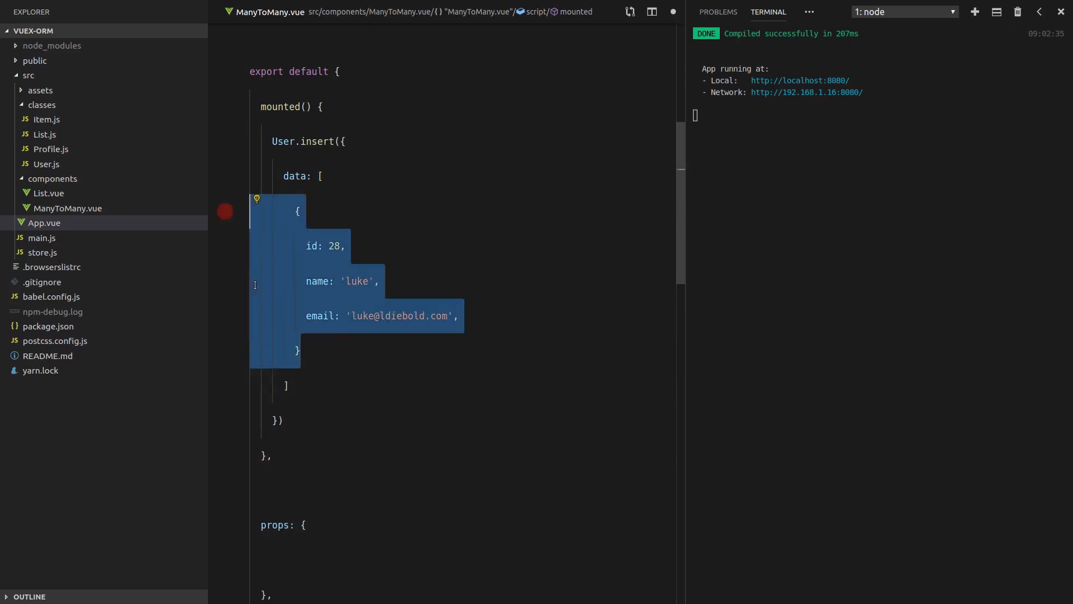
click(357, 351)
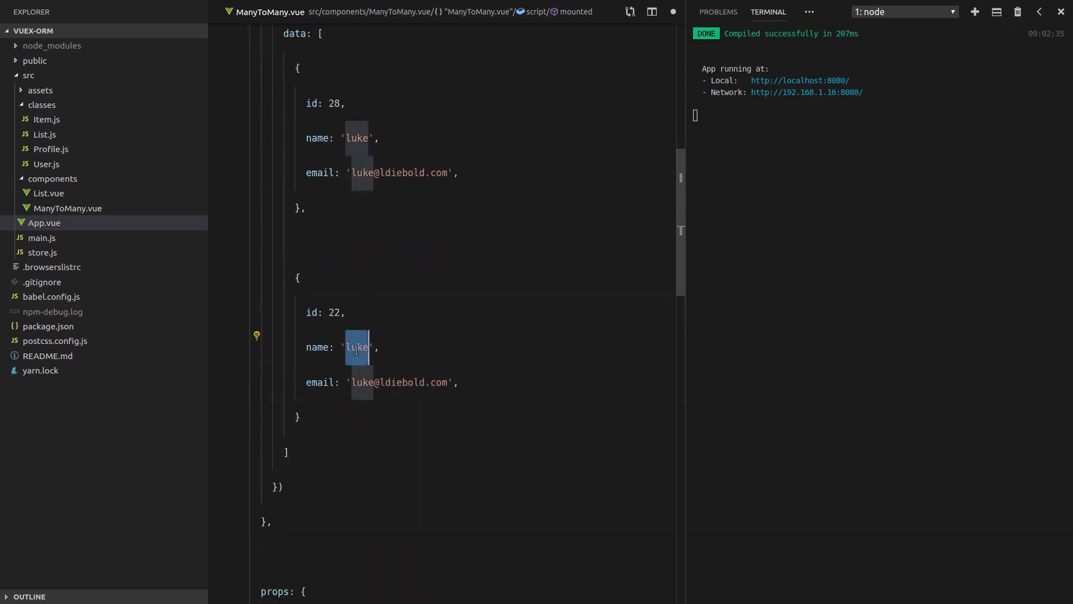
text(aaron)
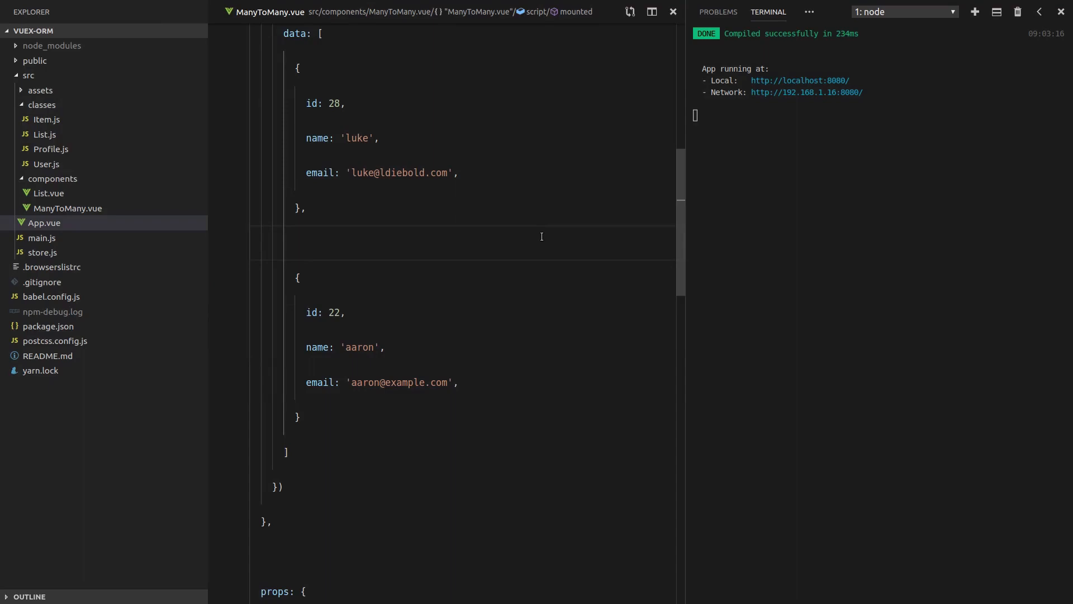
mouse_move(52, 179)
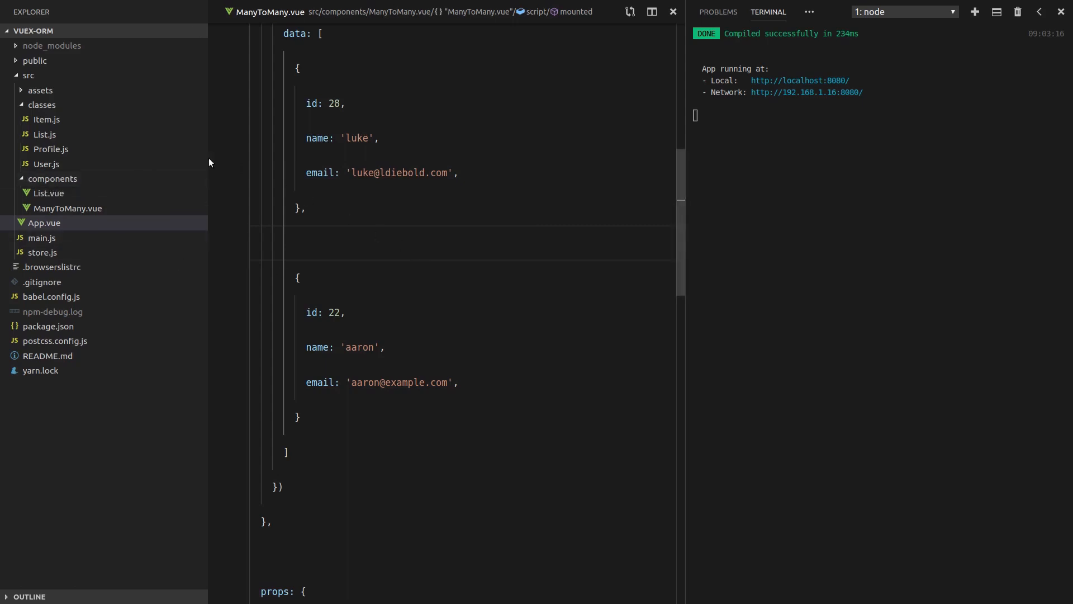
Duplicate Item.js as Role.js, delete the List import, and set the entity to 'roles'.
right_click(46, 119)
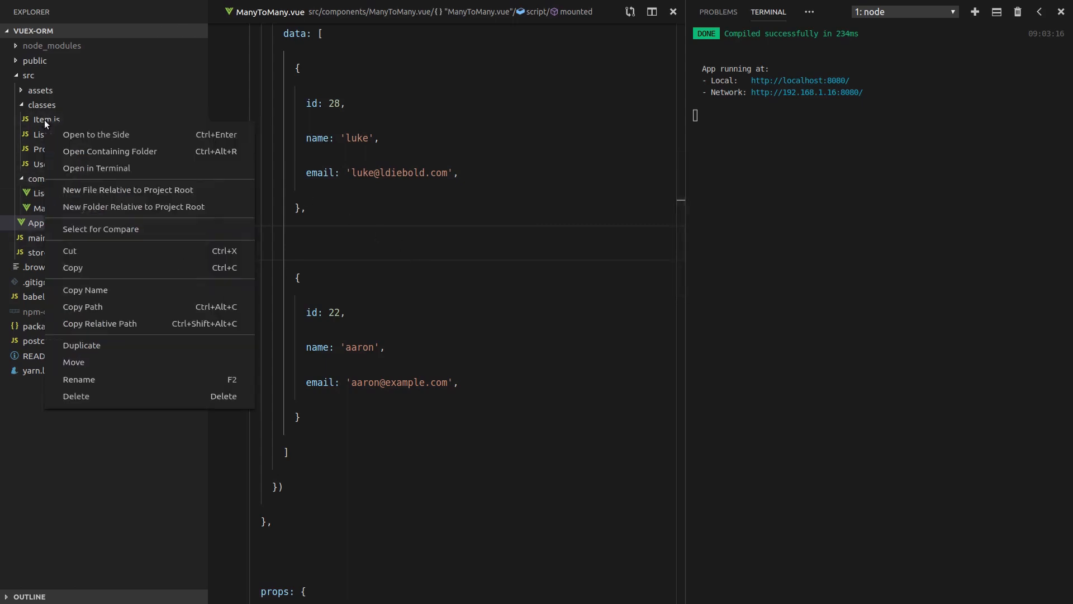
click(81, 345)
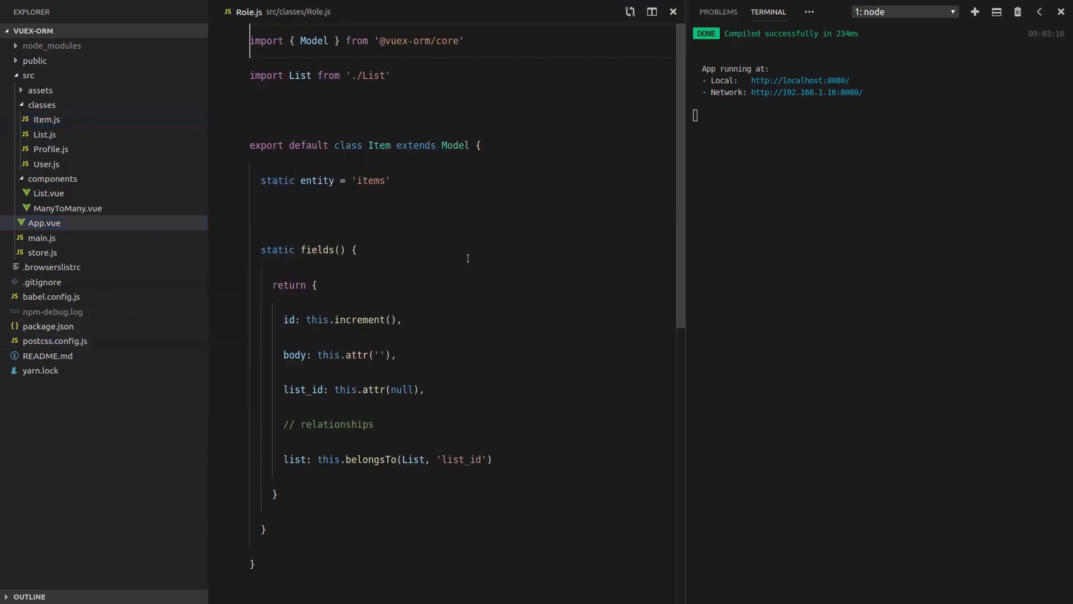
triple_click(318, 76)
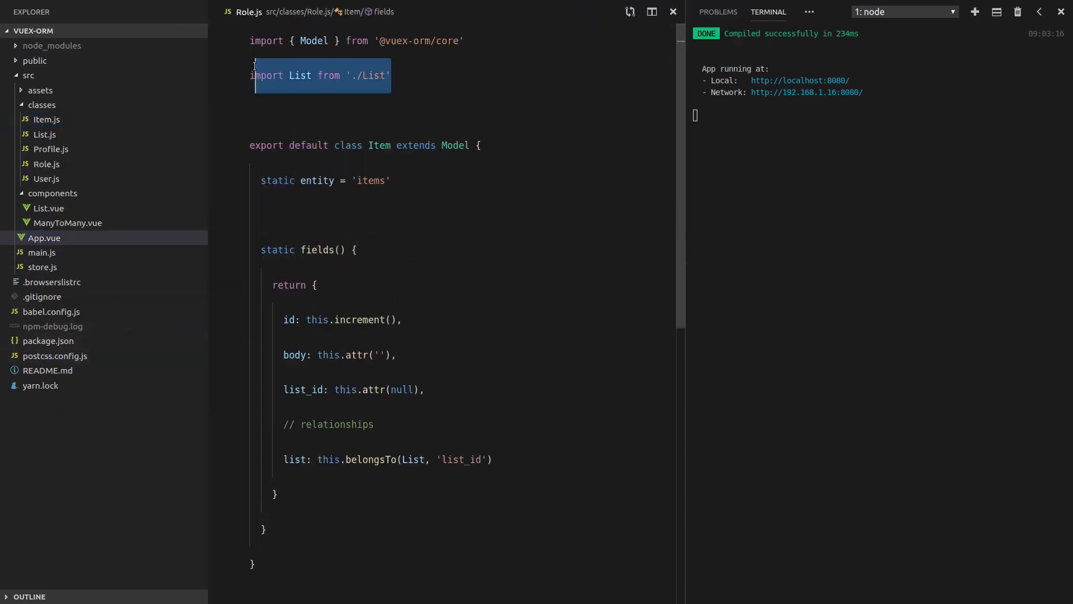
key(Delete)
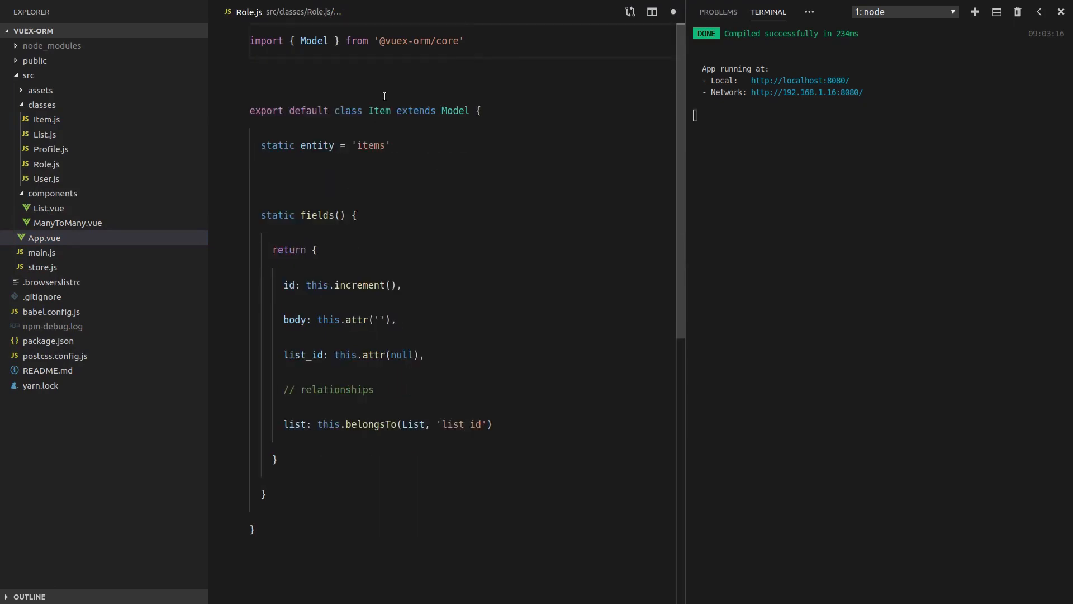
double_click(379, 110)
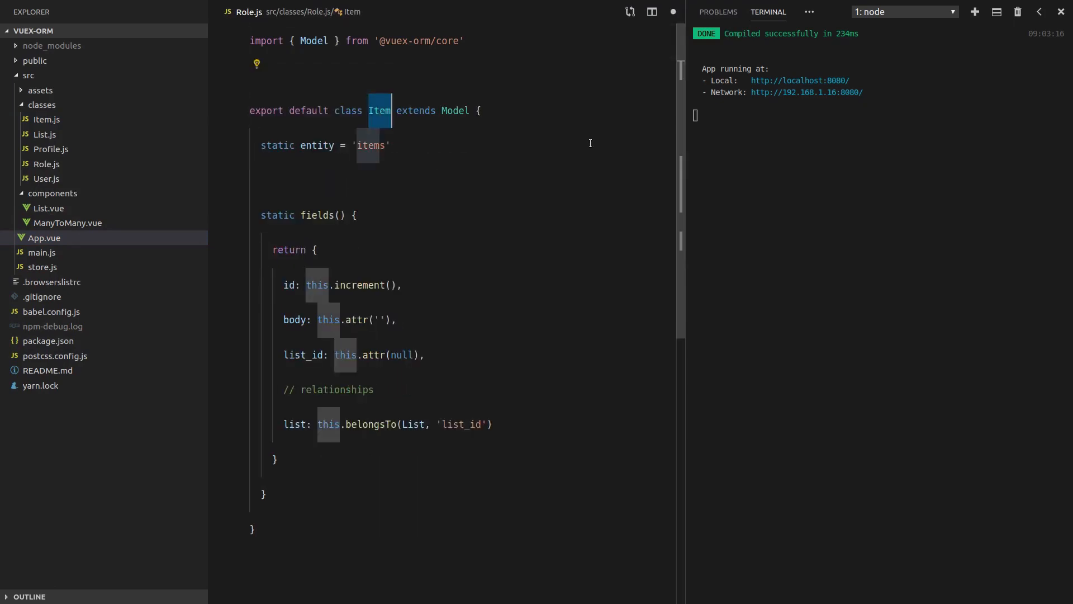
click(371, 145)
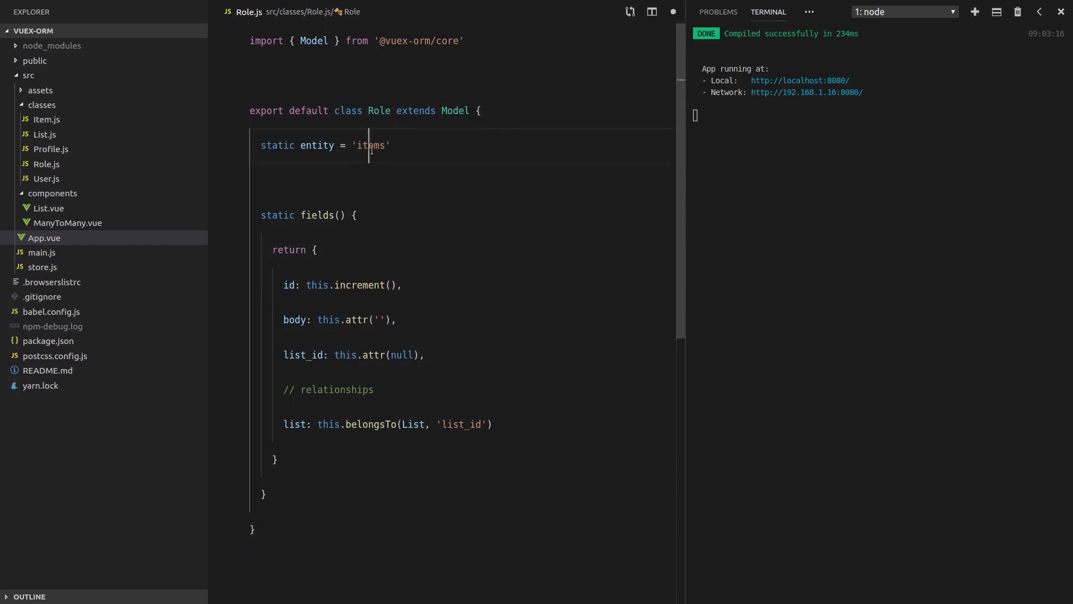
text(roles)
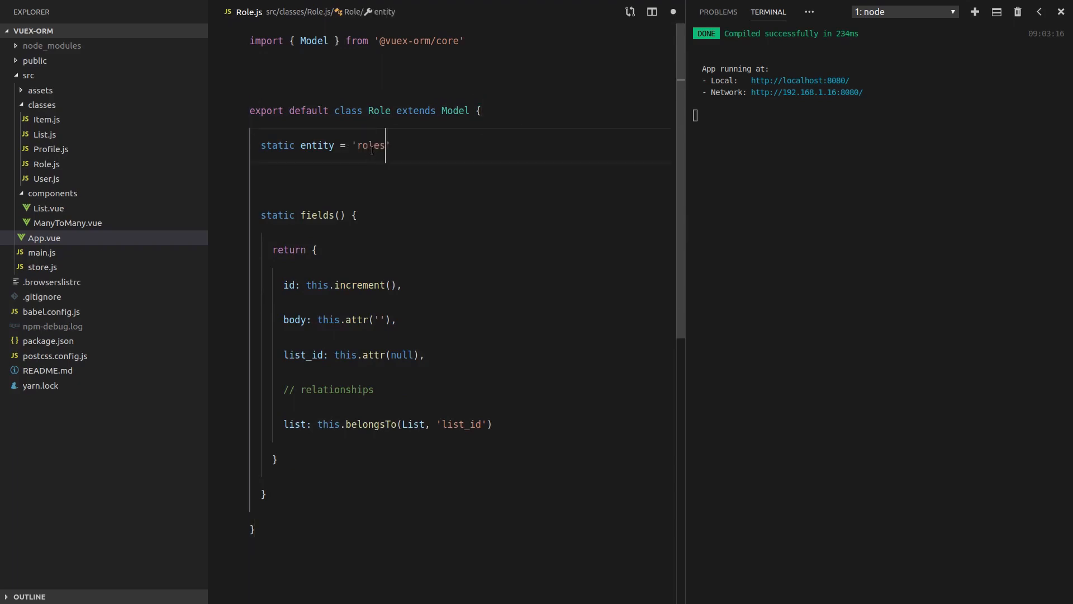
mouse_move(311, 394)
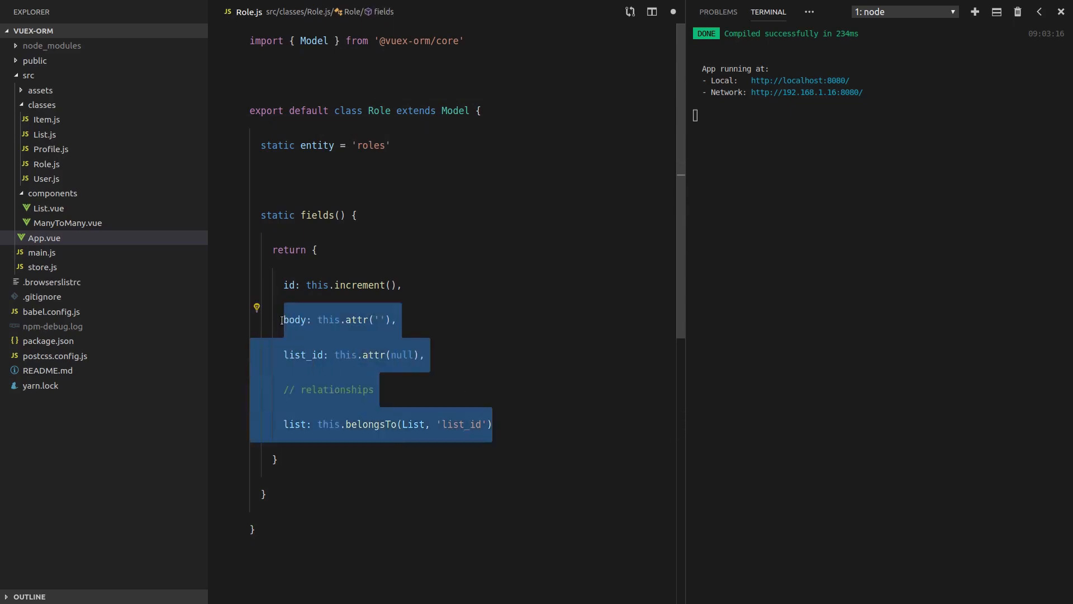
Replace the old fields with id and title: this.attr() plus a // relationships comment.
key(Delete)
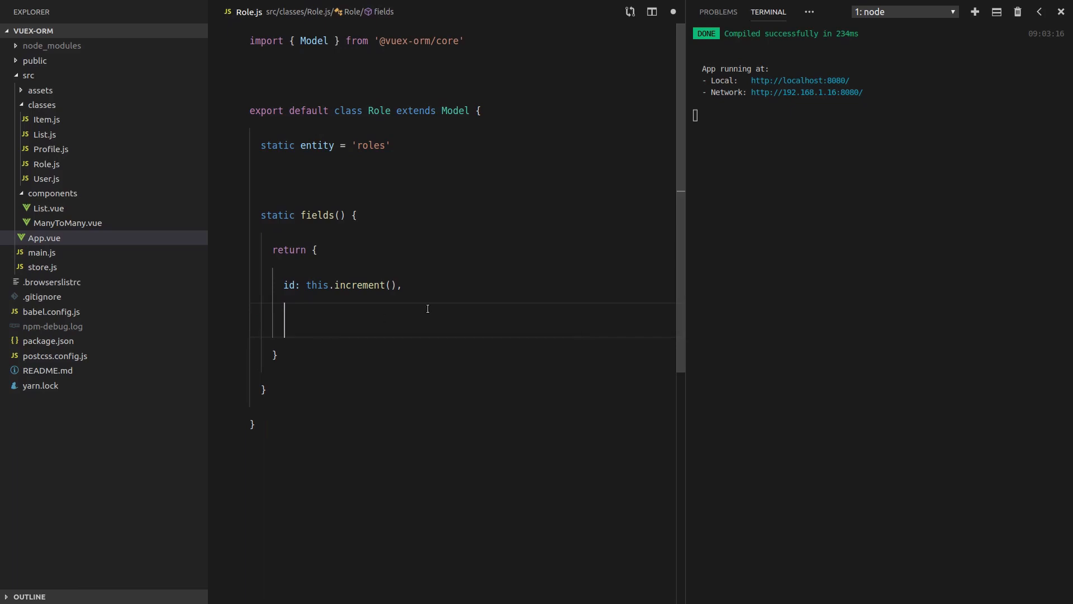
text(title:)
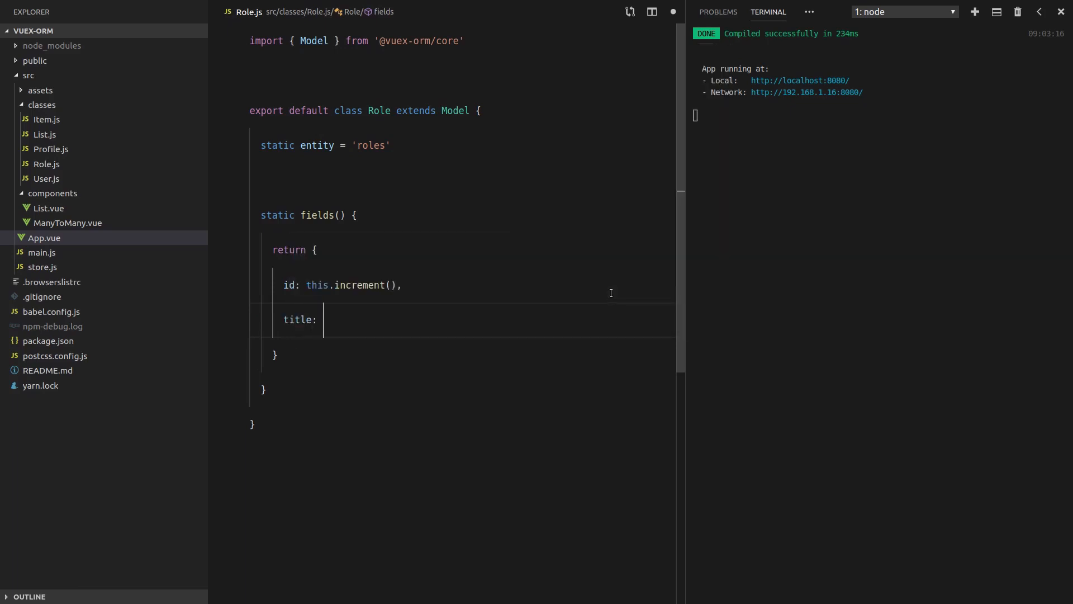
text(this.attr(),)
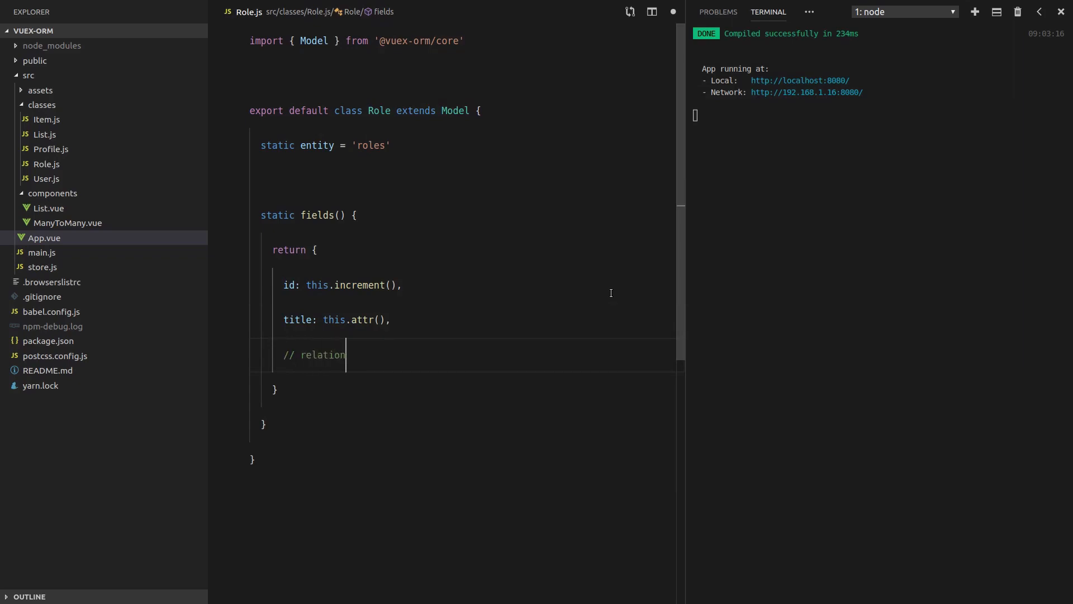
text(ships)
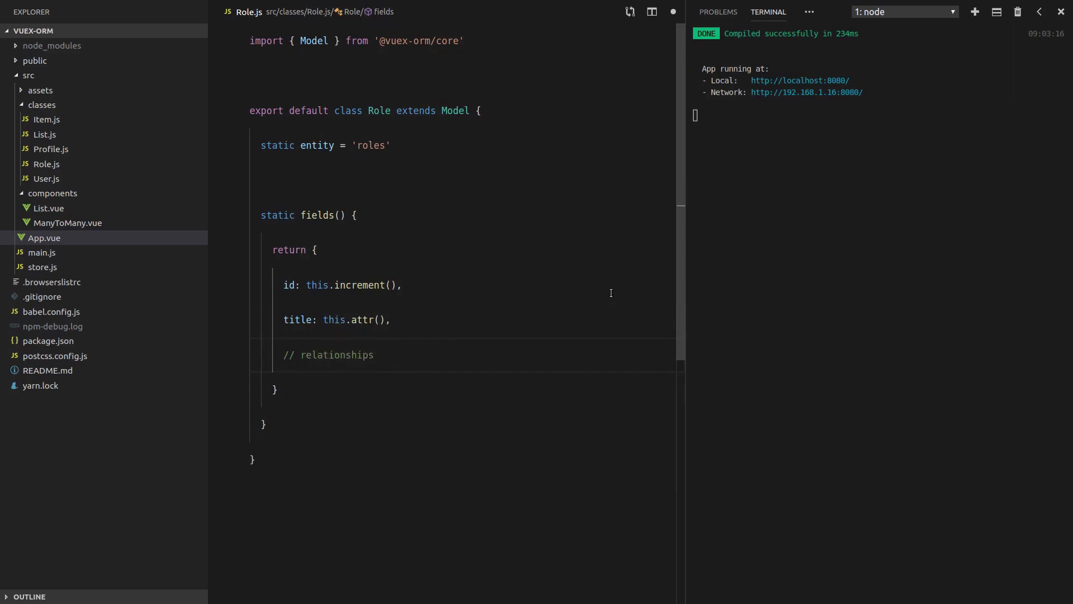
key(enter)
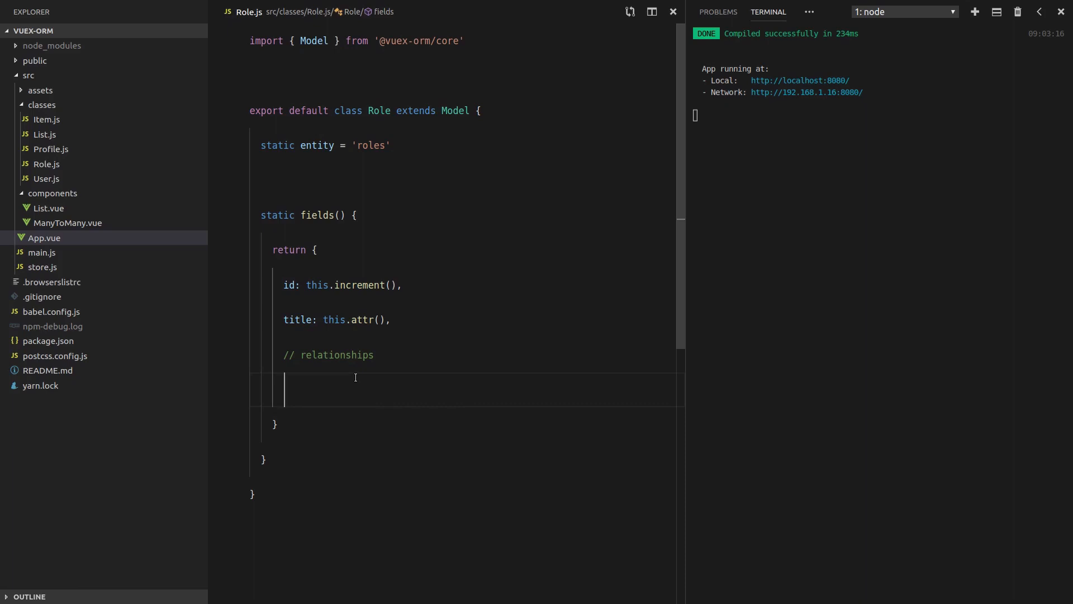
click(225, 145)
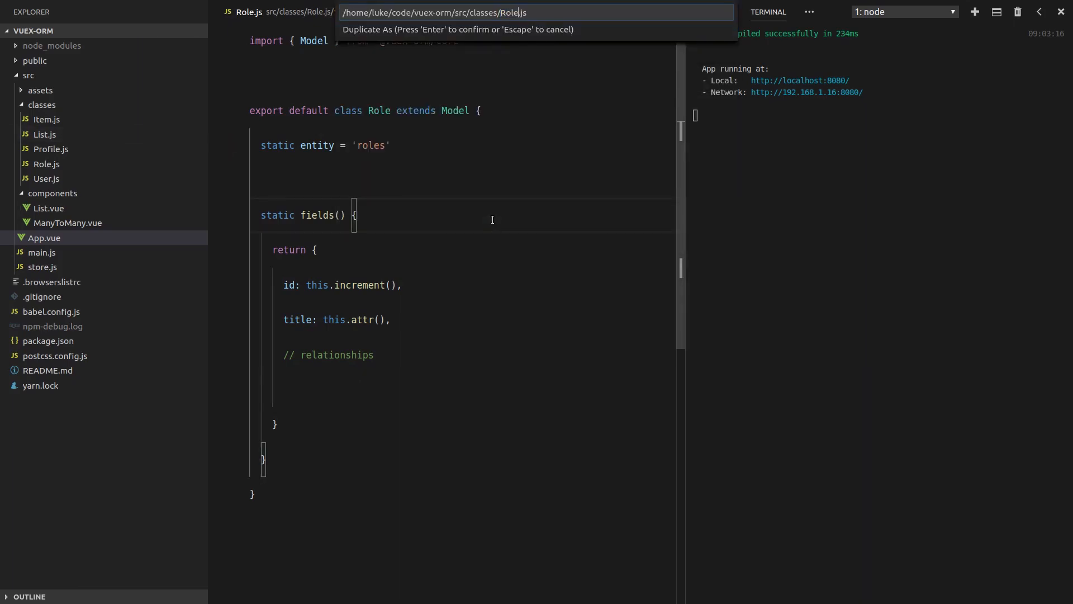
Jot a temporary // role_user note, then run File: Duplicate to create RoleUser.js.
key(Escape)
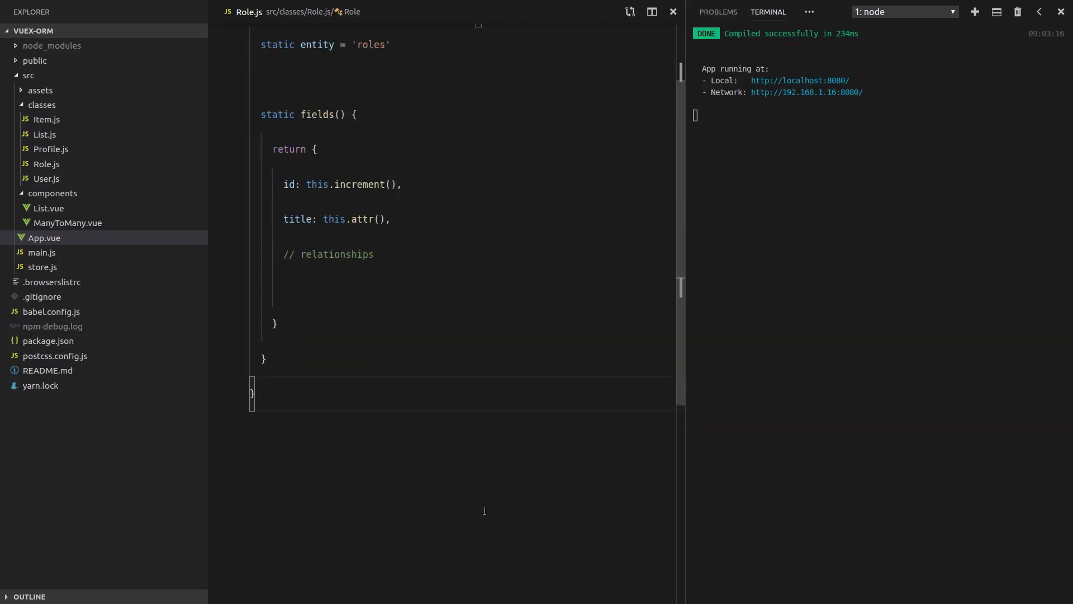
text(//)
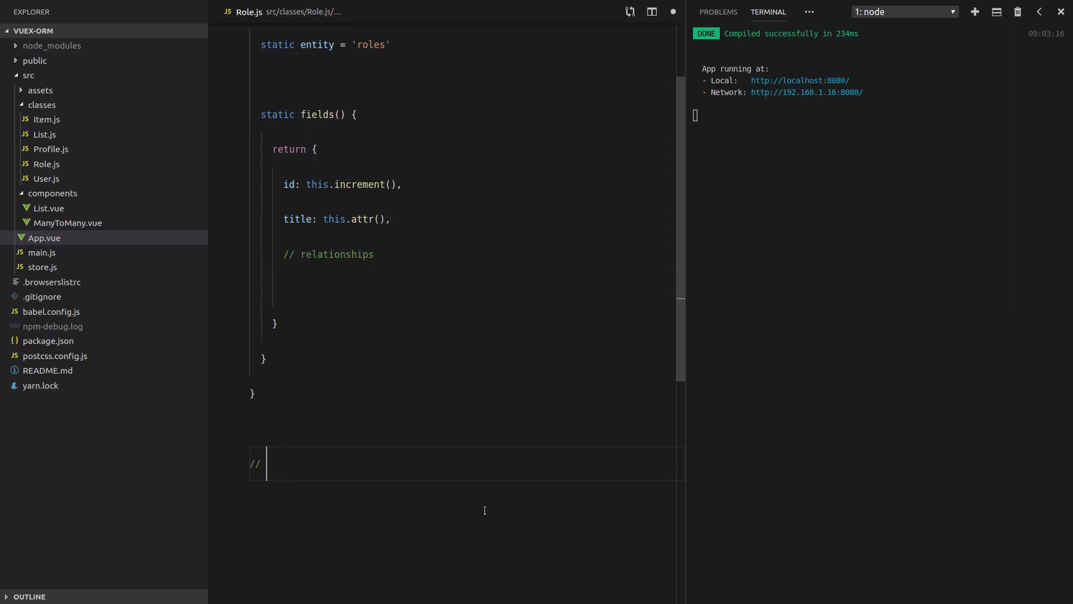
text(ro)
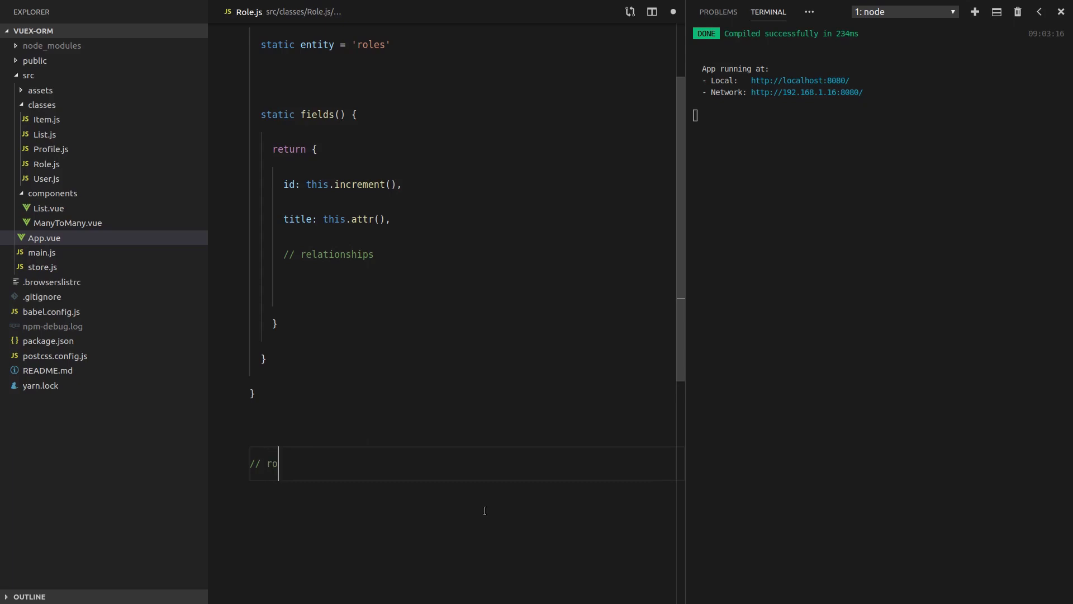
text(le_user)
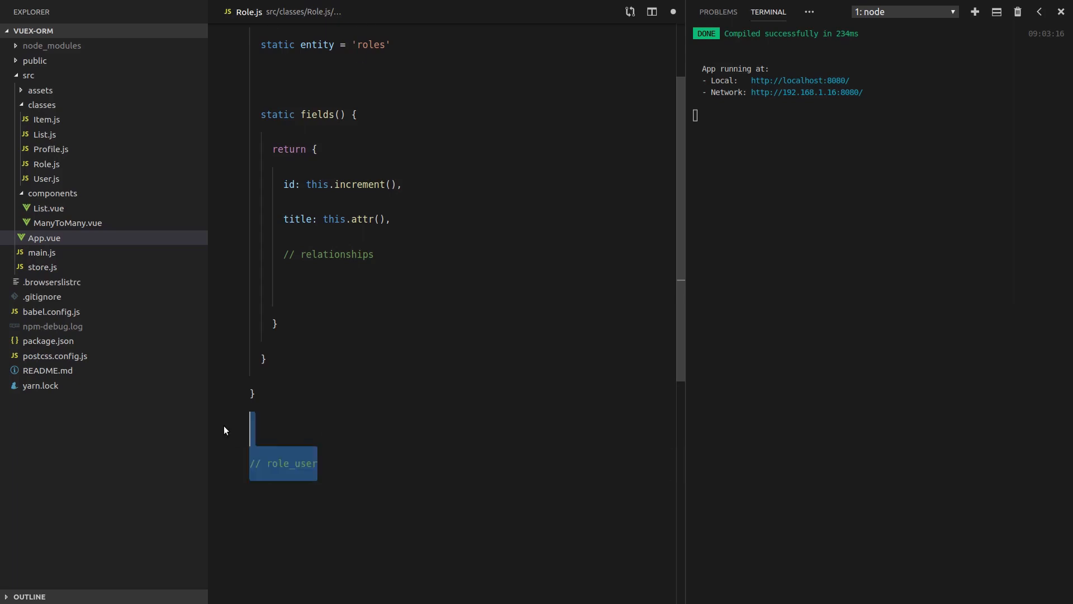
key(Ctrl+Shift+P)
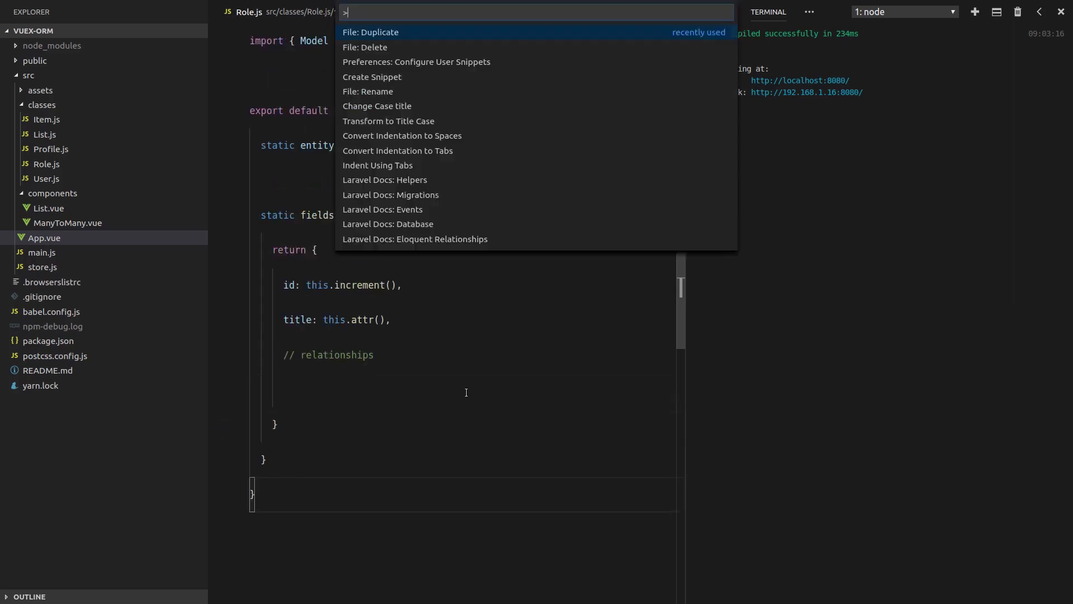
click(370, 32)
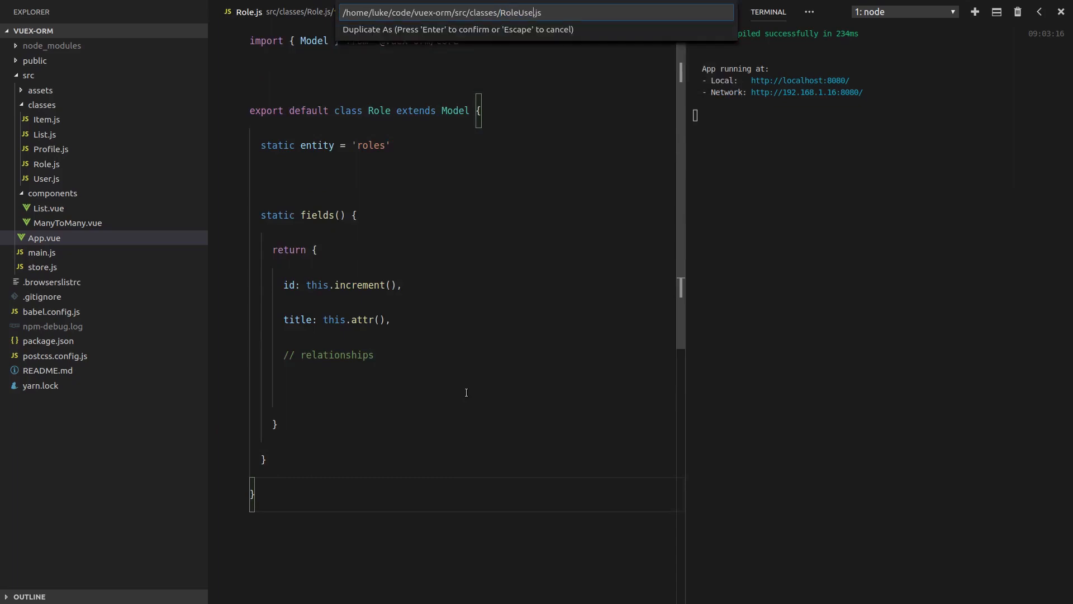
Create RoleUser.js as a copy of the Role model and set its entity to role_user.
key(Return)
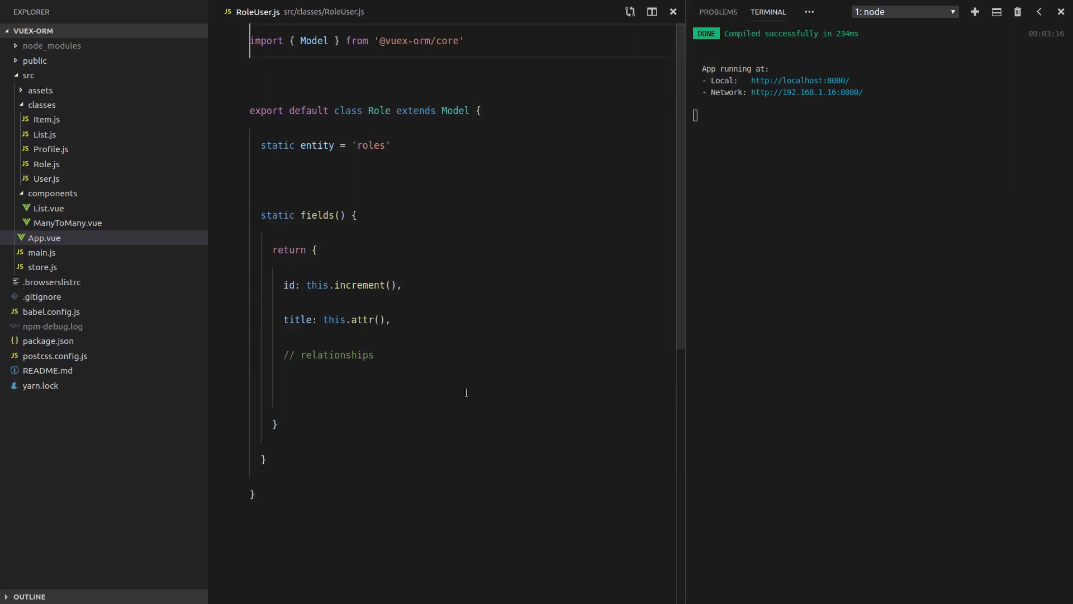
double_click(380, 110)
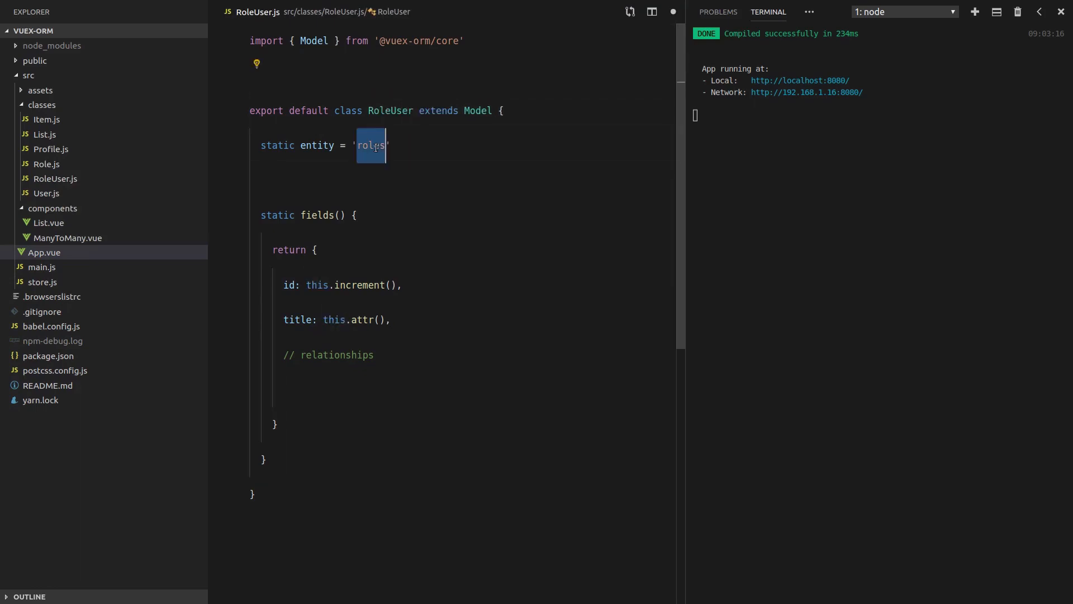
text(role_user)
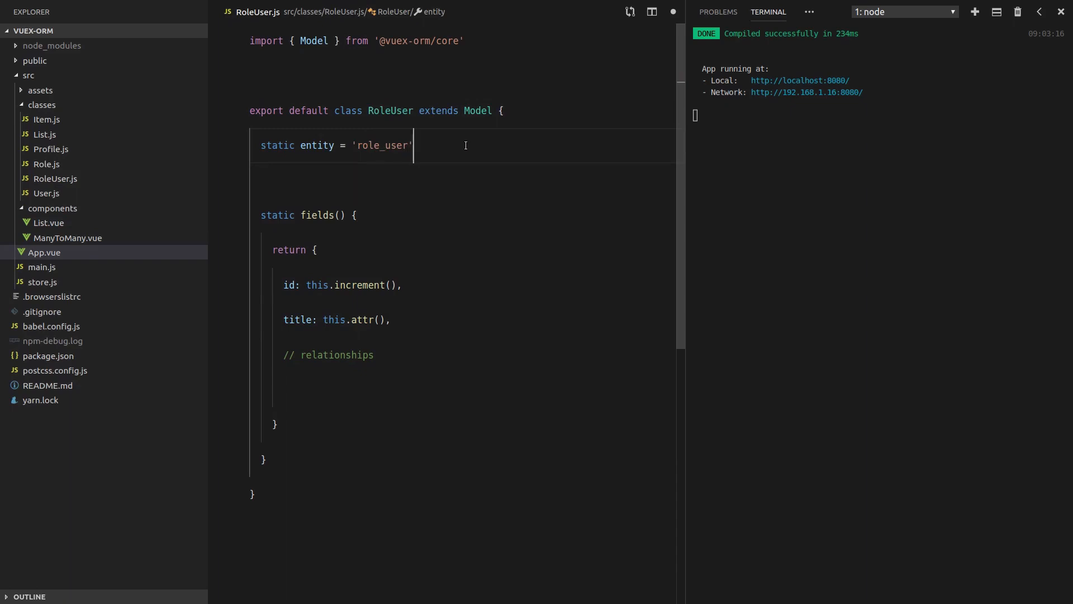
double_click(383, 145)
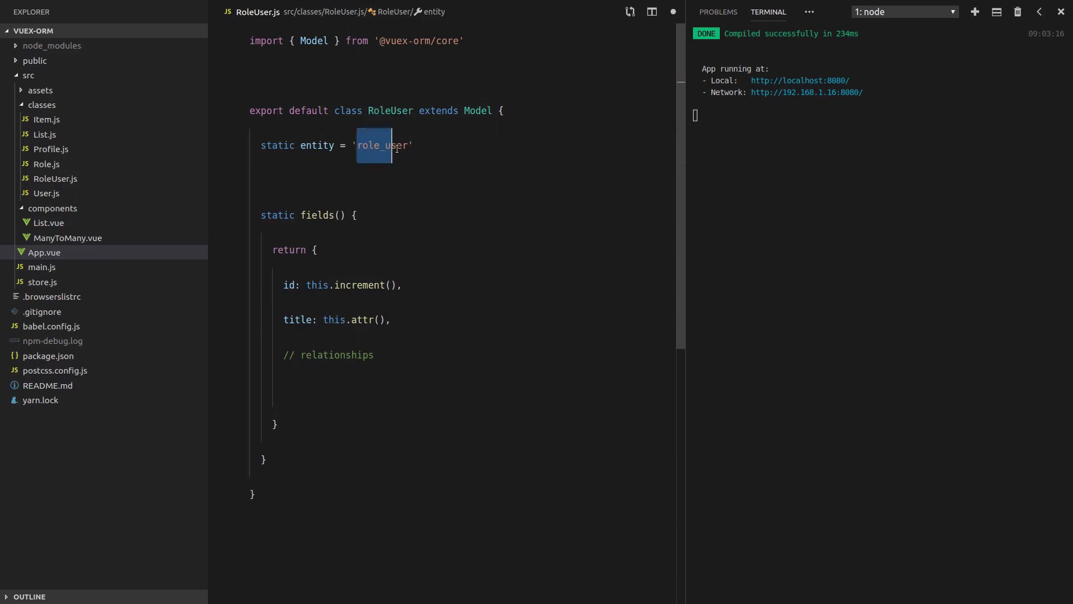
click(447, 152)
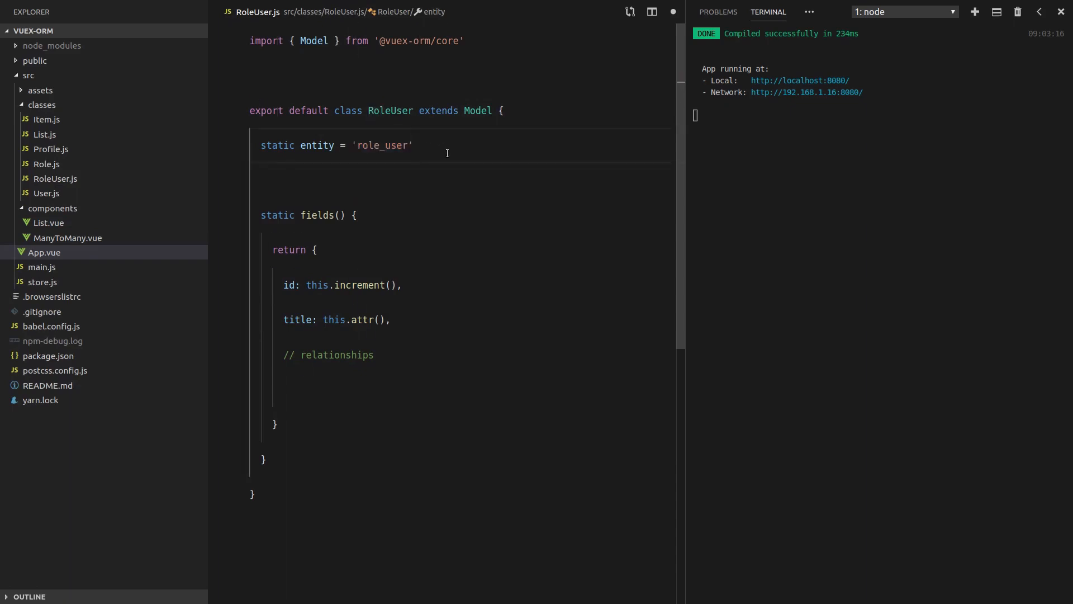
click(408, 144)
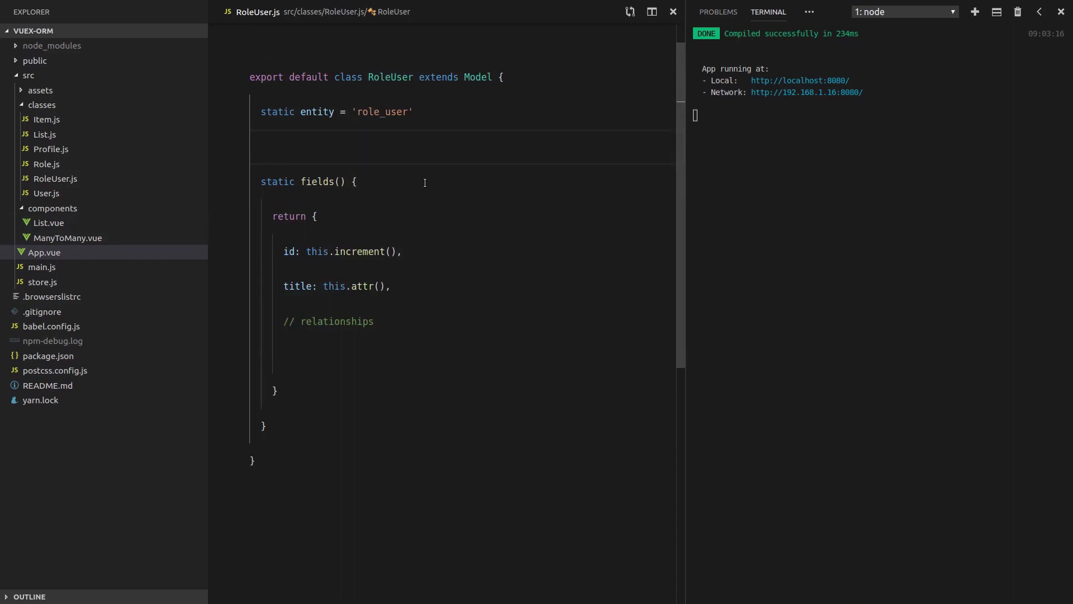
mouse_move(501, 183)
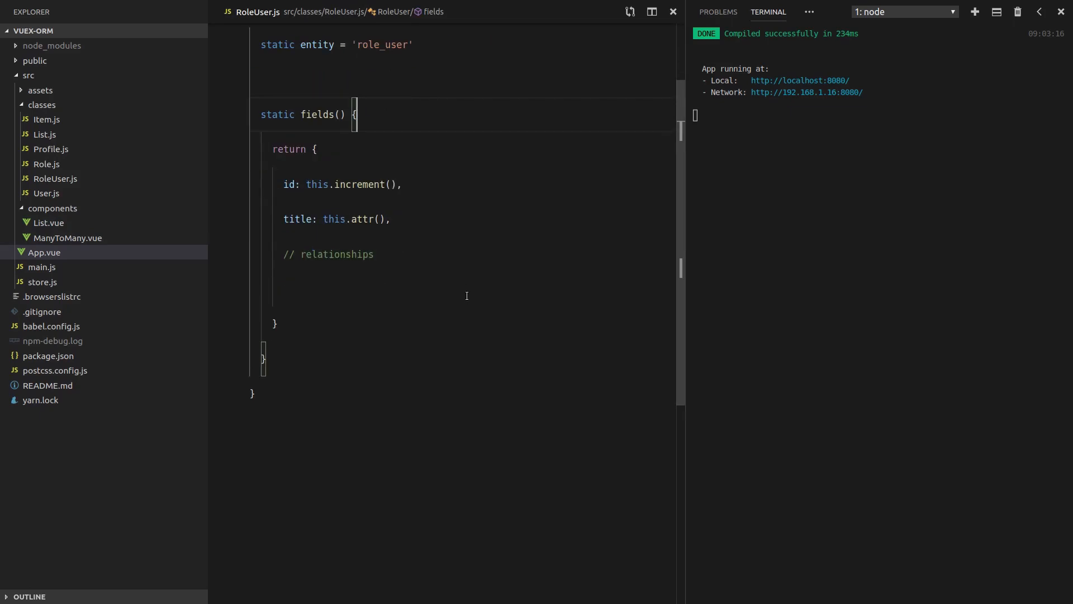
Annotate the user_id and role_id fields with example values // 1 and // 2.
scroll(up, 3)
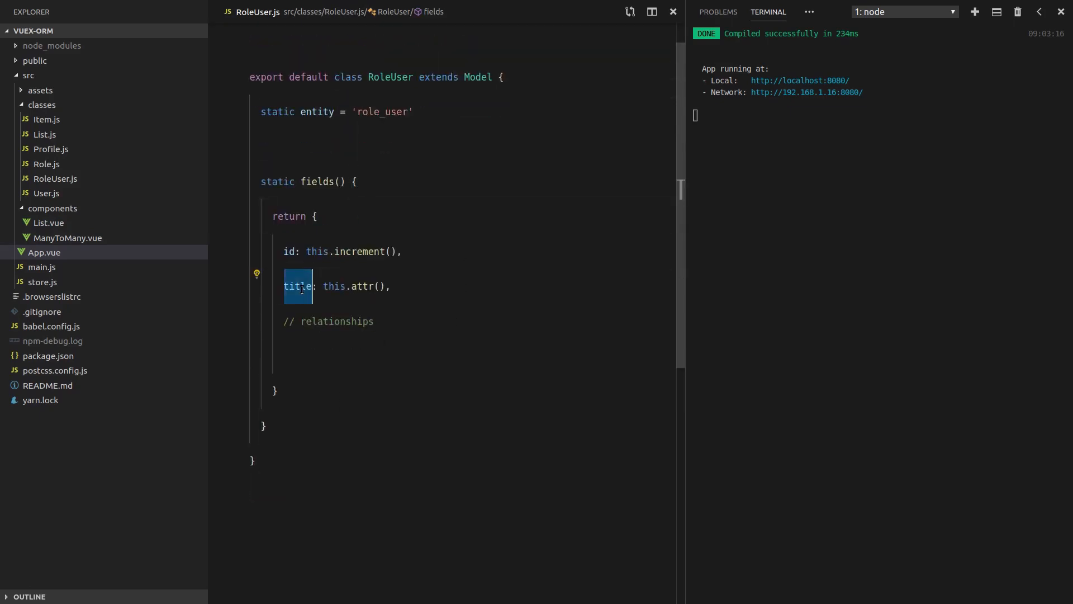
text(user_id)
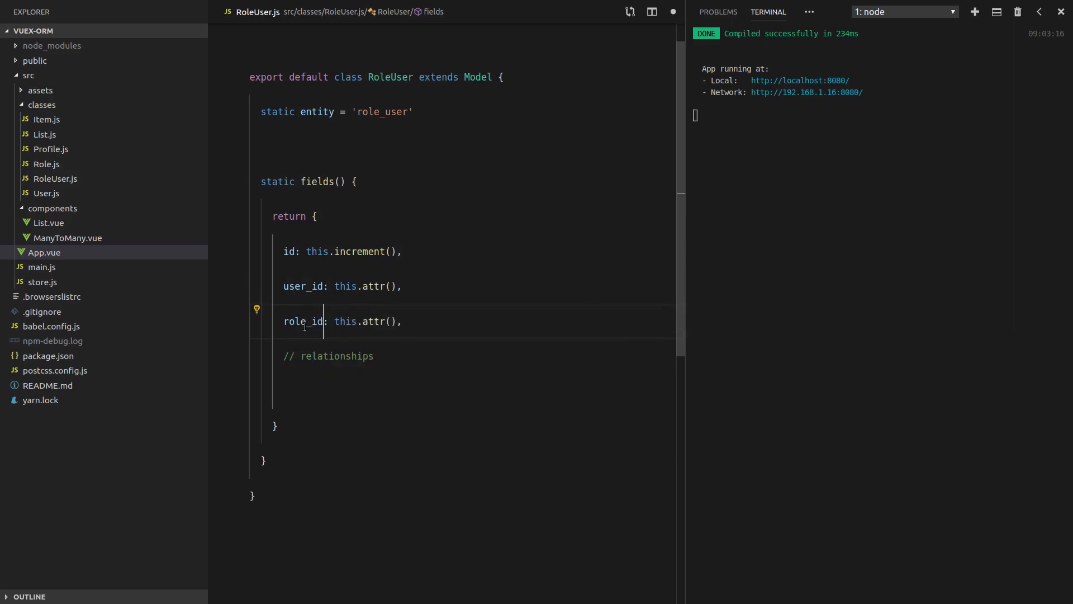
text(//)
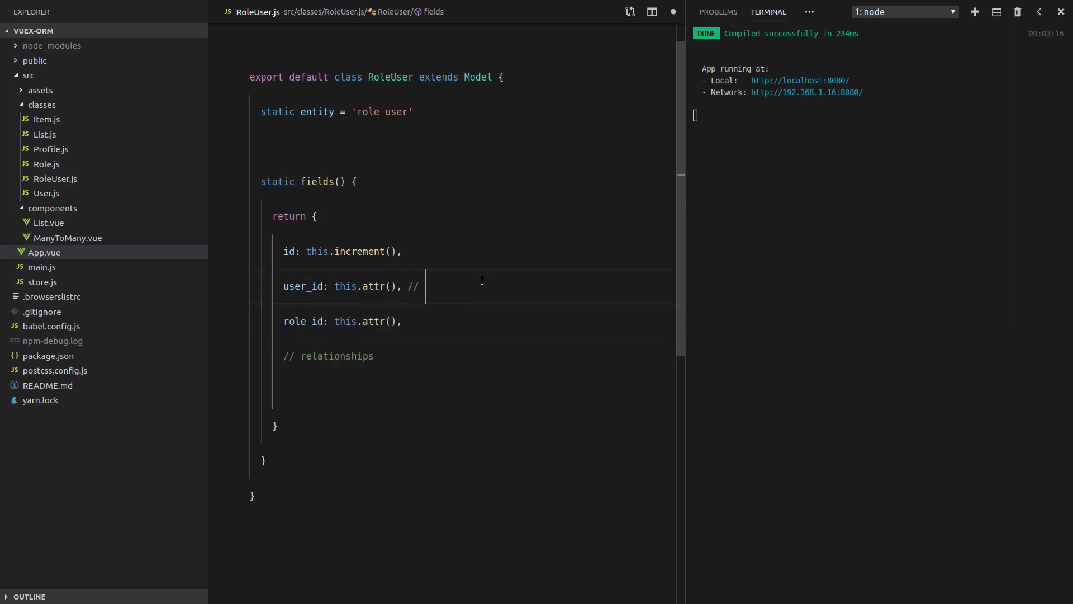
text(1)
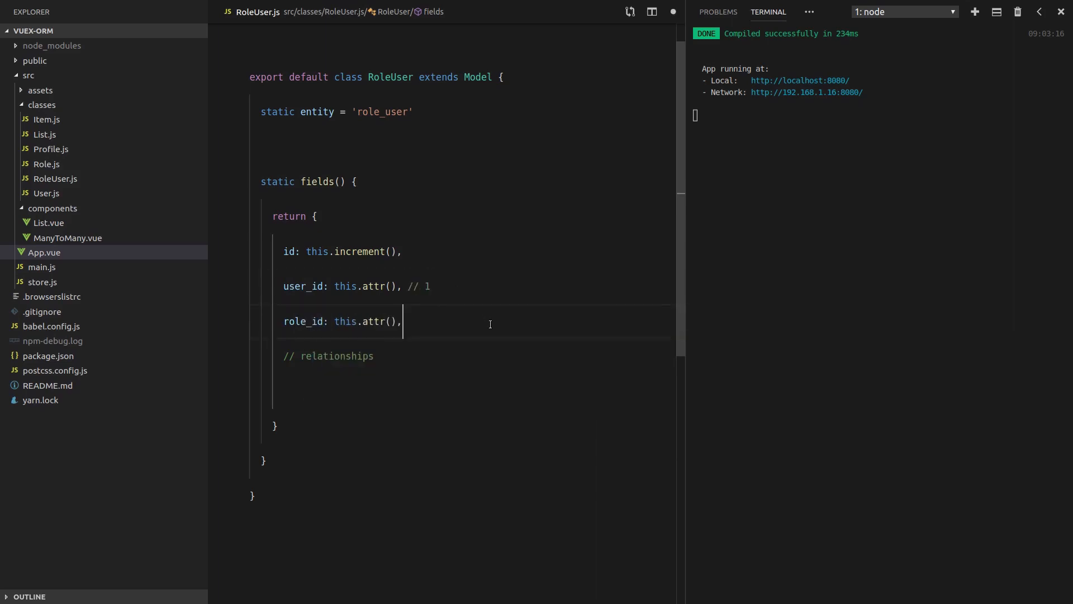
text(//2)
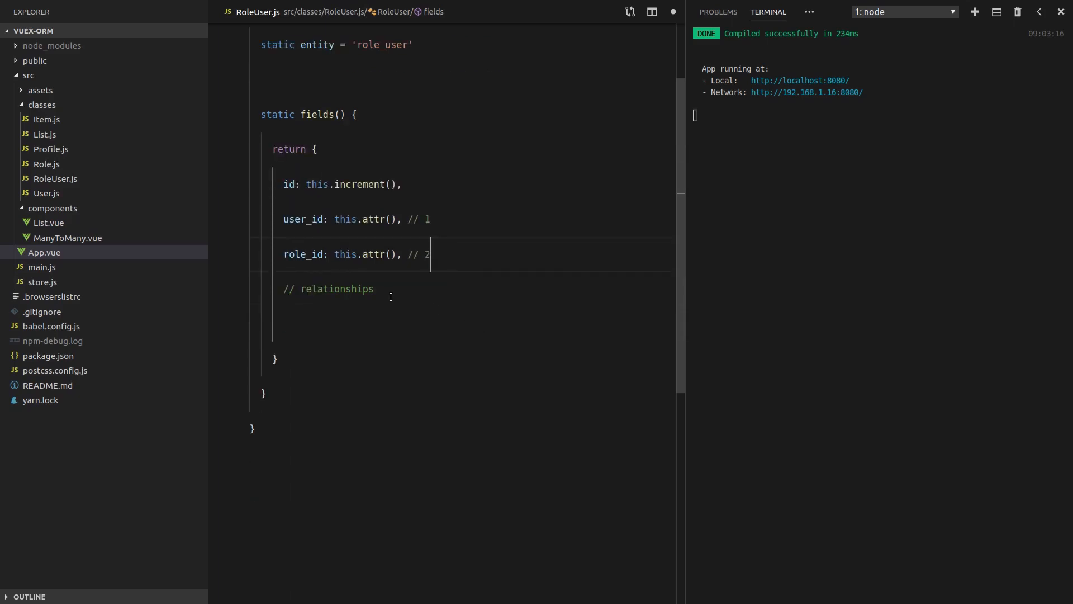
scroll(up, 3)
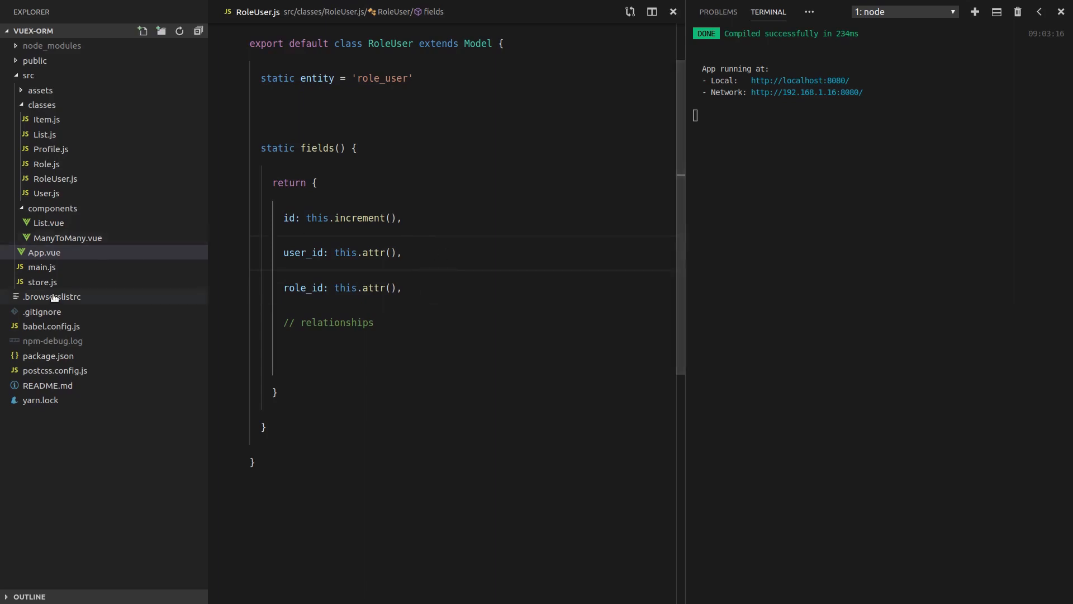
Delete the empty relationships lines from RoleUser.js and save it.
click(42, 281)
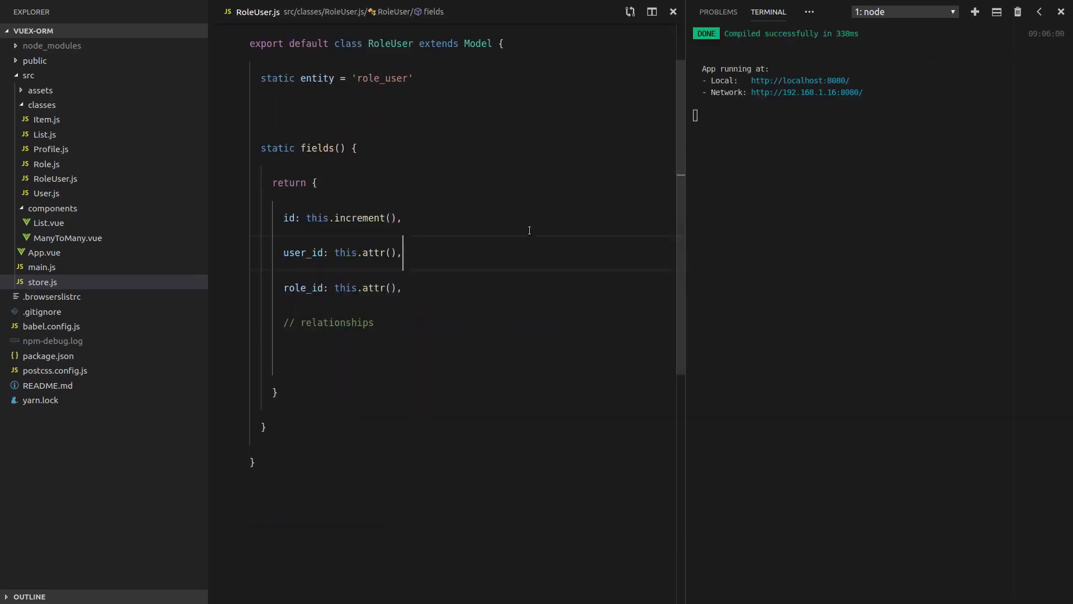
key(alt+tab)
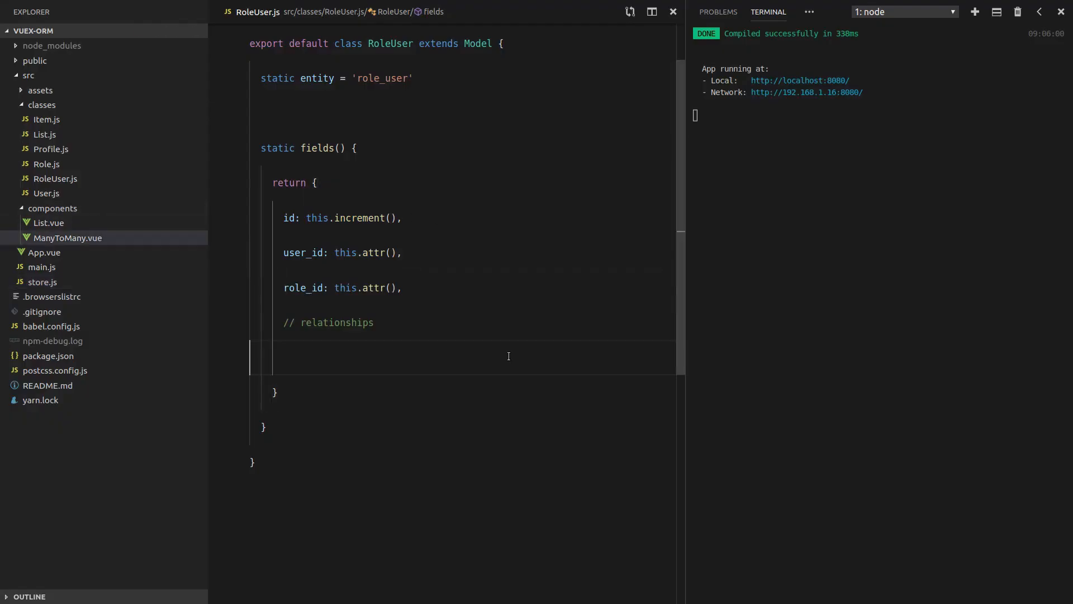
double_click(329, 323)
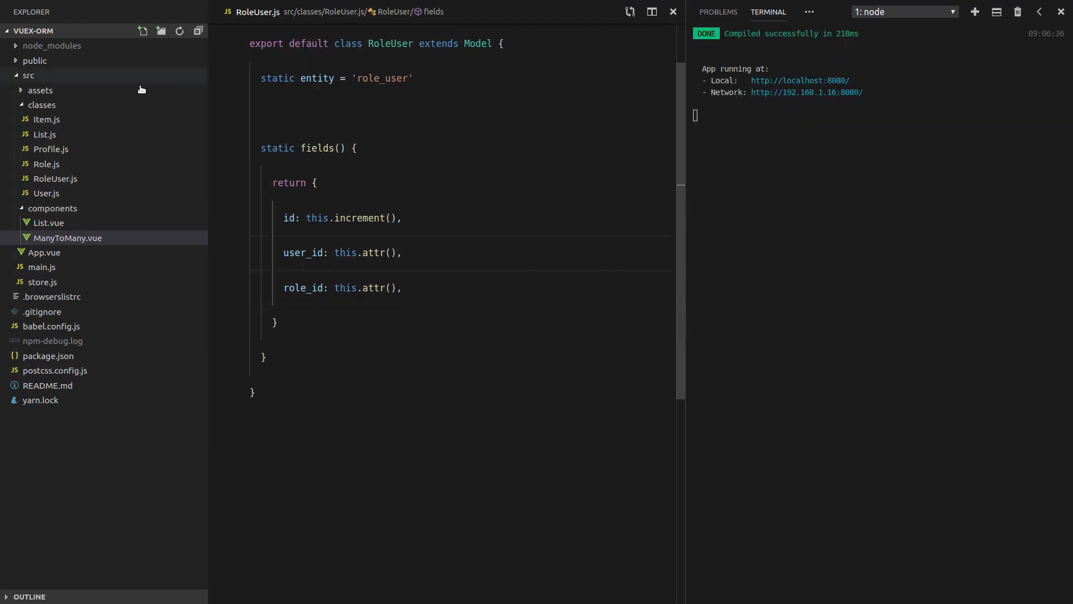
In Role.js, start a users field with this.belongsToMany(User, auto-importing User.
click(46, 163)
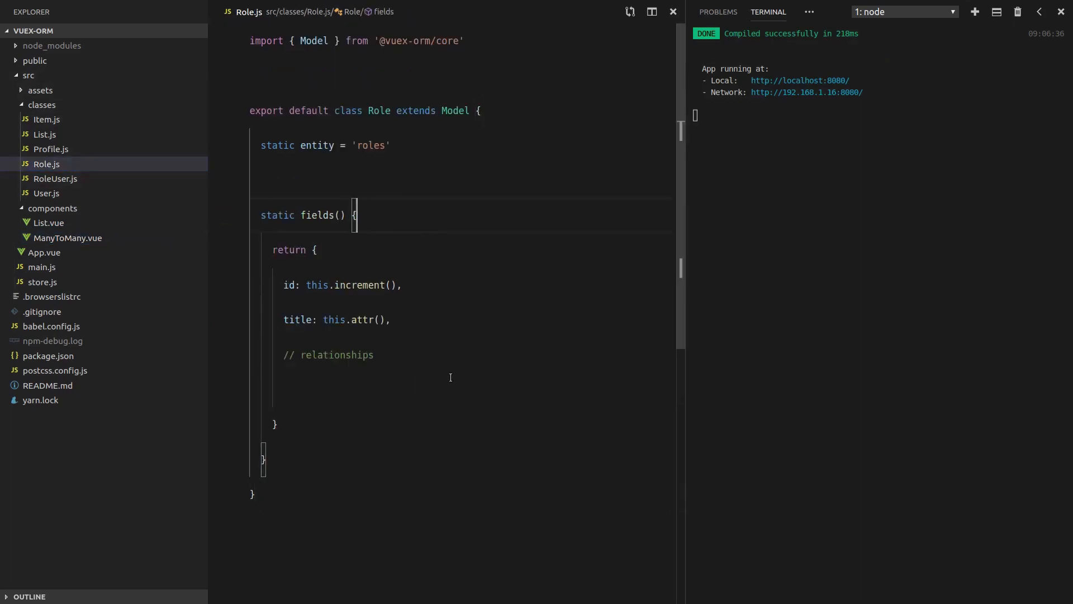
click(456, 388)
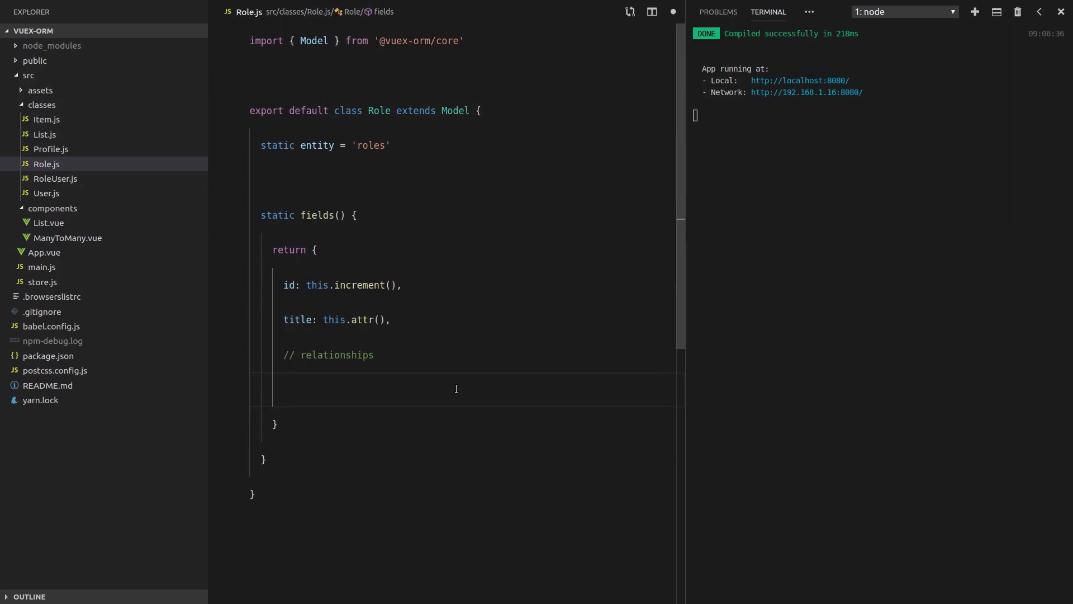
text(users:)
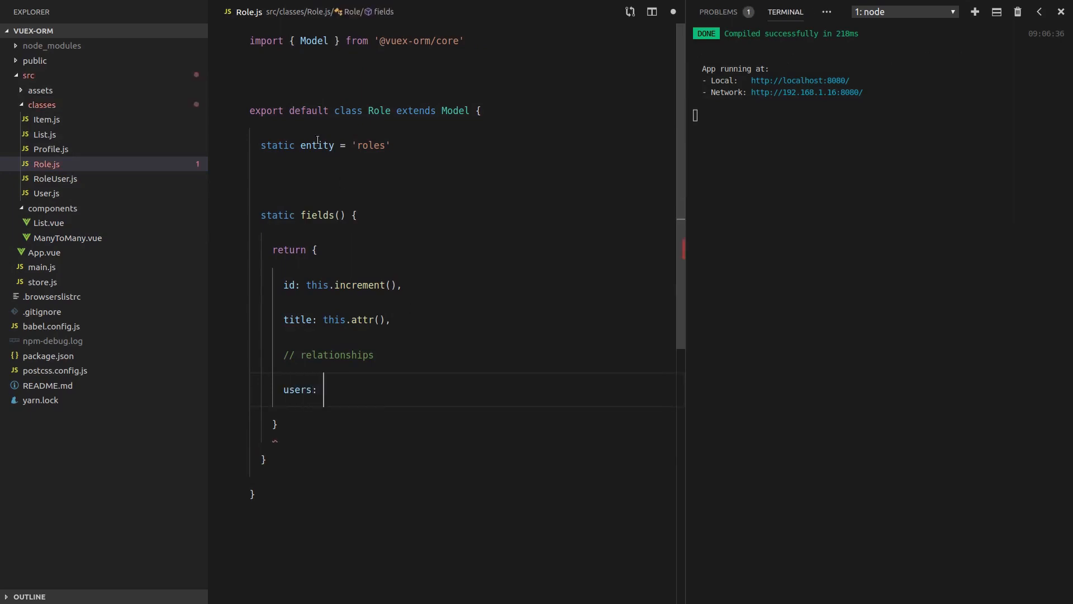
mouse_move(444, 387)
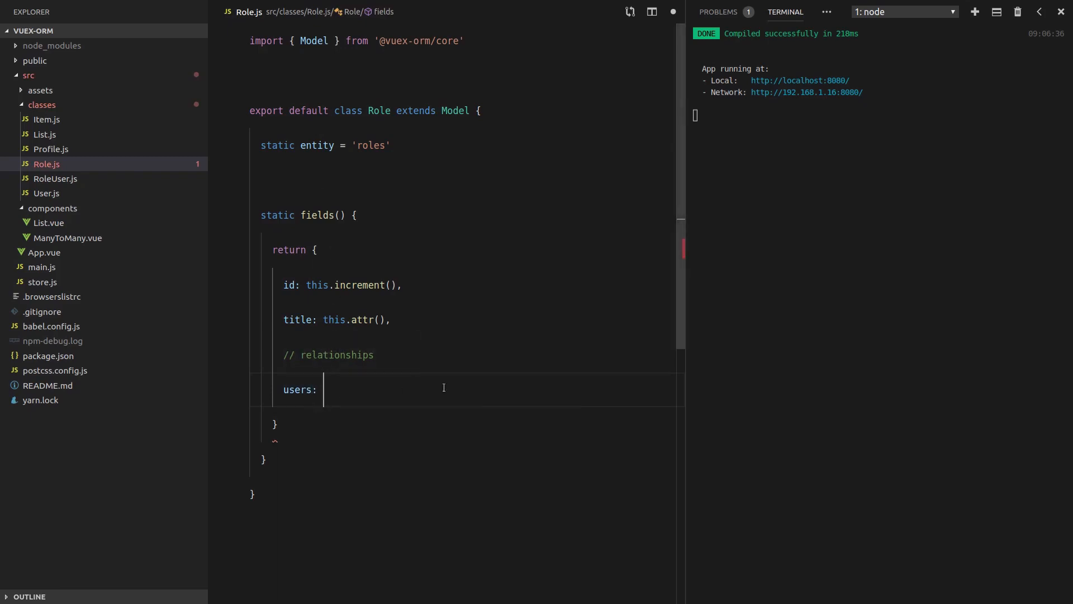
text(this.belongsToMa)
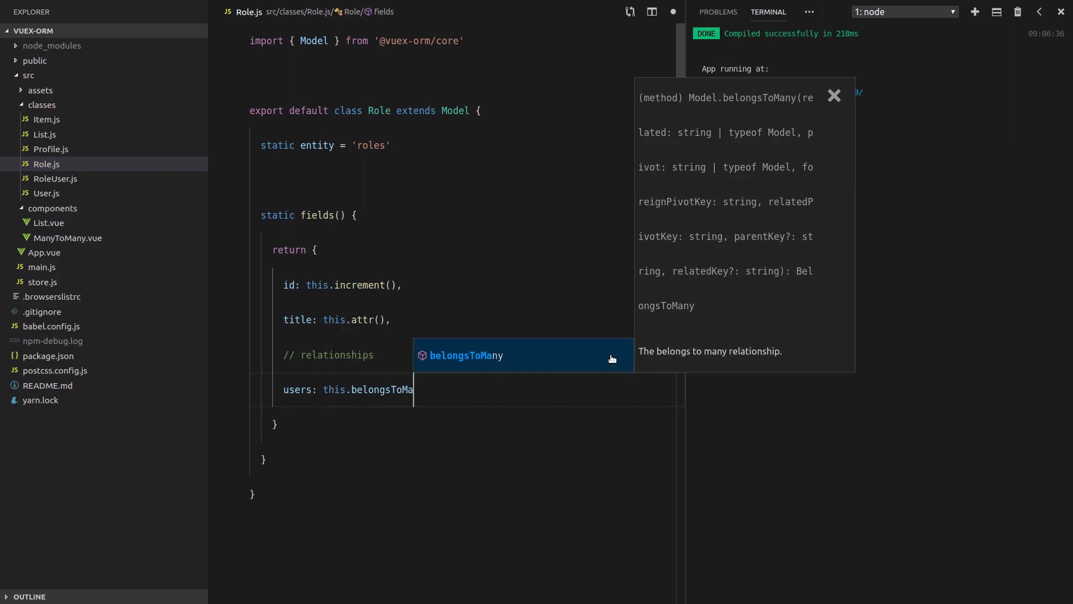
click(467, 356)
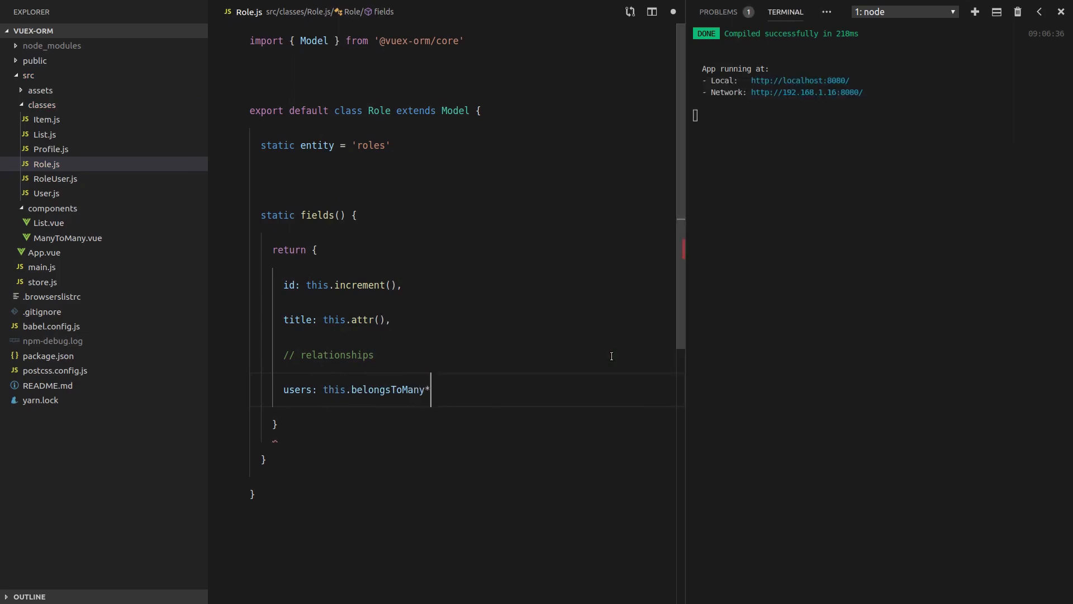
text(()
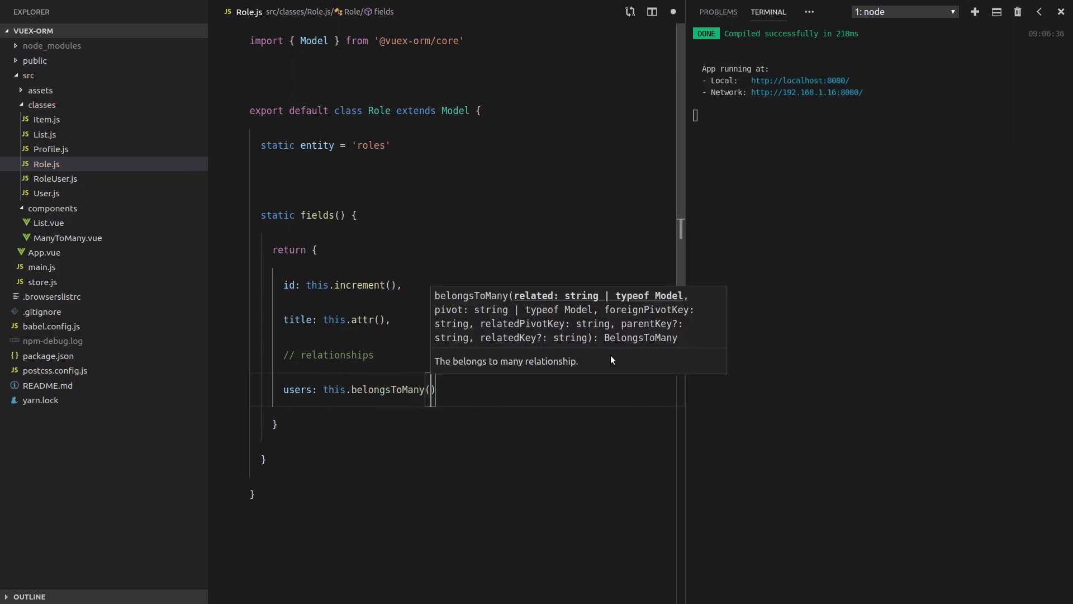
text(User)
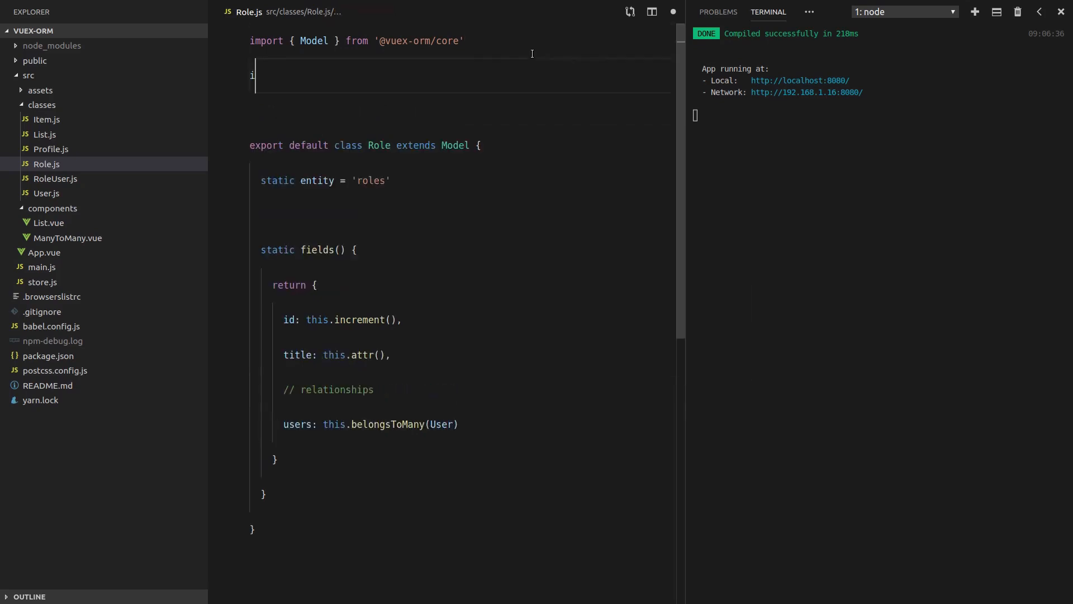
text(import './U)
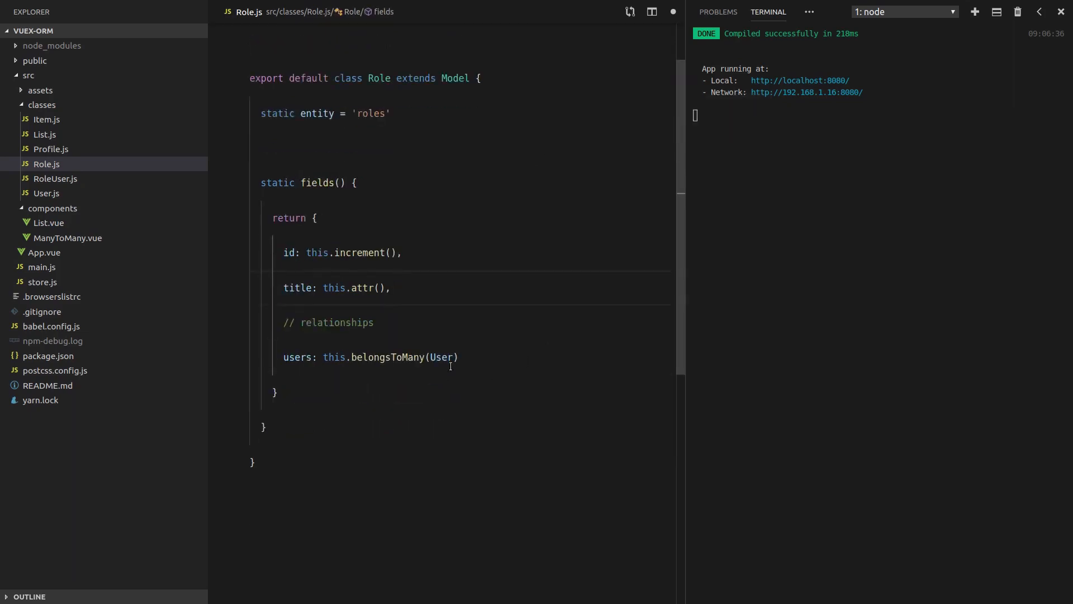
Complete the relationship with RoleUser as pivot and keys 'role_id' and 'user_id'.
text(,)
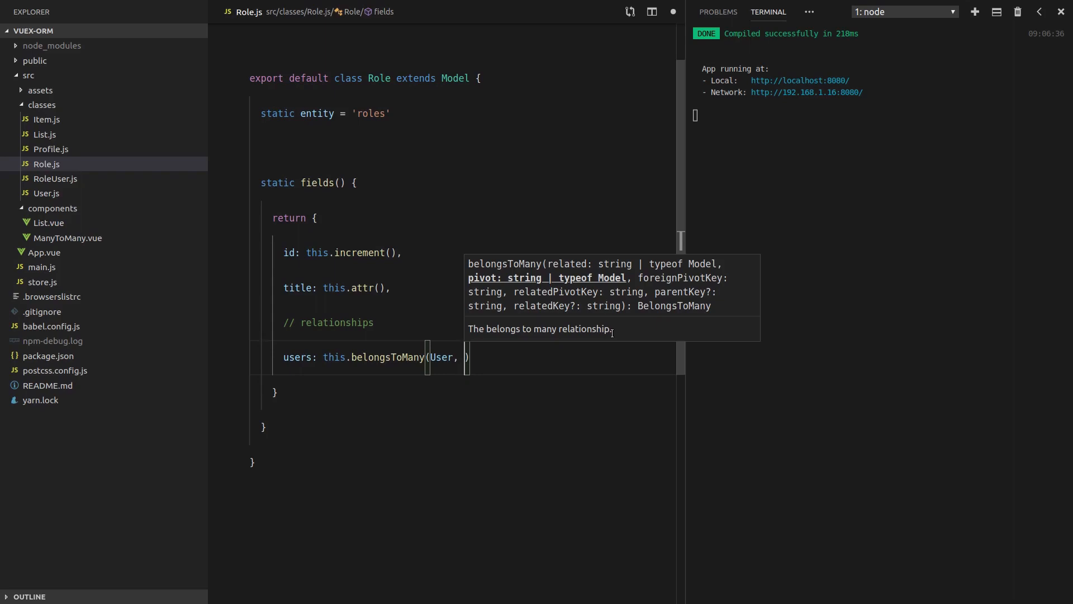
text(Role)
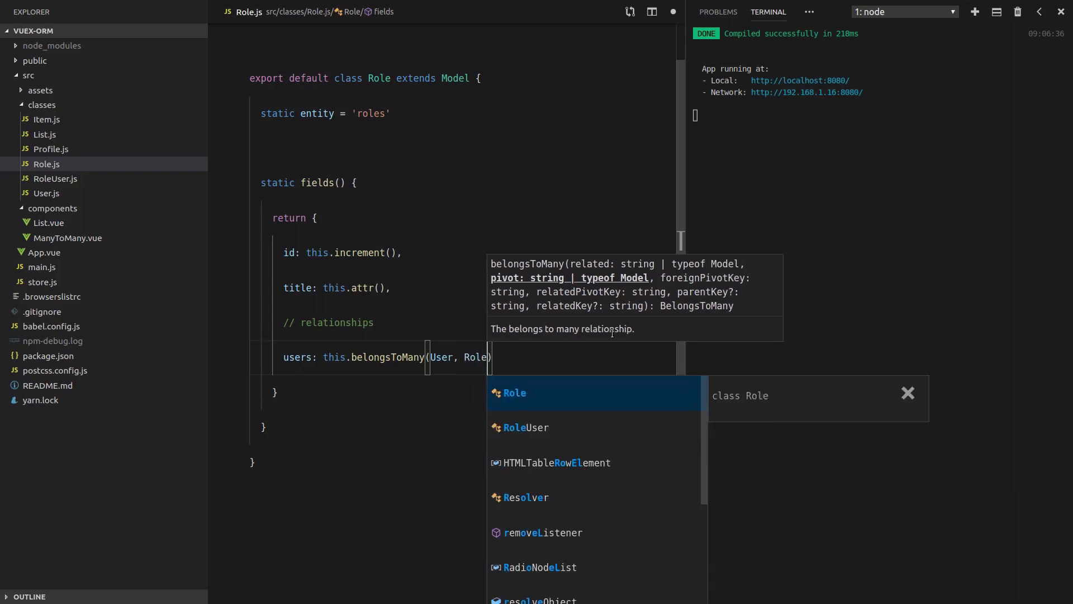
click(527, 427)
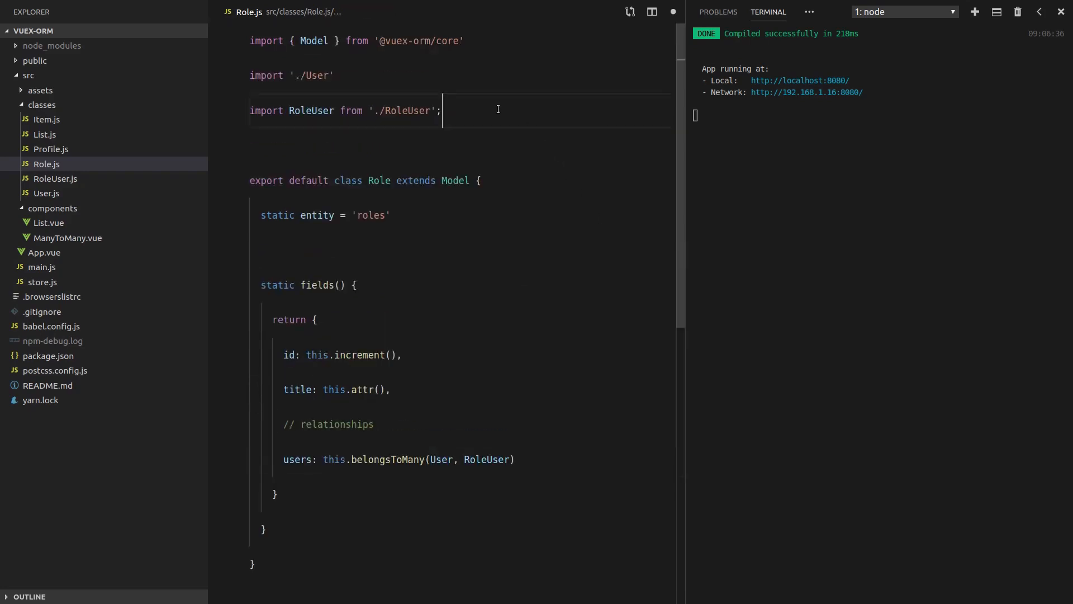
text(,)
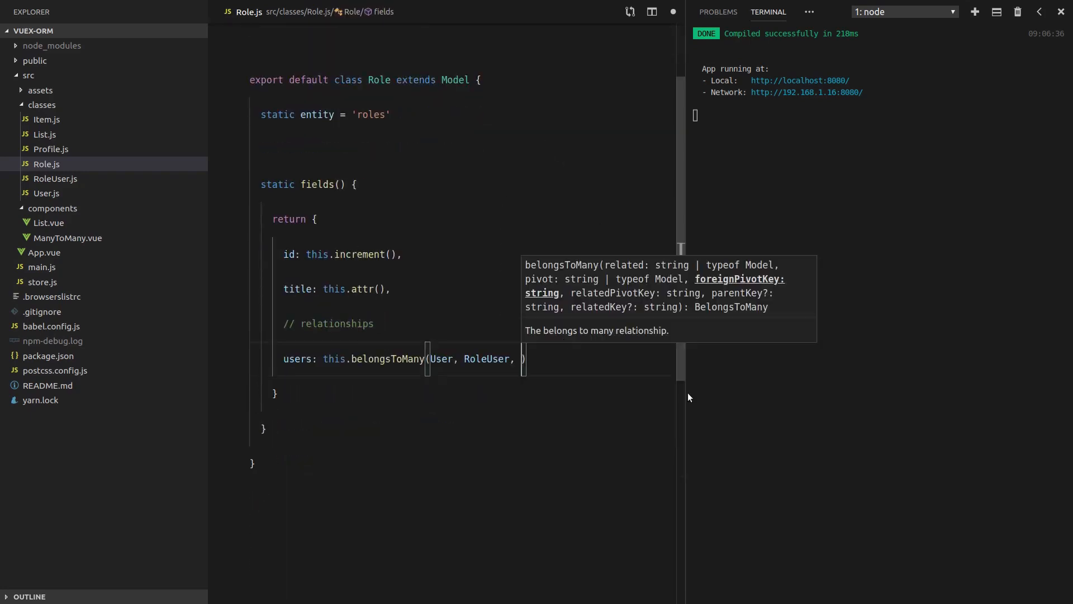
mouse_move(778, 397)
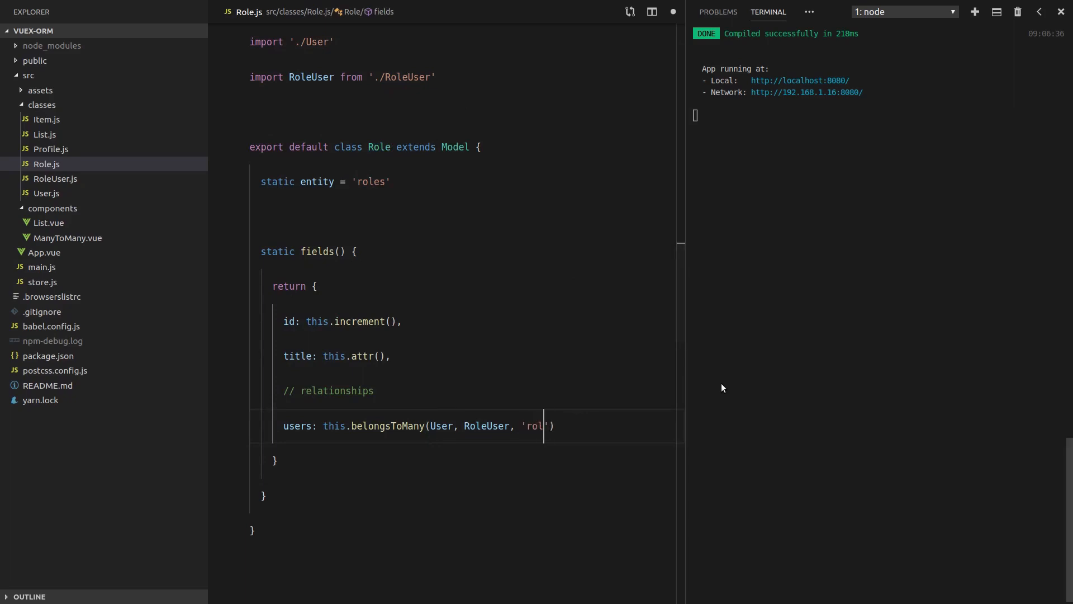
text(e_id)
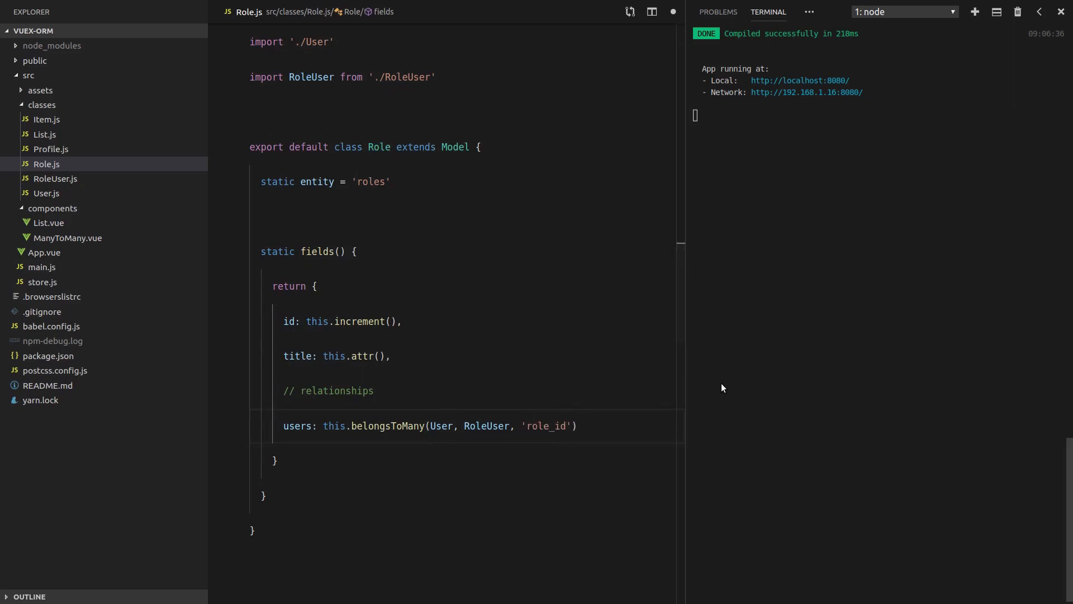
text(, 'user)
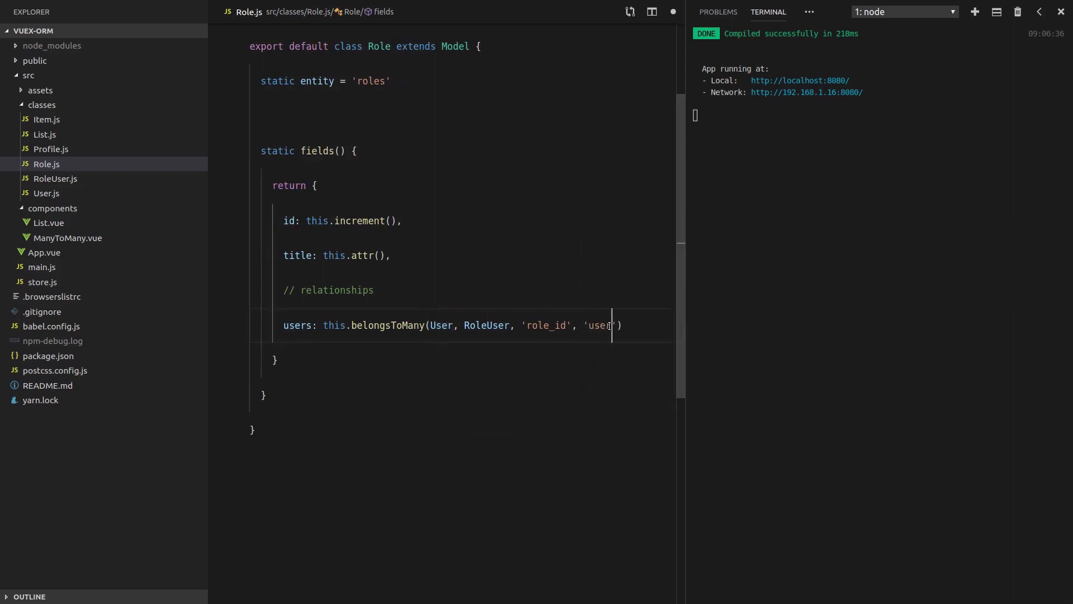
text(r_id)
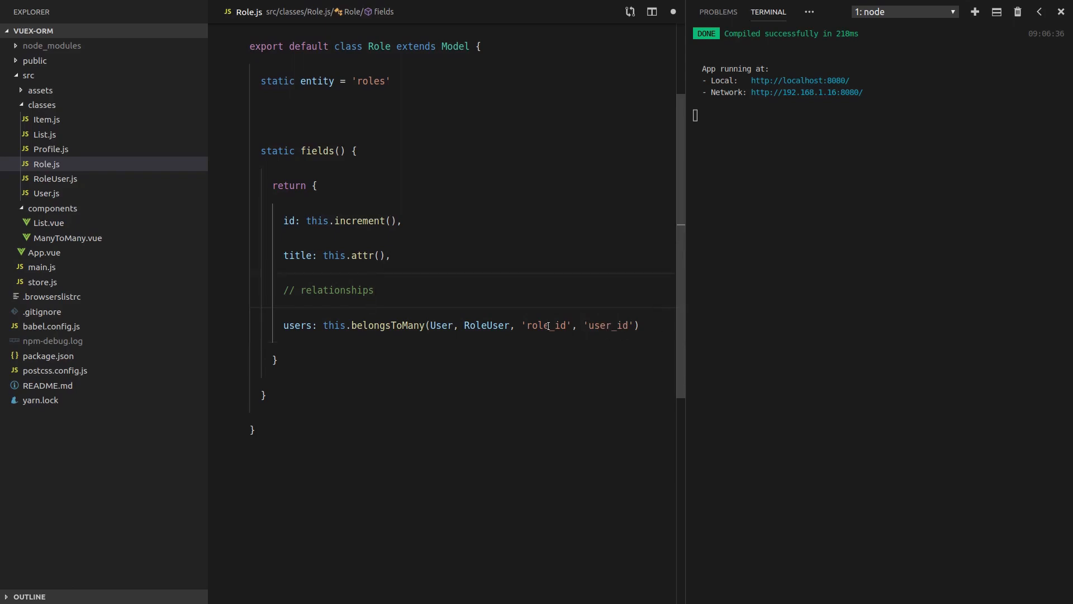
double_click(607, 325)
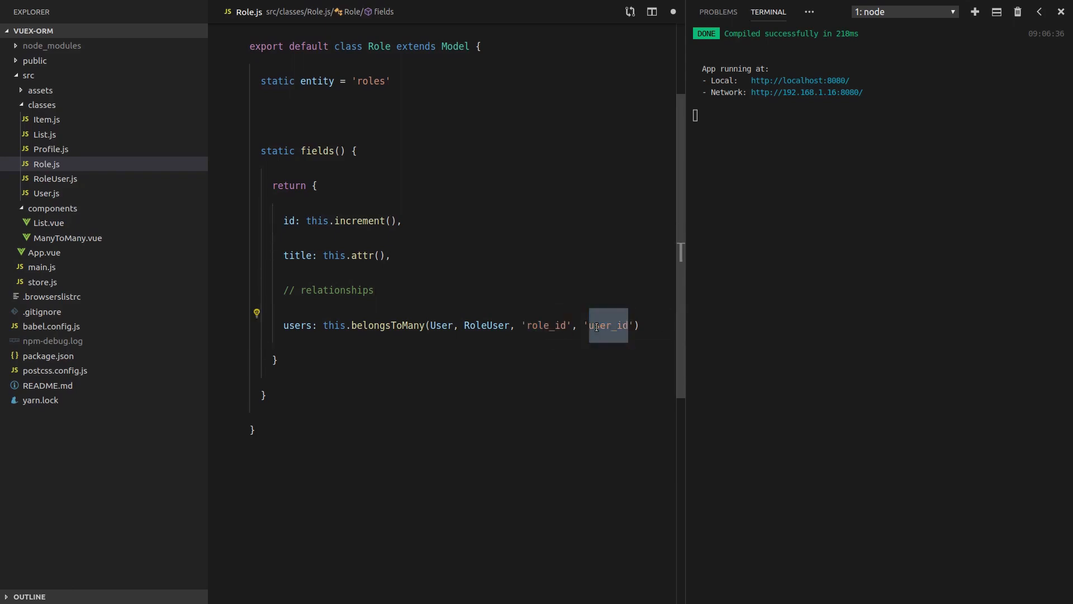
mouse_move(456, 311)
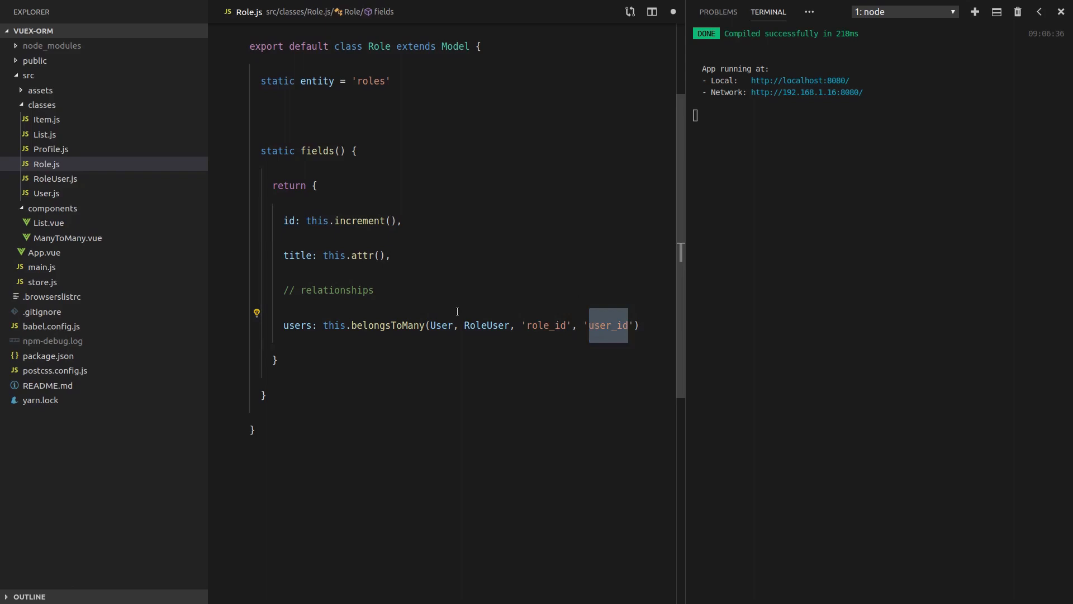
mouse_move(487, 325)
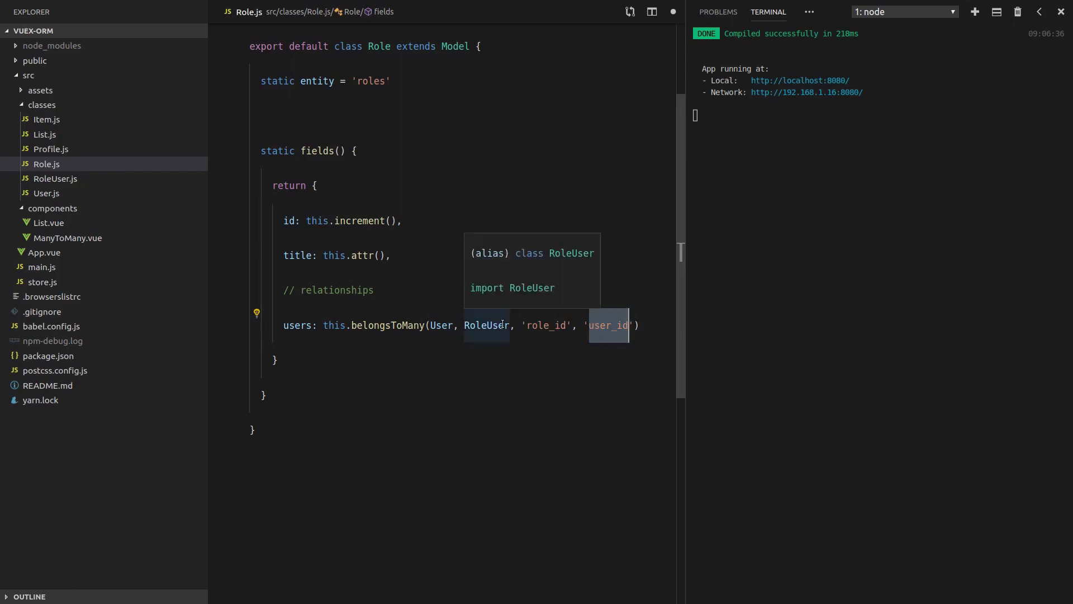
click(500, 345)
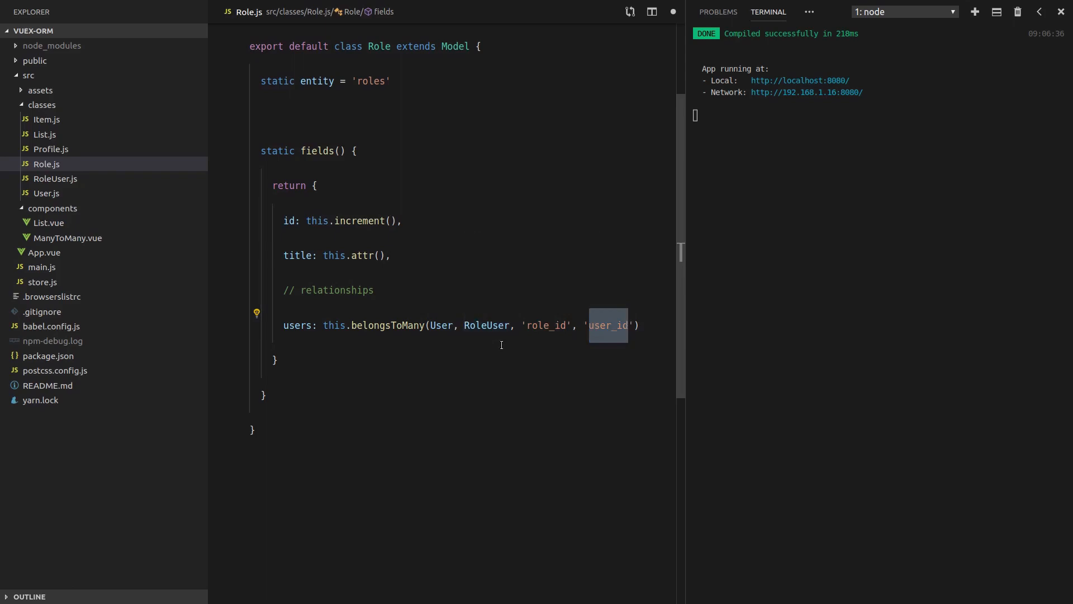
click(621, 325)
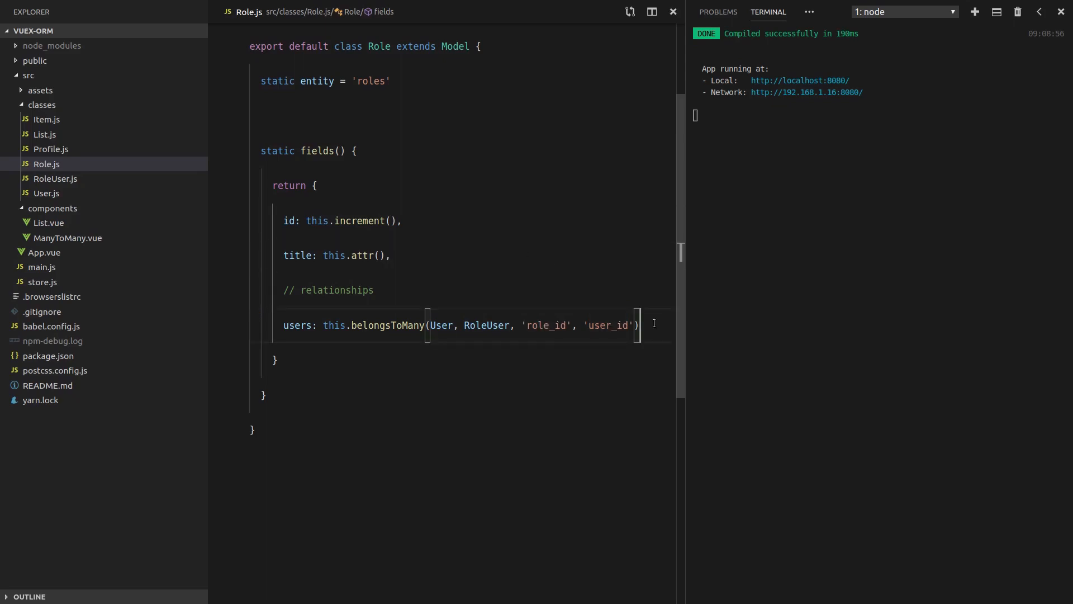
text(,)
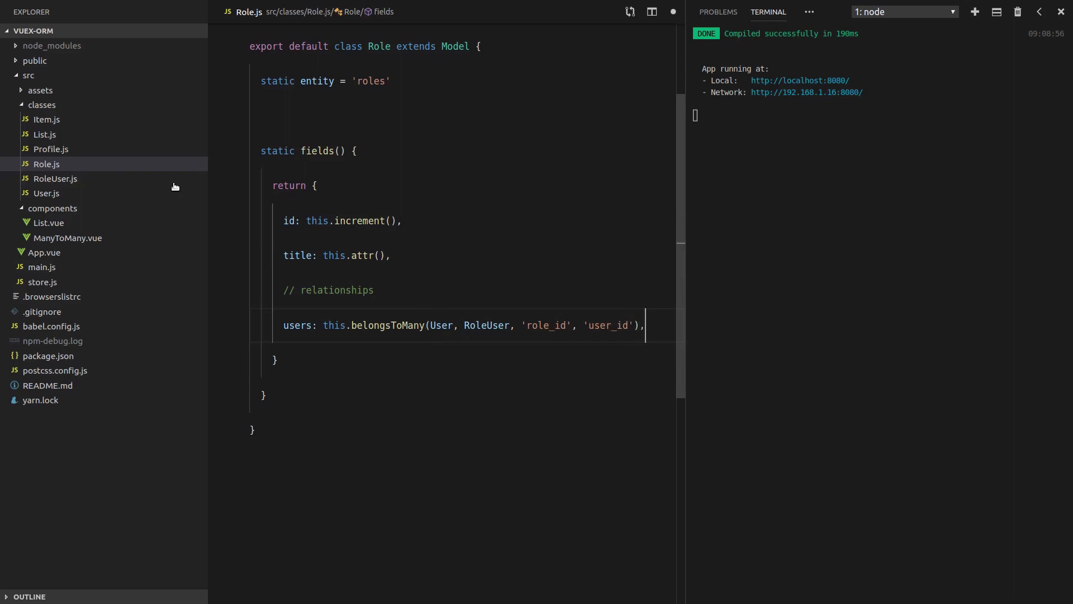
Add roles: this.belongsToMany(Role, RoleUser, 'user_id', 'role_id') to User.js and save.
click(46, 193)
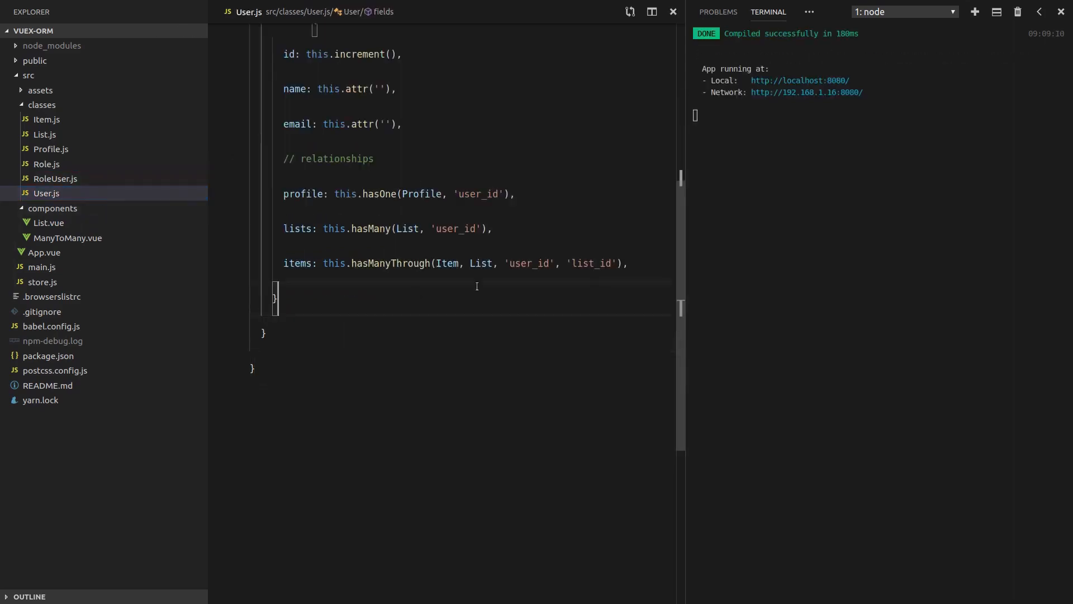
text(roles)
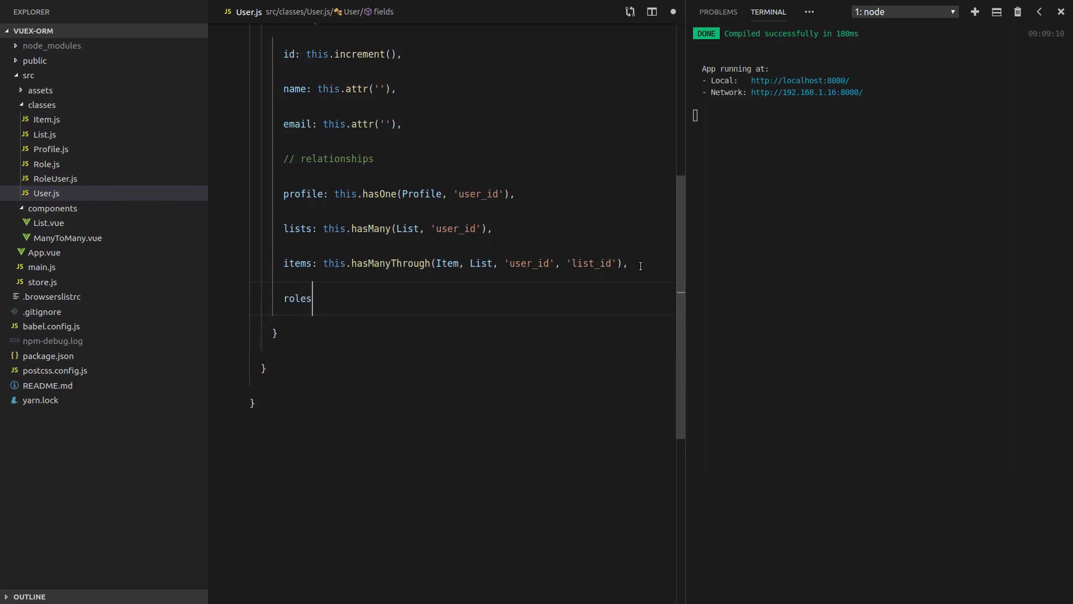
text(: this.belongsToMany()
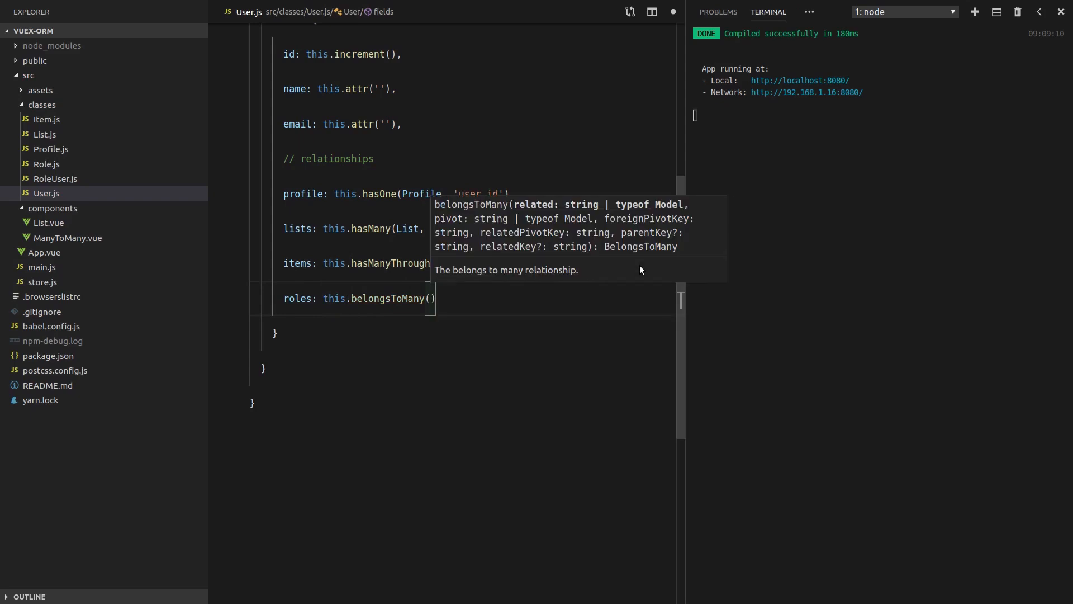
text(Role, R)
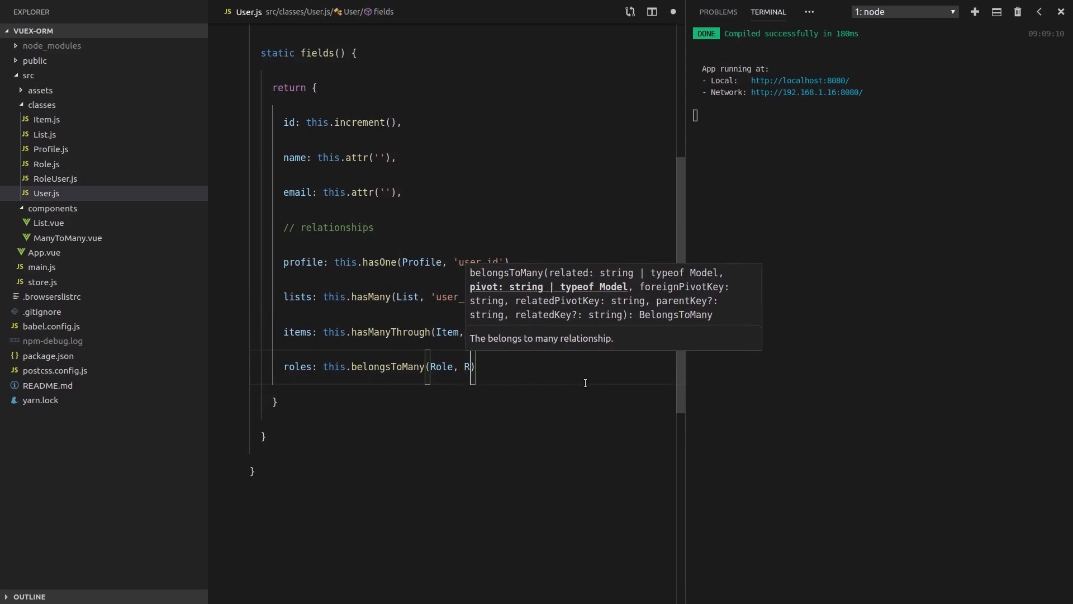
text(oleUser)
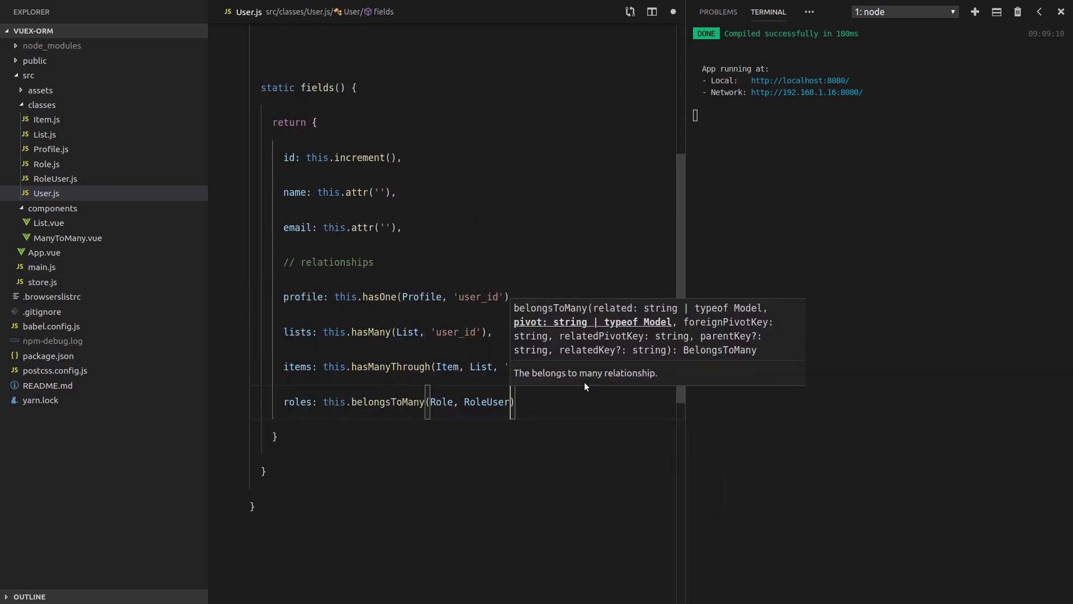
text(,)
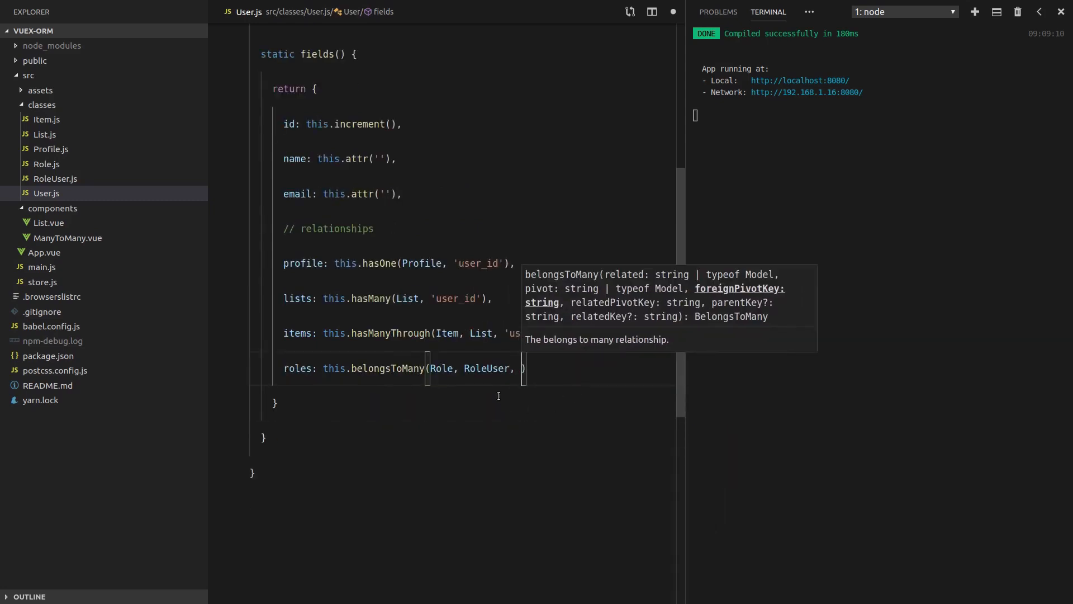
mouse_move(588, 405)
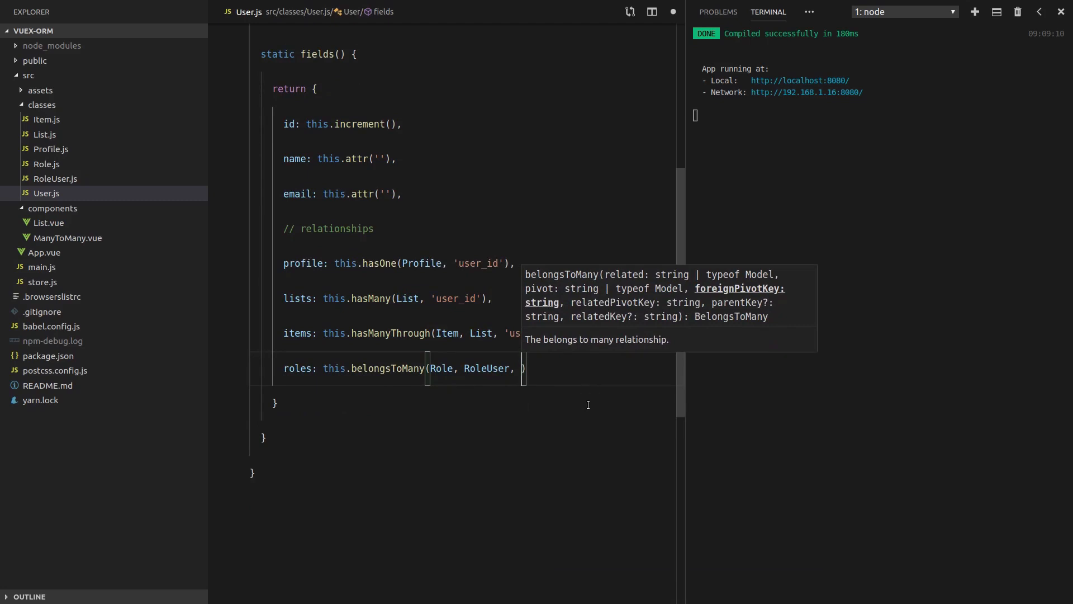
mouse_move(554, 373)
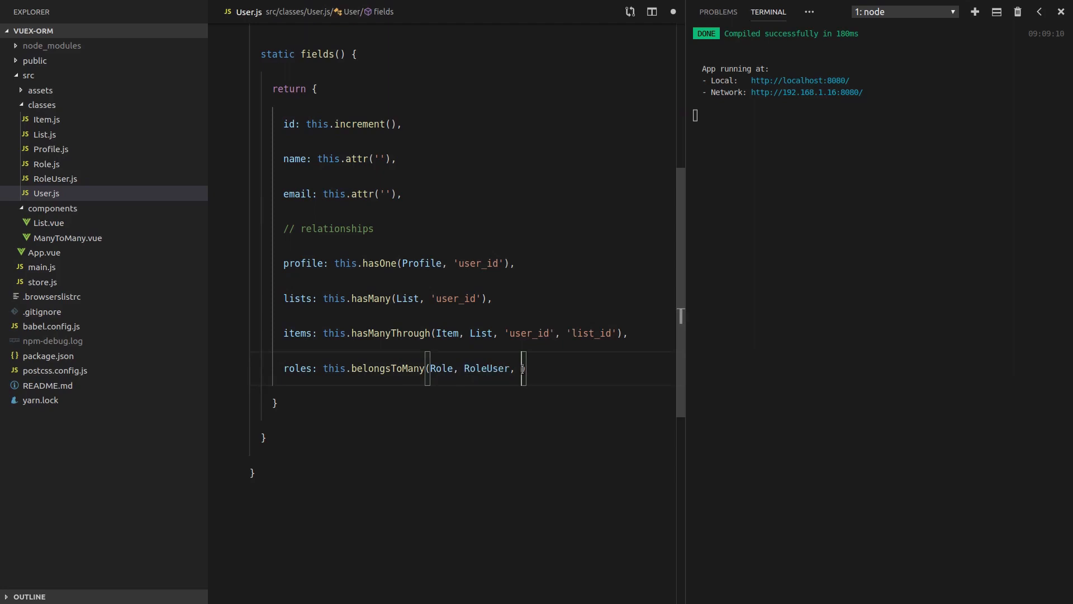
text('user_id', 'role_i)
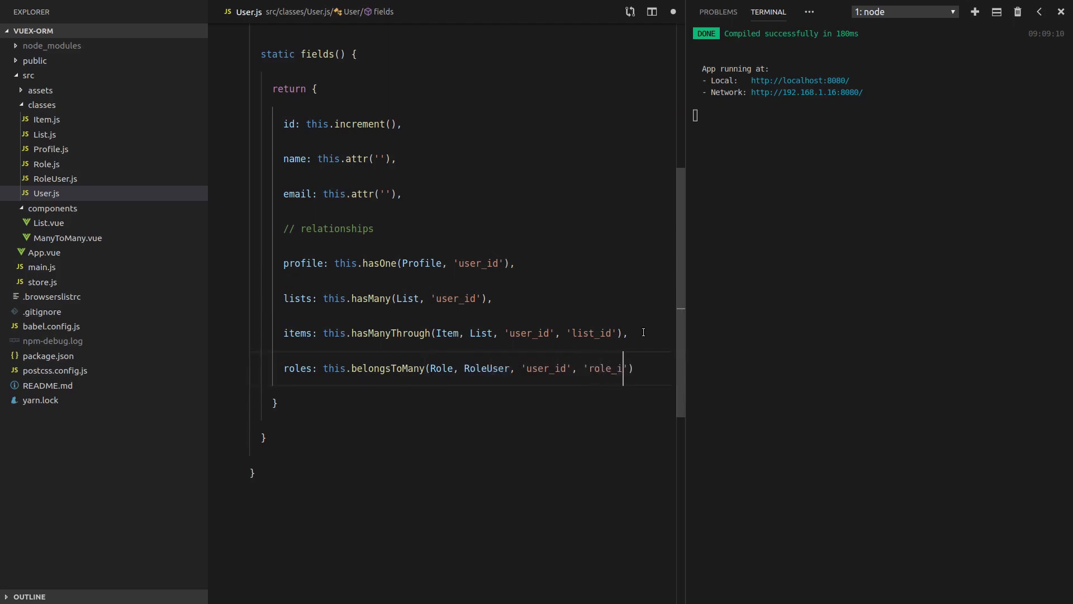
text(d')
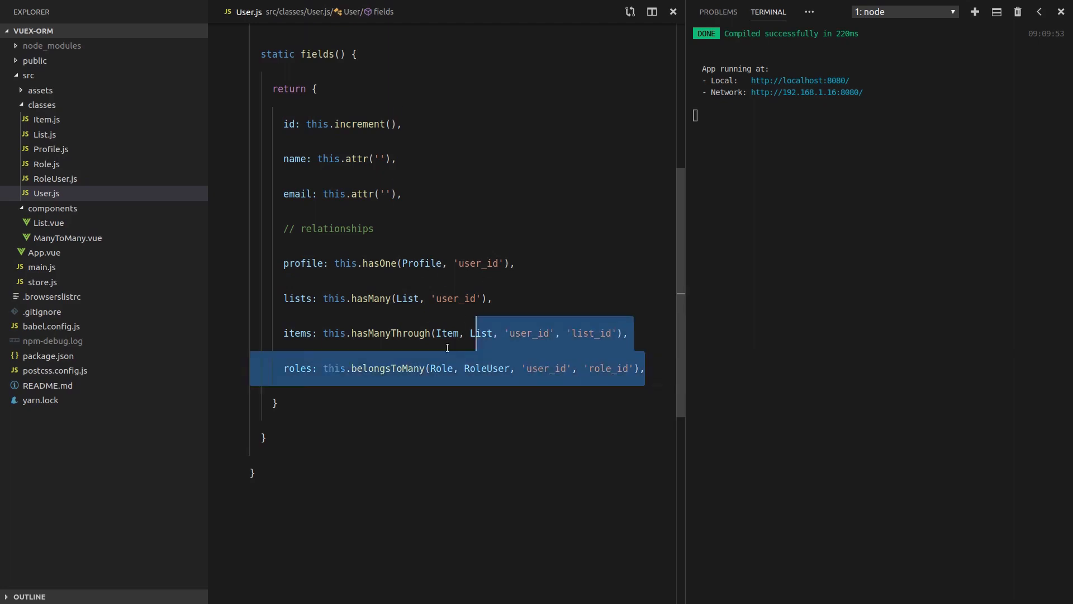
click(661, 368)
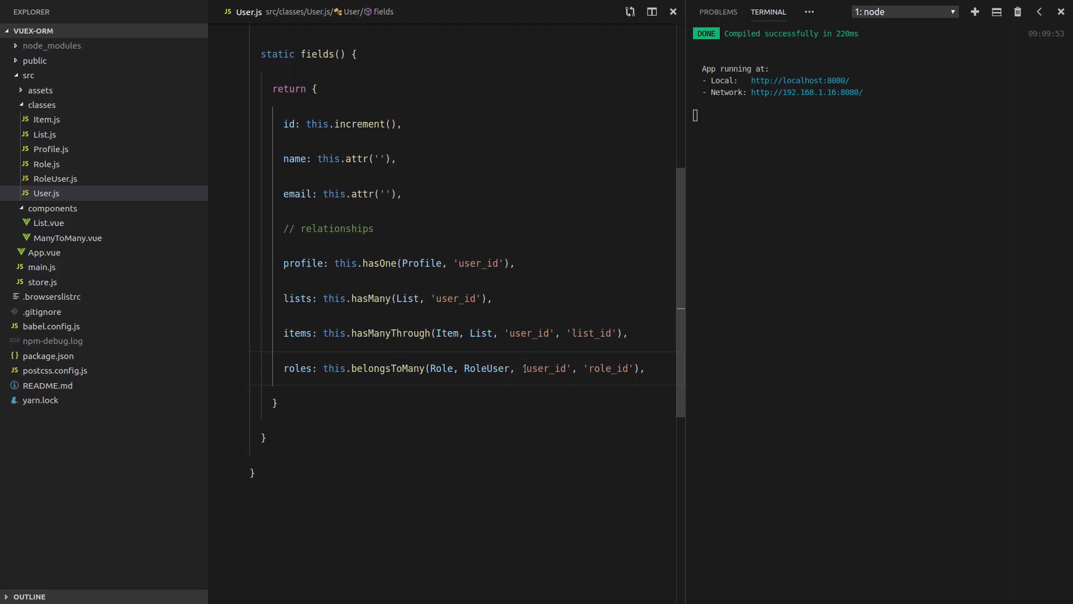
click(646, 368)
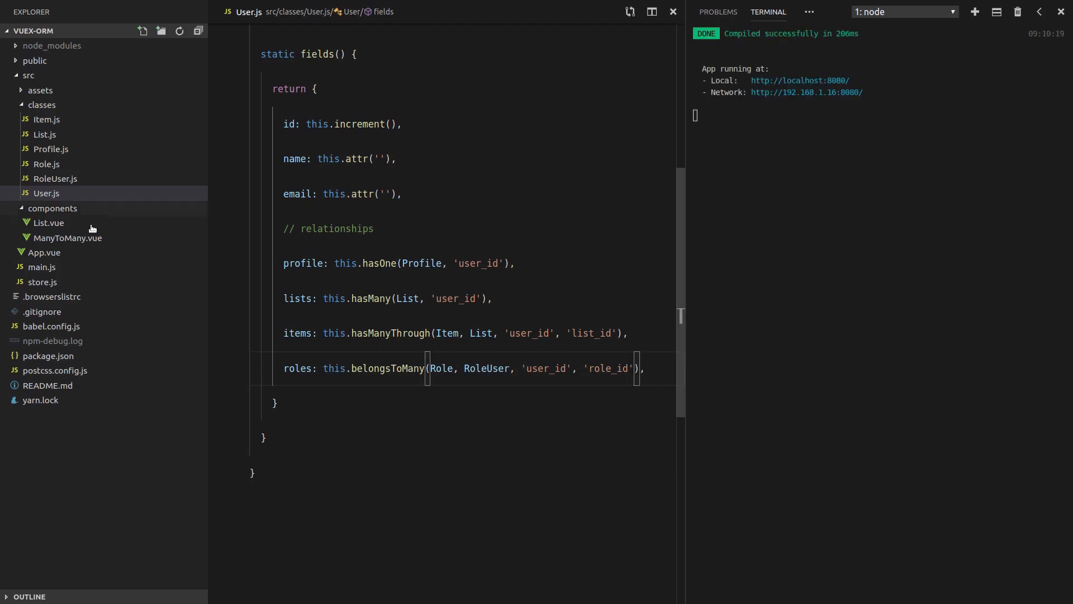
In ManyToMany.vue, give luke a roles array with admin (43) and designer (47).
click(67, 237)
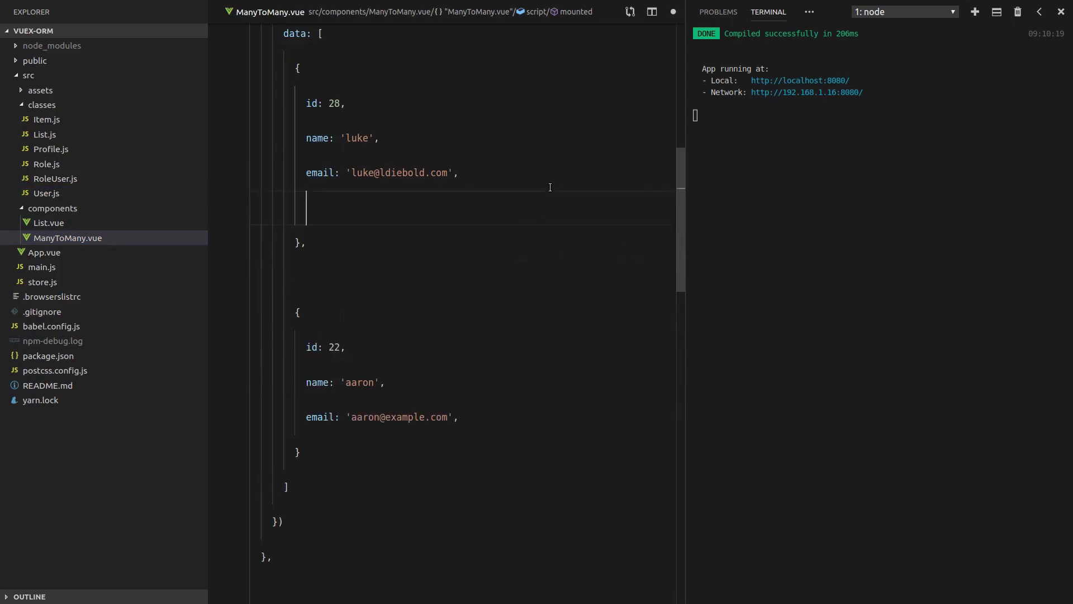
text(roles: [)
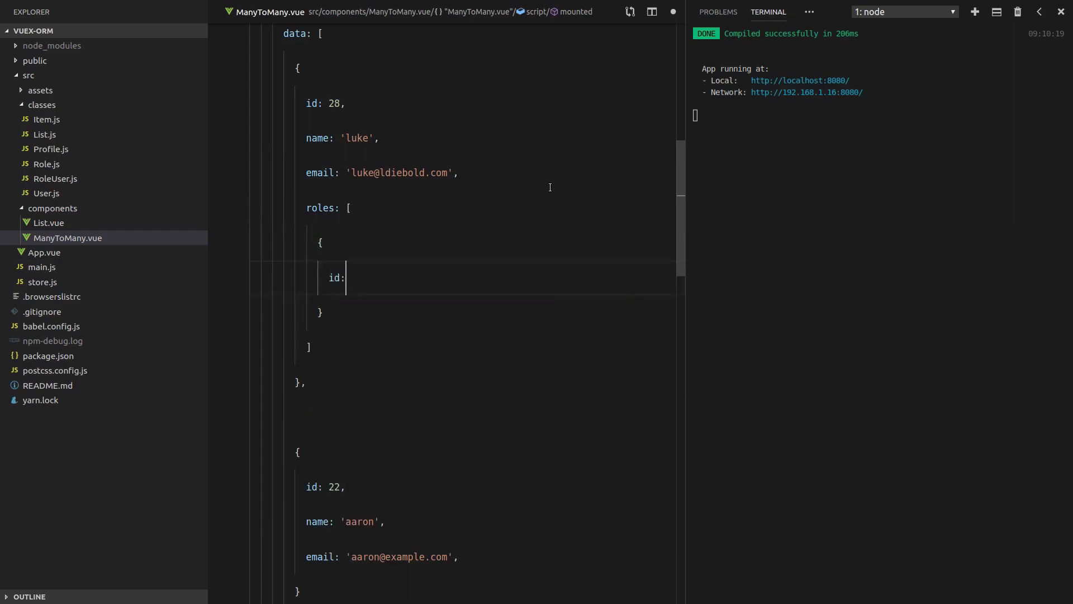
text(43,)
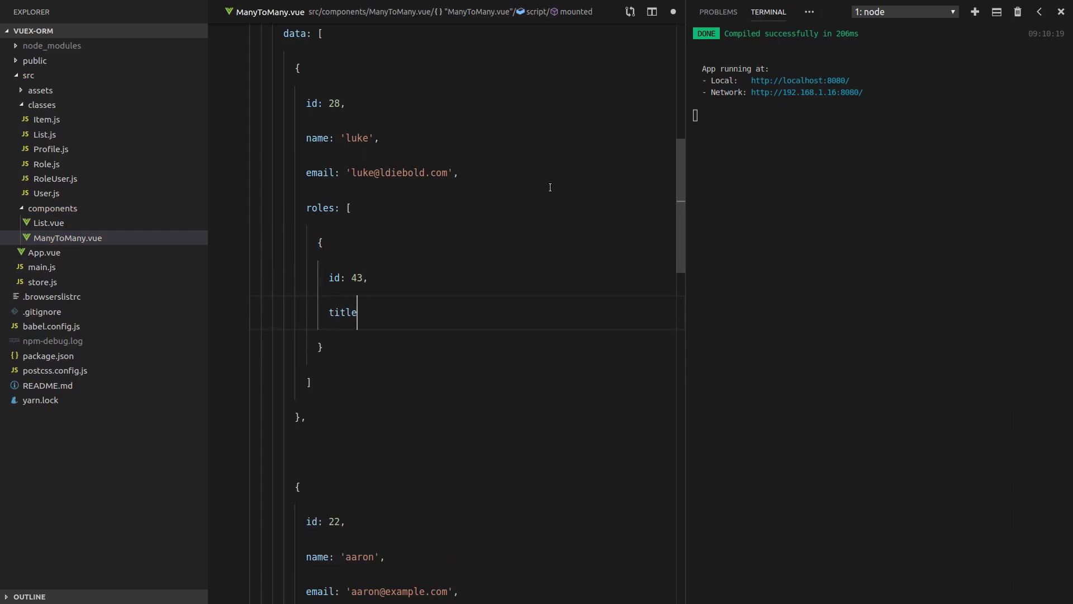
text(: 'admi')
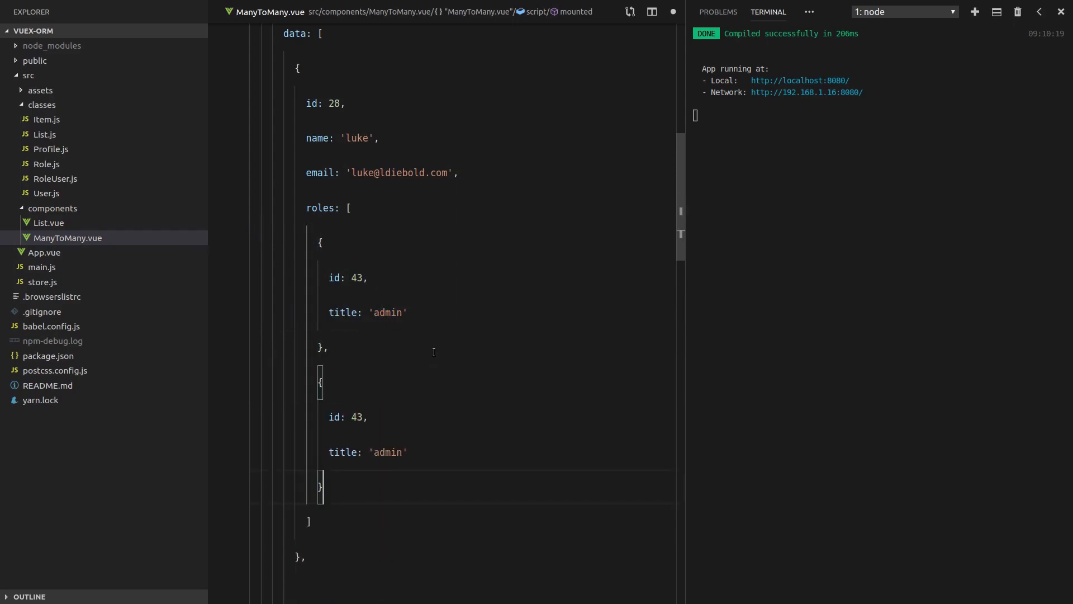
scroll(down, 3)
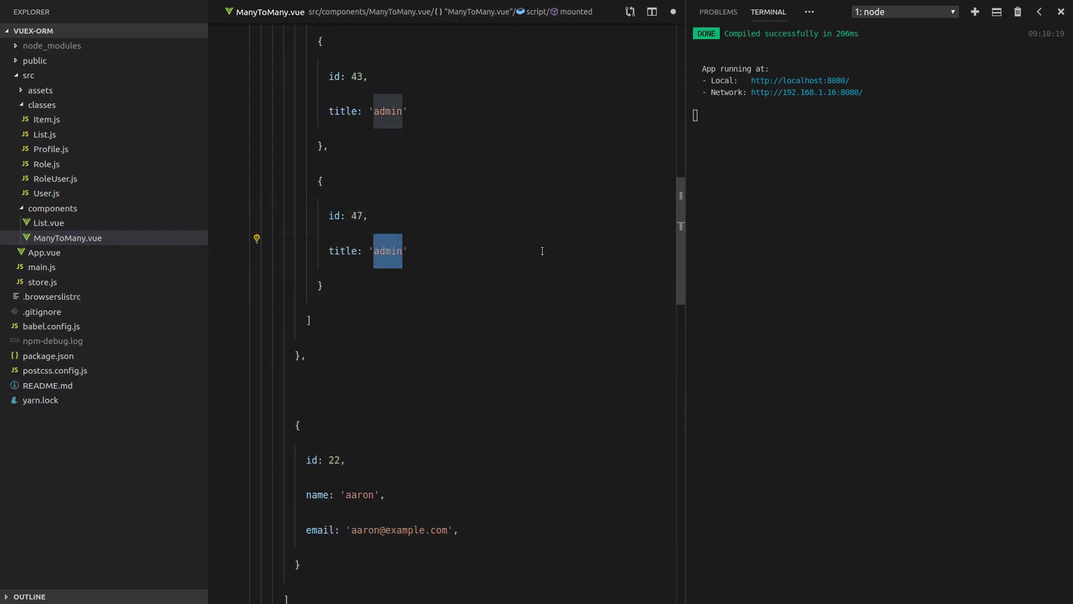
text(designer)
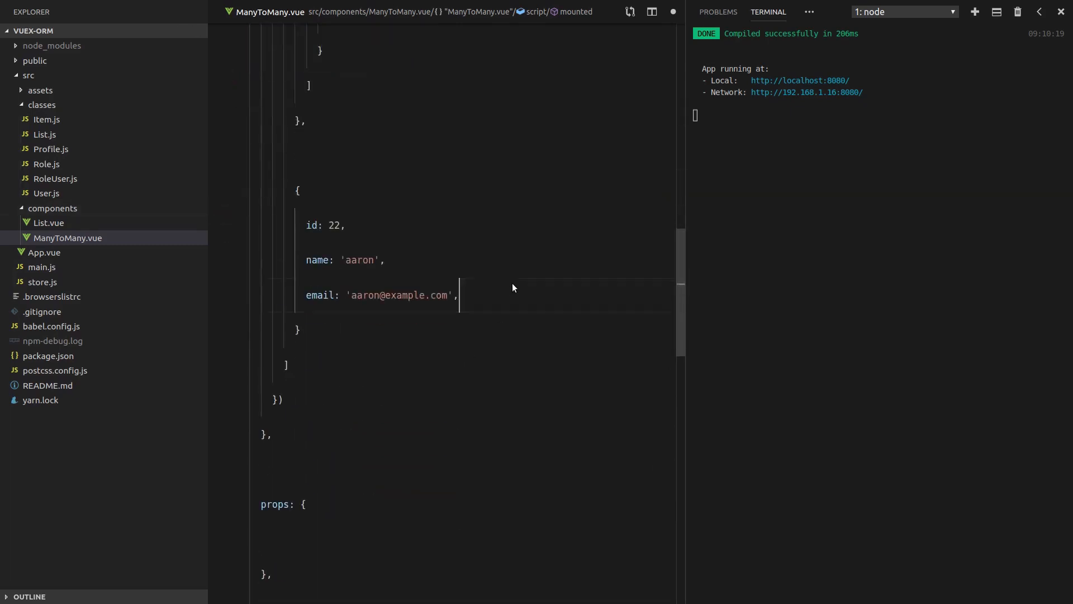
Give aaron a roles array containing designer (47) and save the file.
text(roles:)
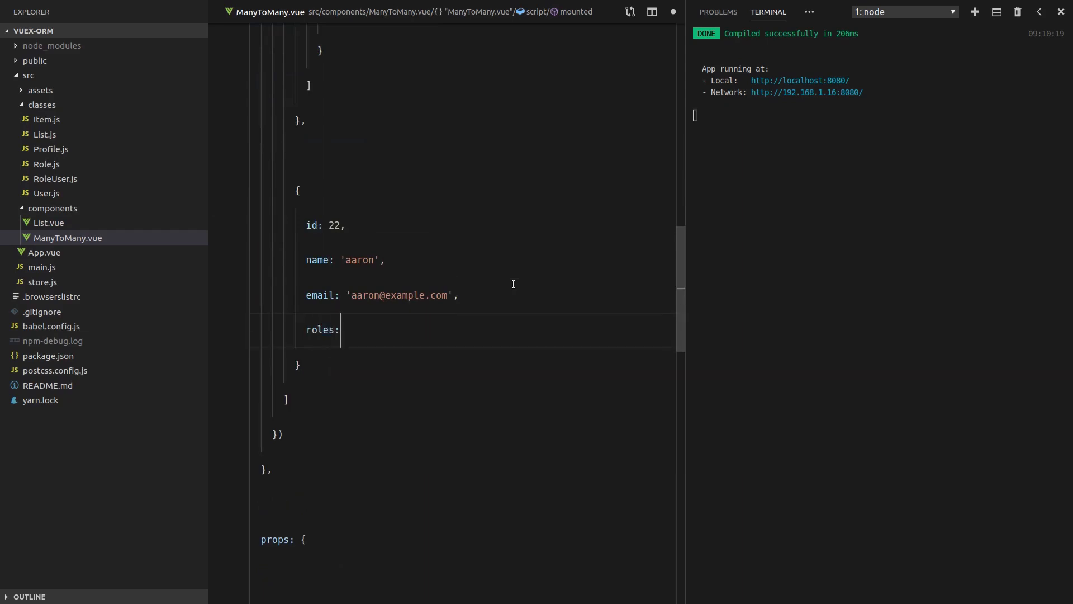
text([)
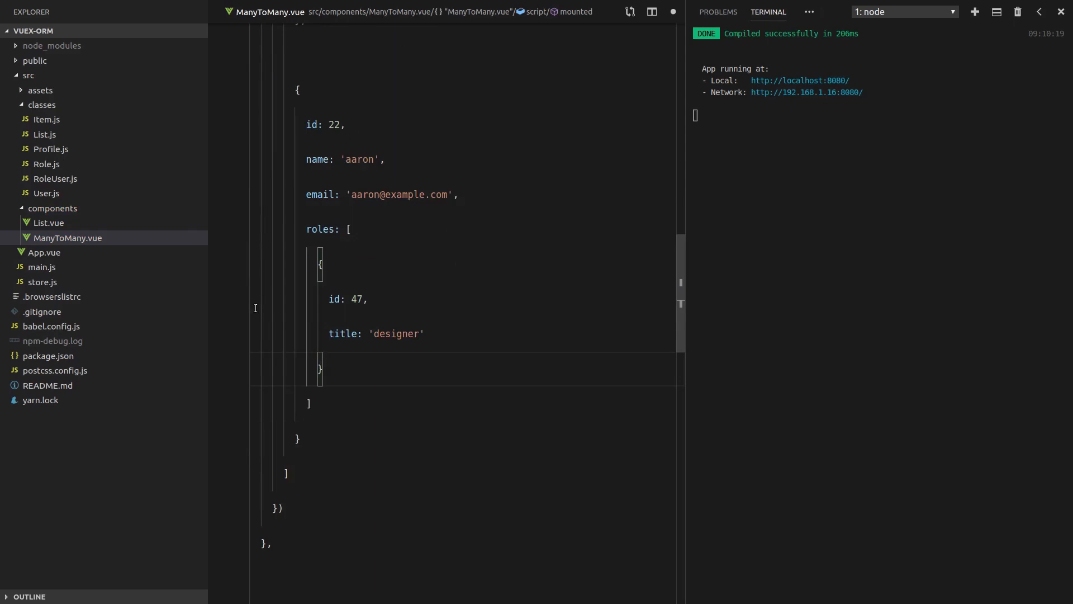
scroll(down, 3)
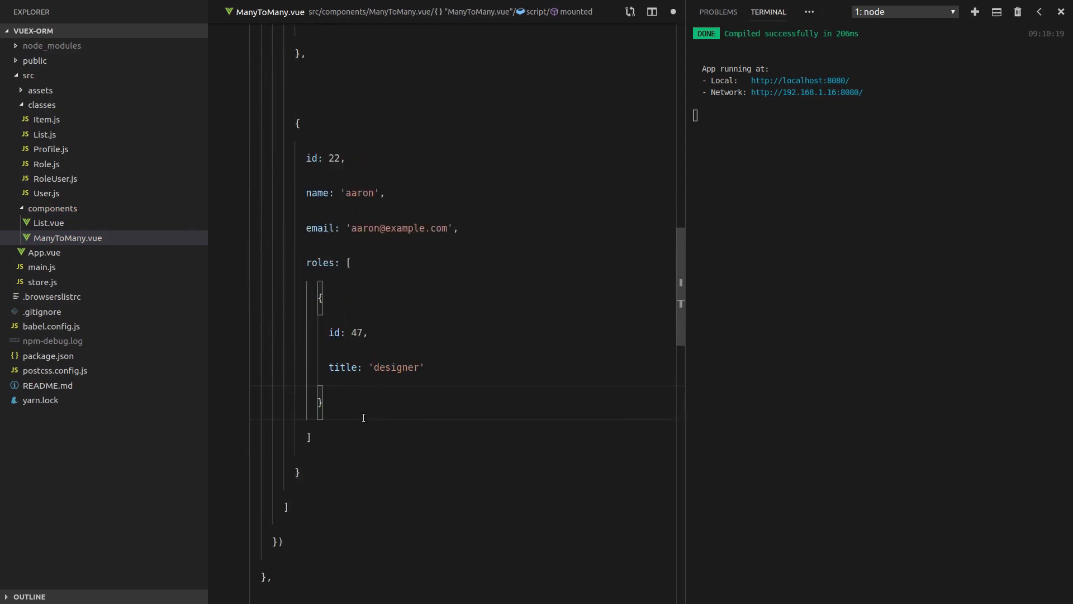
scroll(up, 3)
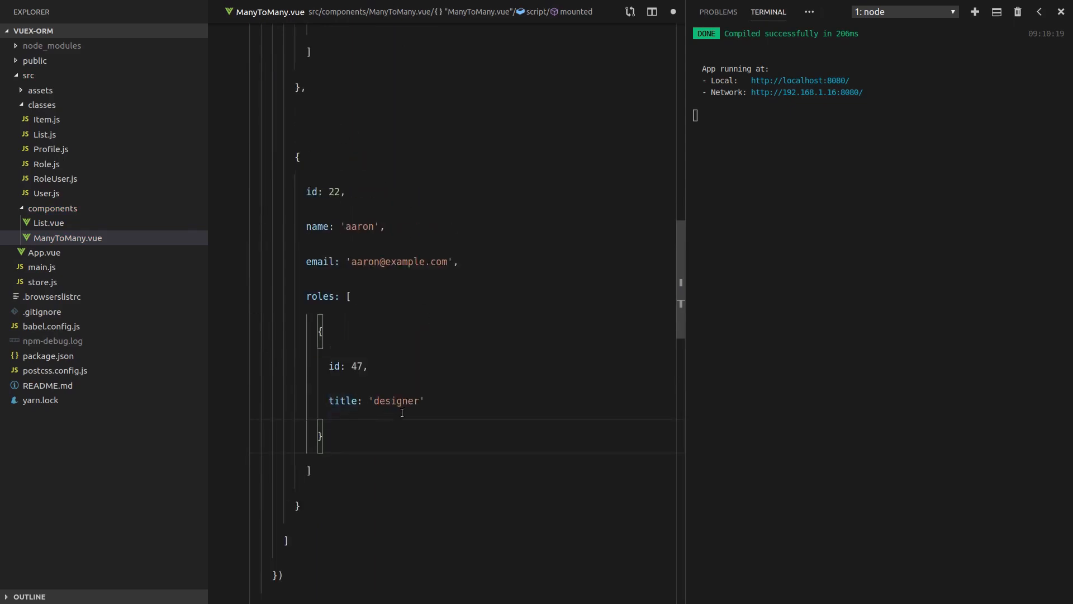
scroll(up, 3)
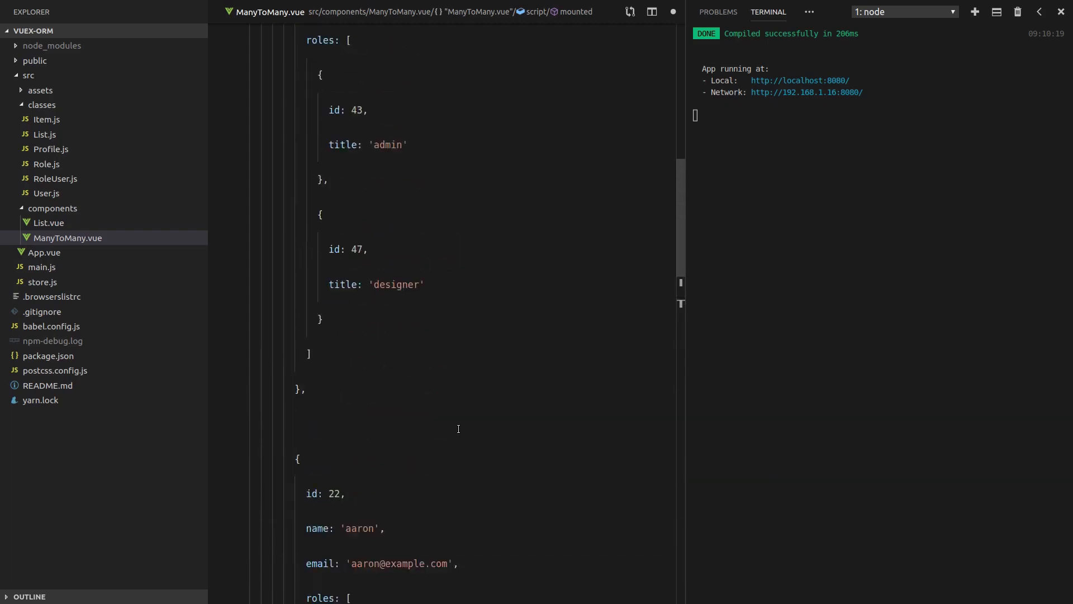
scroll(down, 3)
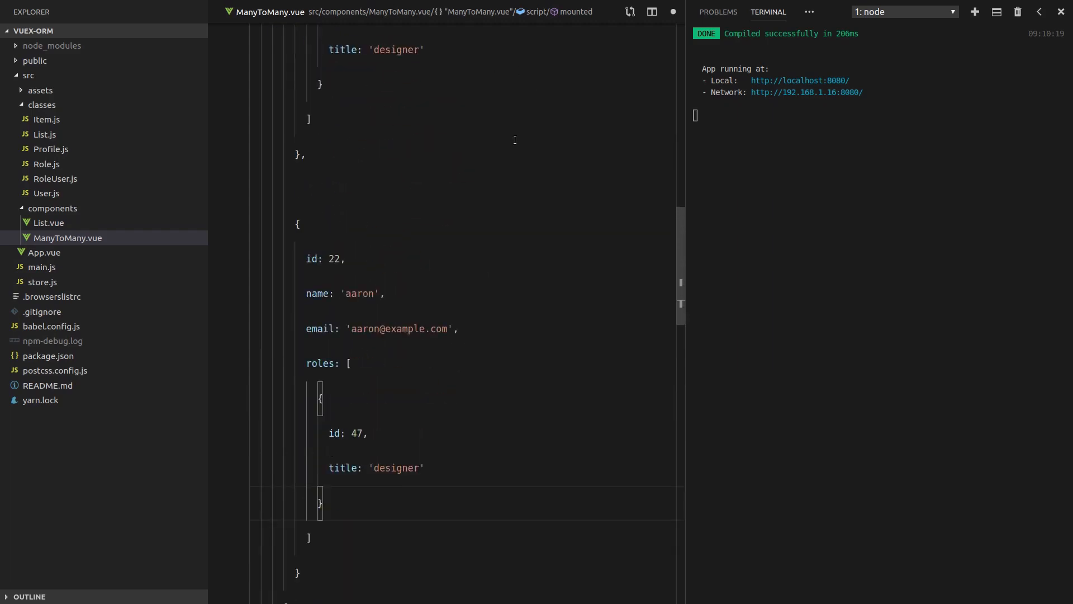
scroll(up, 3)
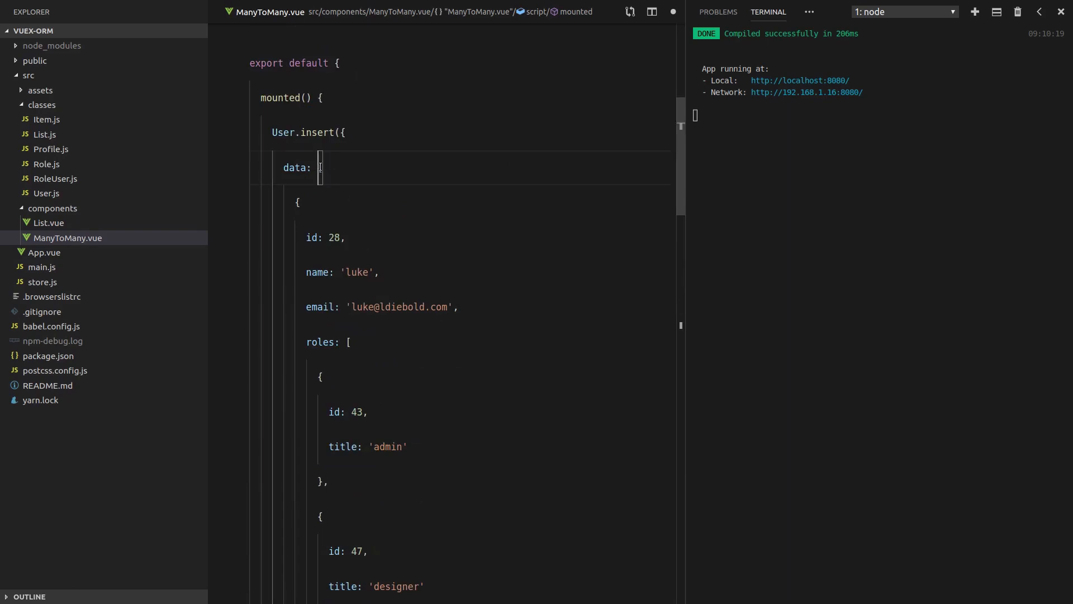
text(esque[)
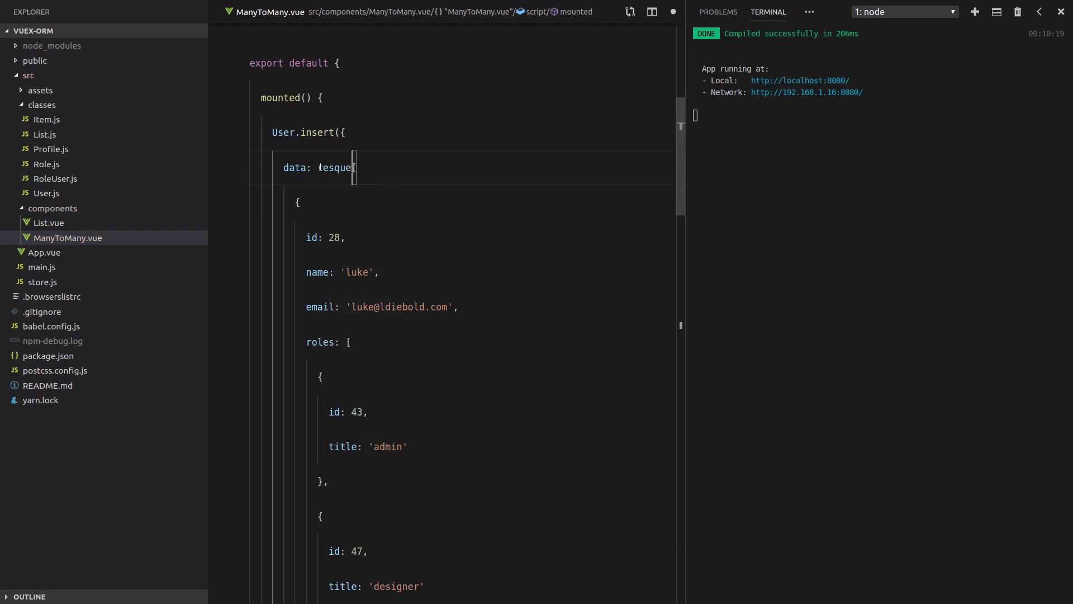
scroll(down, 3)
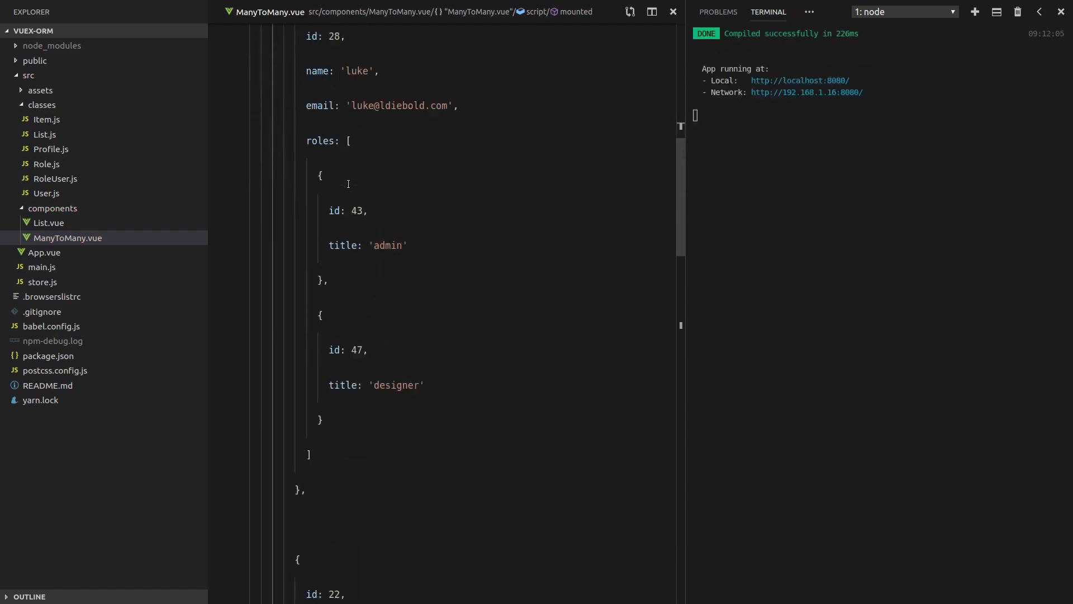
click(349, 141)
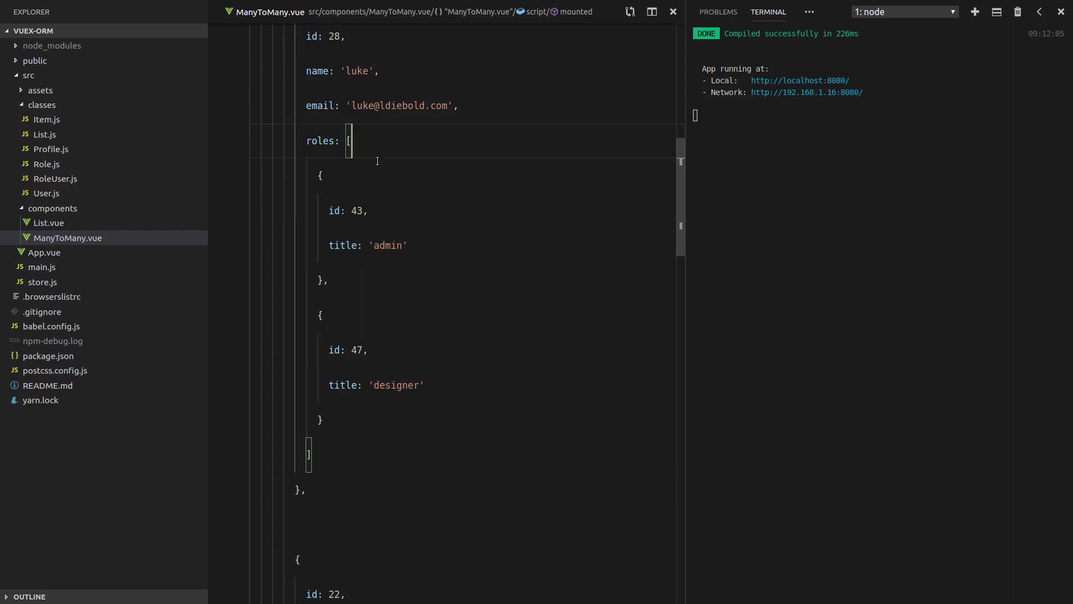
double_click(388, 245)
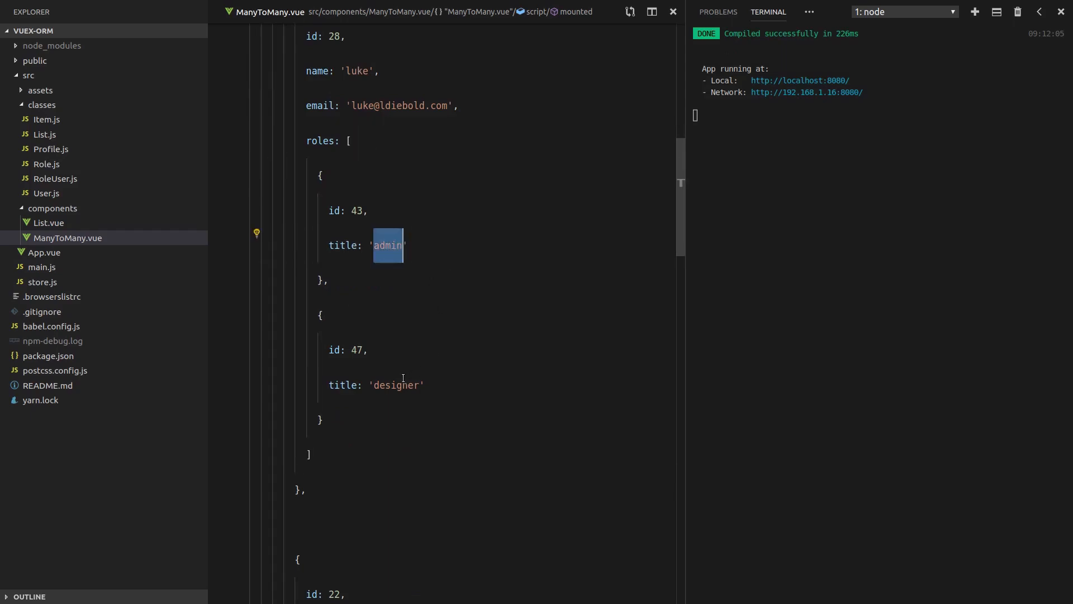
scroll(down, 3)
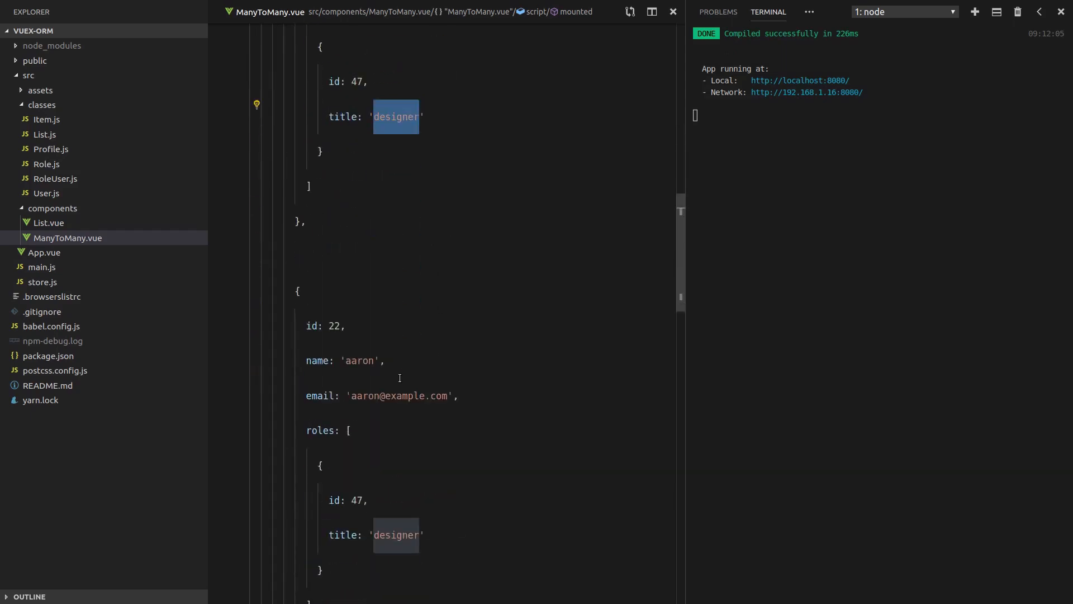
scroll(down, 3)
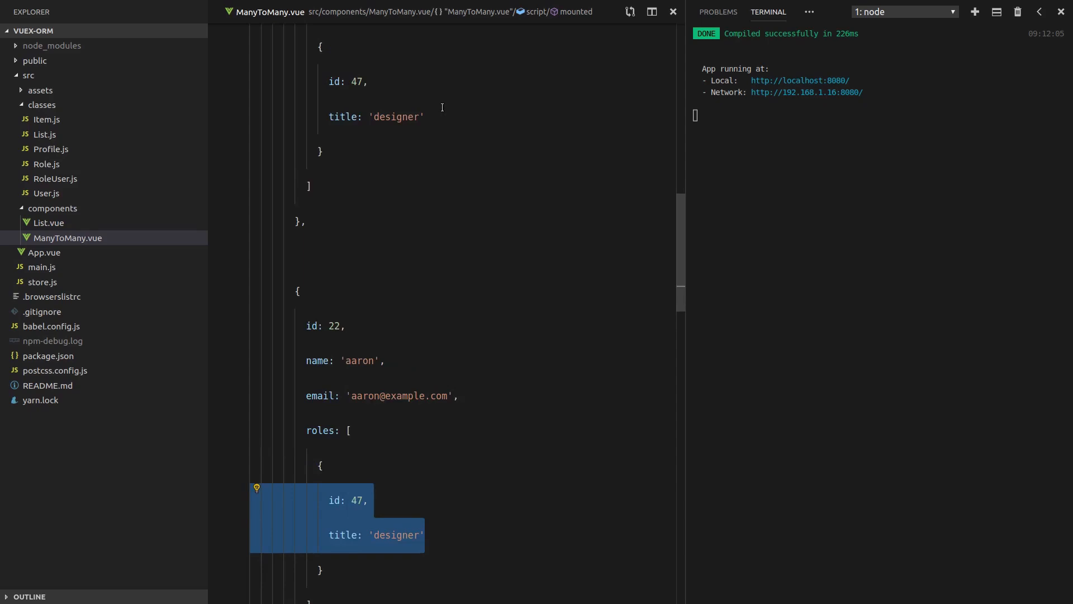
mouse_move(385, 129)
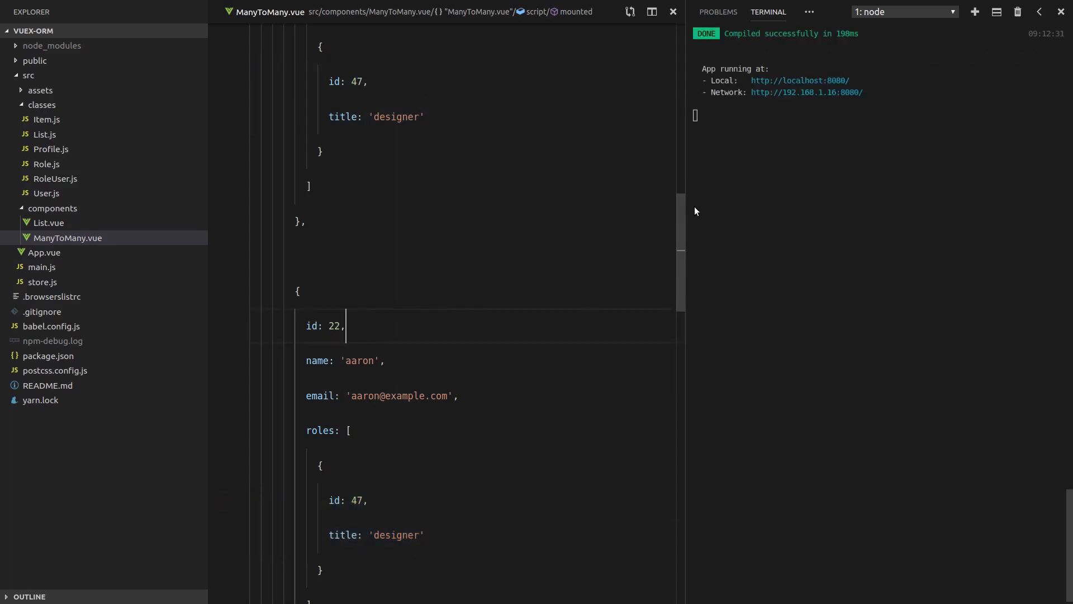
Replace User.all() with User.query().with('roles').get() in the users computed property.
scroll(down, 3)
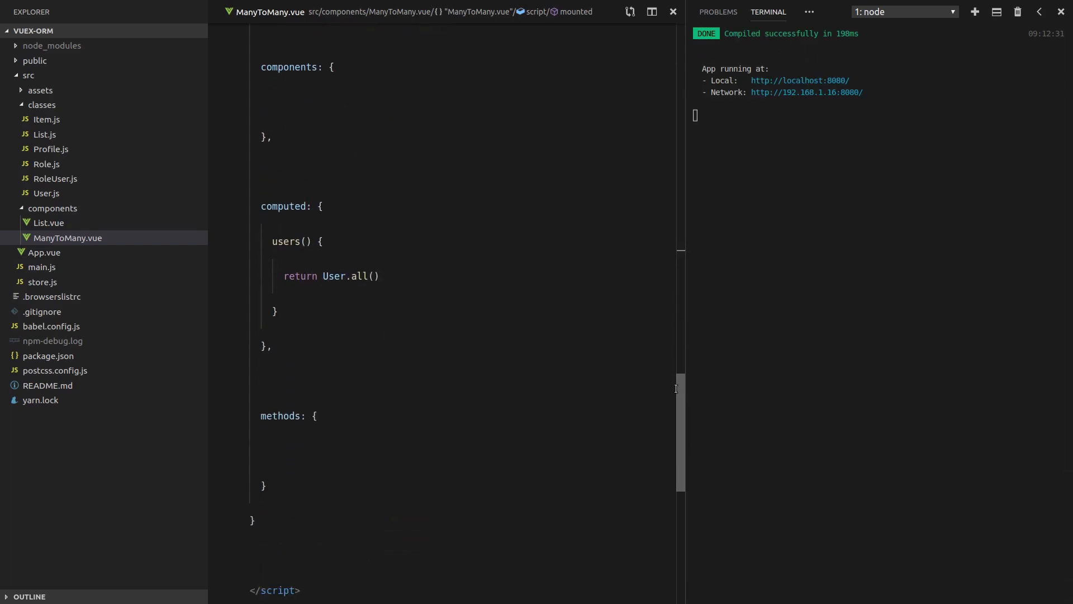
double_click(360, 275)
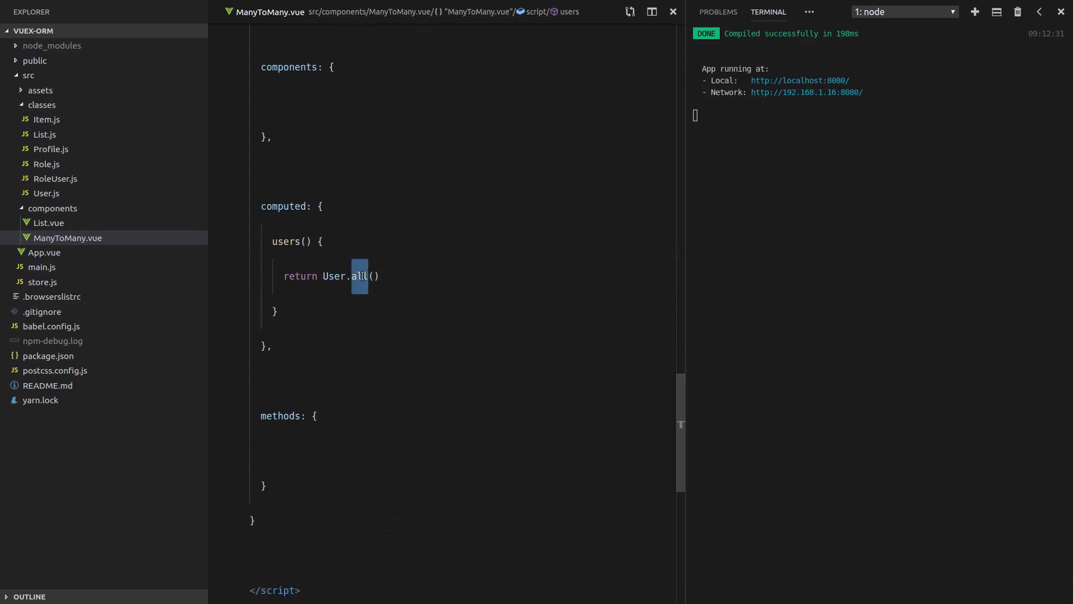
text(query)
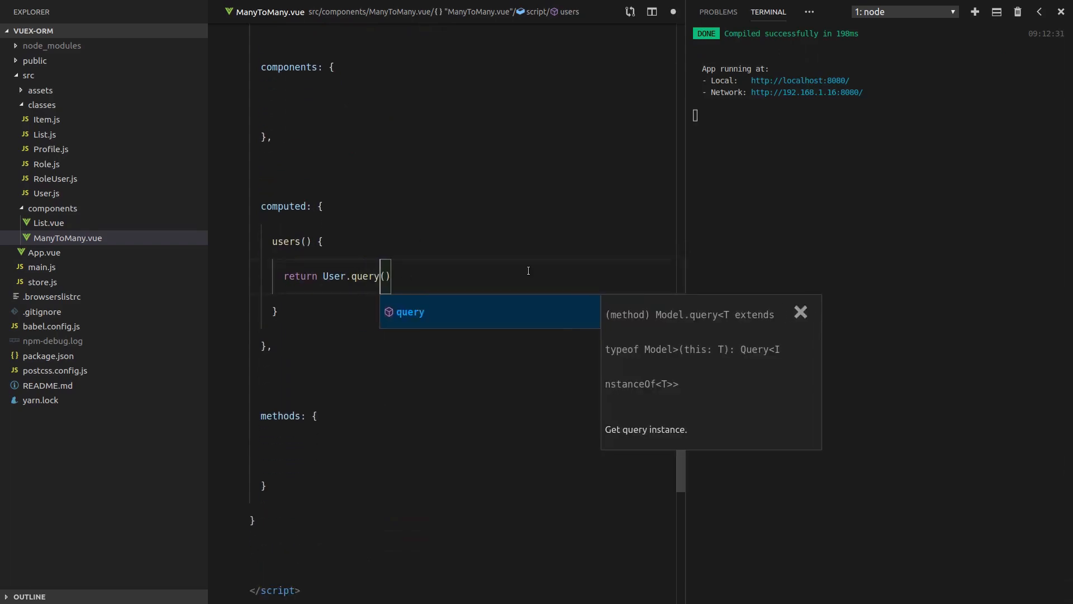
text(.with('roles)
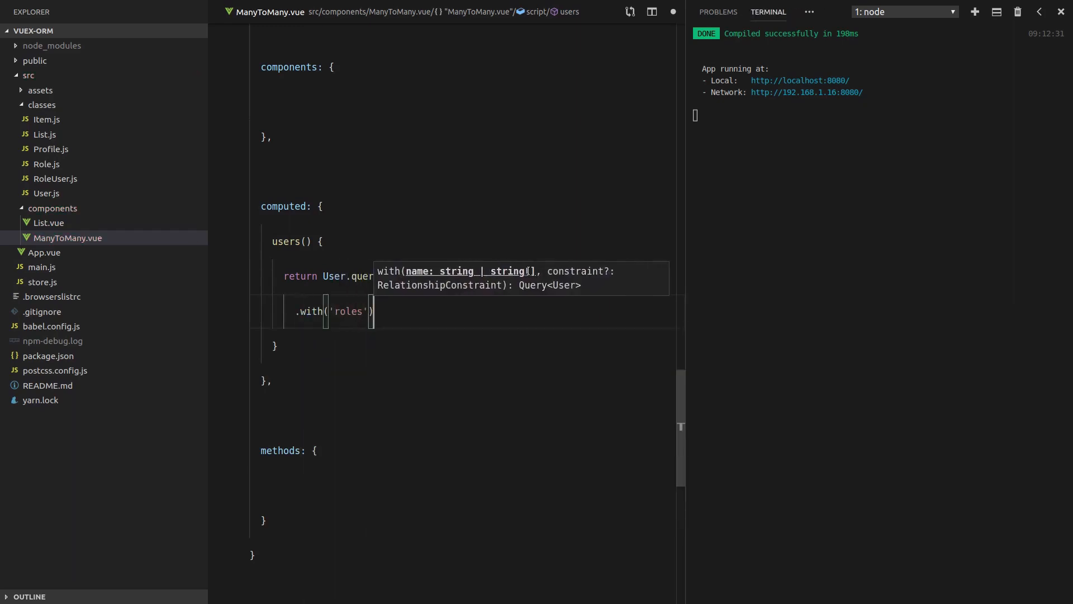
text(.get())
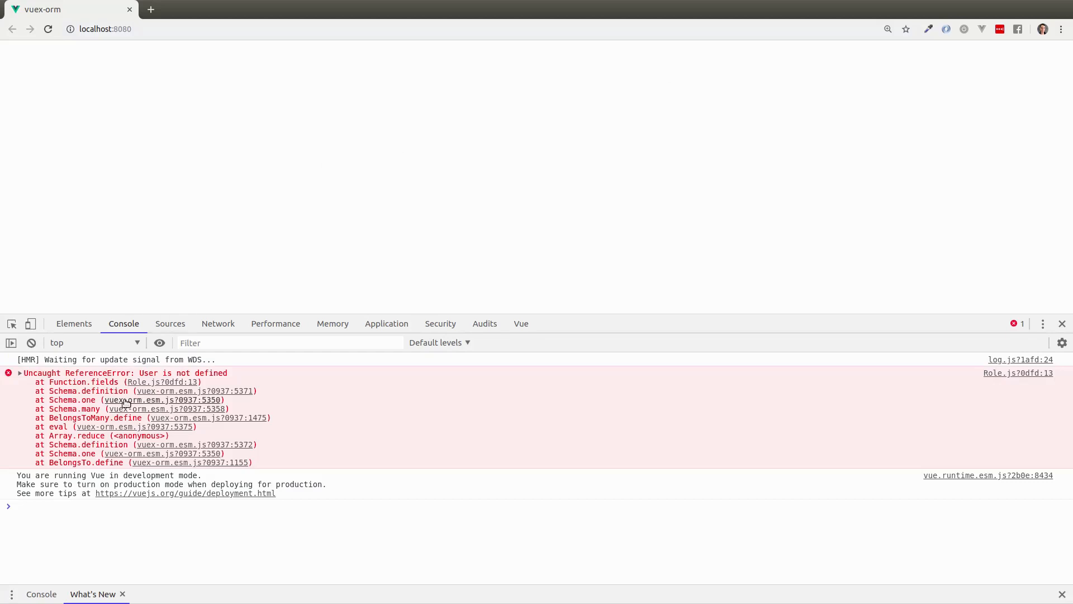
mouse_move(192, 391)
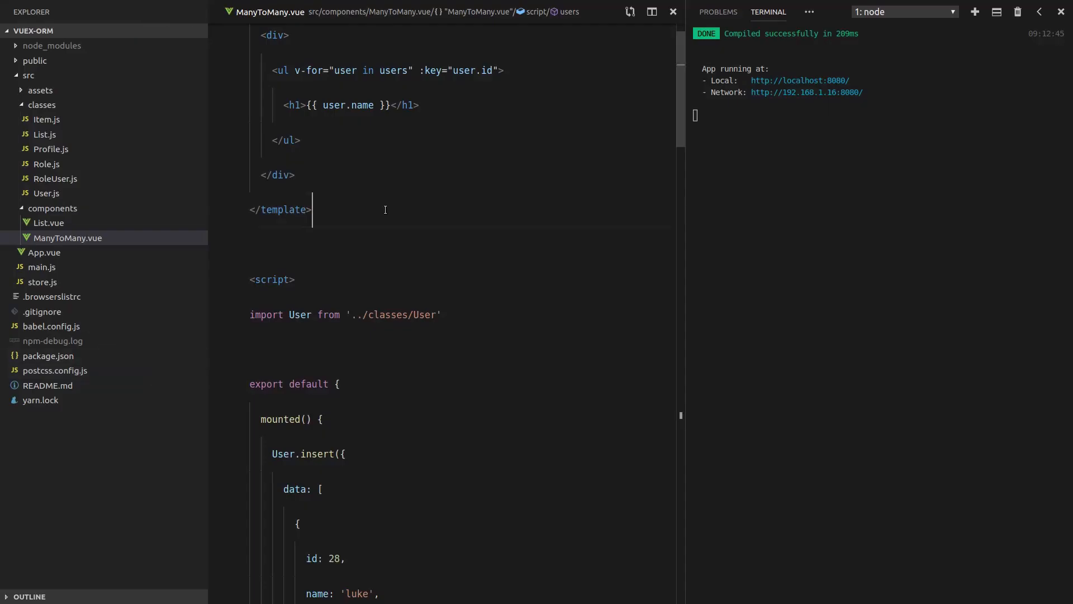
Change Role.js's bare import './User' to import User from './User'.
click(46, 163)
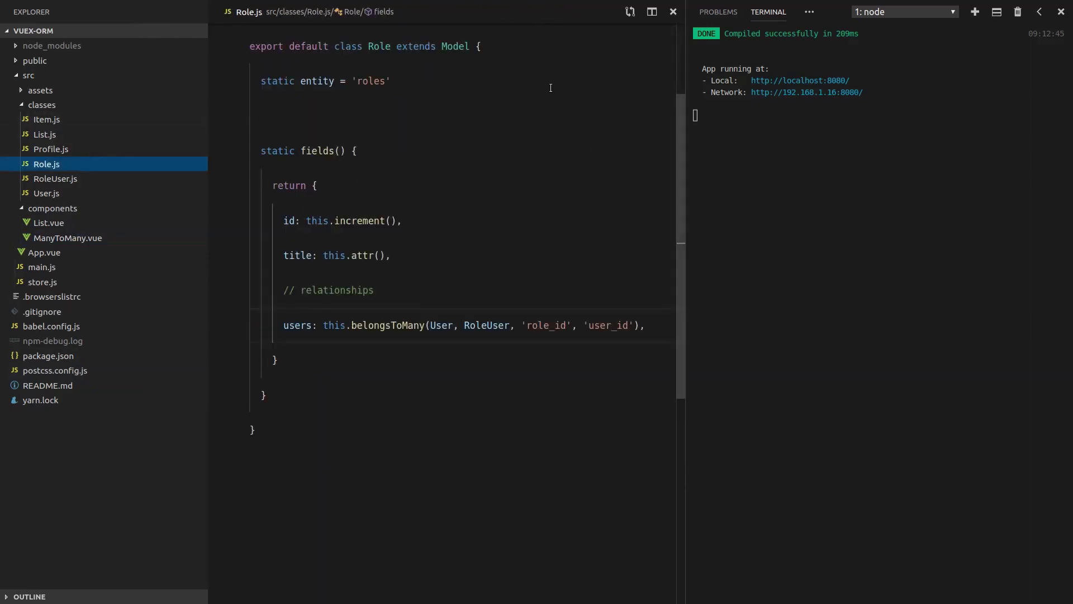
scroll(up, 3)
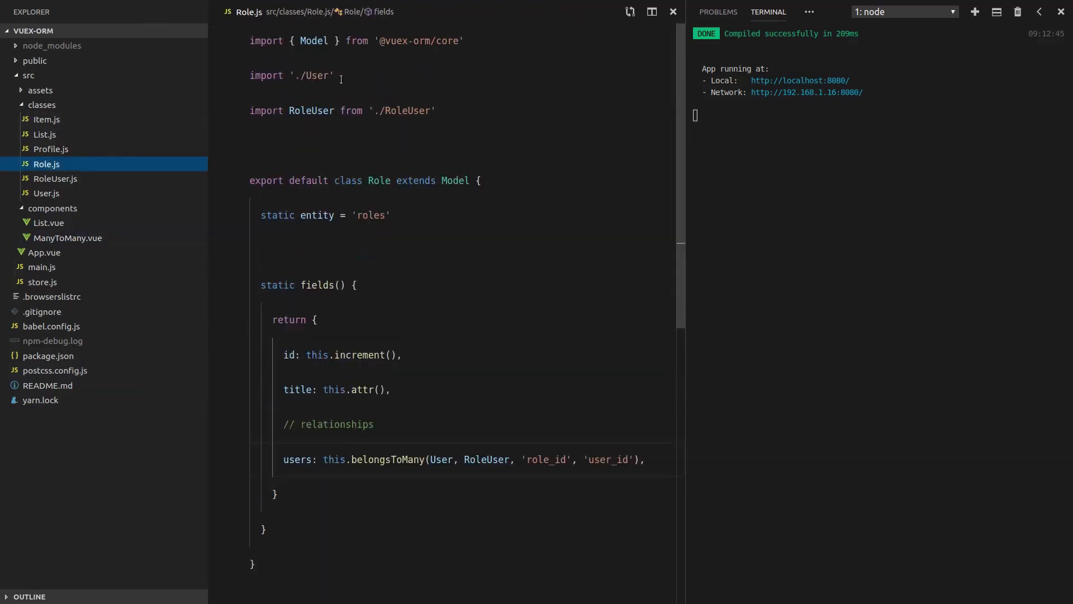
double_click(312, 75)
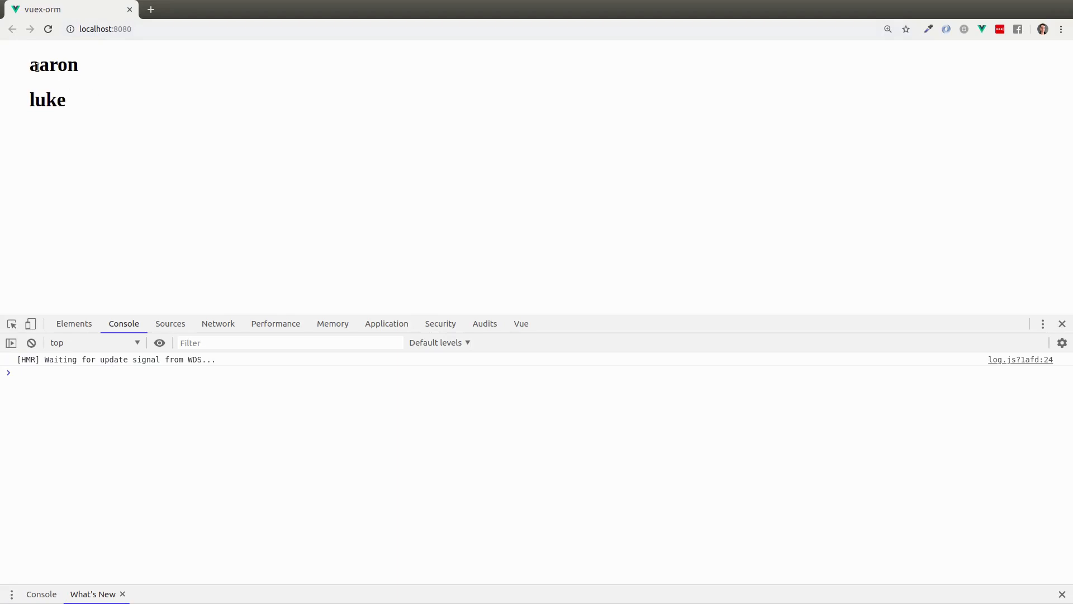
mouse_move(39, 108)
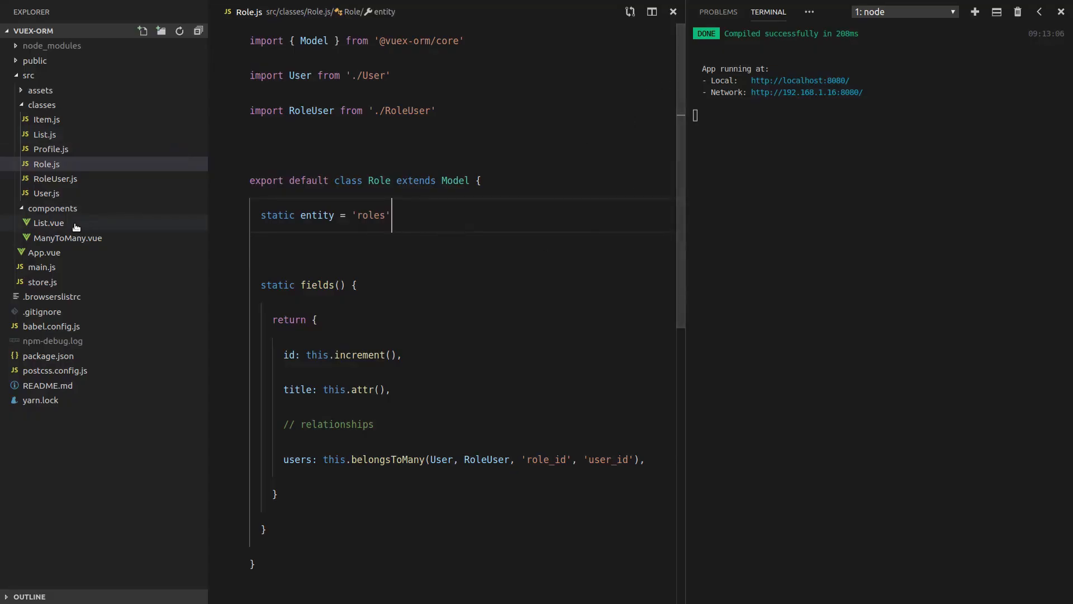
Add an li under the h1 looping v-for="role in user.roles".
click(67, 237)
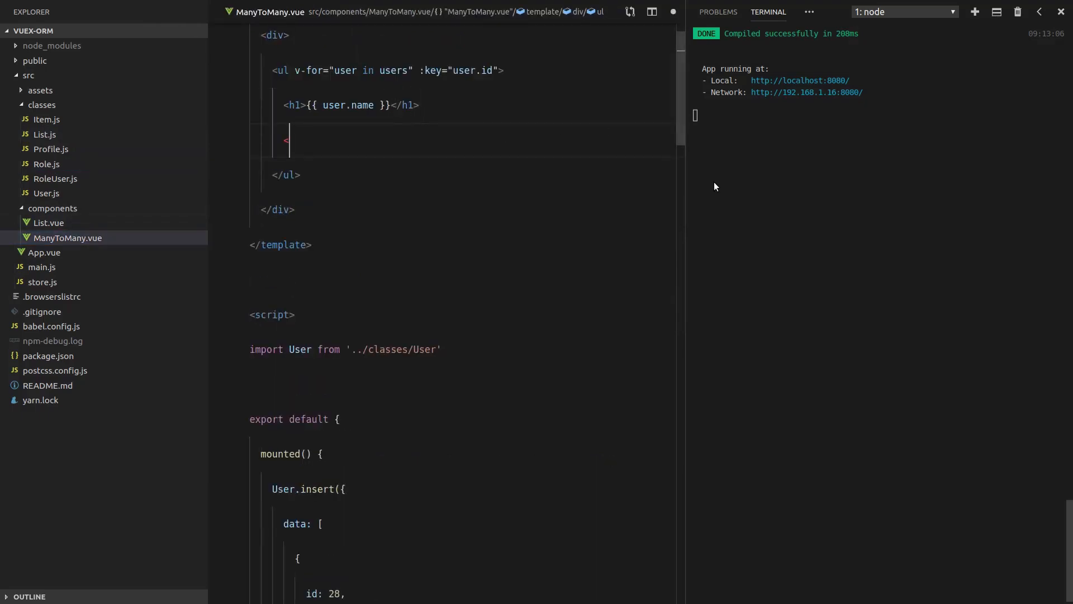
text(<li>)
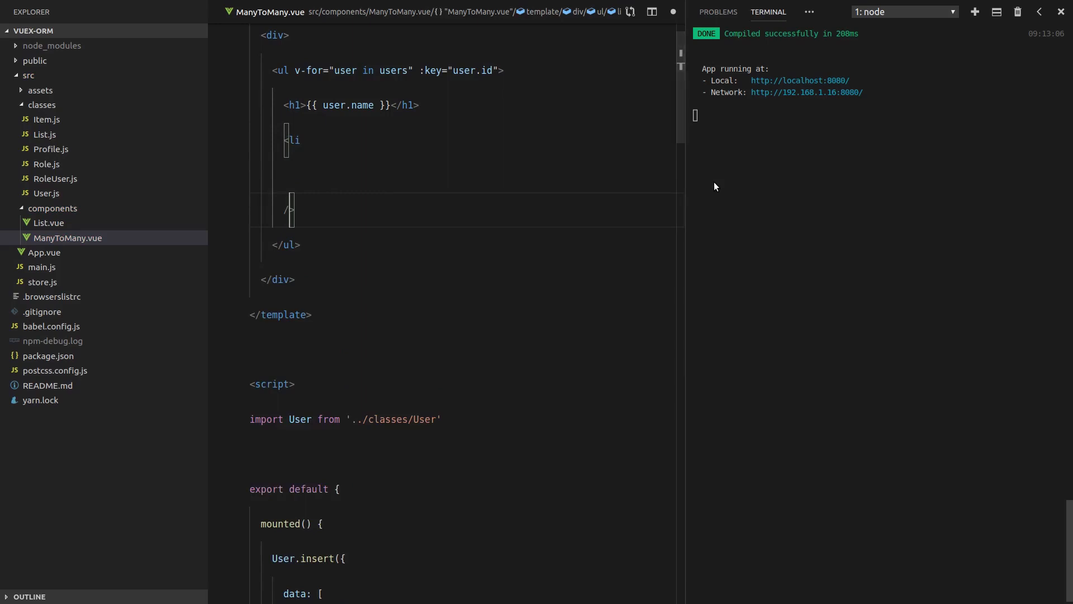
click(452, 174)
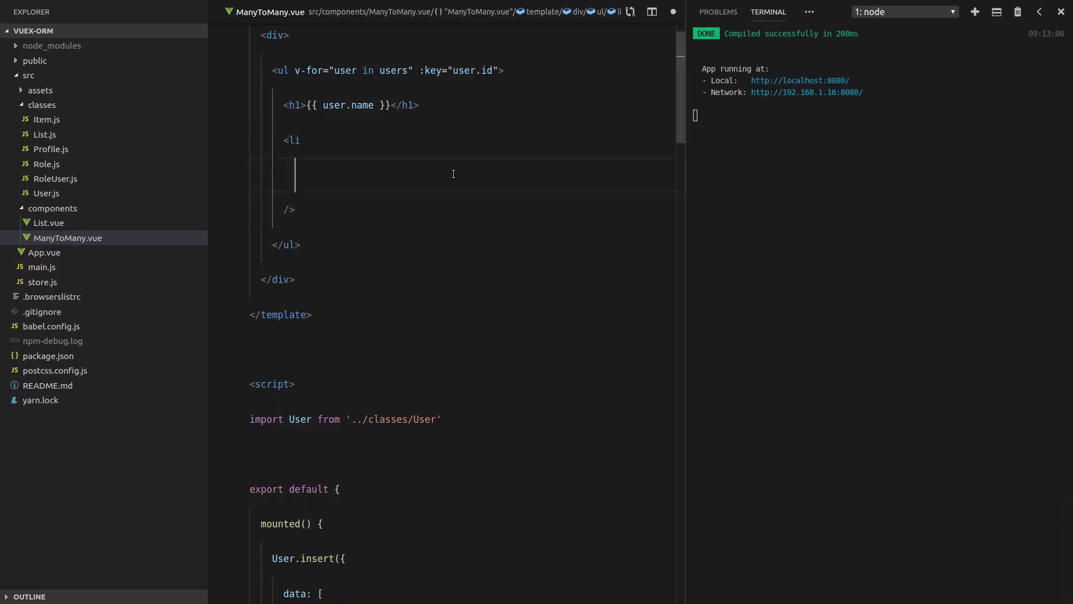
text(v-for="r")
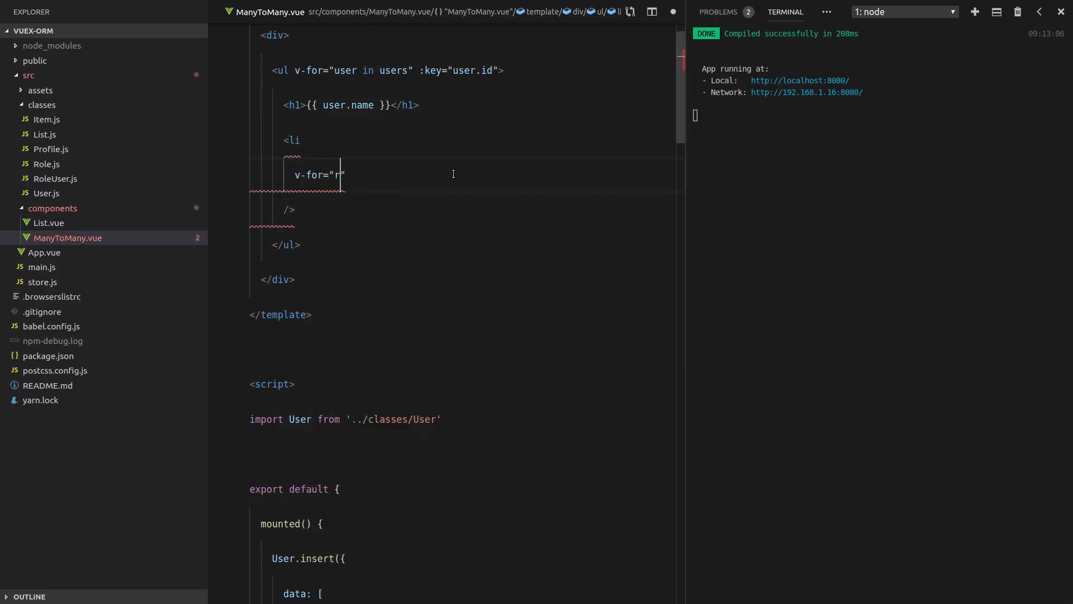
text(ole in)
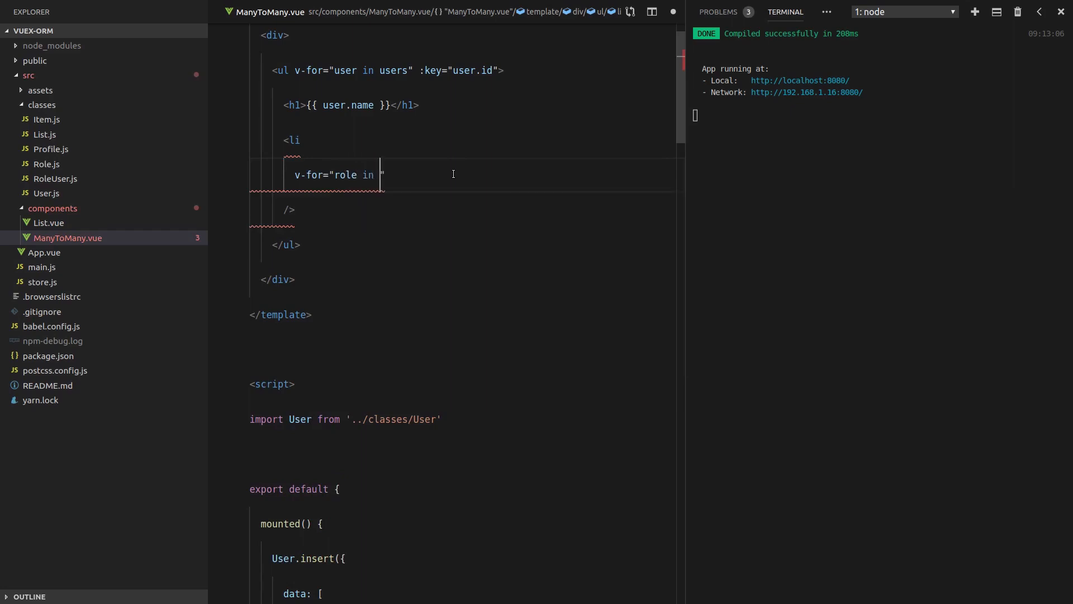
text(user.ro)
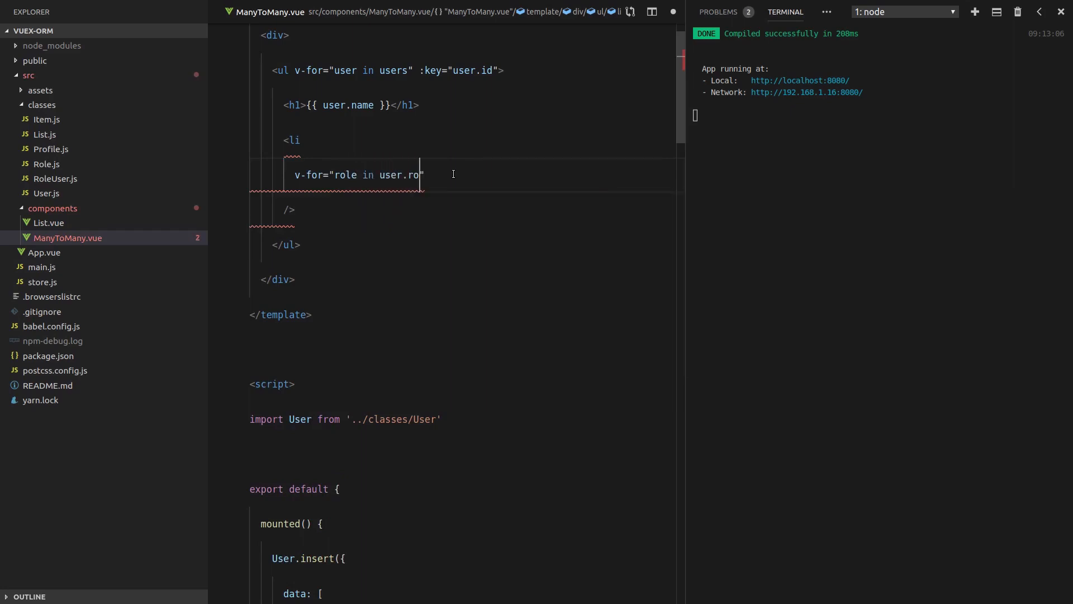
text(les)
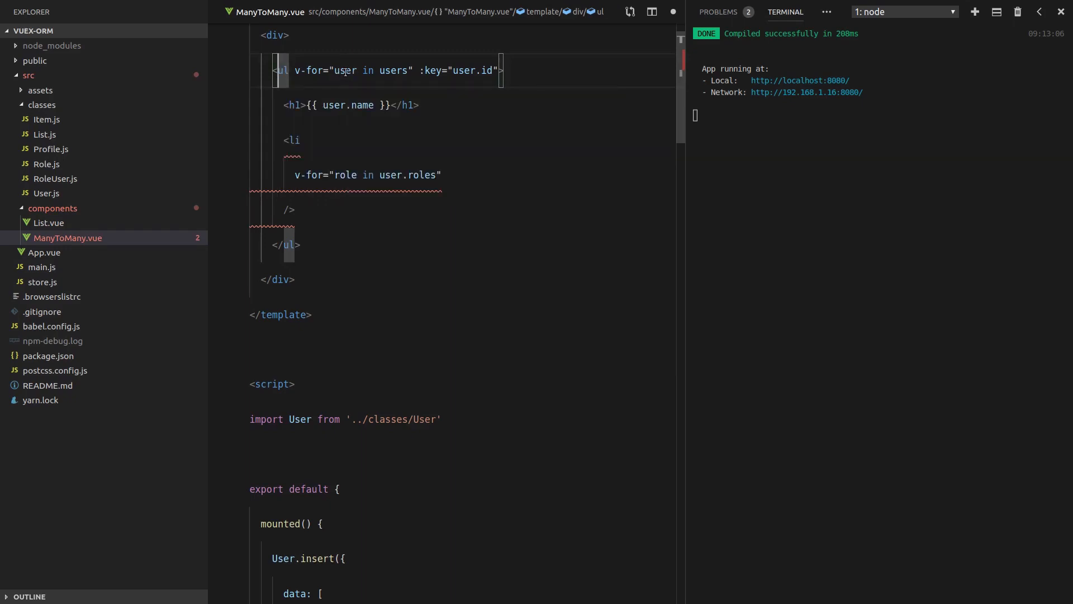
Give the li v-text="role.title" and :key="role.id".
click(351, 174)
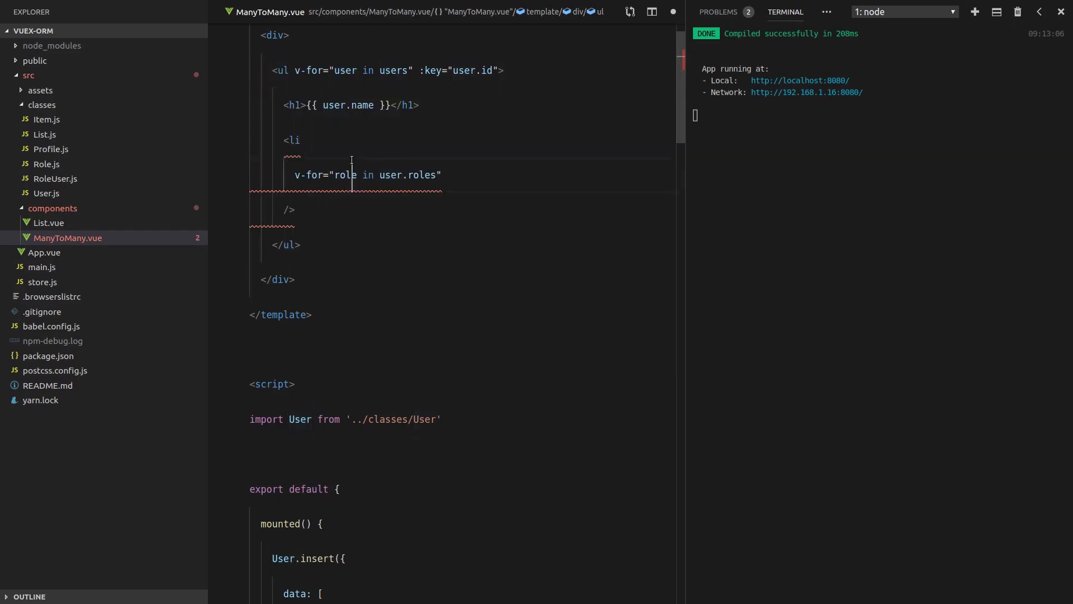
double_click(344, 174)
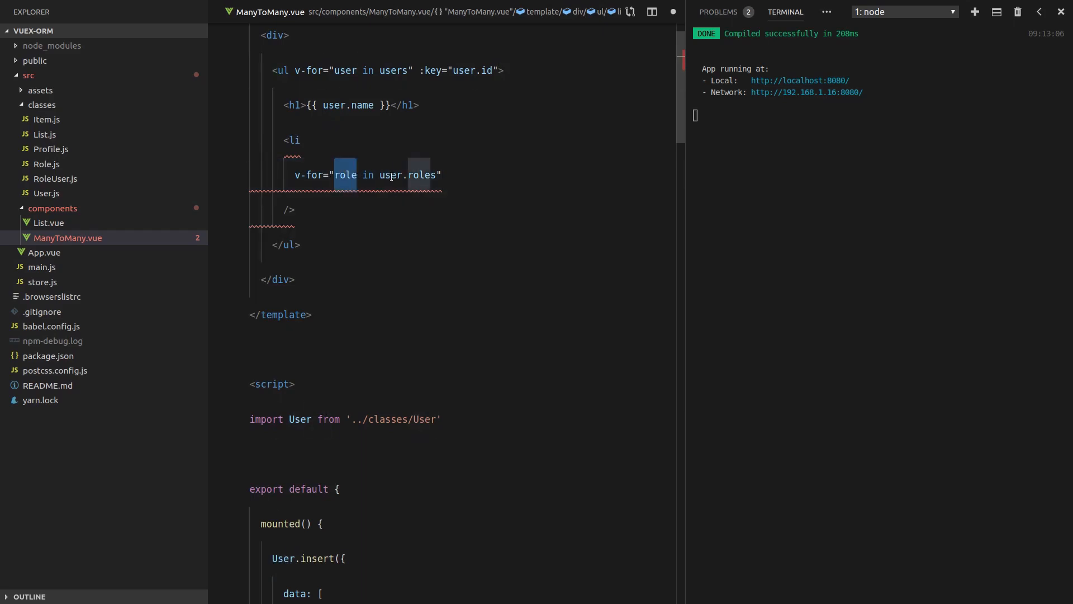
double_click(407, 174)
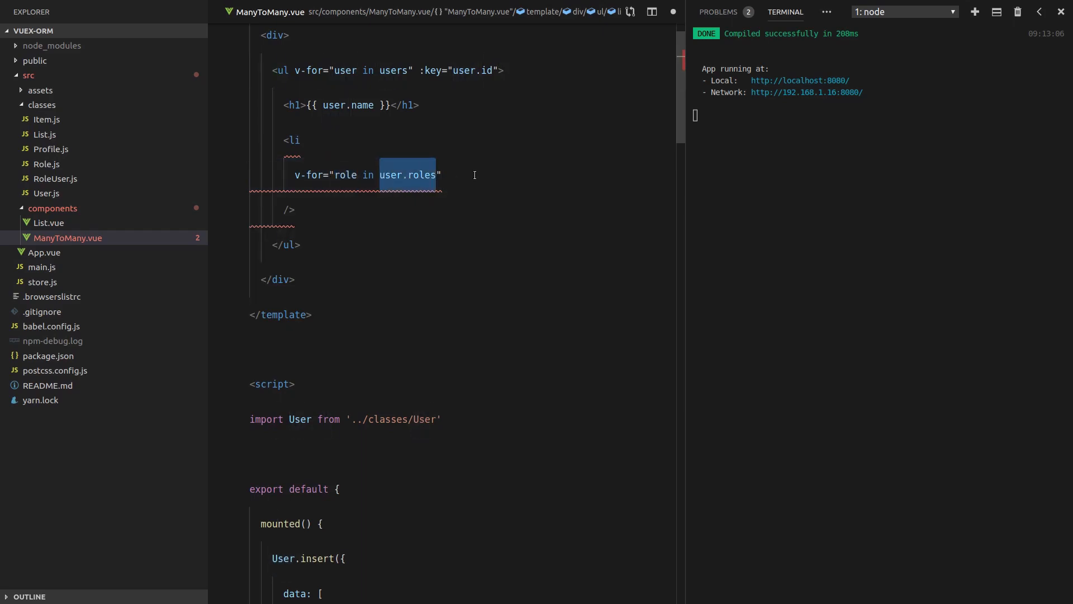
text(v-text="role.ti)
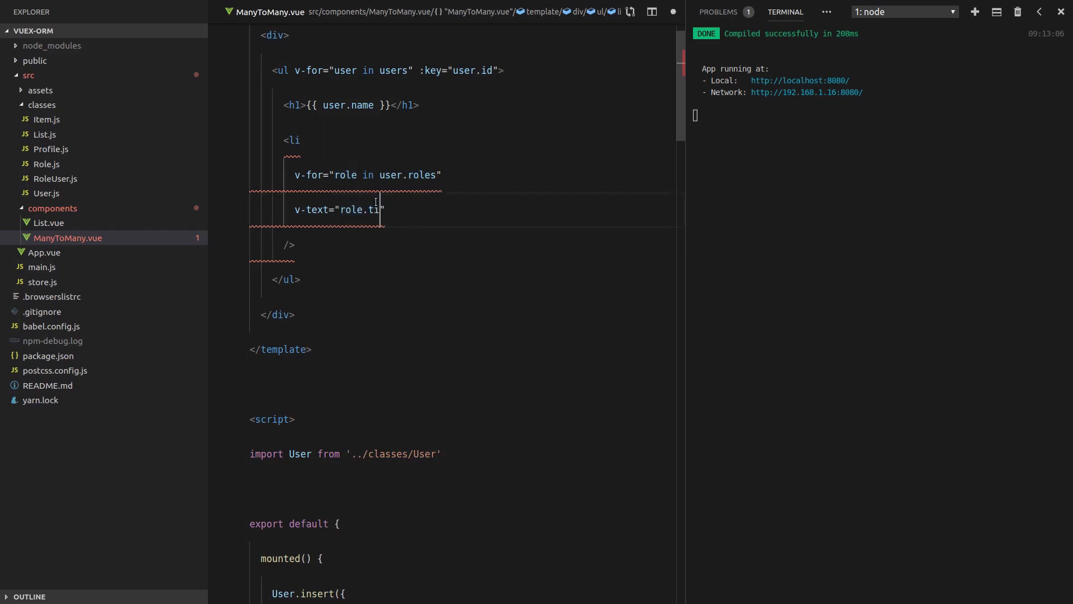
text(tle)
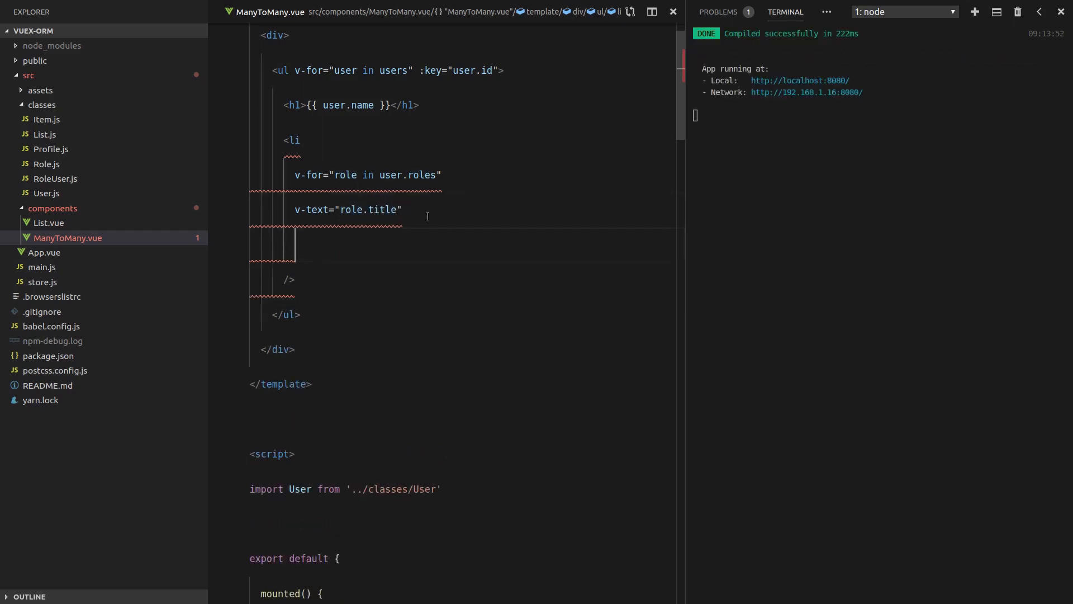
text(:key="role.id)
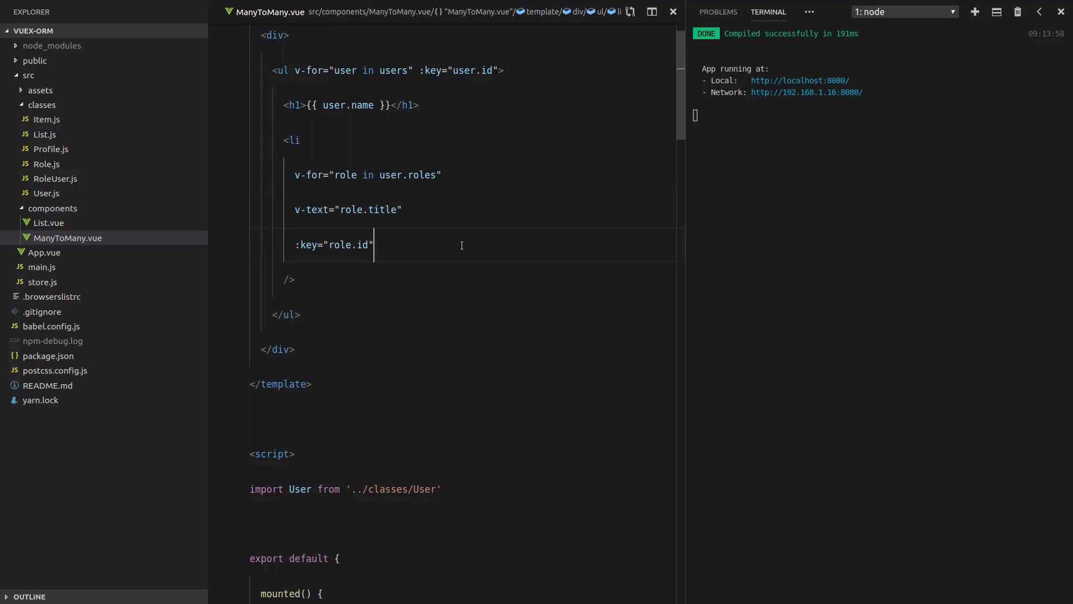
scroll(up, 3)
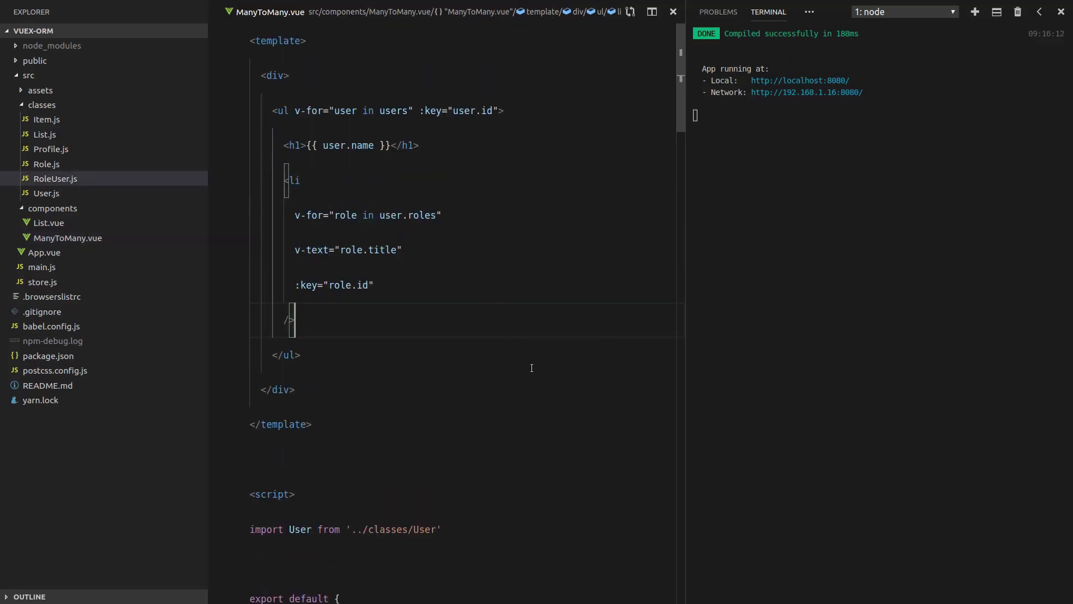
mouse_move(567, 395)
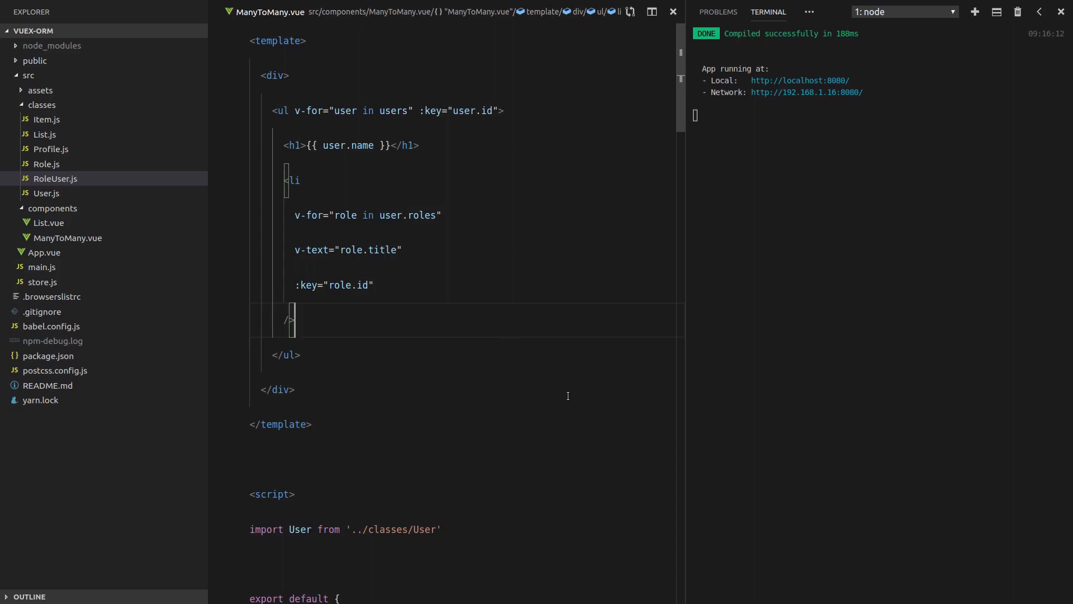
mouse_move(481, 194)
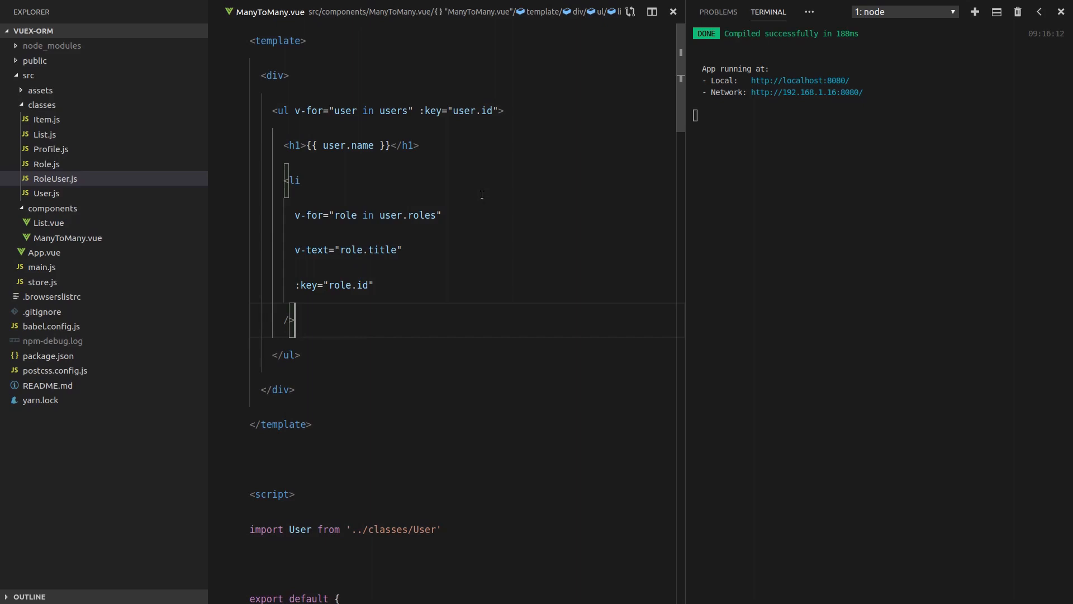
mouse_move(71, 181)
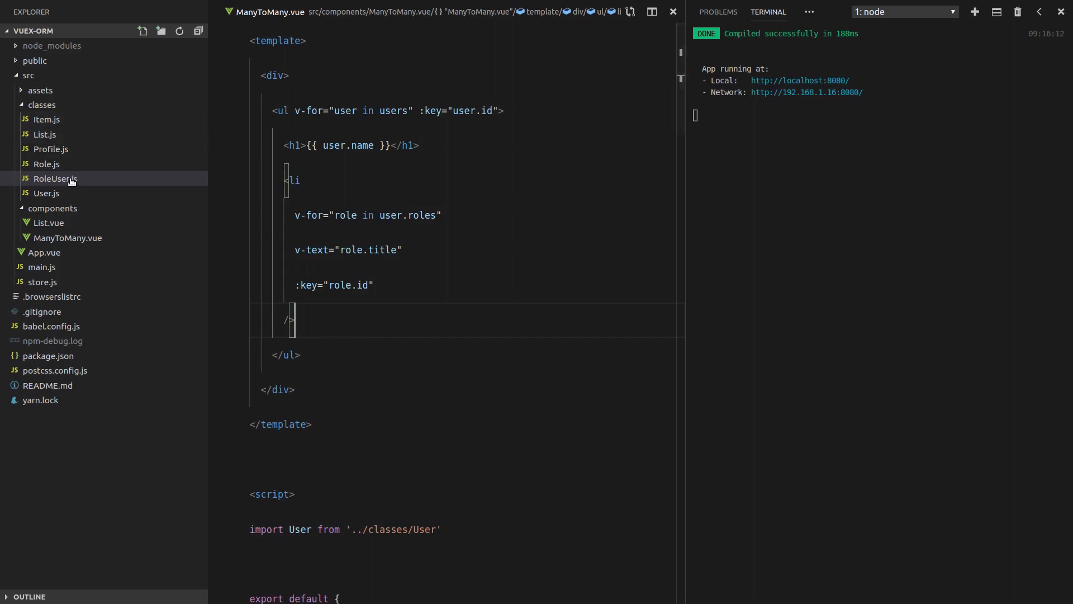
Add static primaryKey = ['role_id', 'user_id'] to RoleUser.js and save.
click(55, 179)
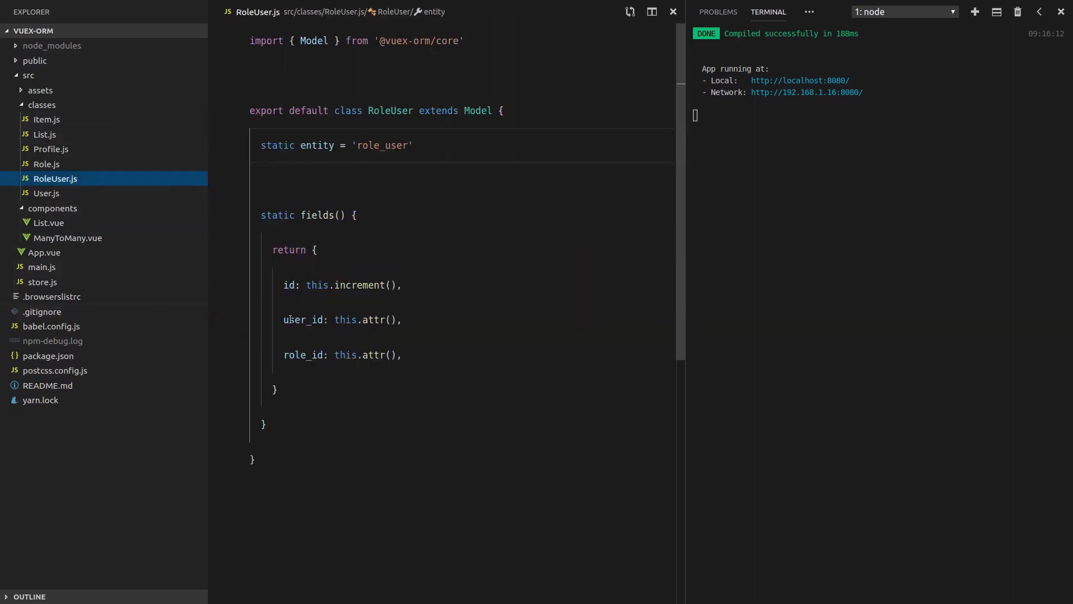
click(302, 340)
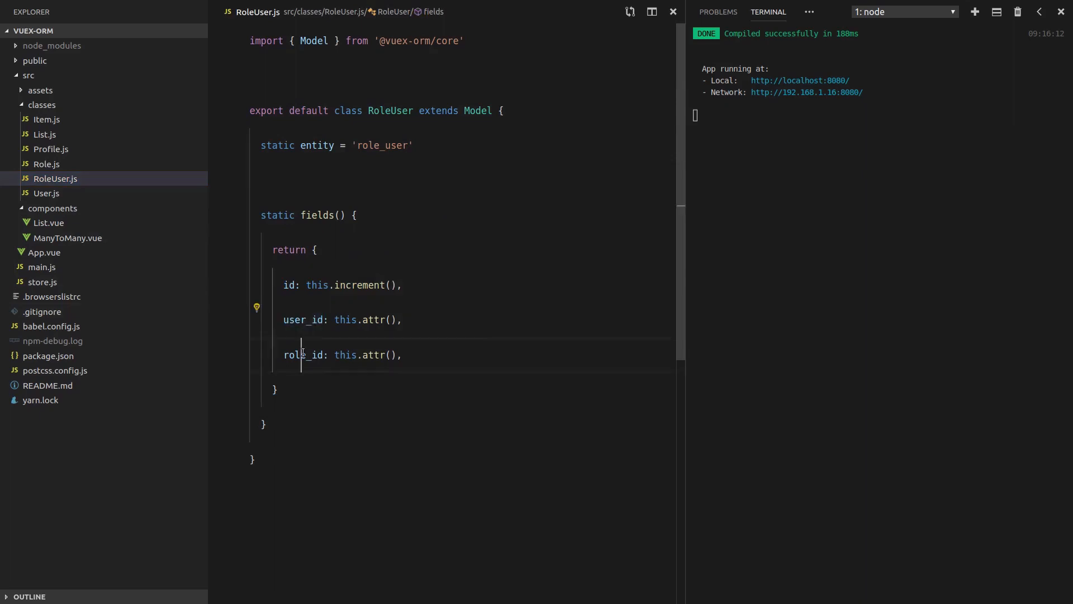
click(454, 144)
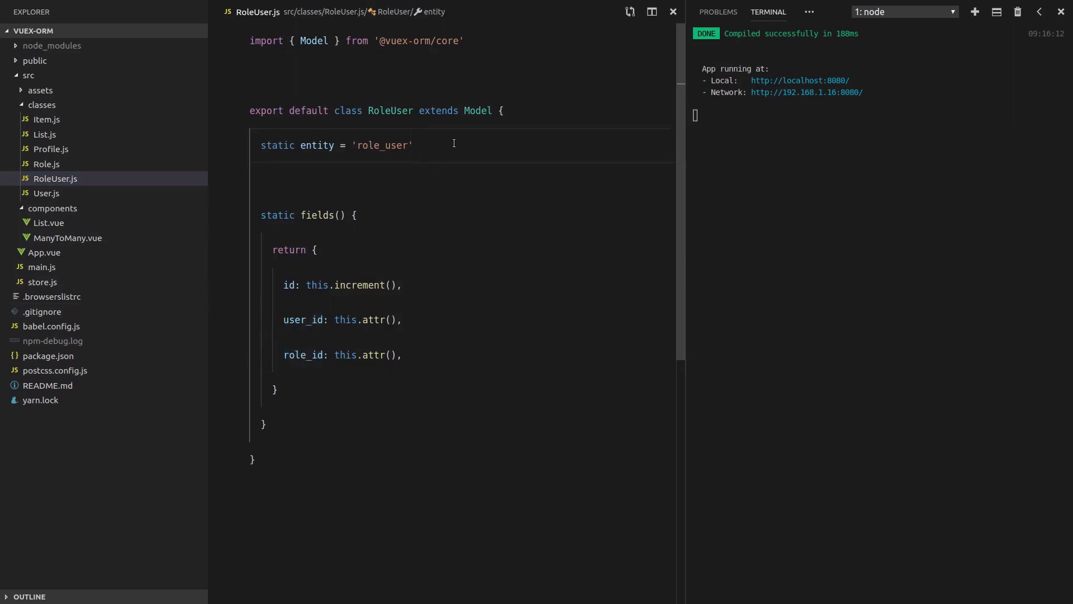
text(static)
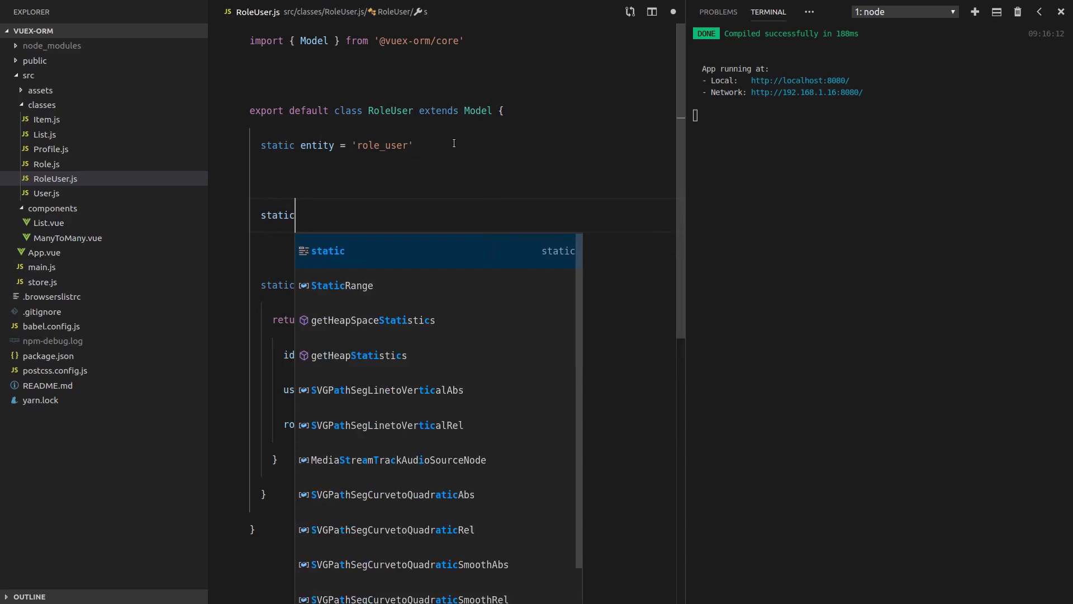
text(primaryKey =)
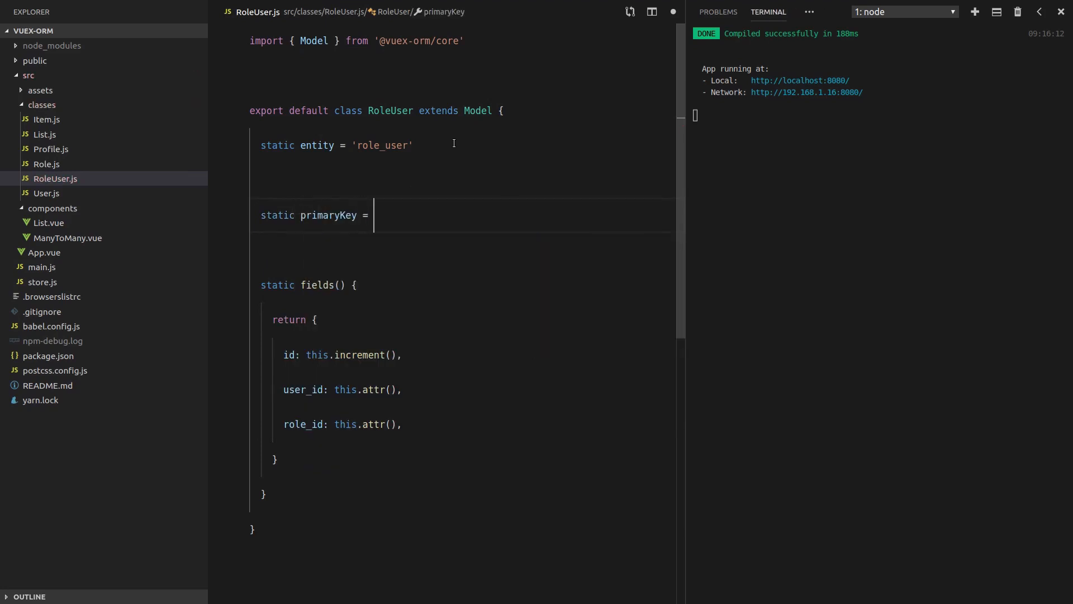
text([''])
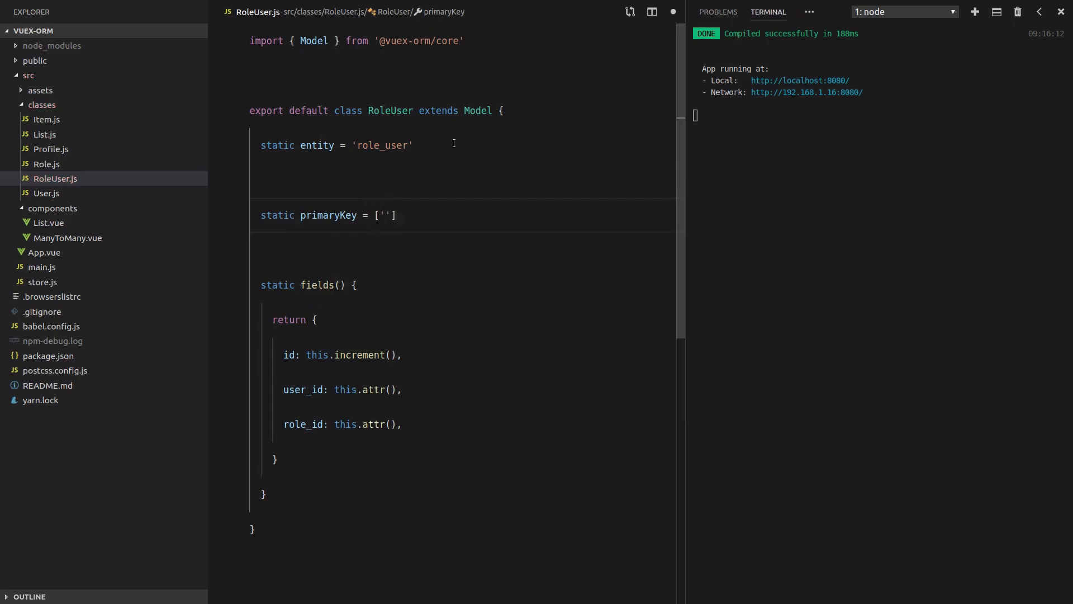
mouse_move(534, 205)
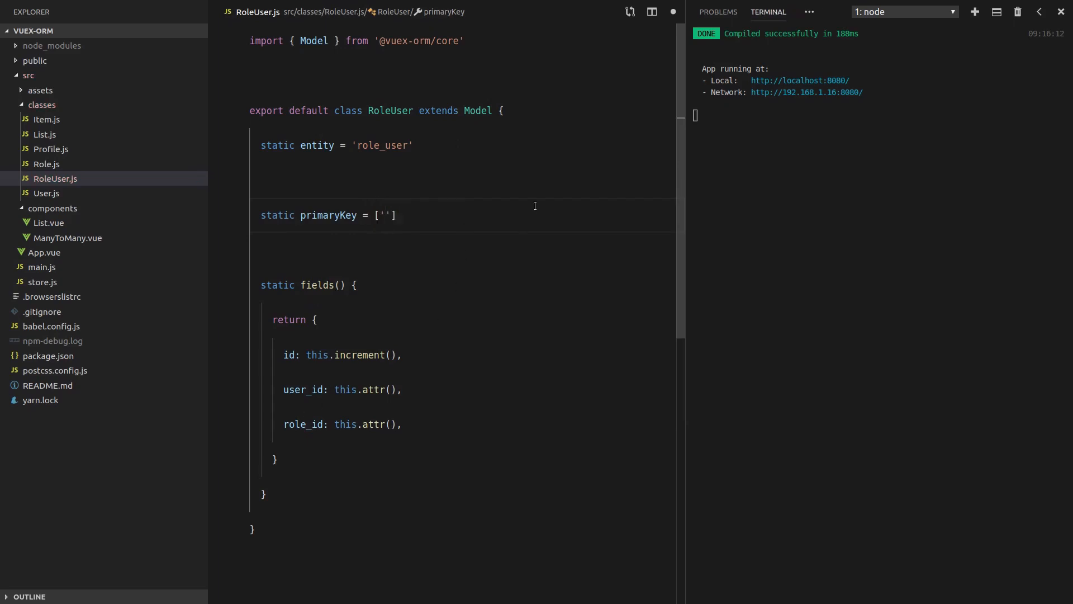
text('role_id',)
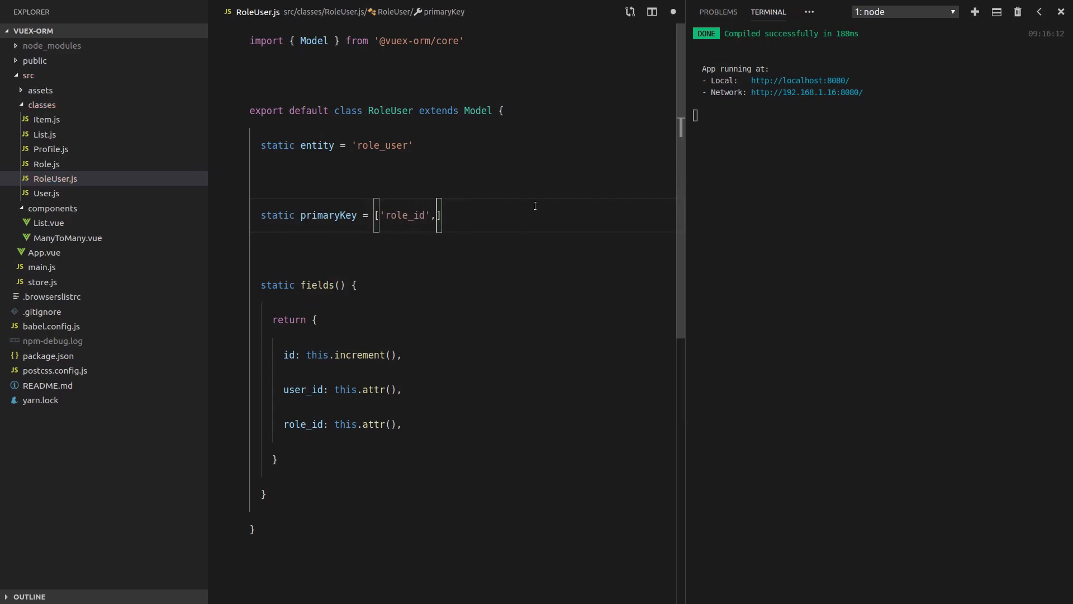
text('user_id')
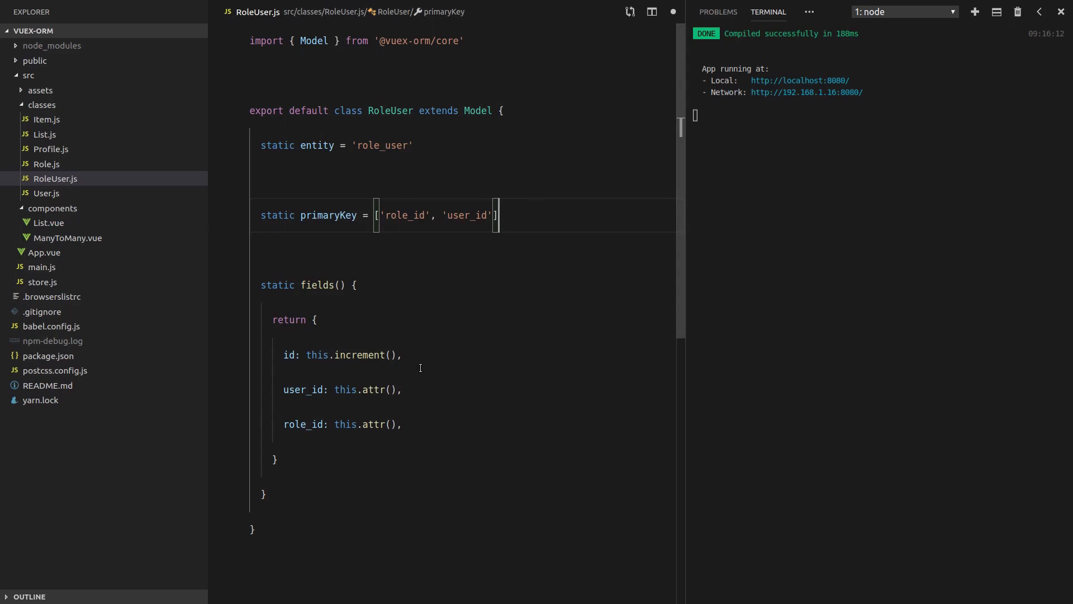
mouse_move(320, 267)
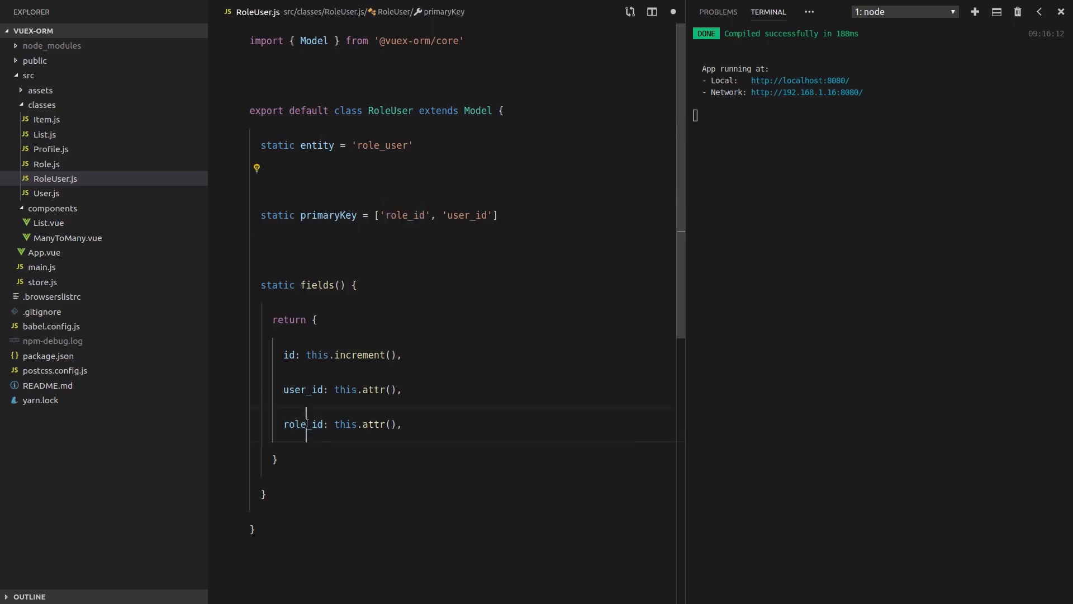
double_click(467, 215)
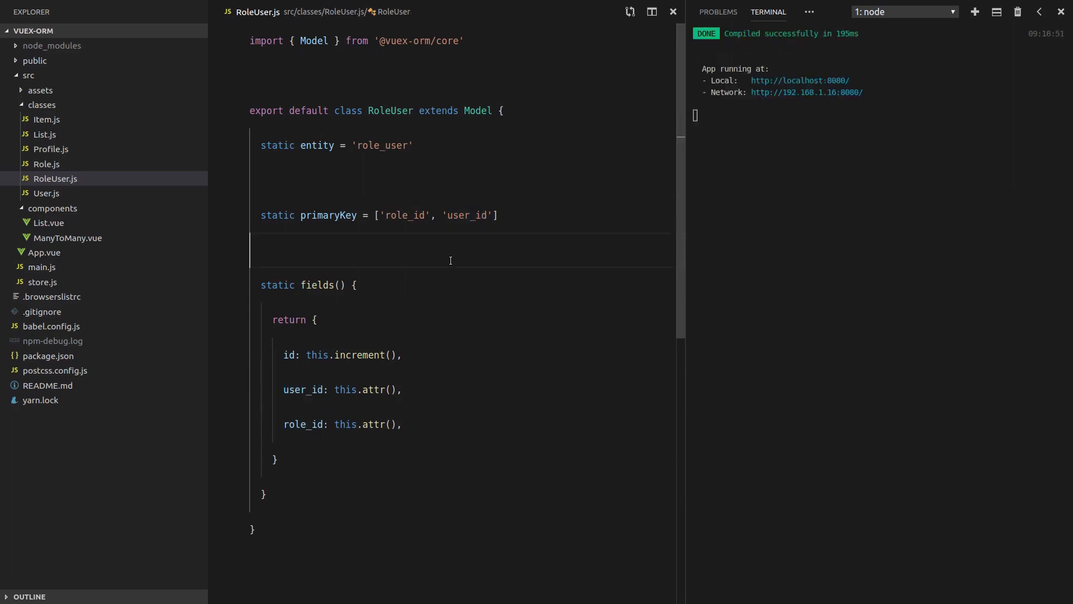
click(68, 237)
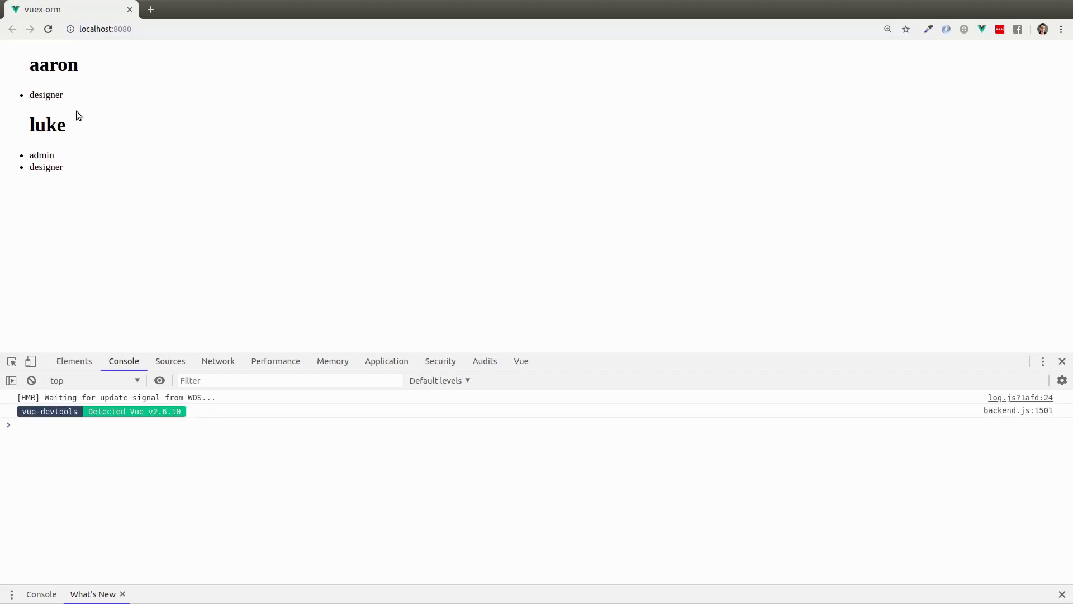
mouse_move(146, 168)
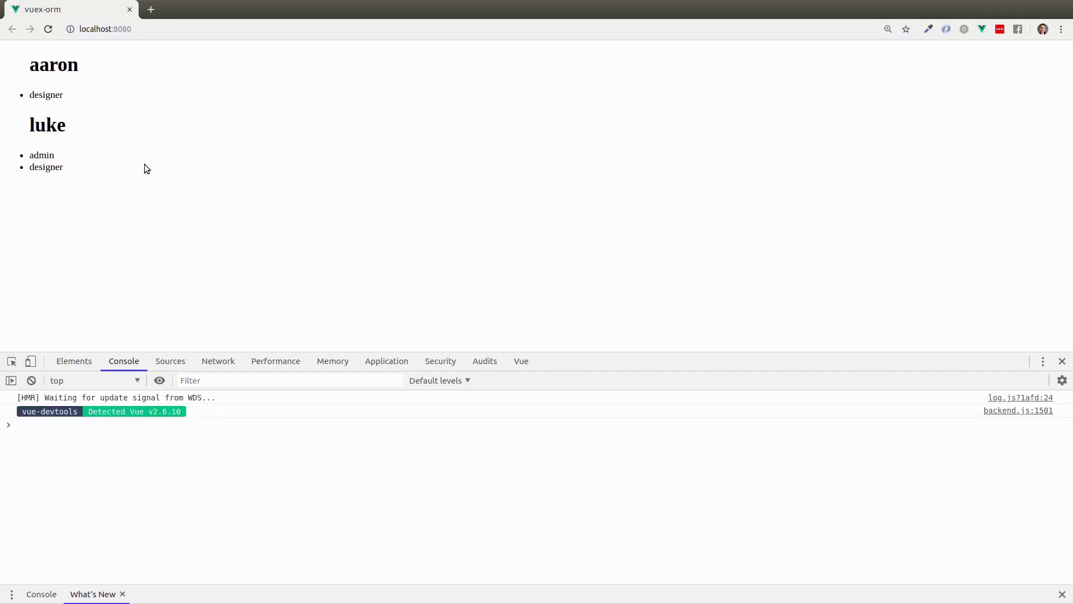
mouse_move(44, 94)
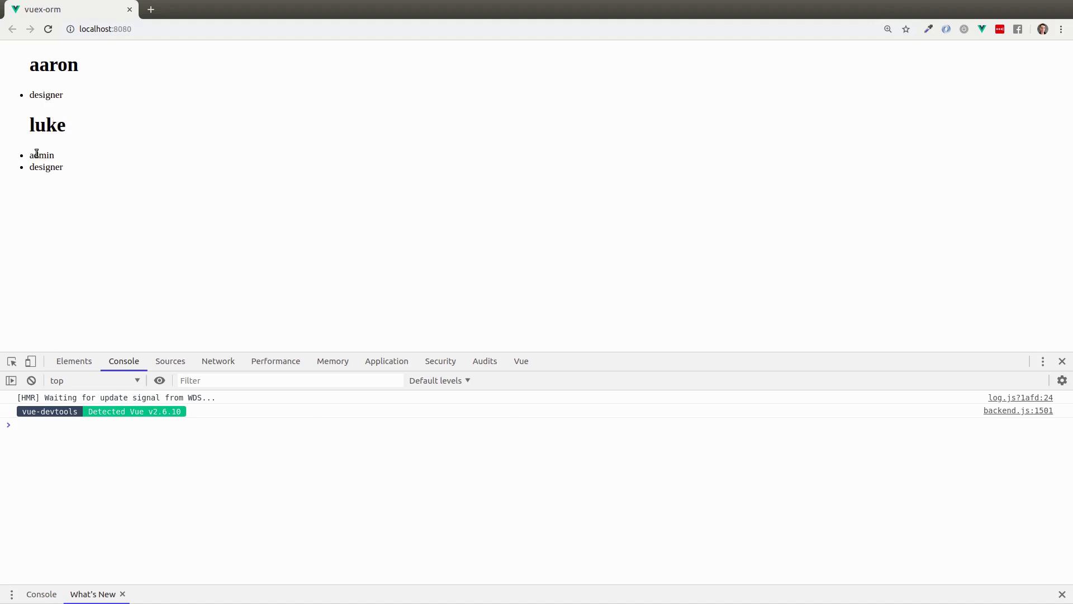
mouse_move(195, 209)
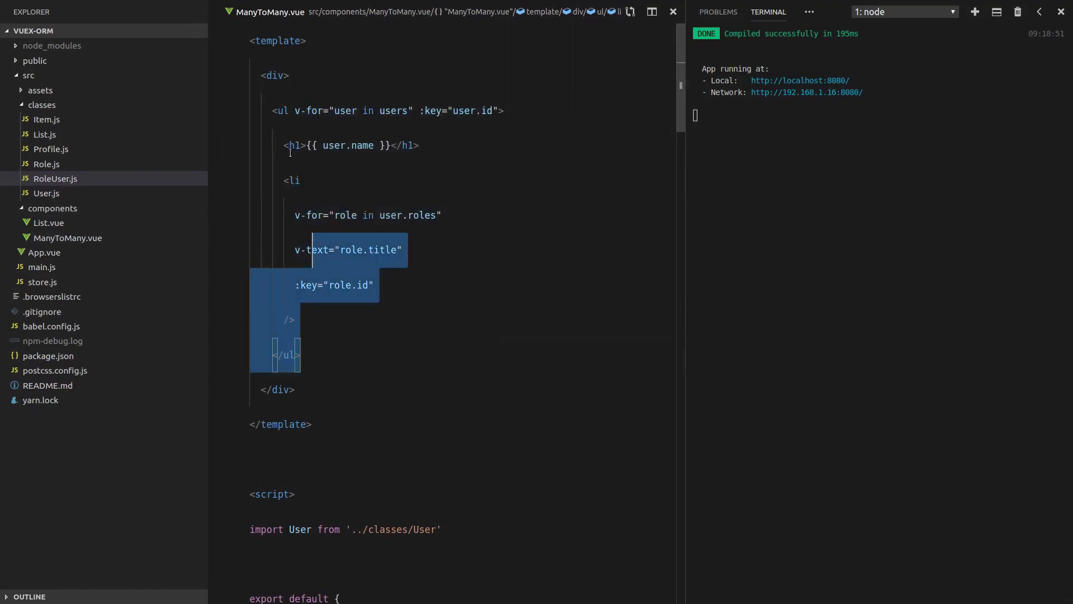
Delete the ul user list and change the roles query to Role.query().with('users').
key(Delete)
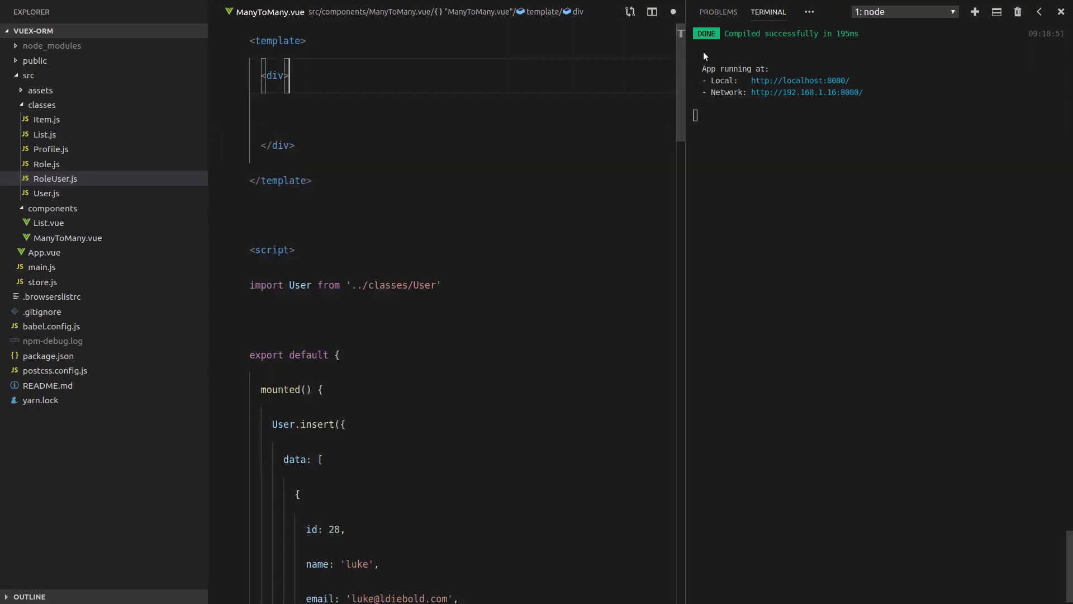
scroll(down, 3)
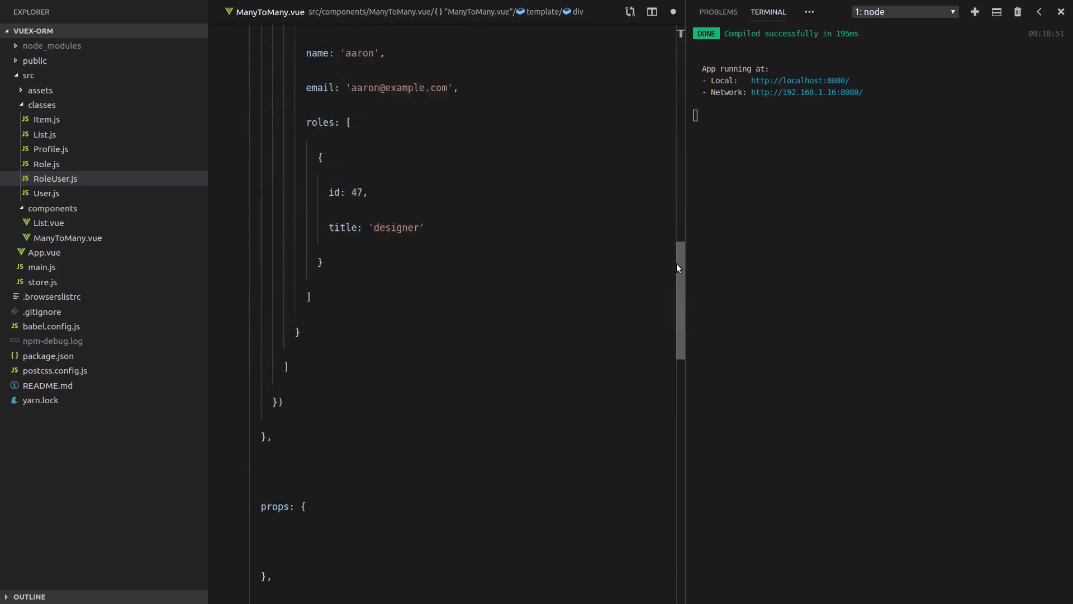
scroll(down, 3)
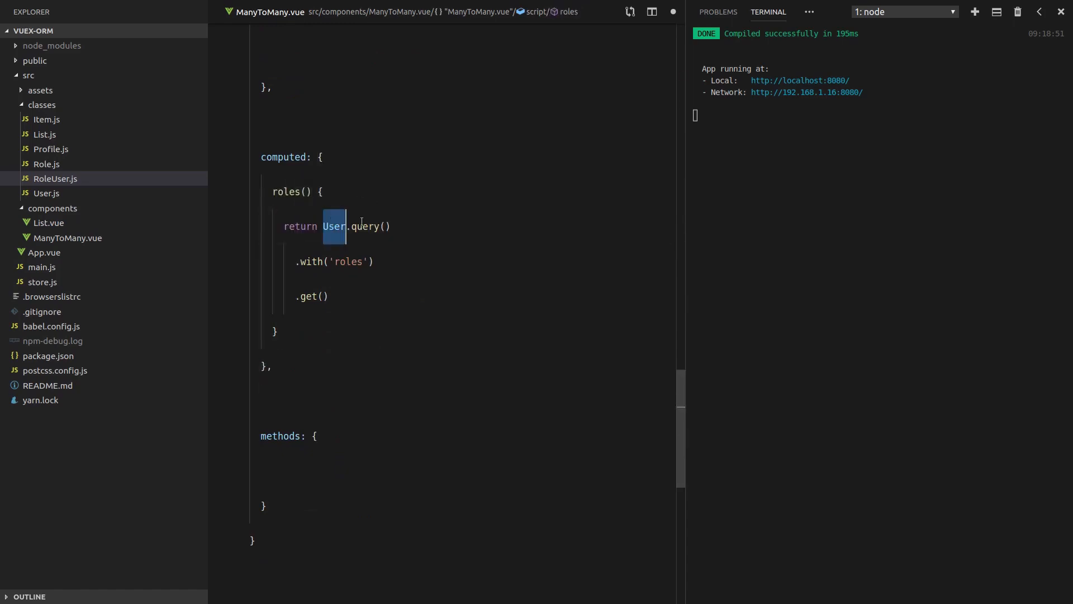
text(Role)
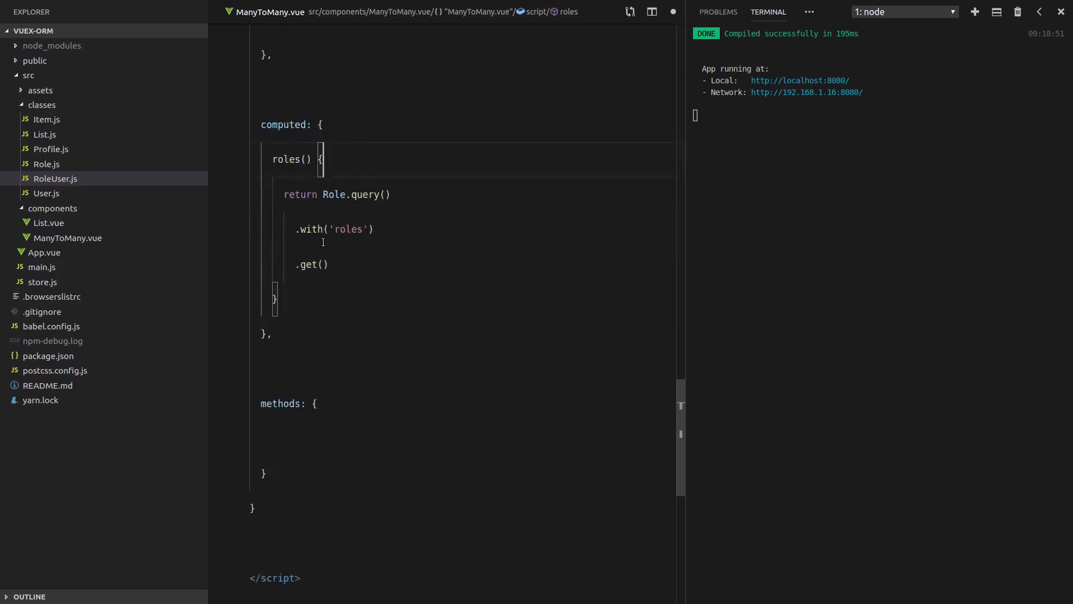
text(users)
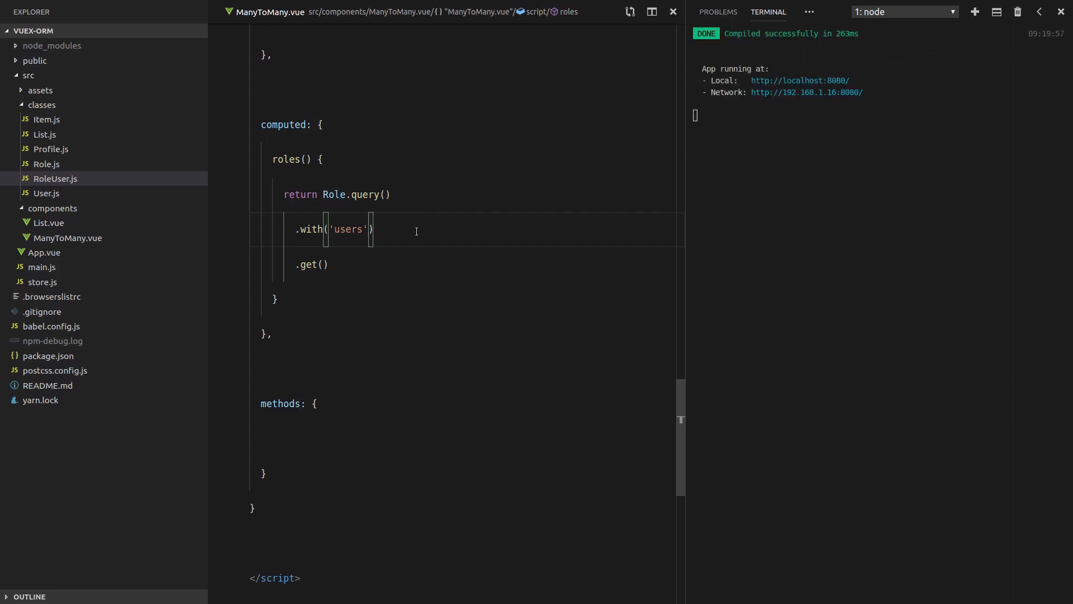
mouse_move(433, 238)
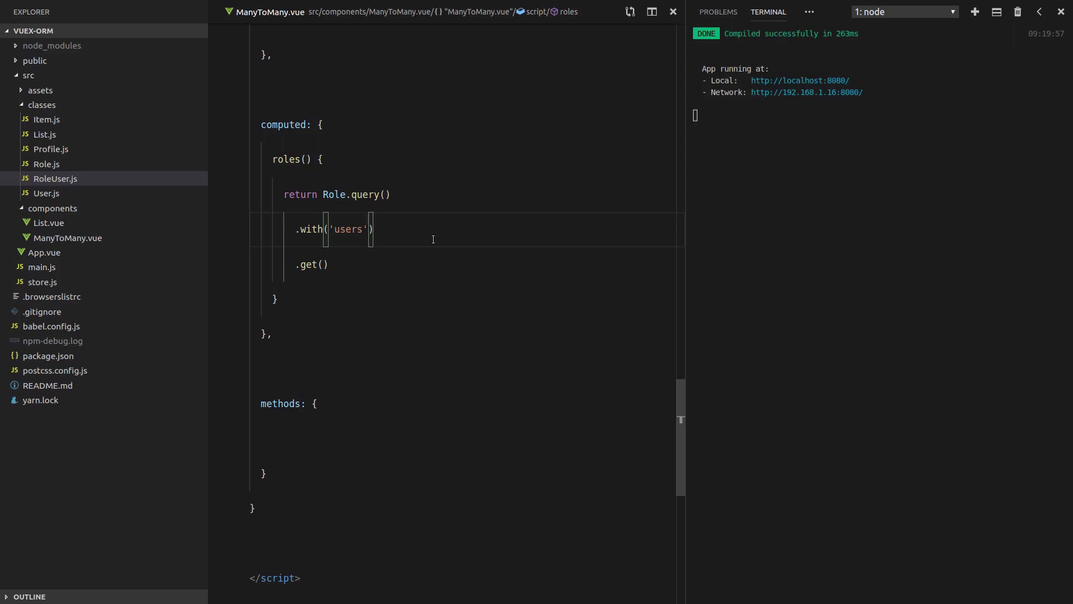
Add a <ul v-for="role in roles" :key="role.id"> with an <h1> showing {{ role.title }}.
scroll(up, 3)
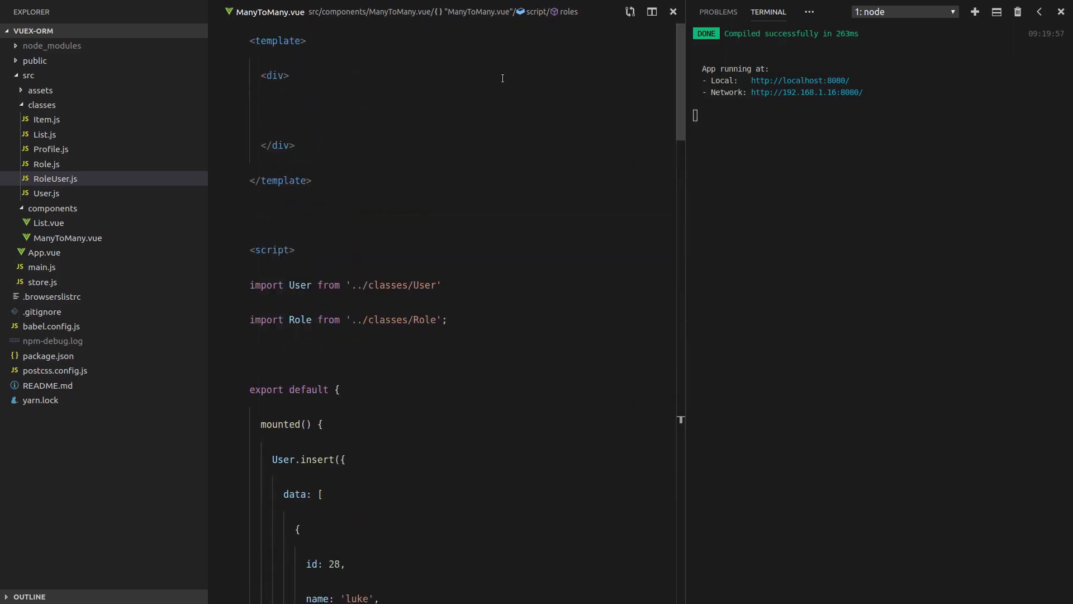
text(<ul>)
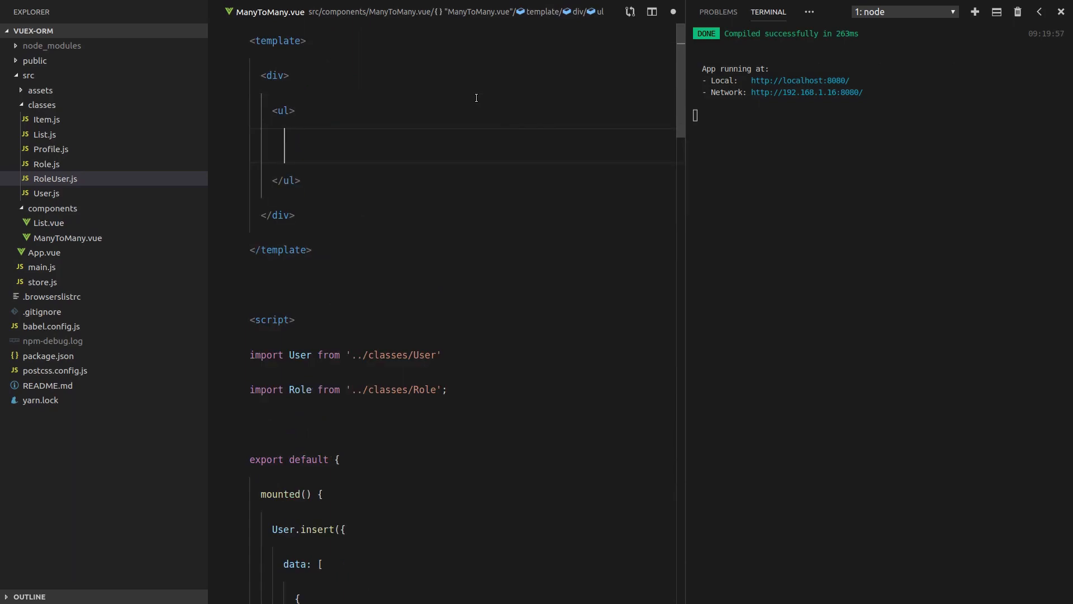
text(h)
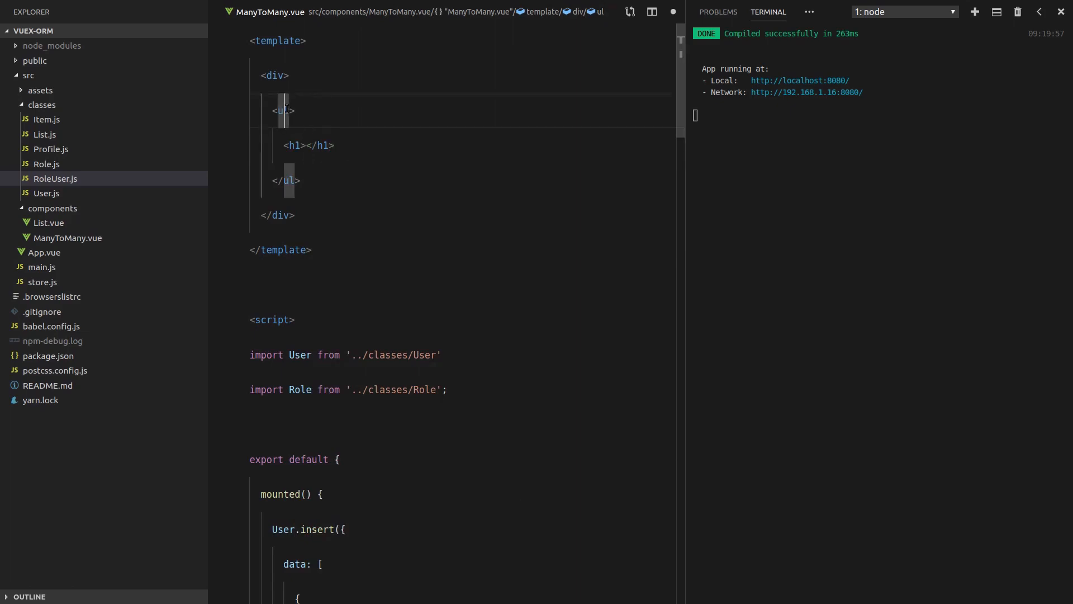
text(v-for="role in roles)
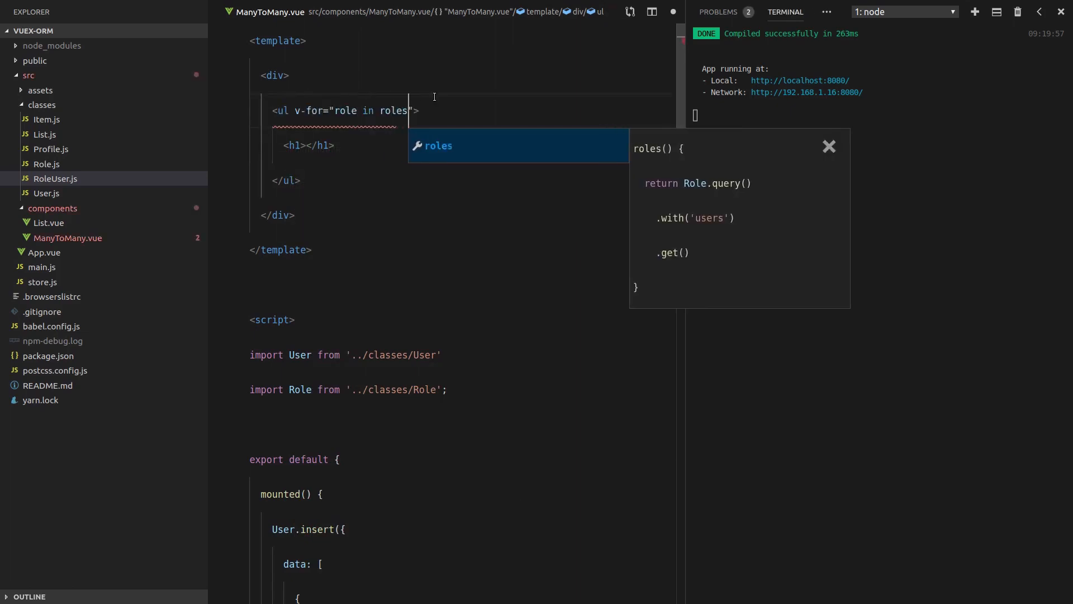
text({{)
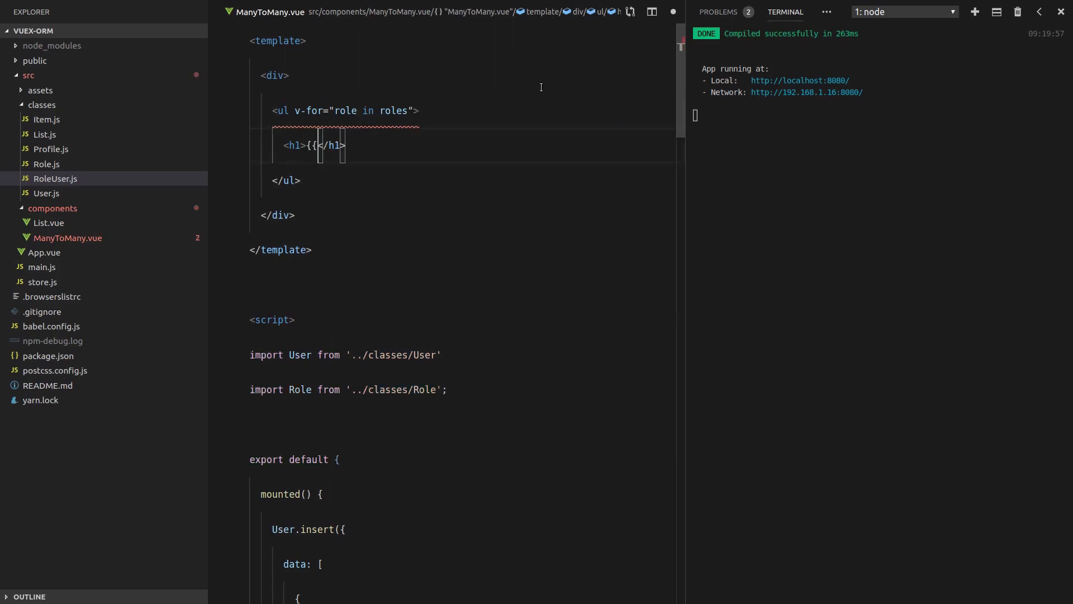
text("  }}")
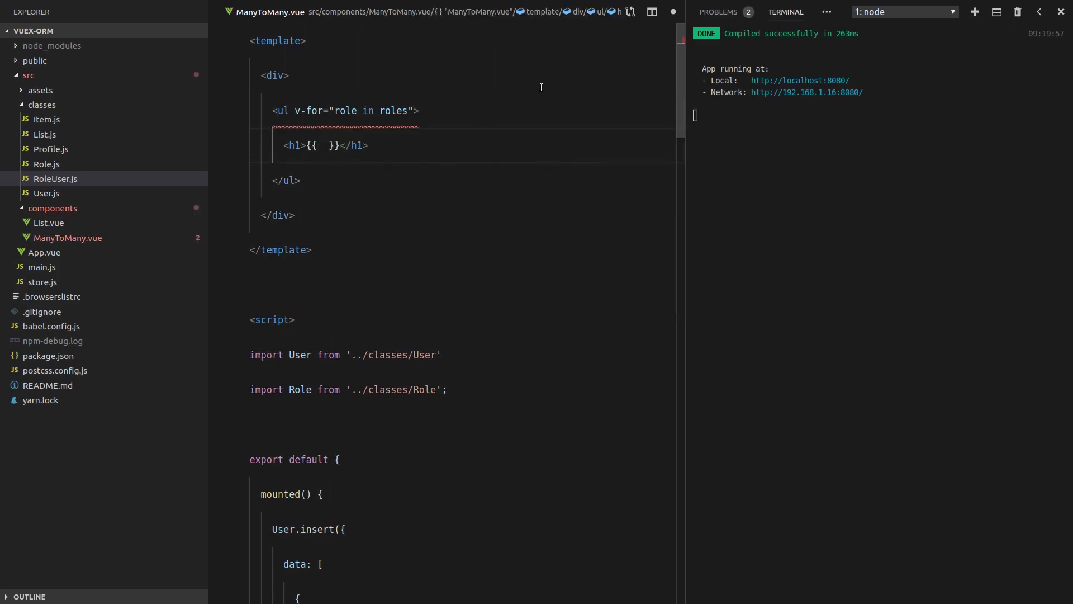
text(role.)
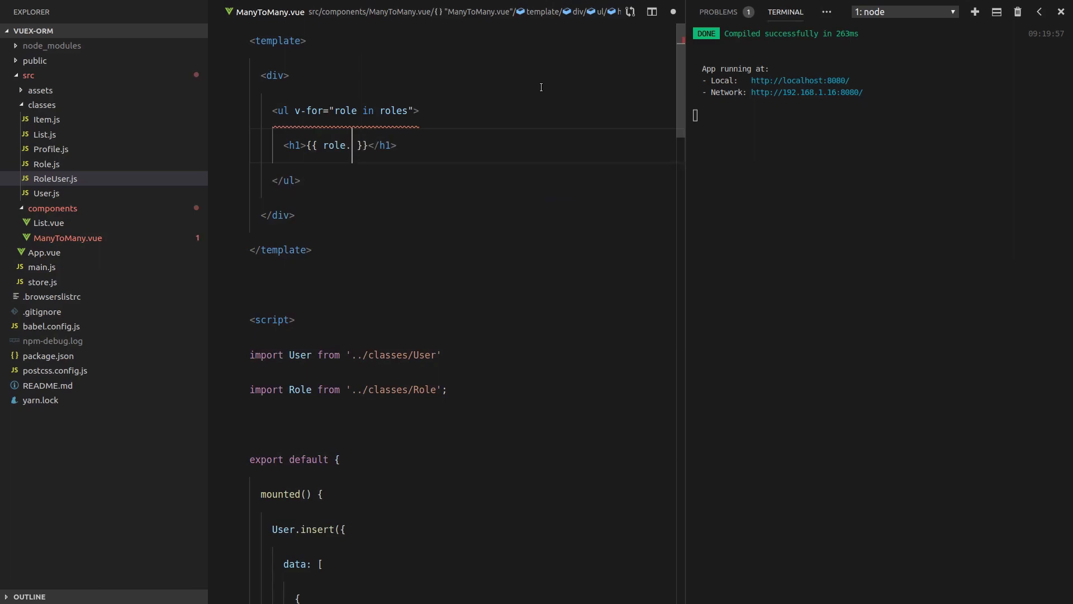
text(title)
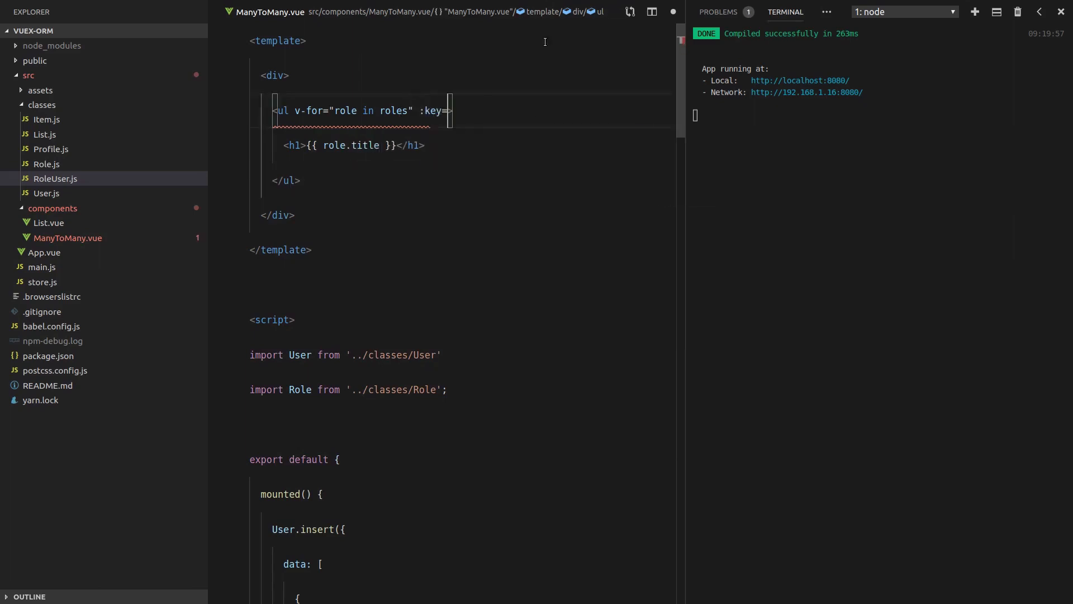
text(role.id")
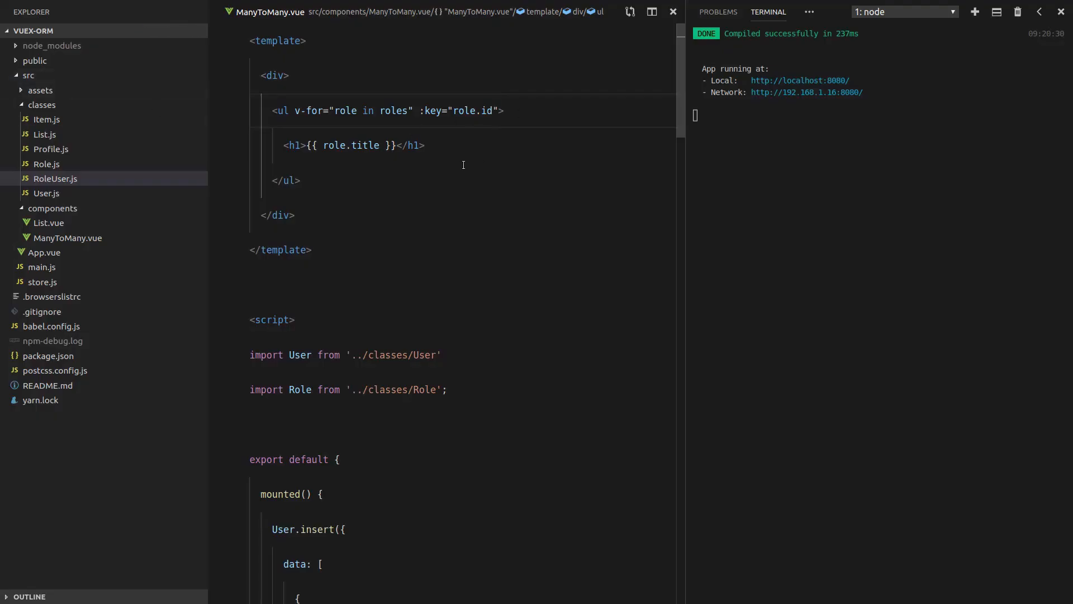
Add an <li> with v-for="user in role.users", :key="user.id" and v-text="user.name".
key(Enter)
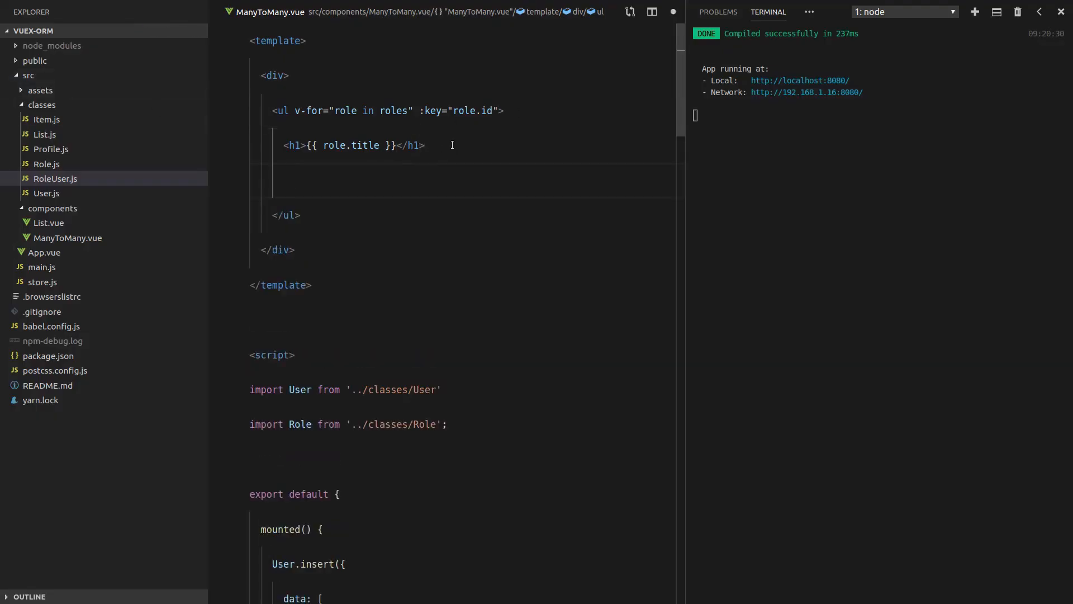
text(<li)
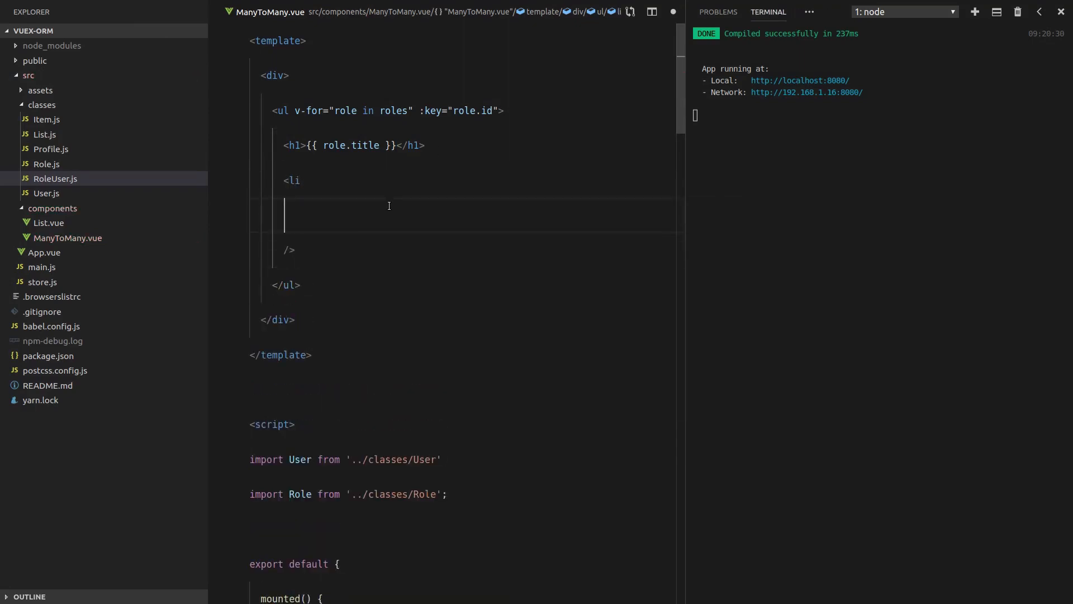
text(f)
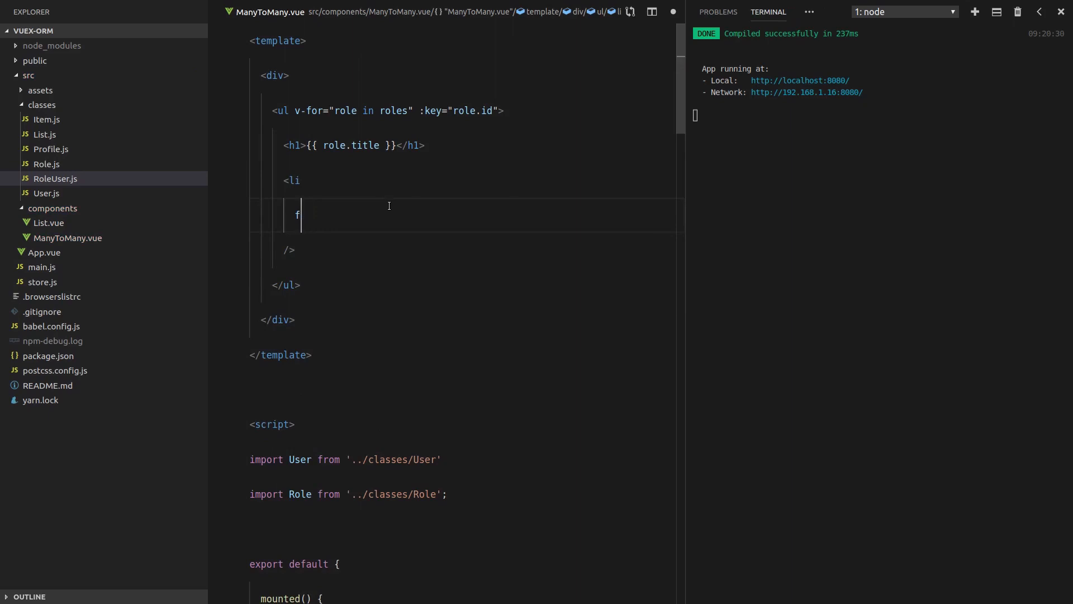
text(v-for=)
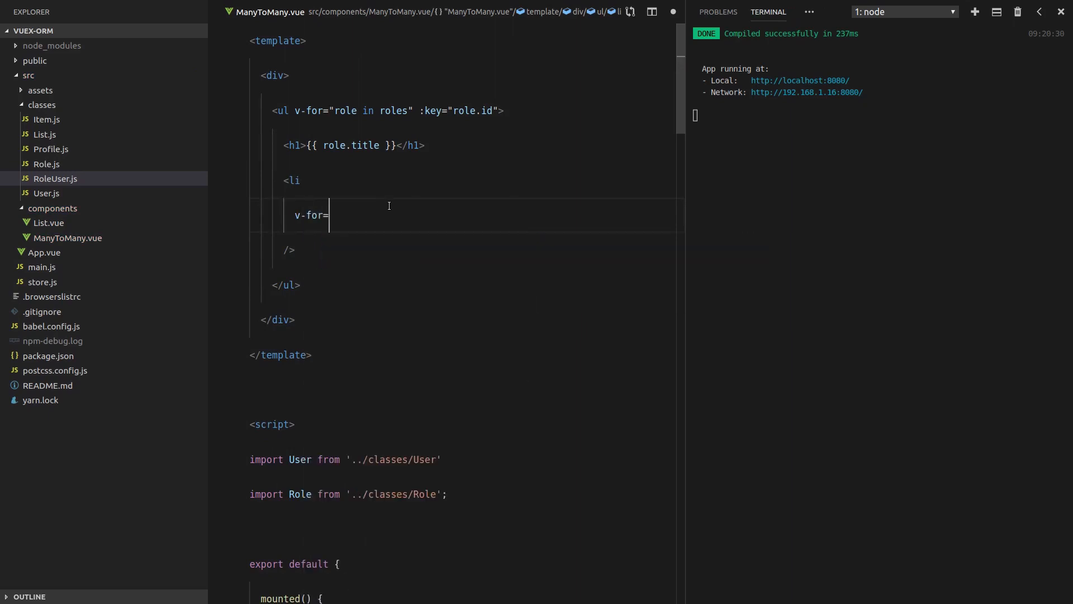
text("user")
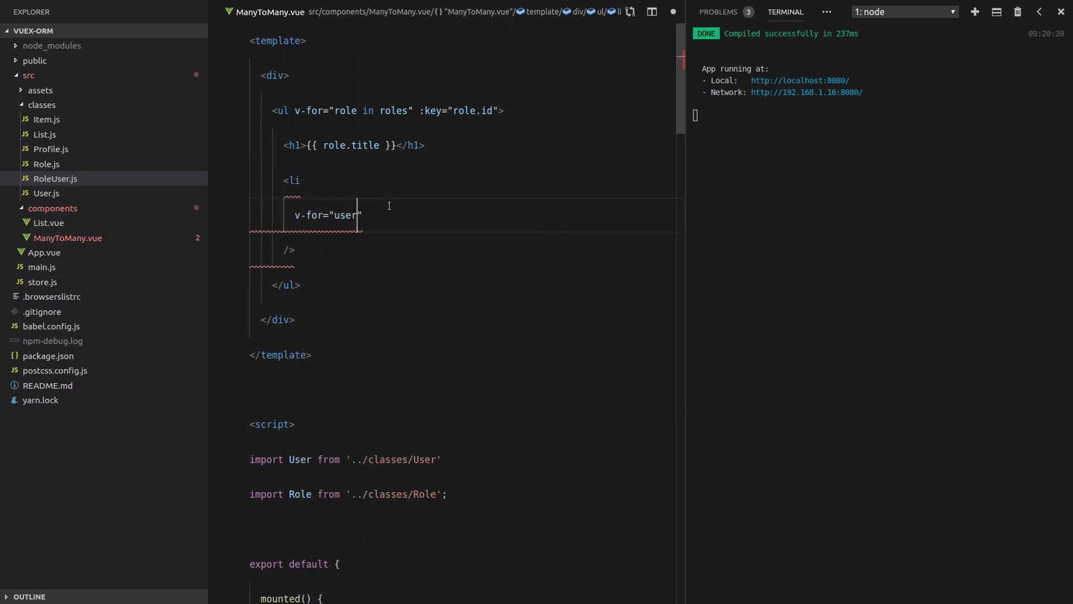
text(in role.)
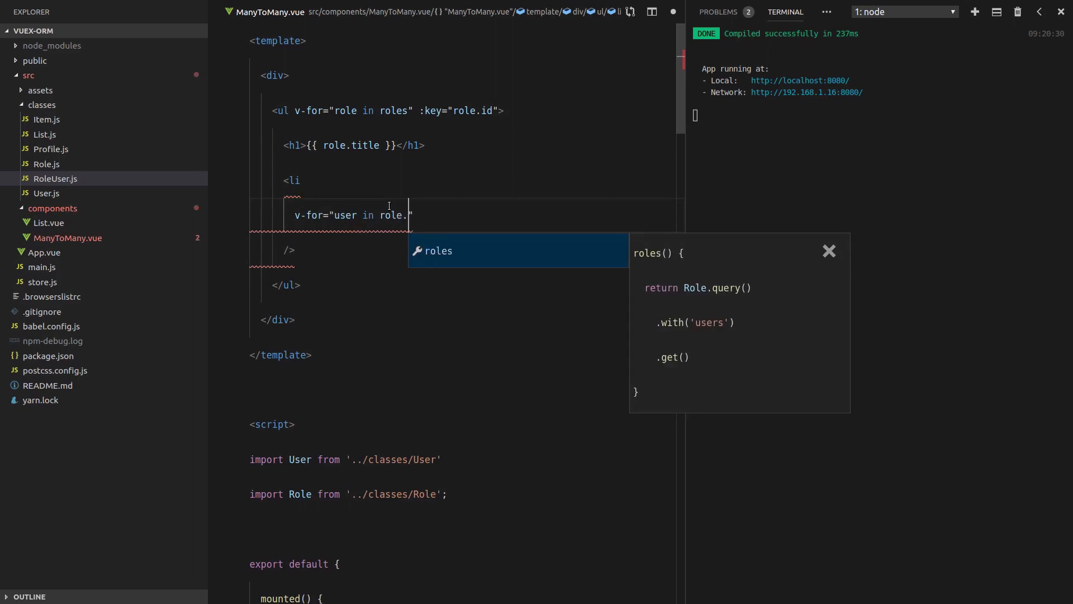
text(users")
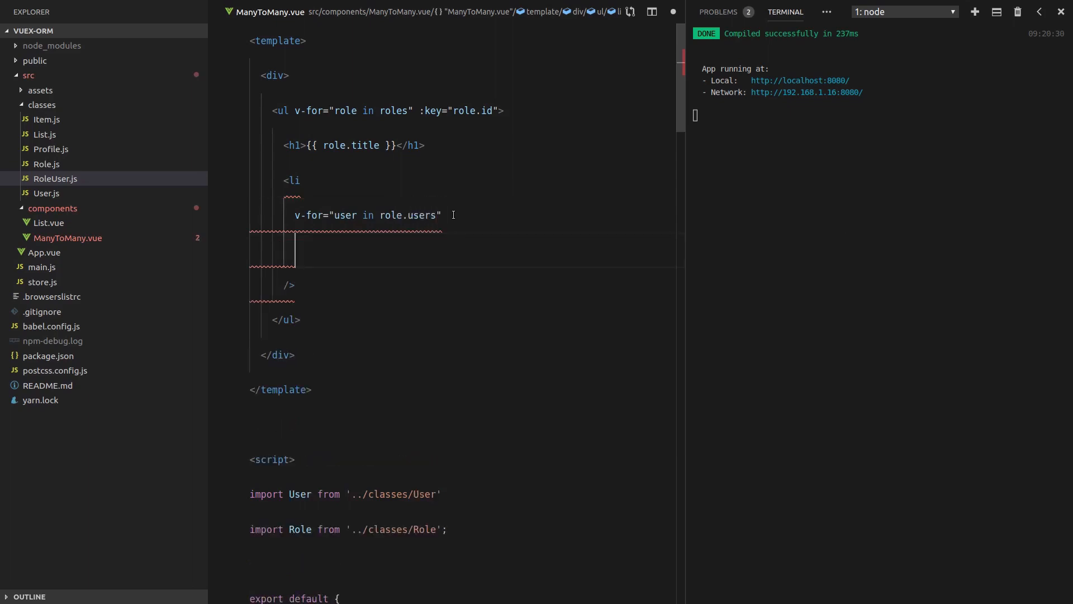
text(:key=)
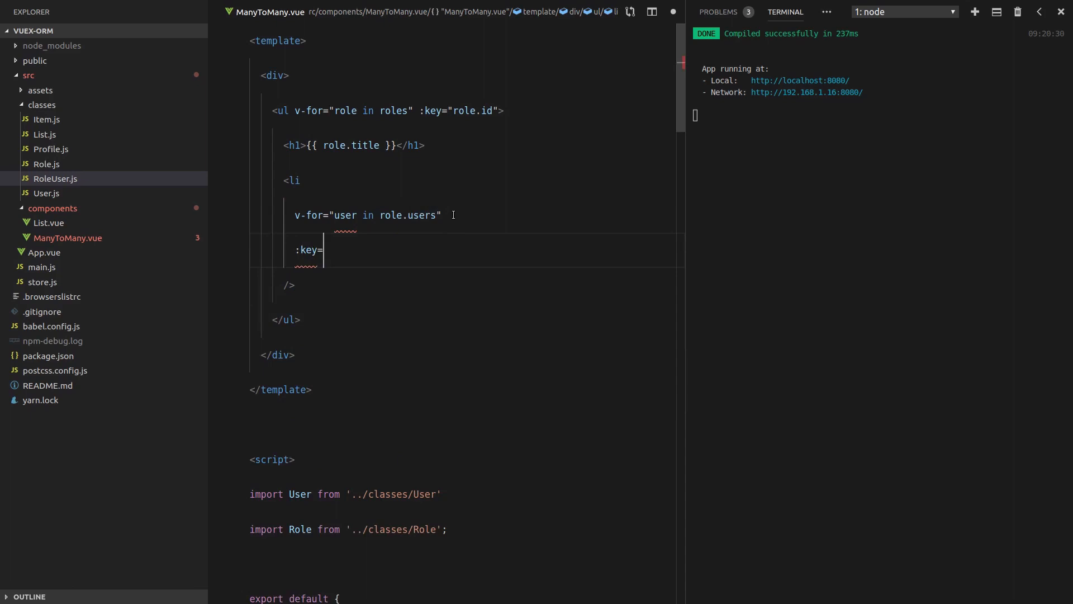
text("user.id")
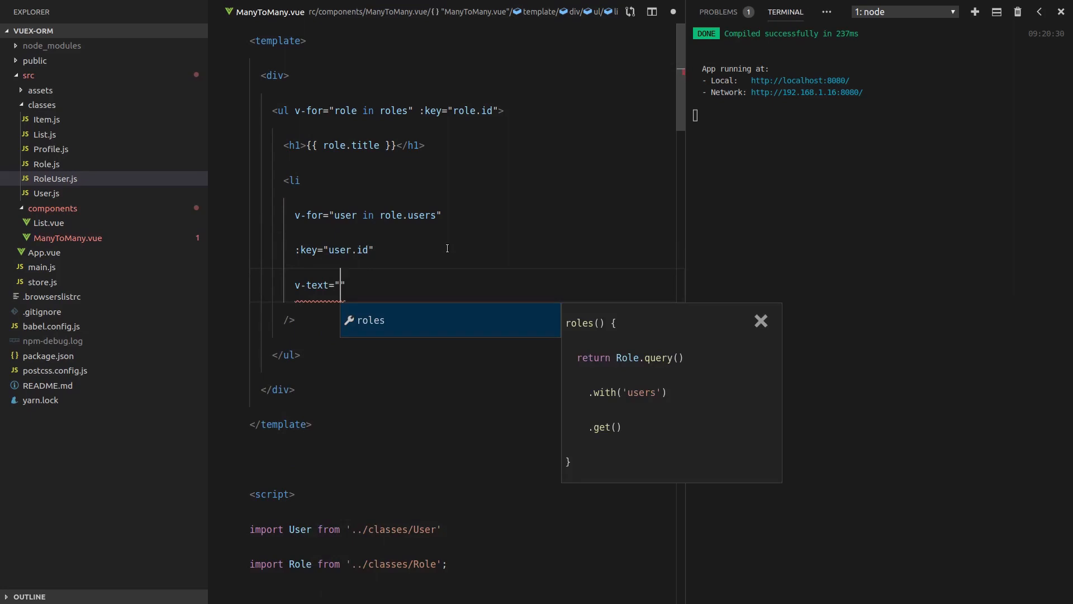
text(user.name)
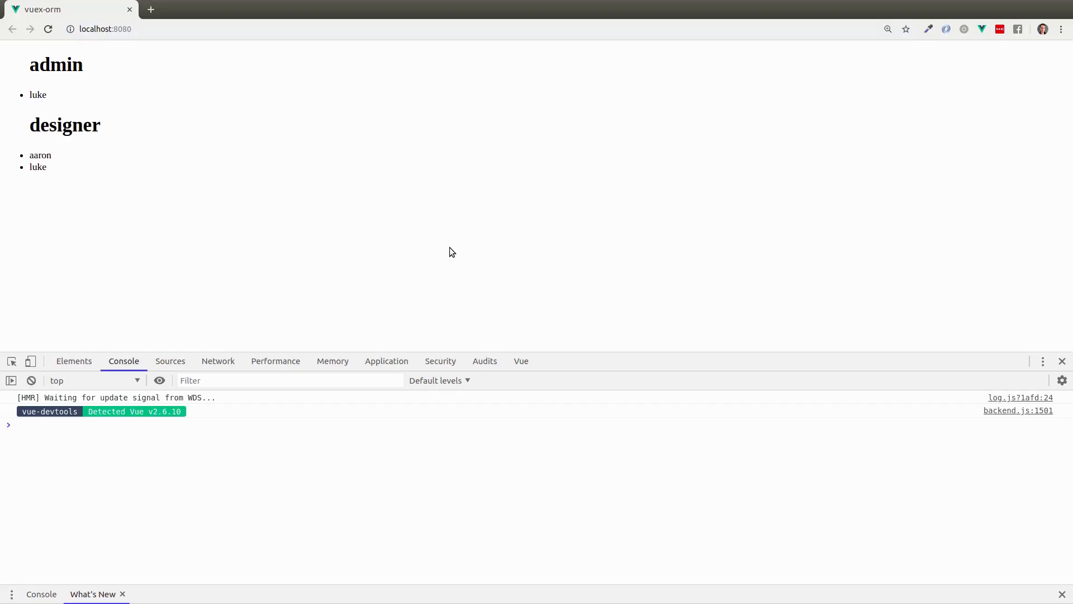
mouse_move(62, 141)
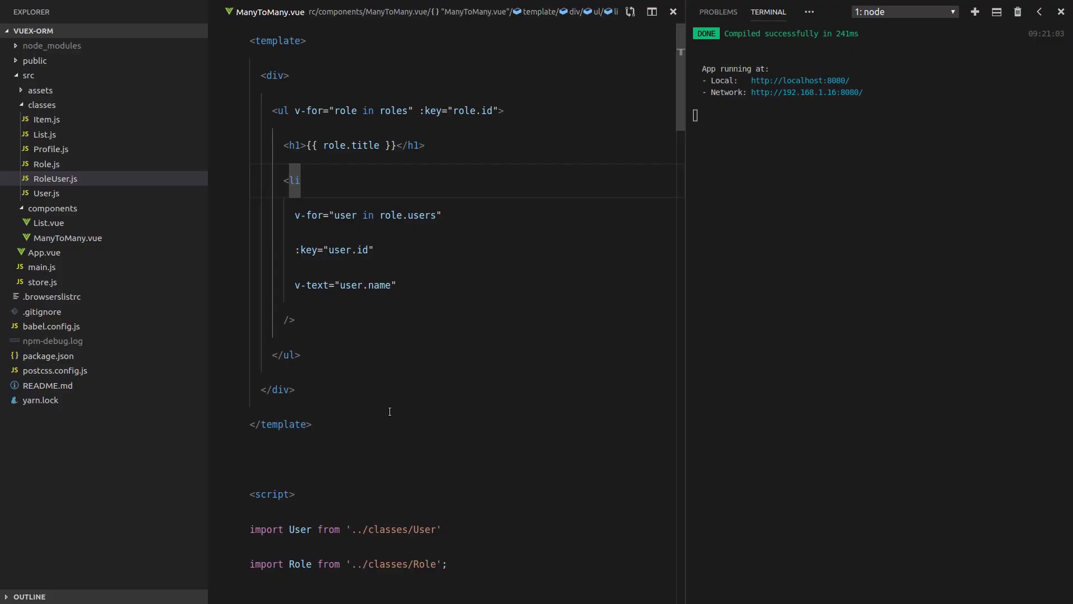
click(300, 354)
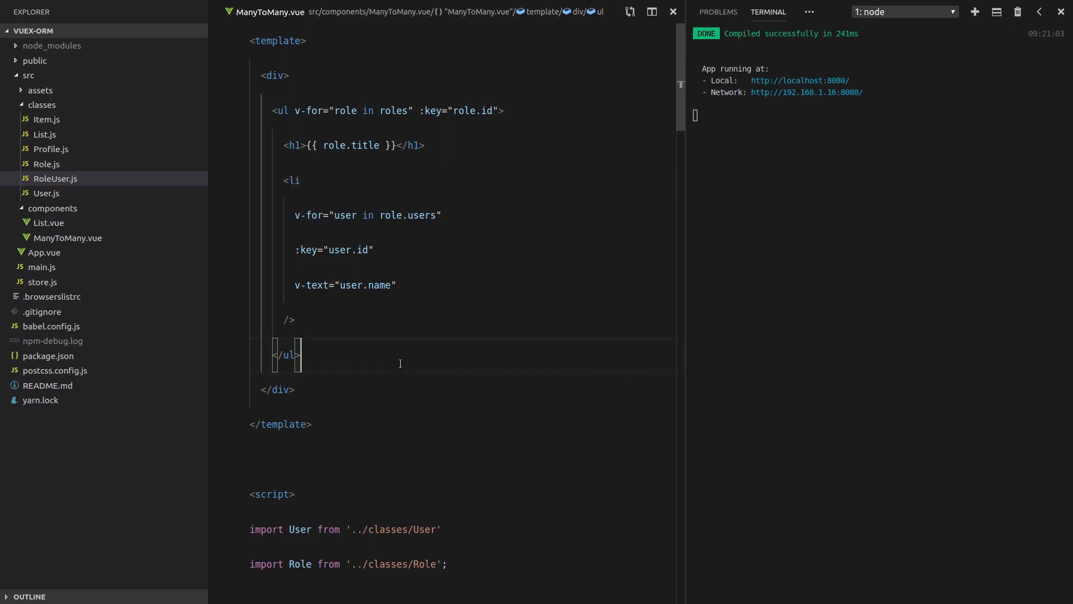
key(enter)
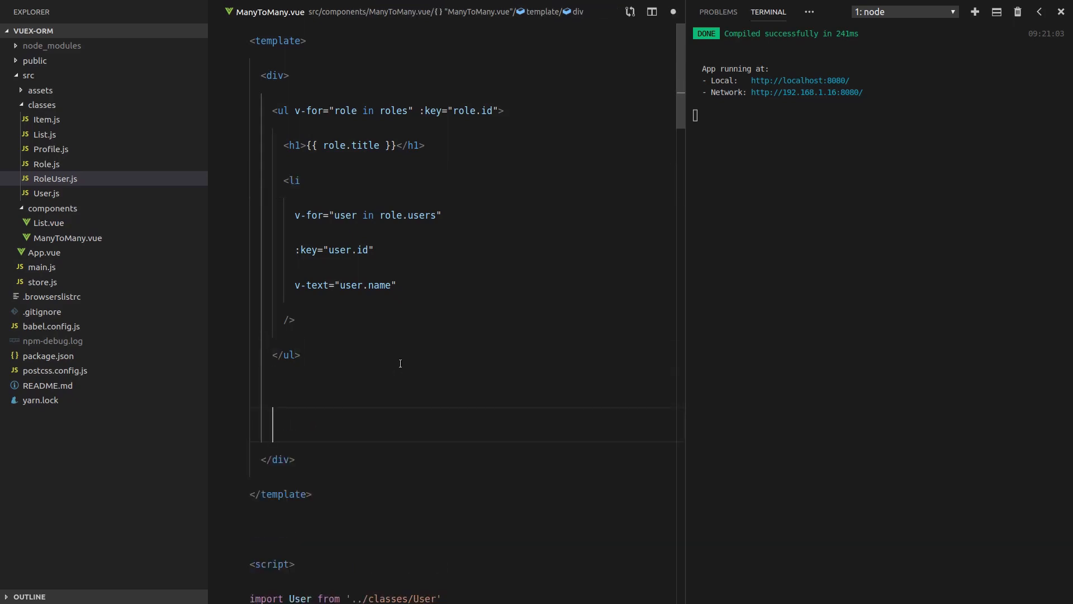
text(<button></button>)
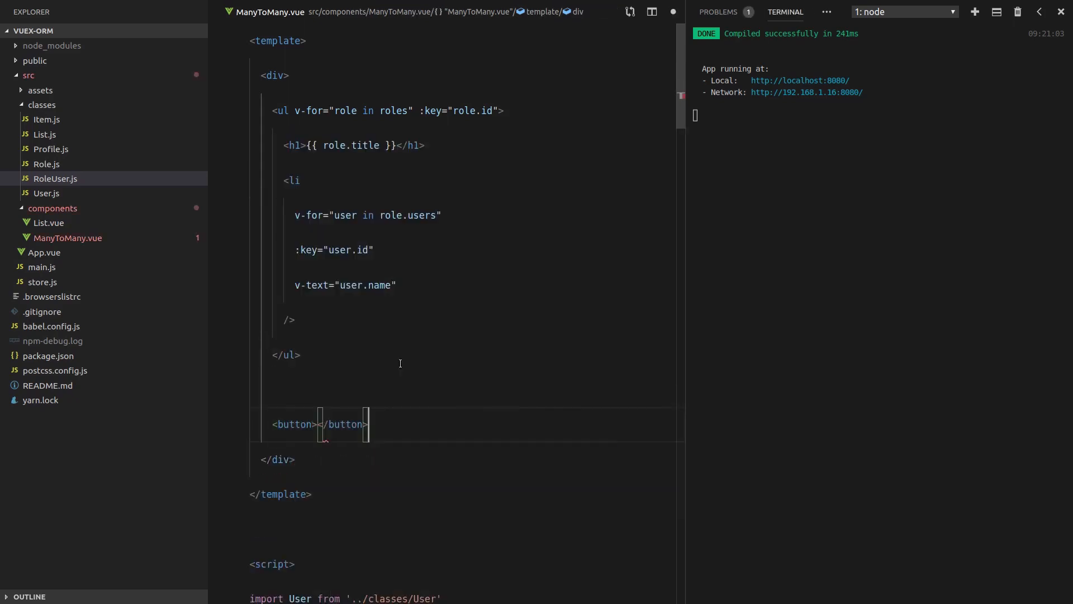
text(change name)
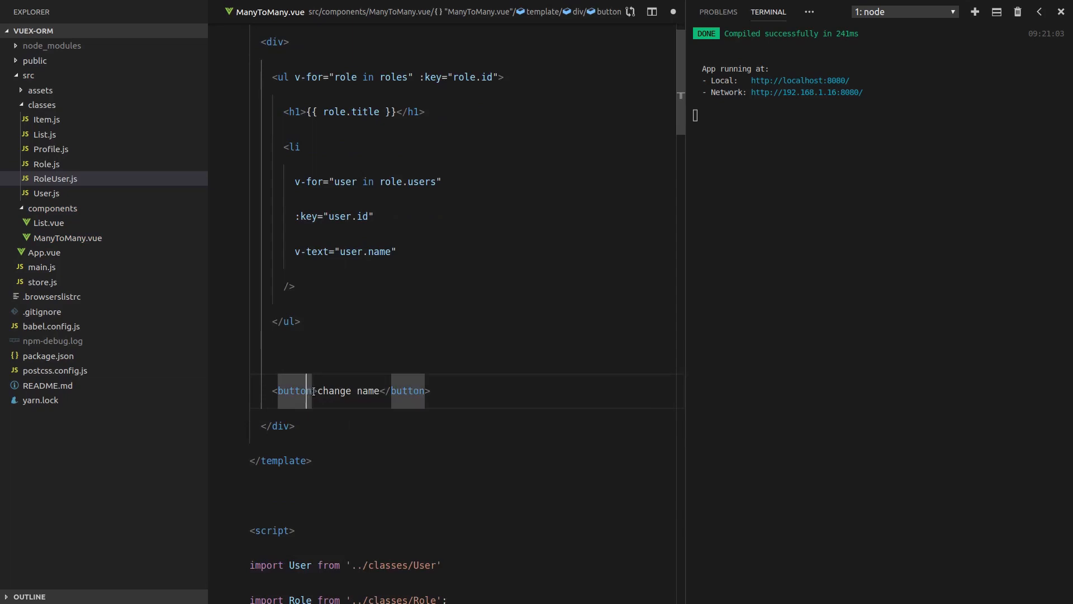
text(@click="changeName)
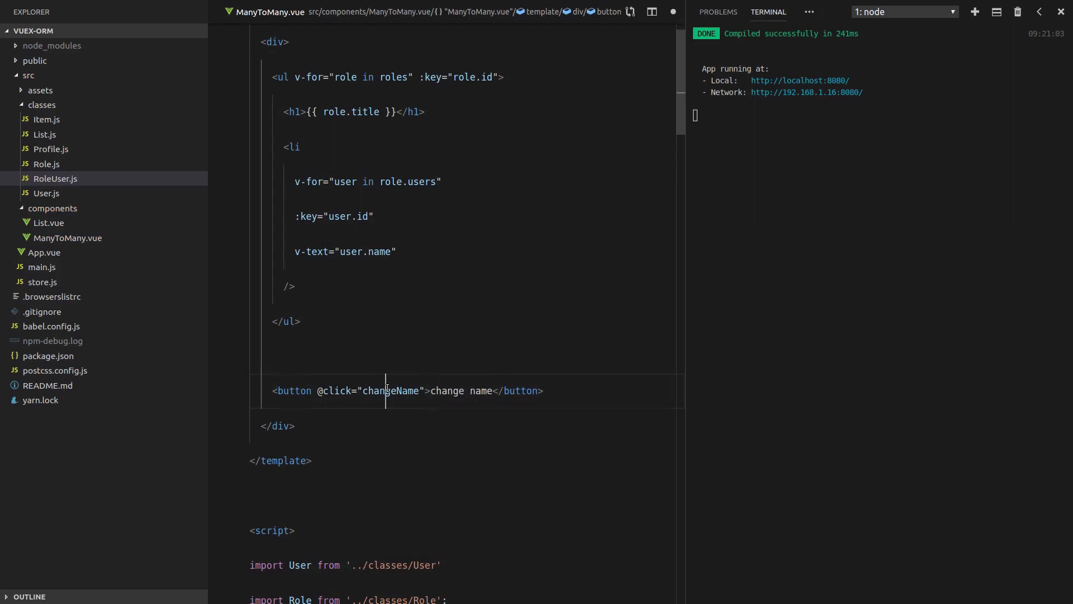
Add a changeName() method to methods that calls User.update.
scroll(down, 3)
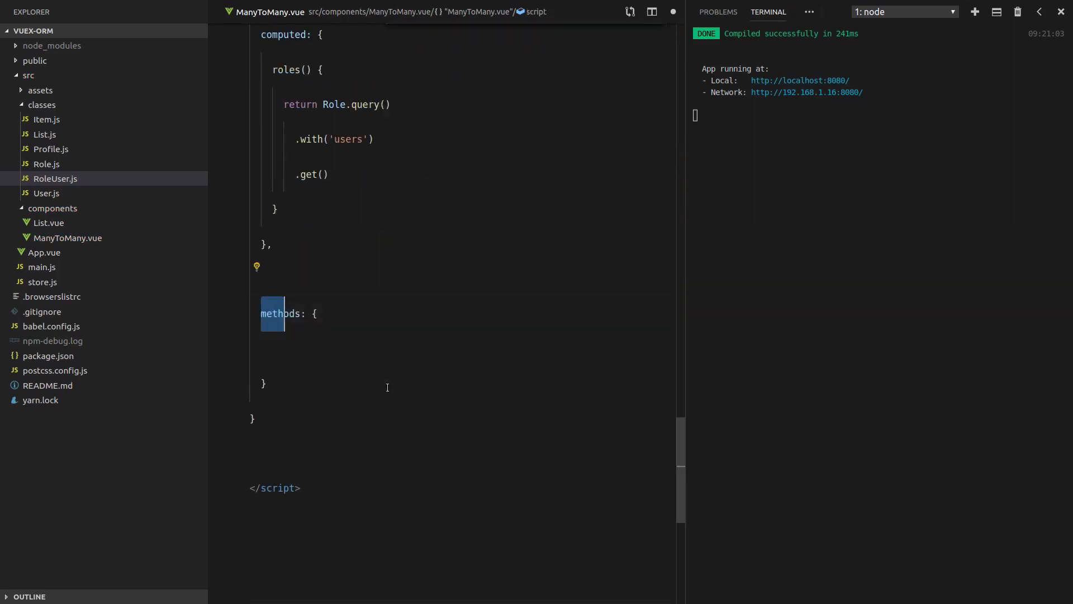
text(changeName())
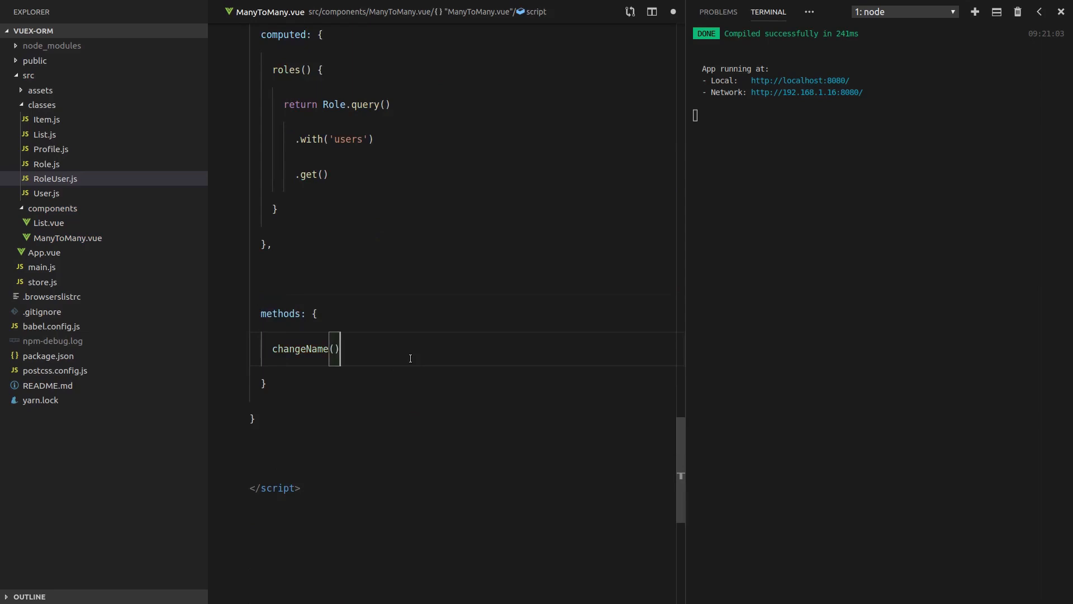
text({)
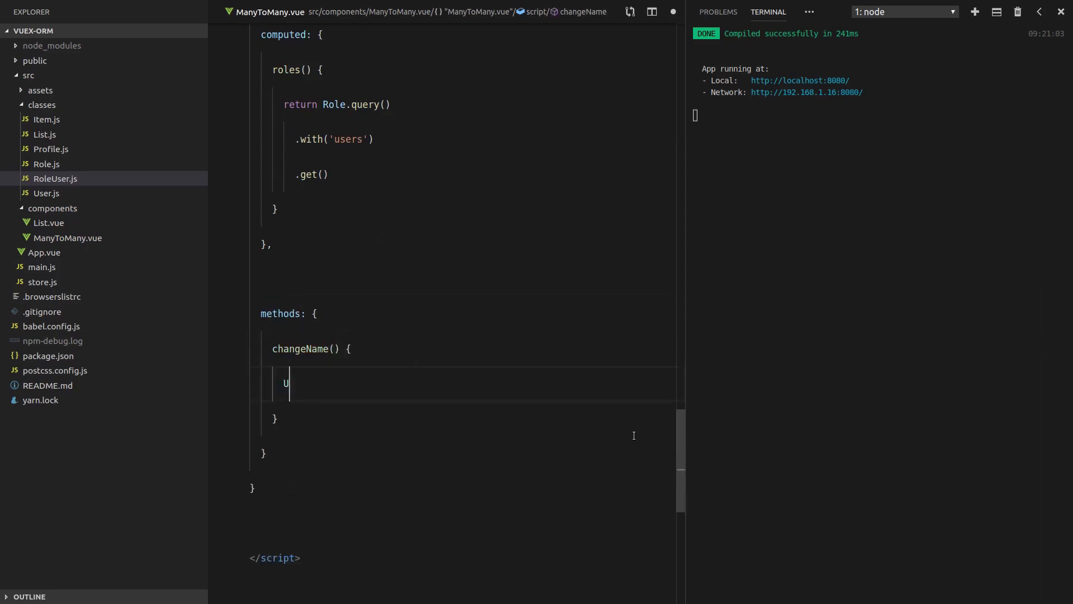
text(ser.update({)
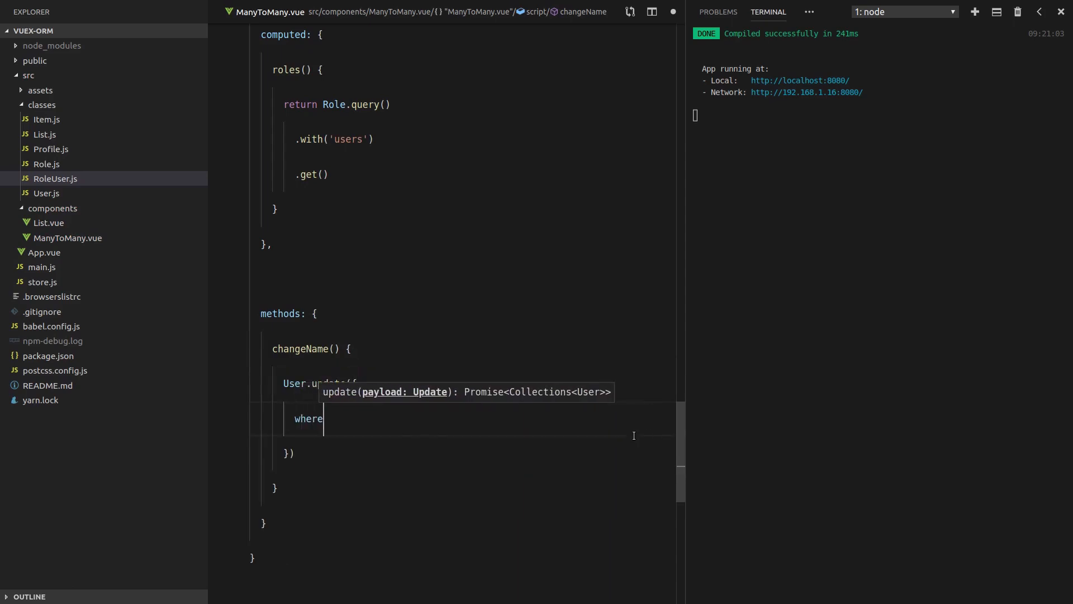
text(: 28)
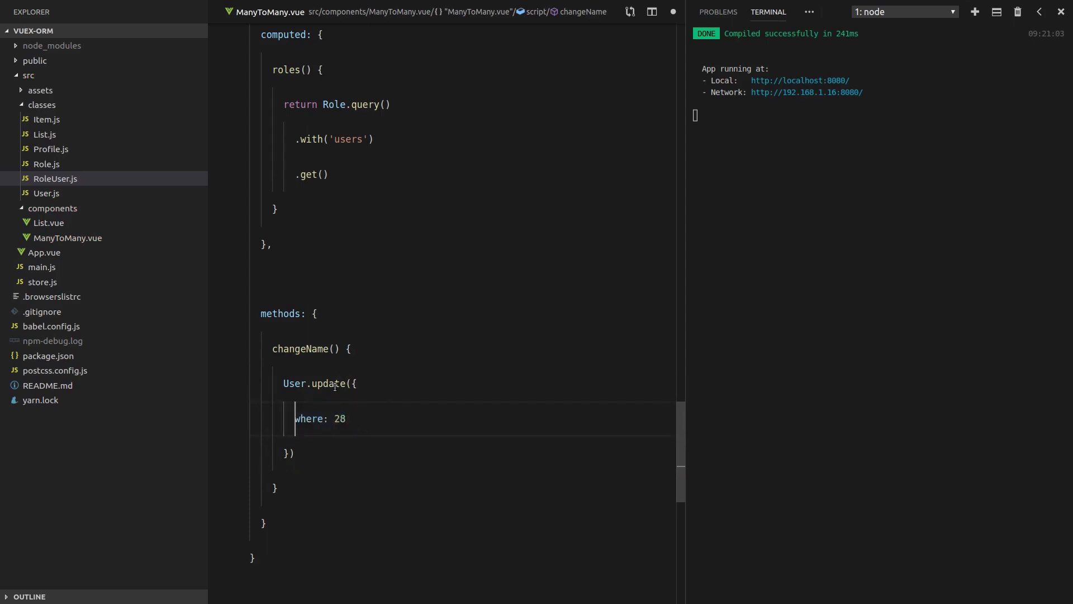
key(Backspace)
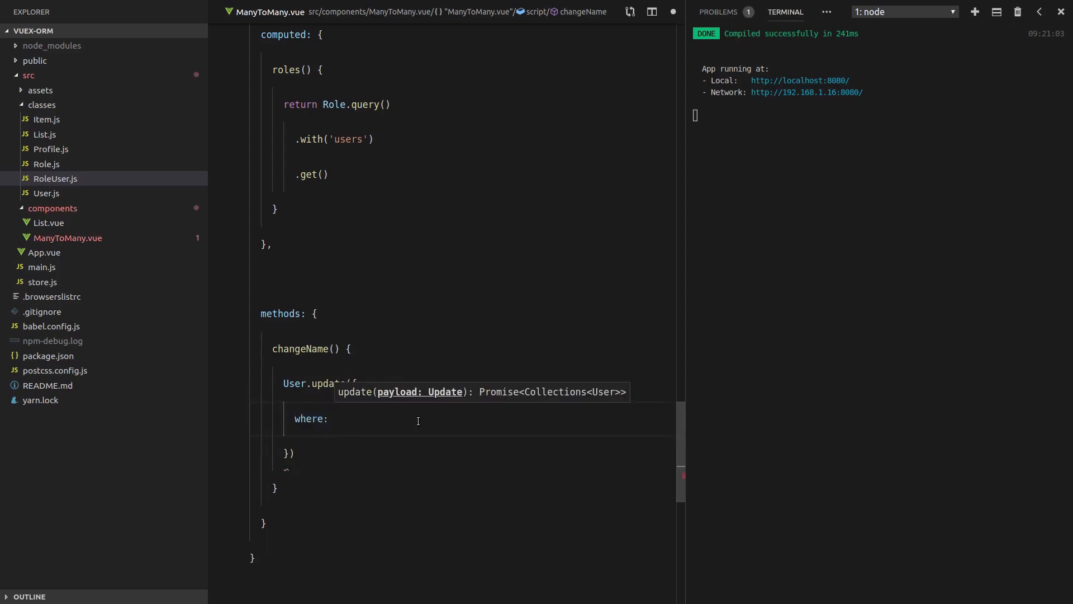
text(())
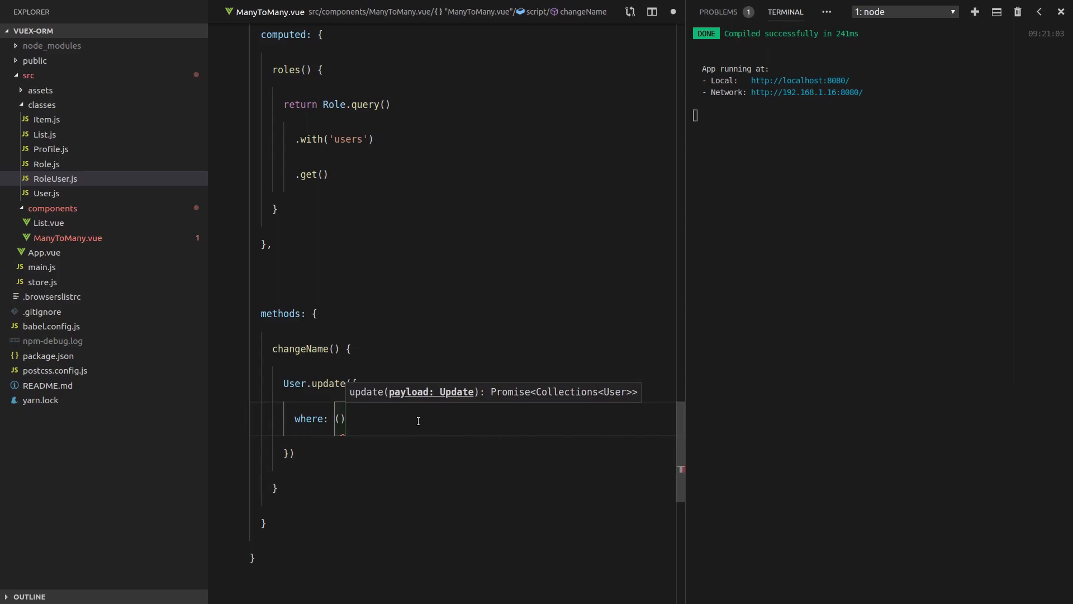
key(Backspace)
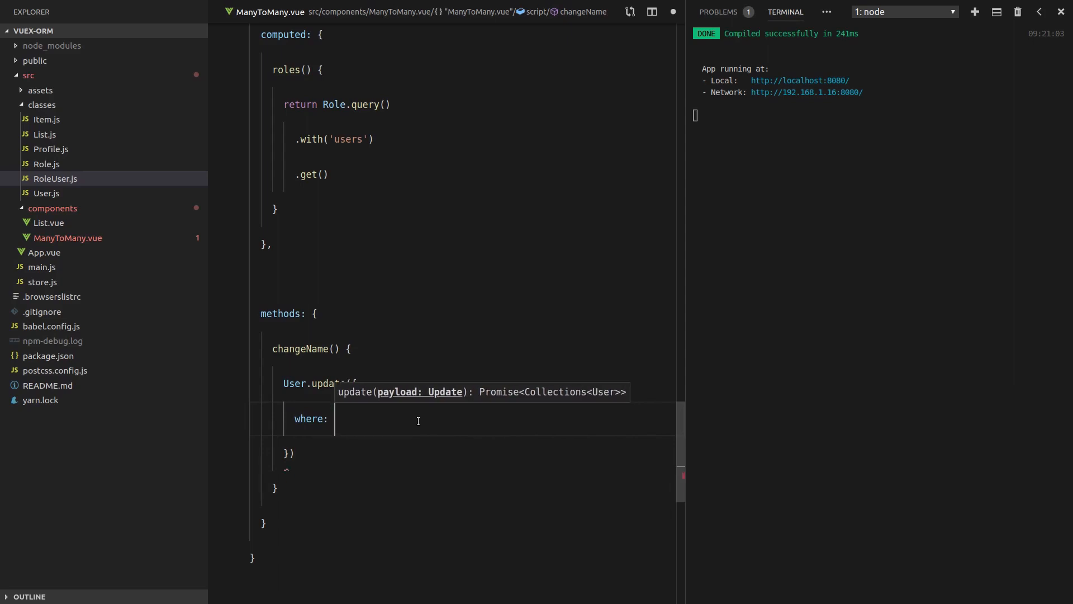
Give User.update the arguments where 28 and data name 'Lucas'.
text(user =)
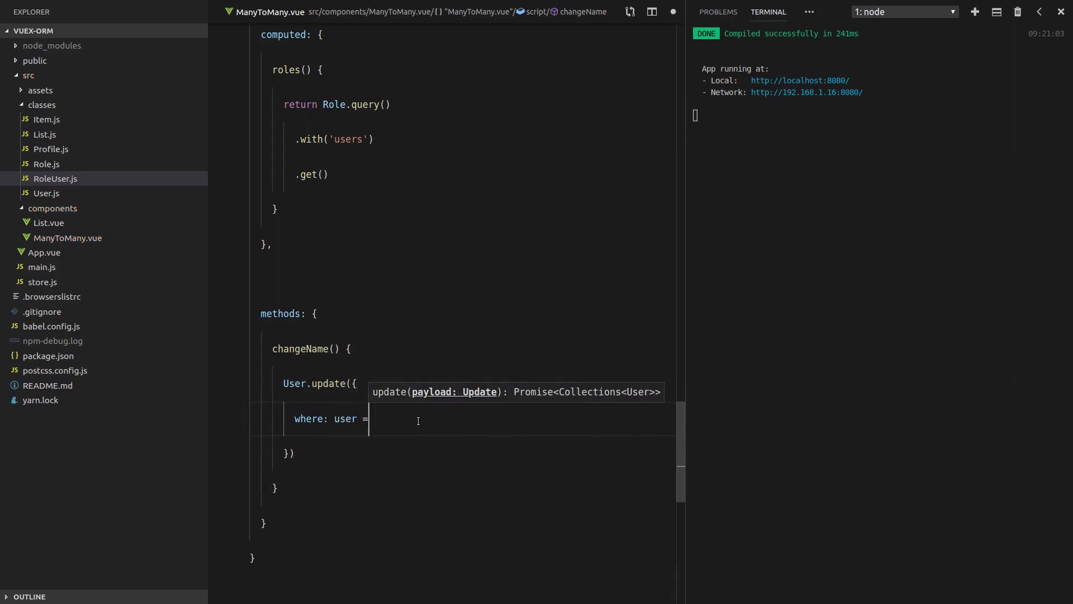
text(=> use)
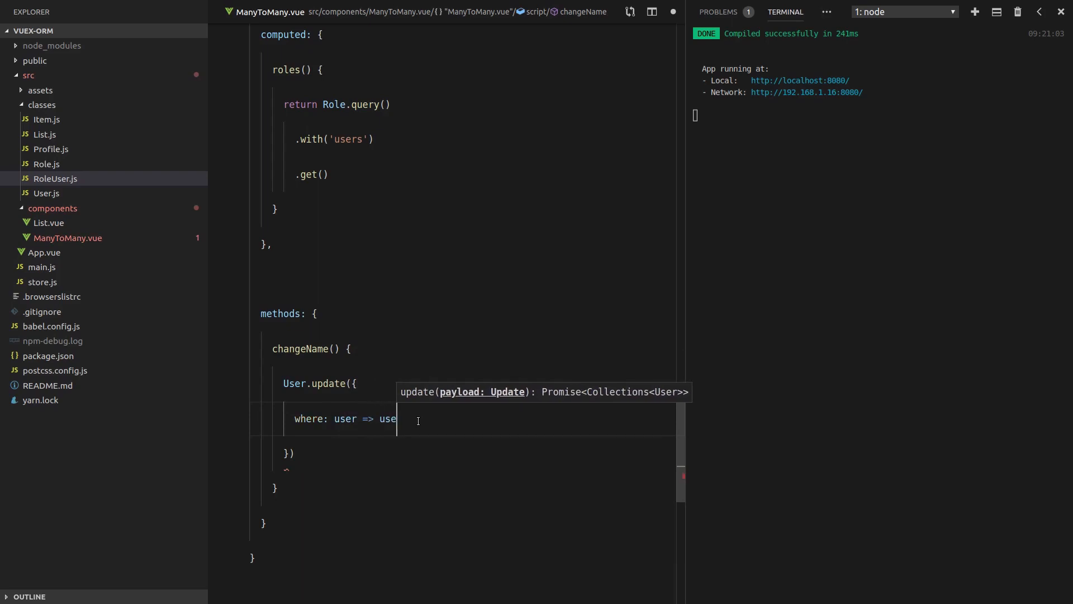
text(.name =)
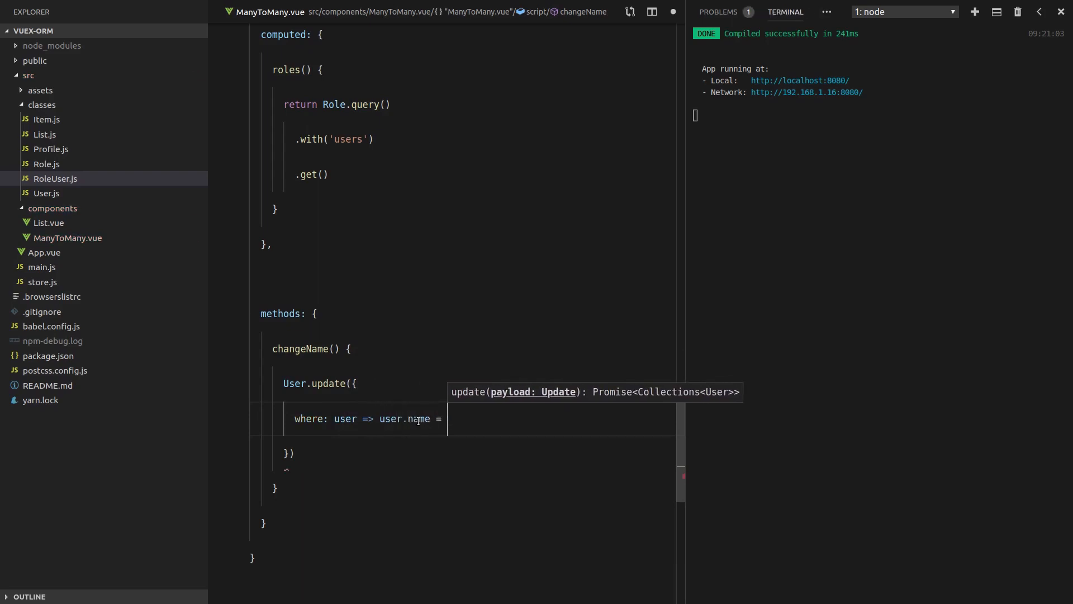
text('cool')
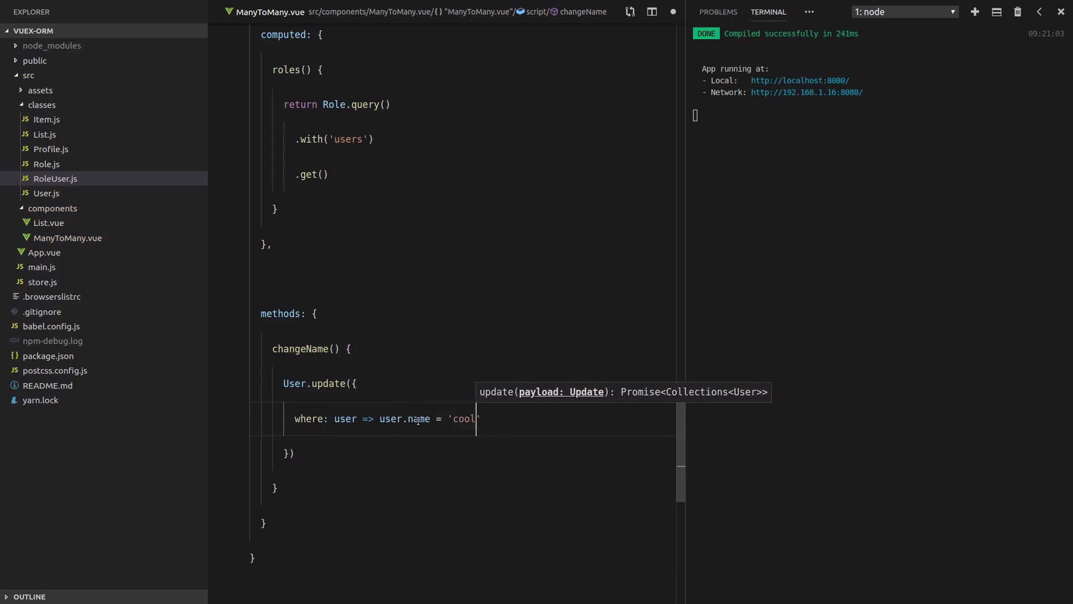
mouse_move(465, 427)
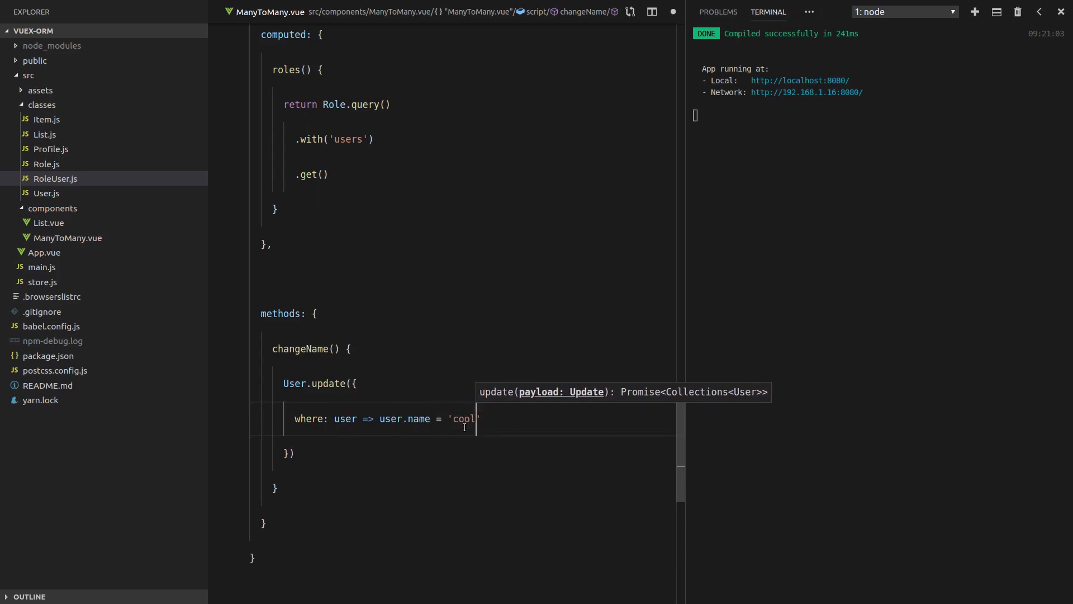
text(john)
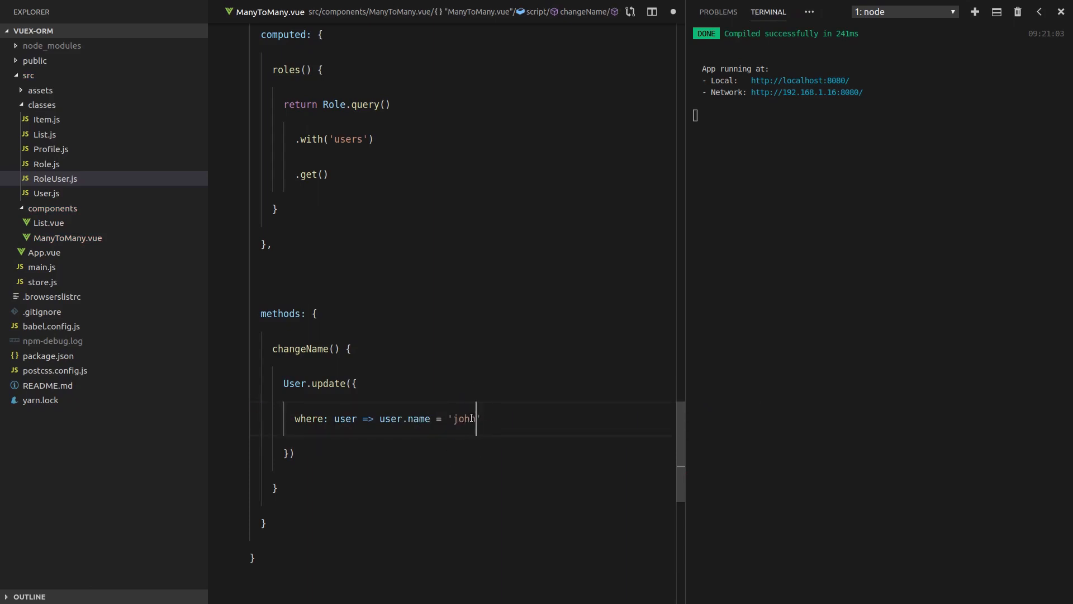
text(n)
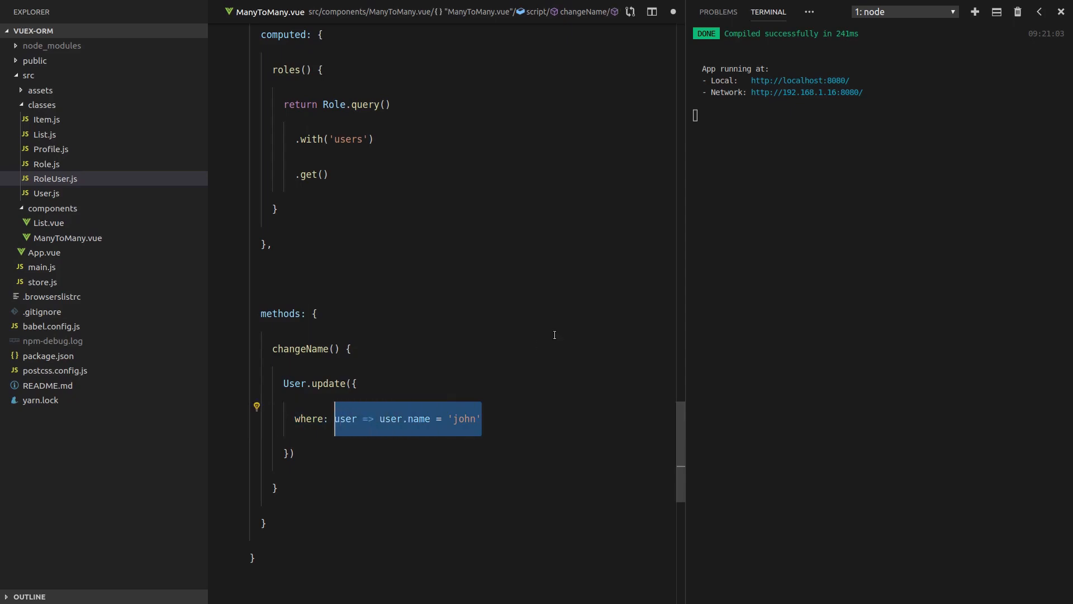
text(28)
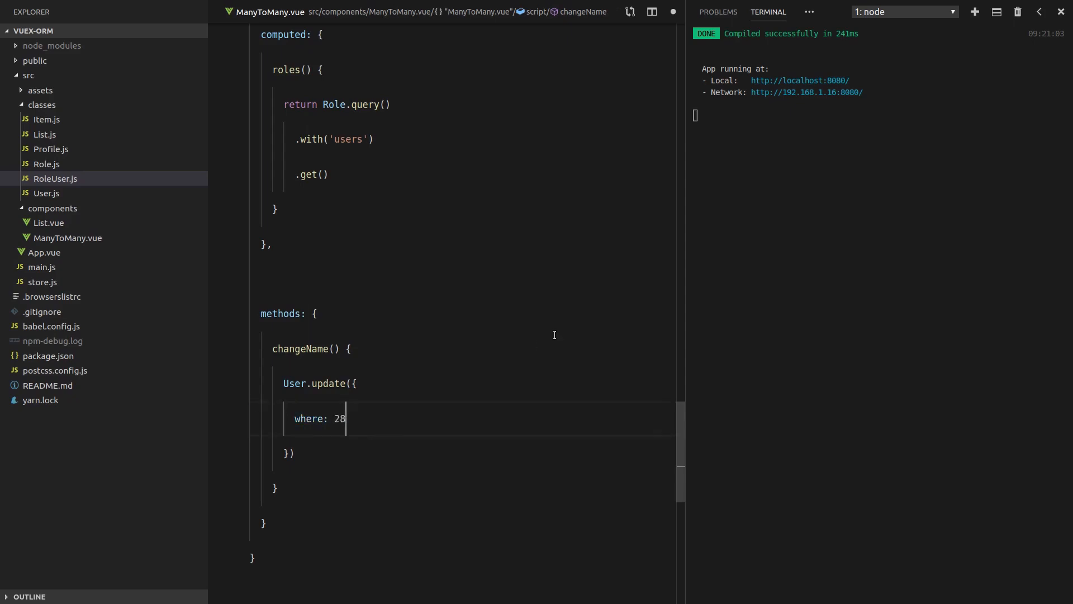
text(data: {)
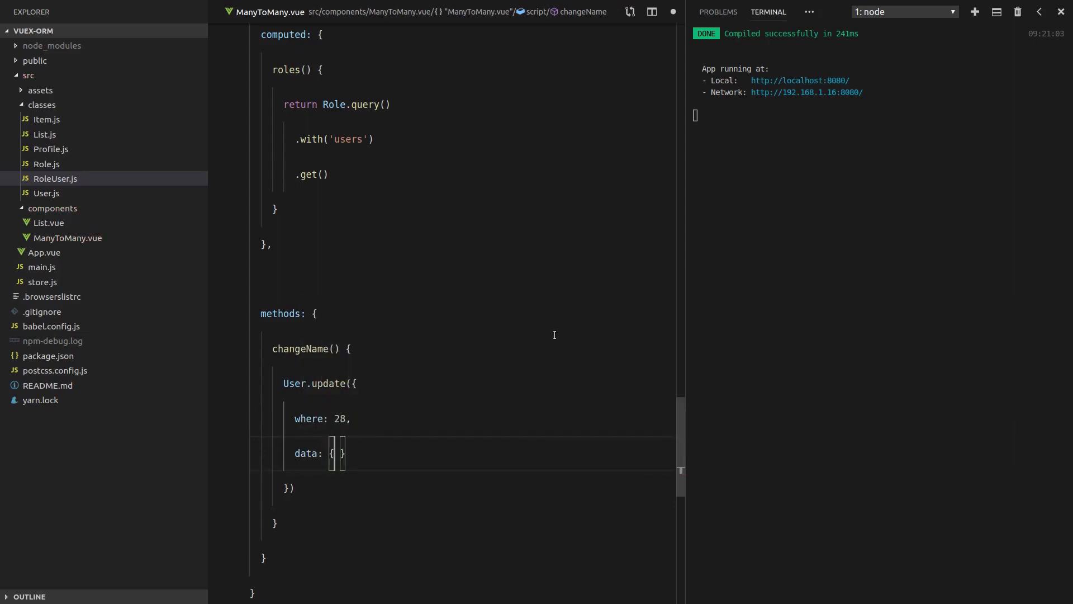
text(name:)
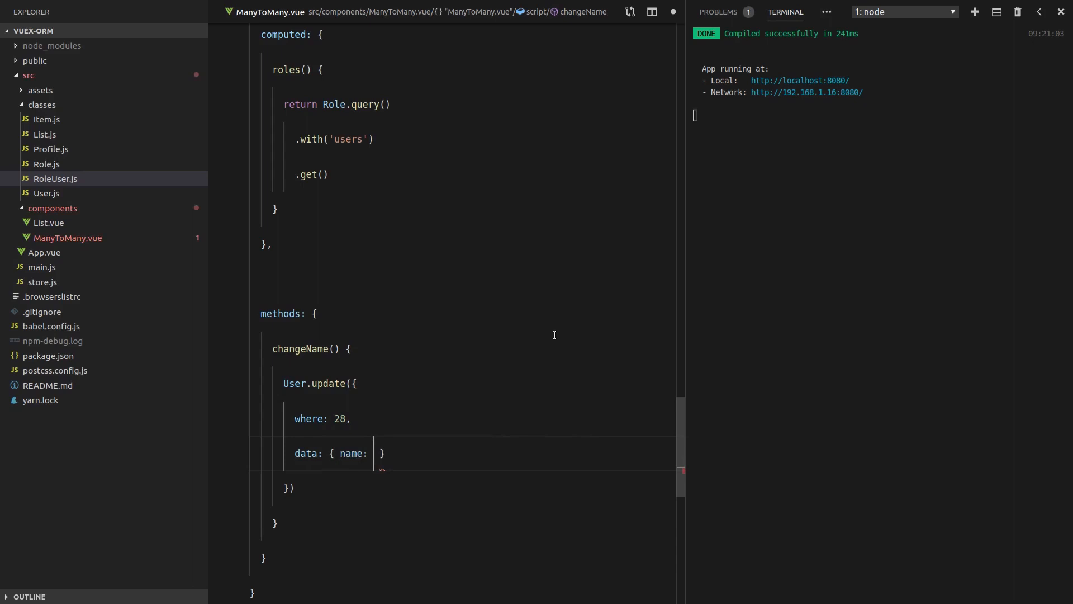
text('Lucas')
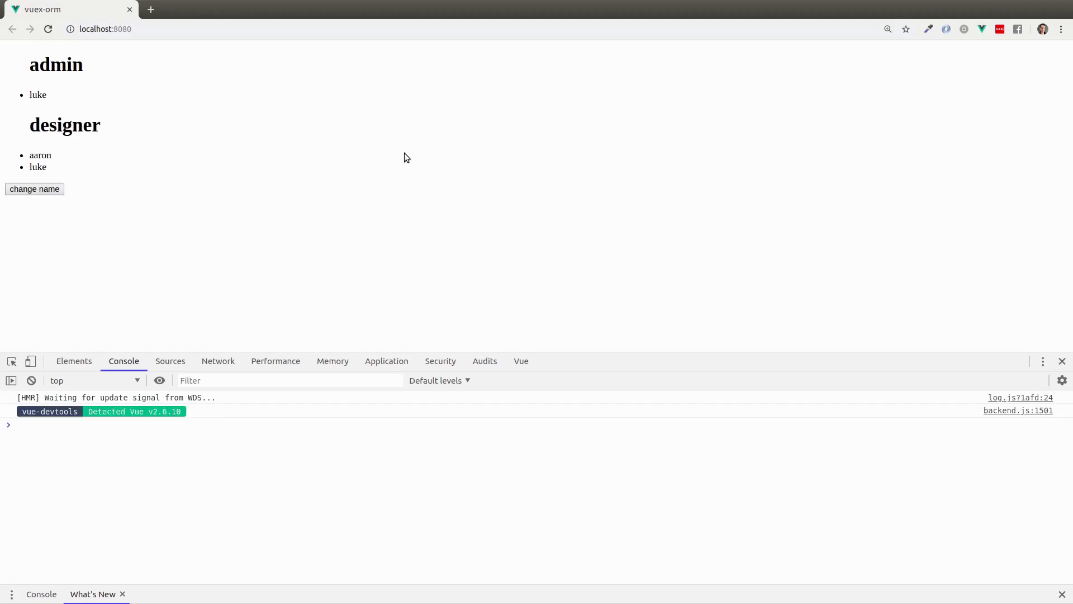
click(35, 189)
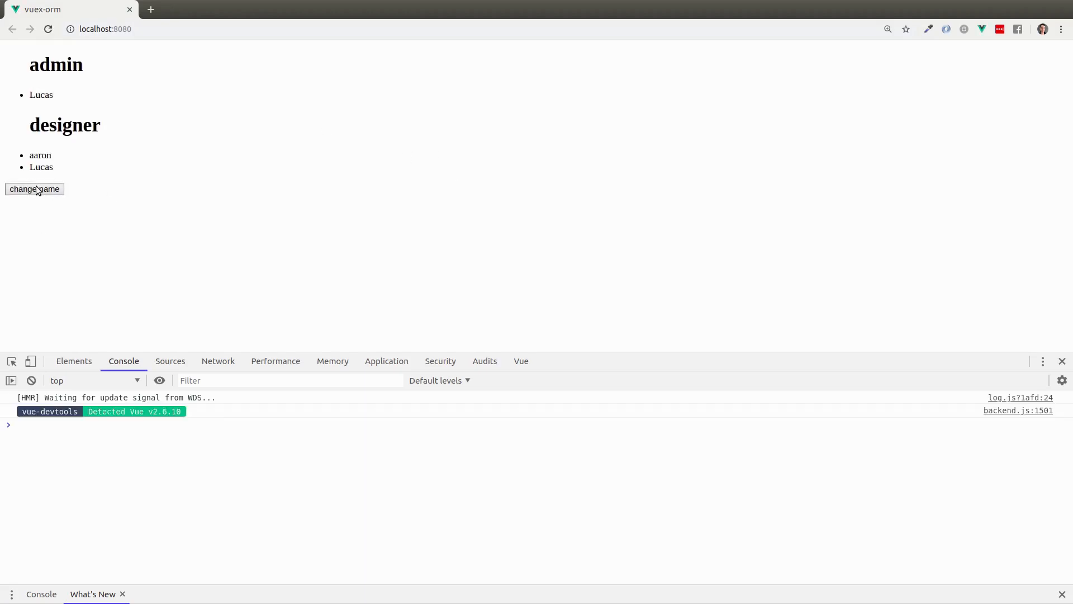
mouse_move(42, 166)
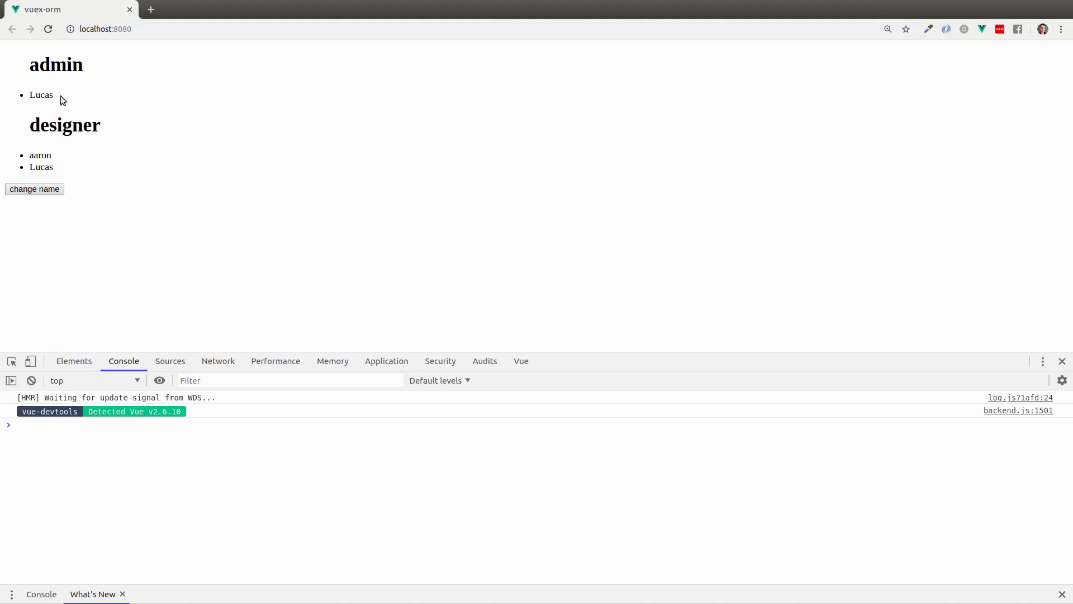
mouse_move(100, 178)
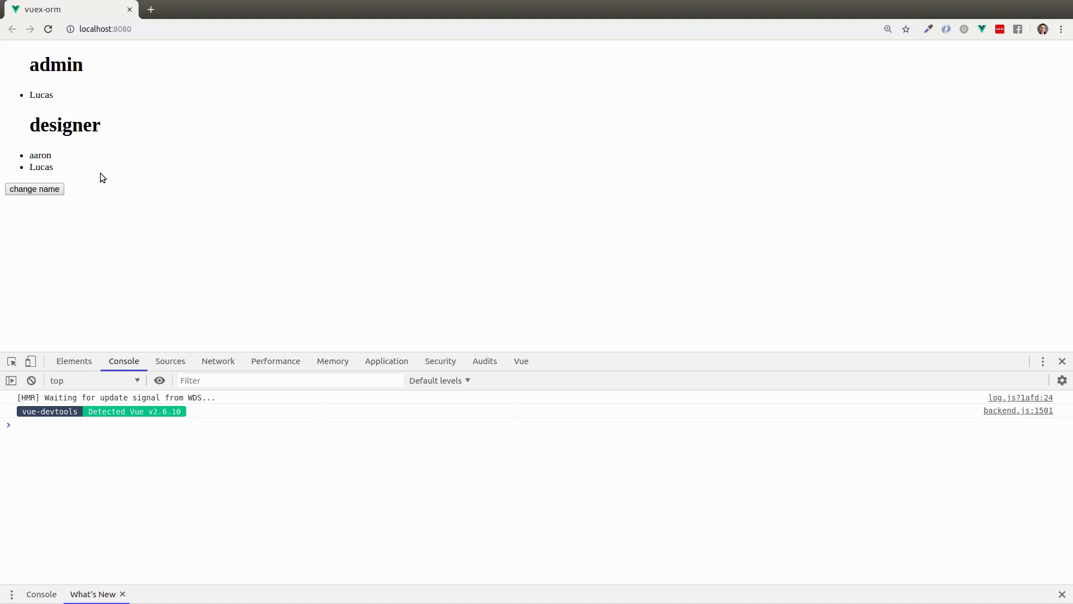
mouse_move(522, 177)
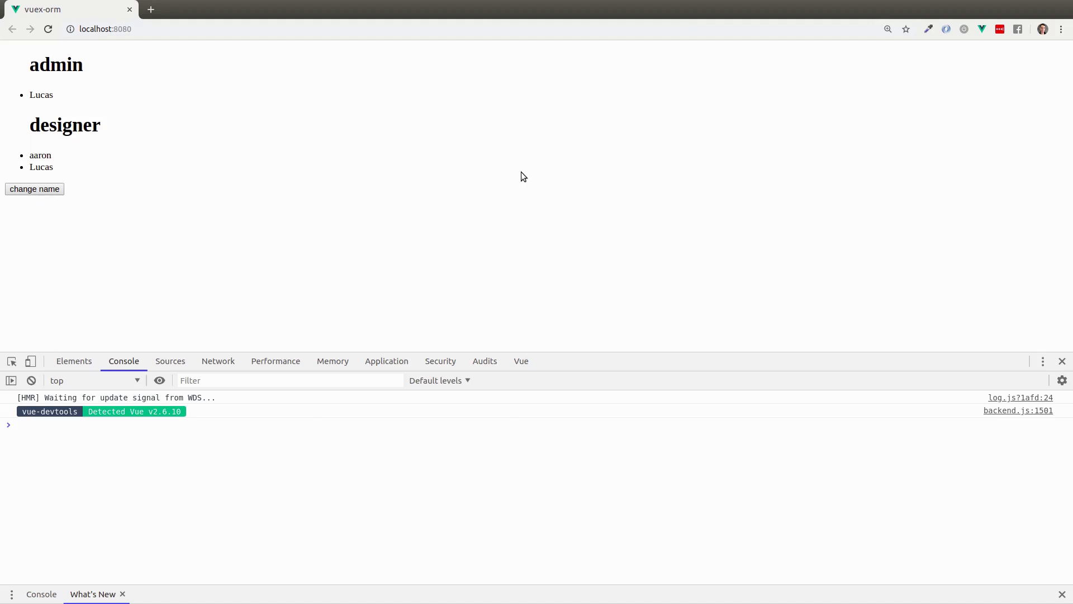
mouse_move(260, 156)
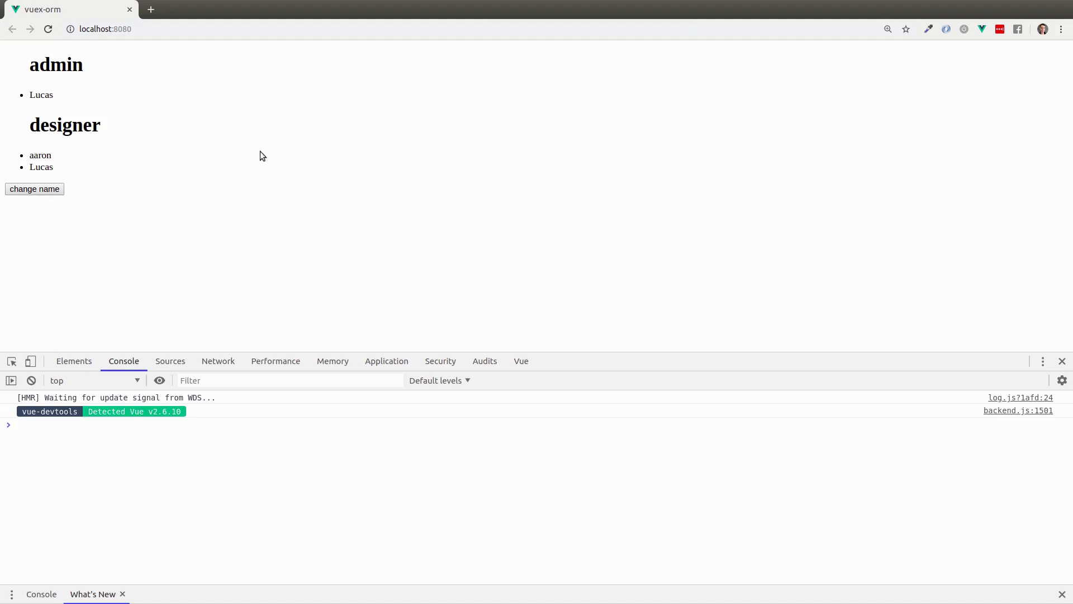
mouse_move(570, 255)
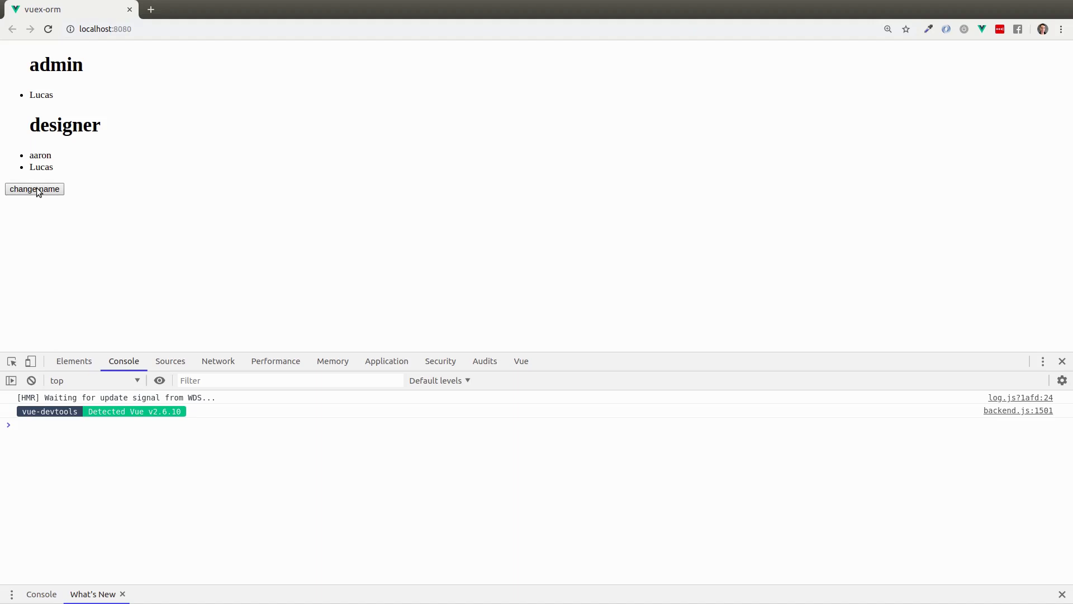
mouse_move(860, 120)
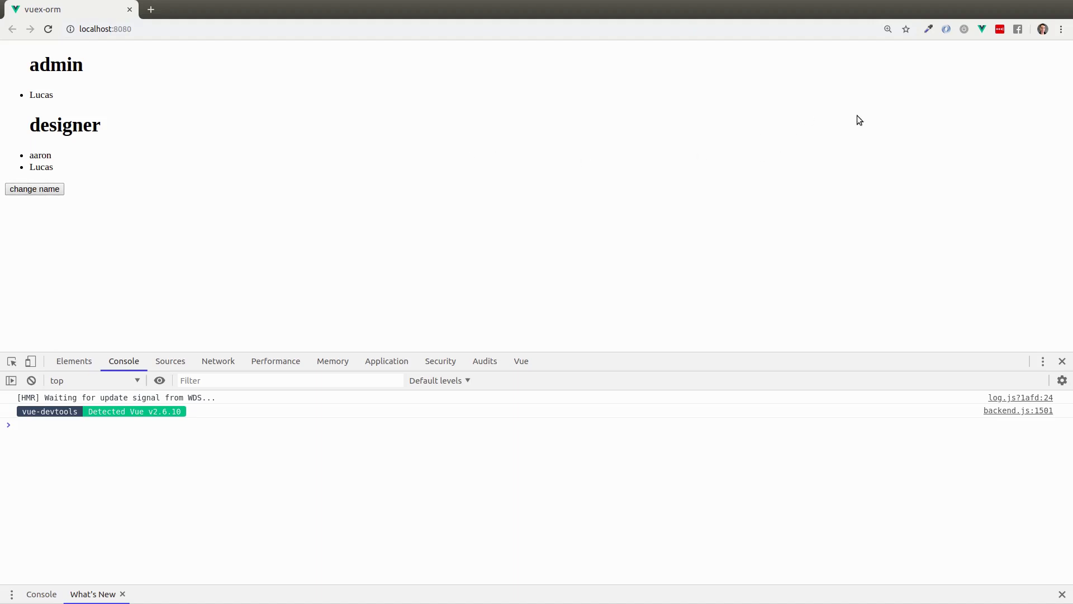
mouse_move(1024, 111)
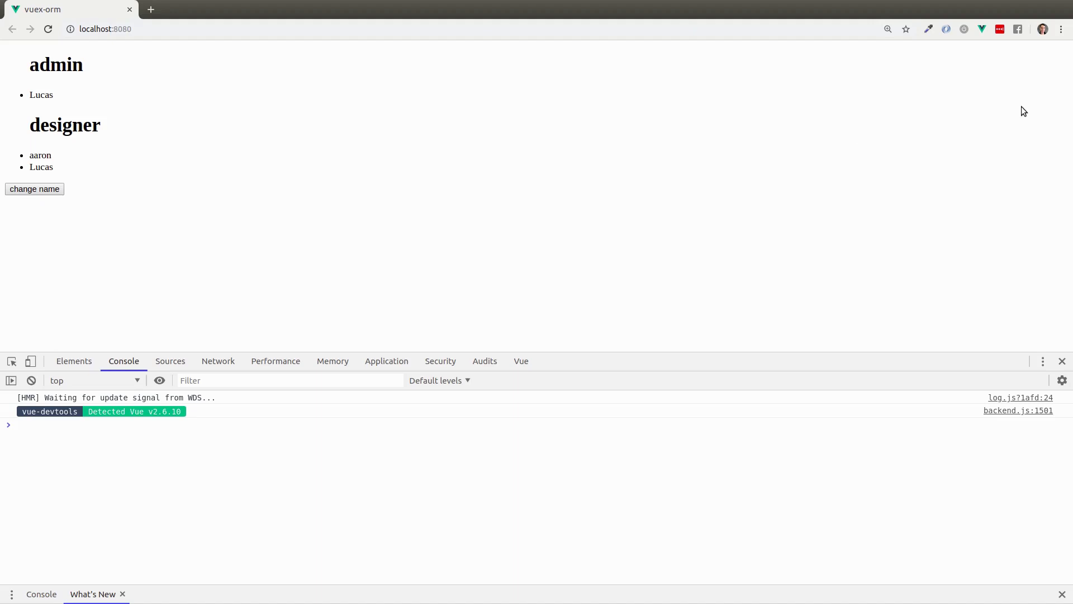
mouse_move(1043, 92)
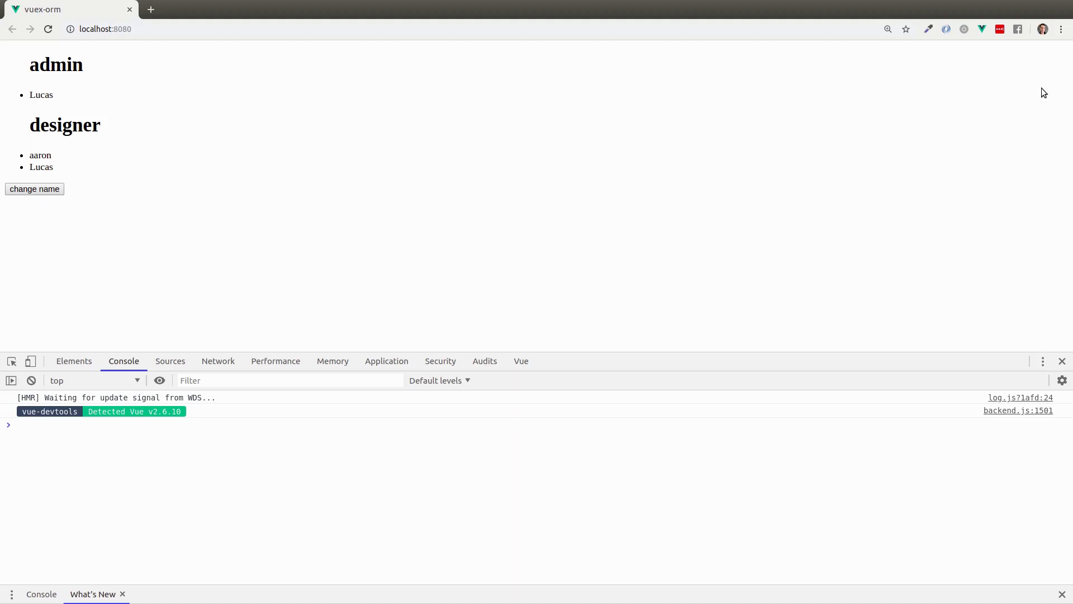
mouse_move(1045, 73)
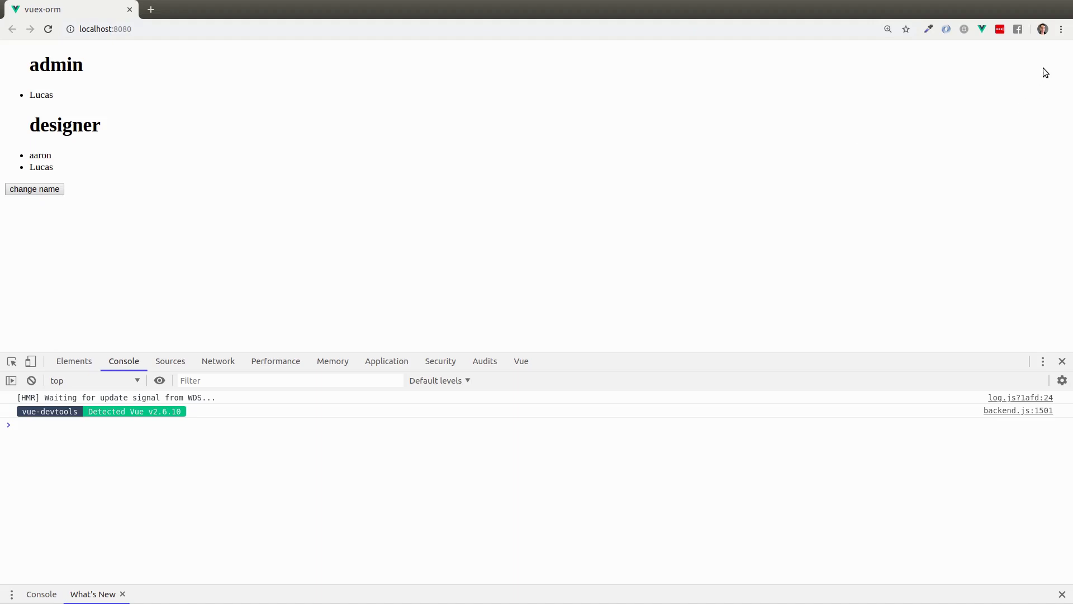
mouse_move(1038, 115)
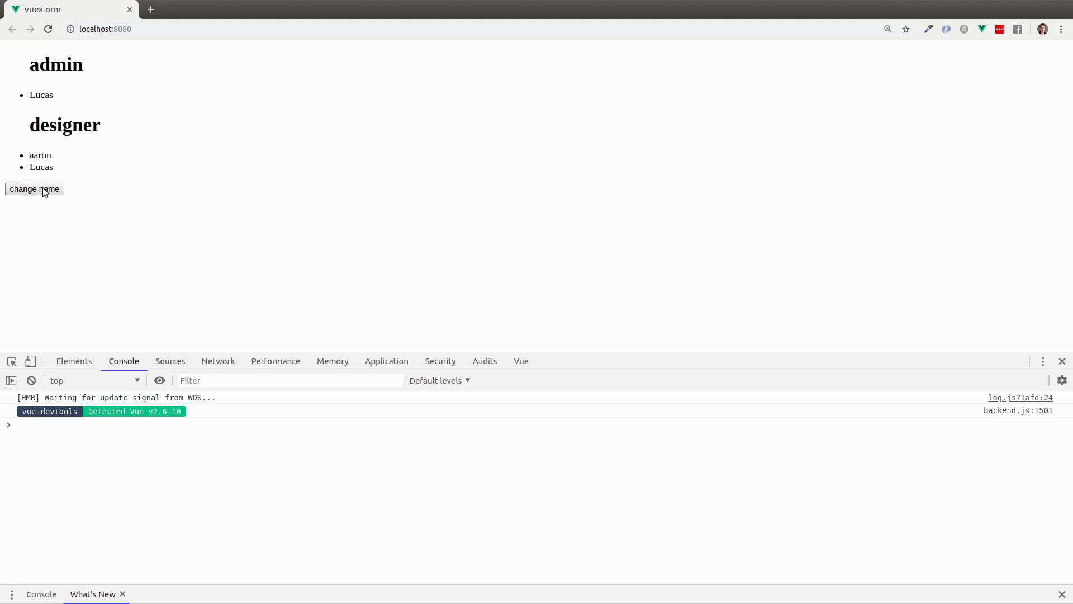
mouse_move(1027, 100)
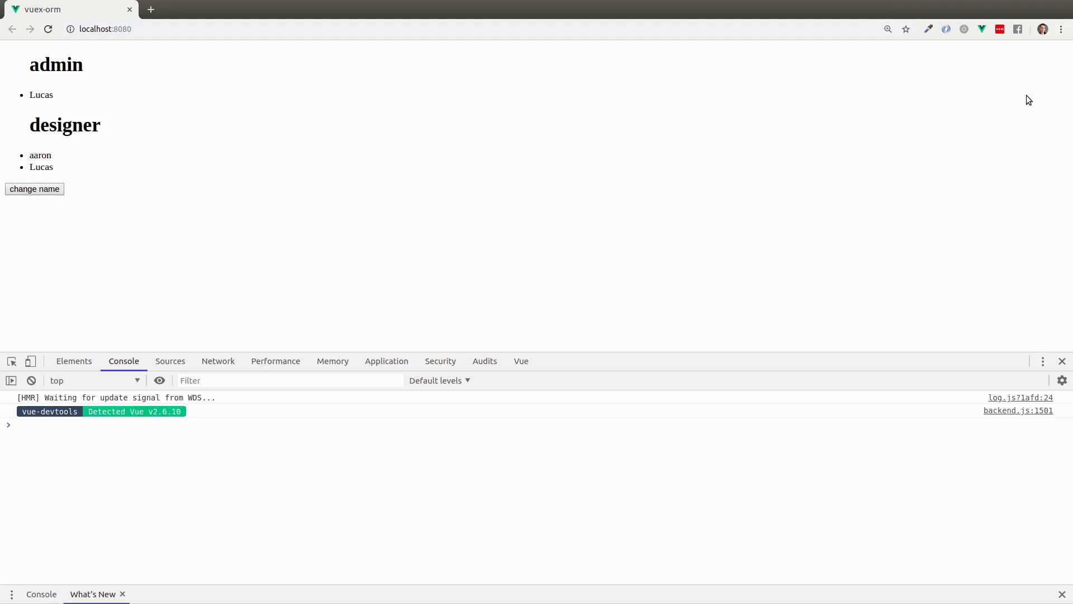
mouse_move(114, 149)
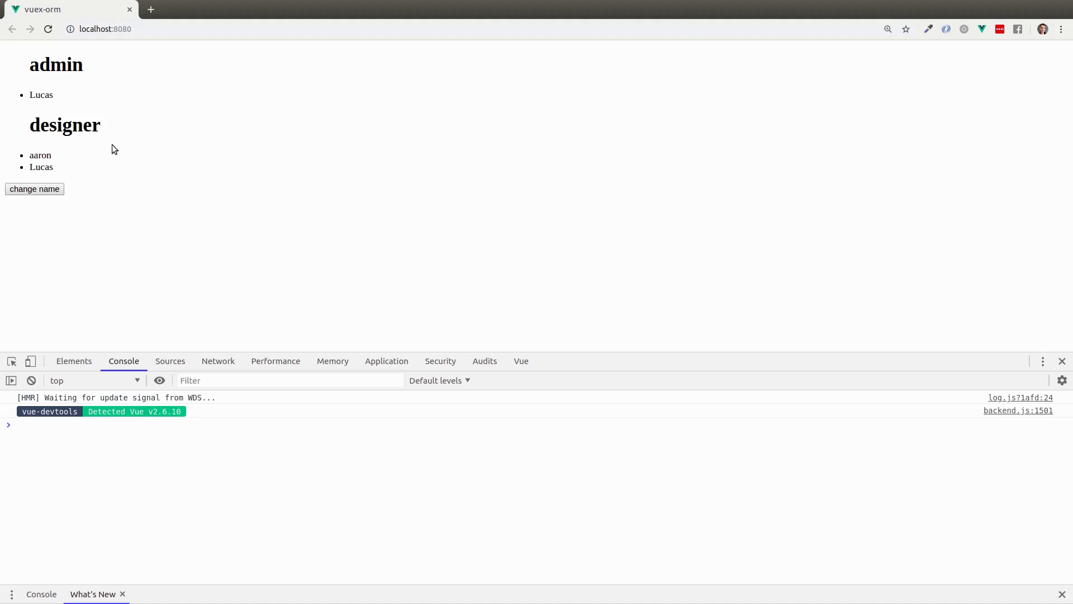
mouse_move(495, 233)
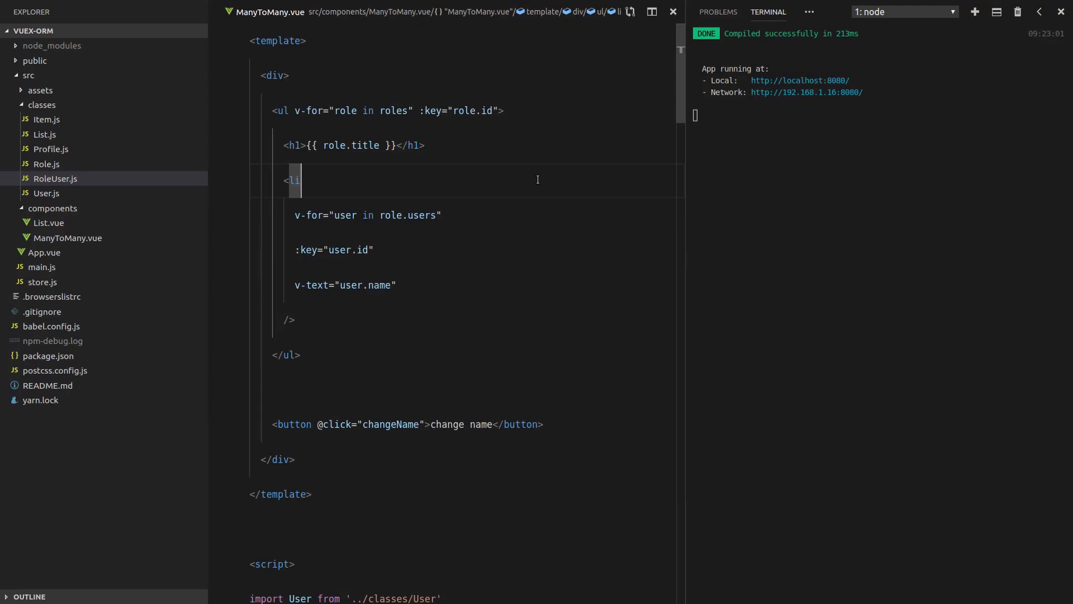
Open User.js, select RoleUser in its roles relationship, then reopen RoleUser.js.
click(46, 193)
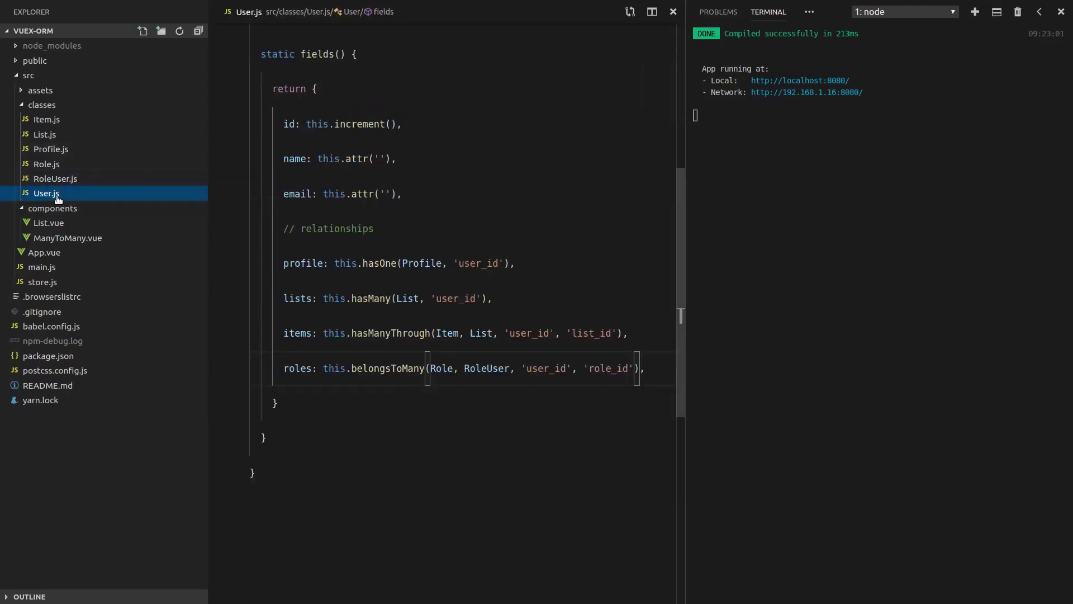
scroll(up, 3)
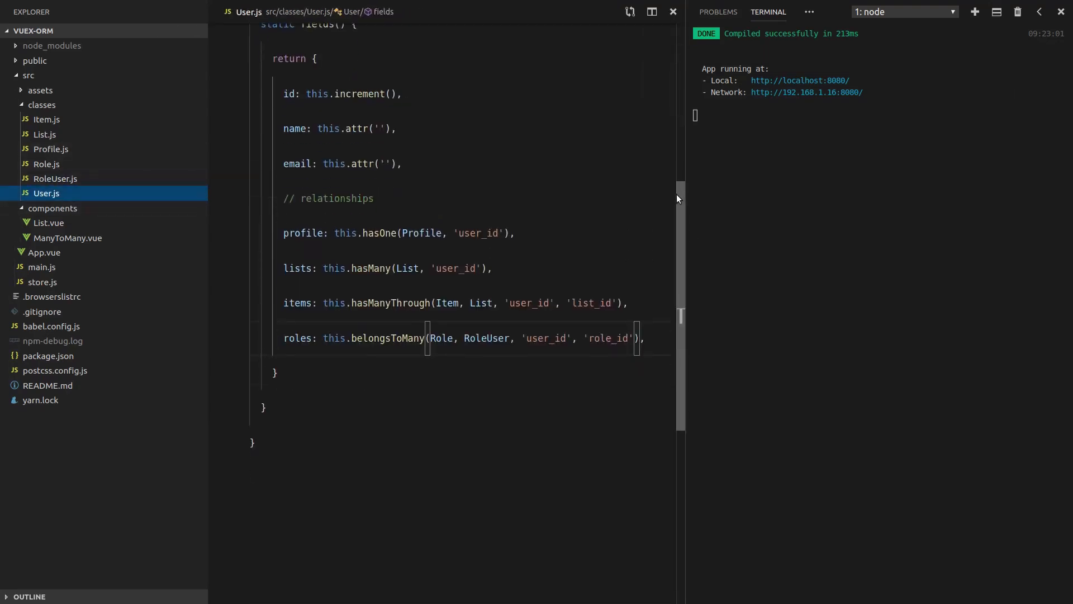
double_click(297, 338)
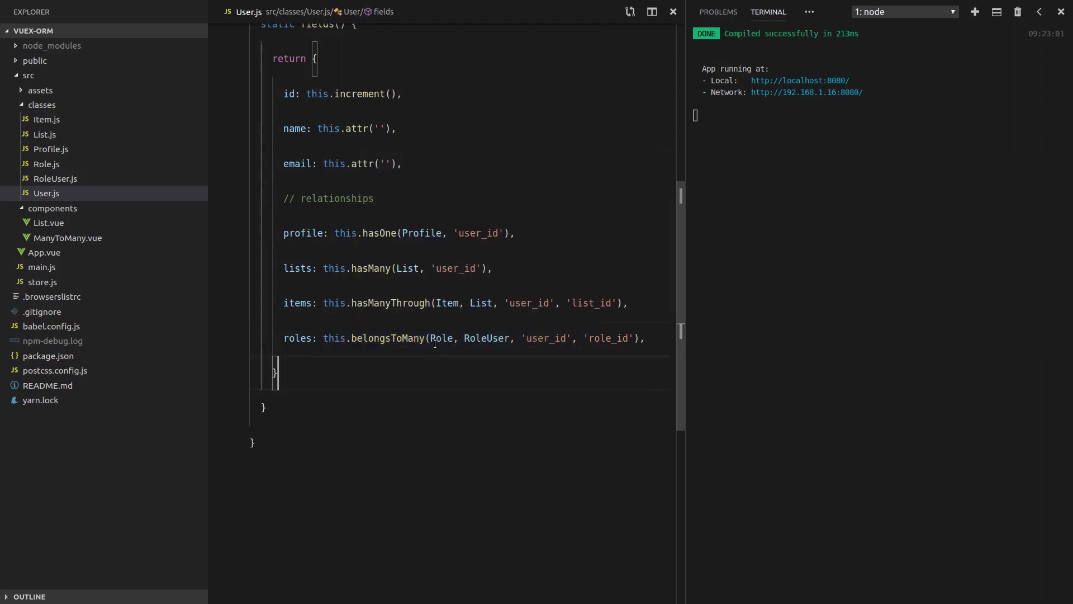
double_click(486, 338)
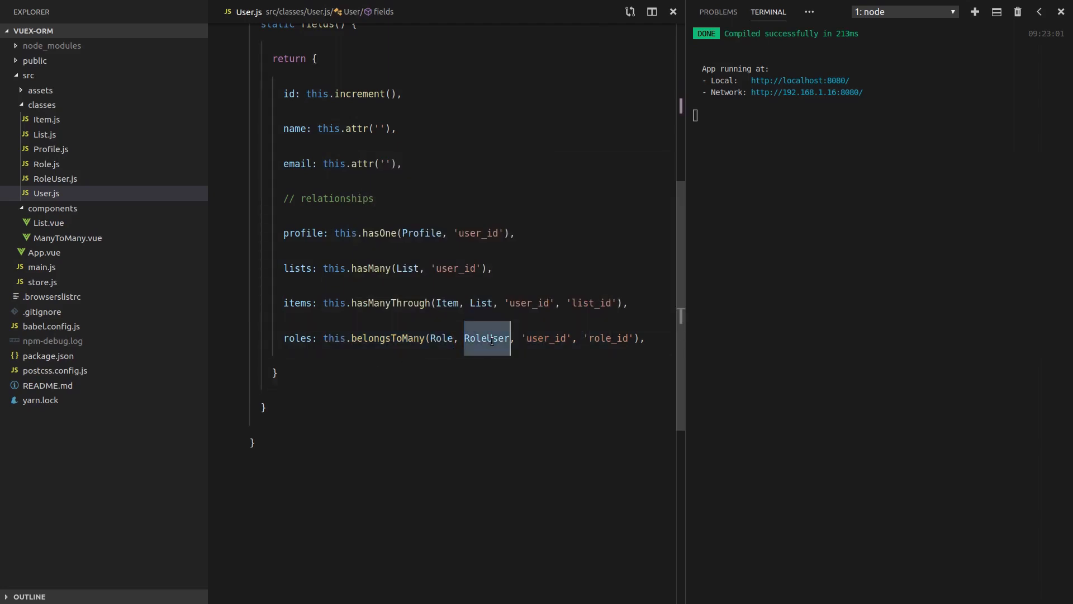
mouse_move(79, 181)
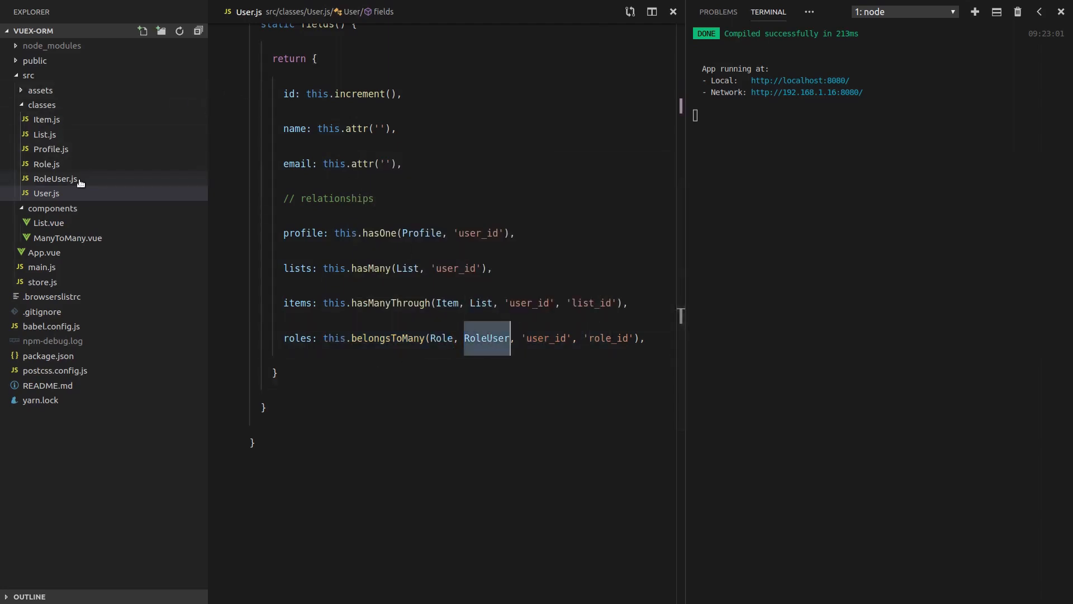
click(54, 178)
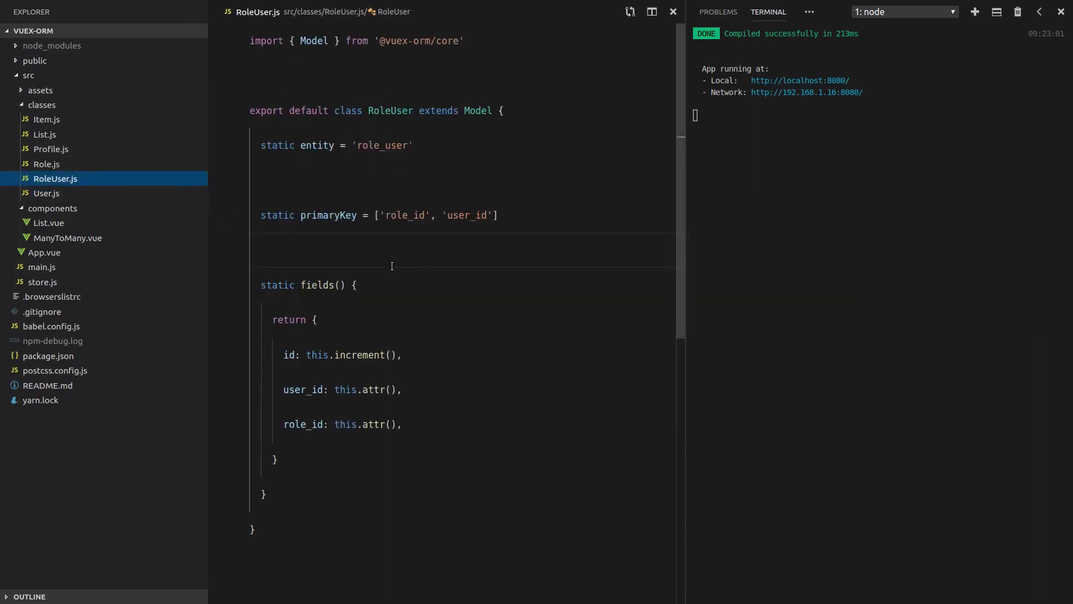
mouse_move(443, 214)
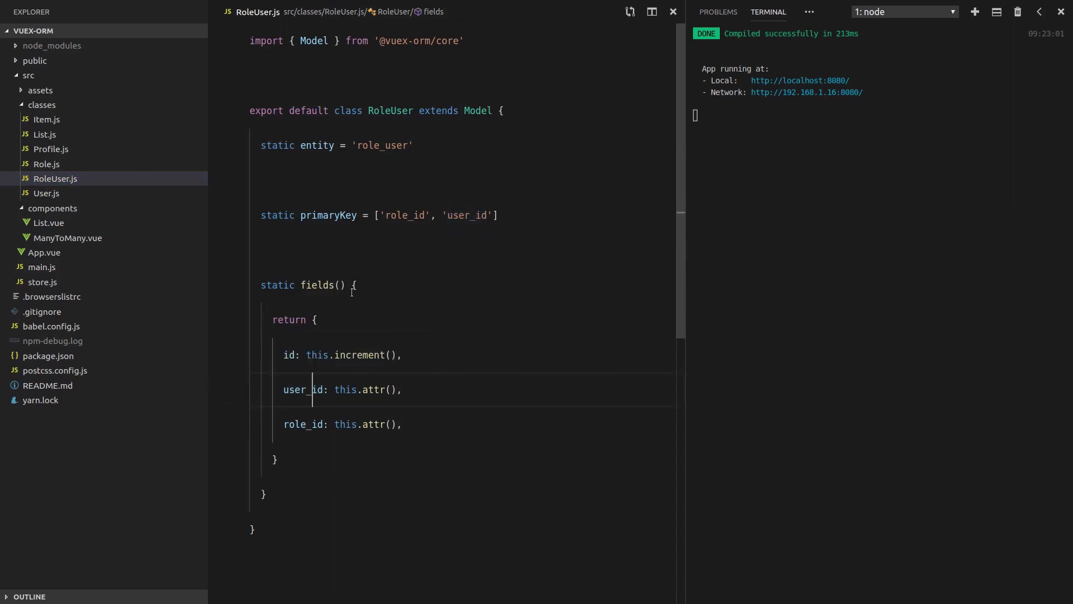
double_click(302, 389)
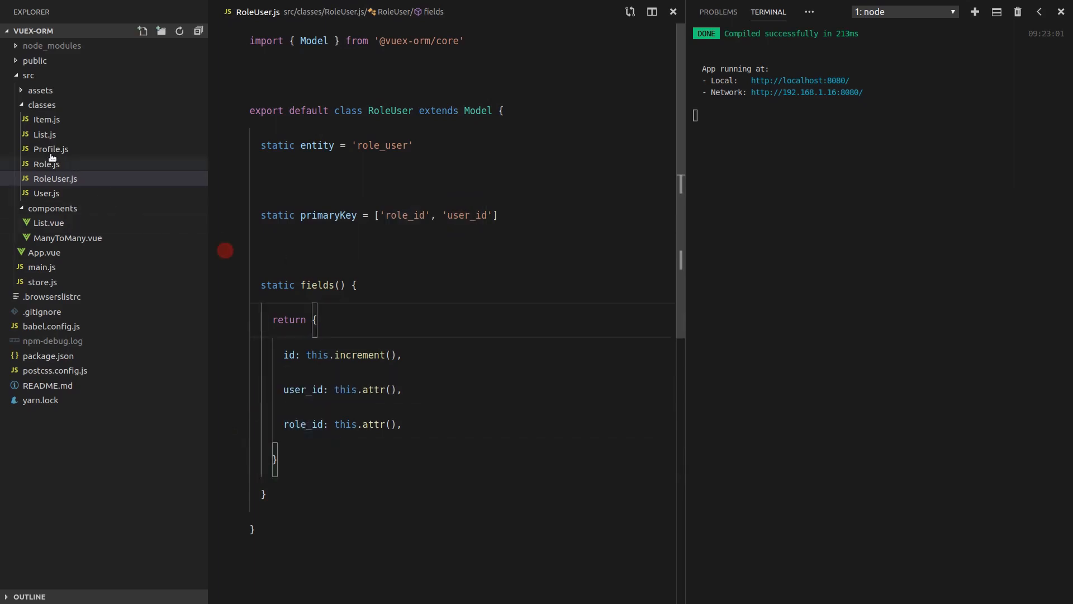
click(45, 164)
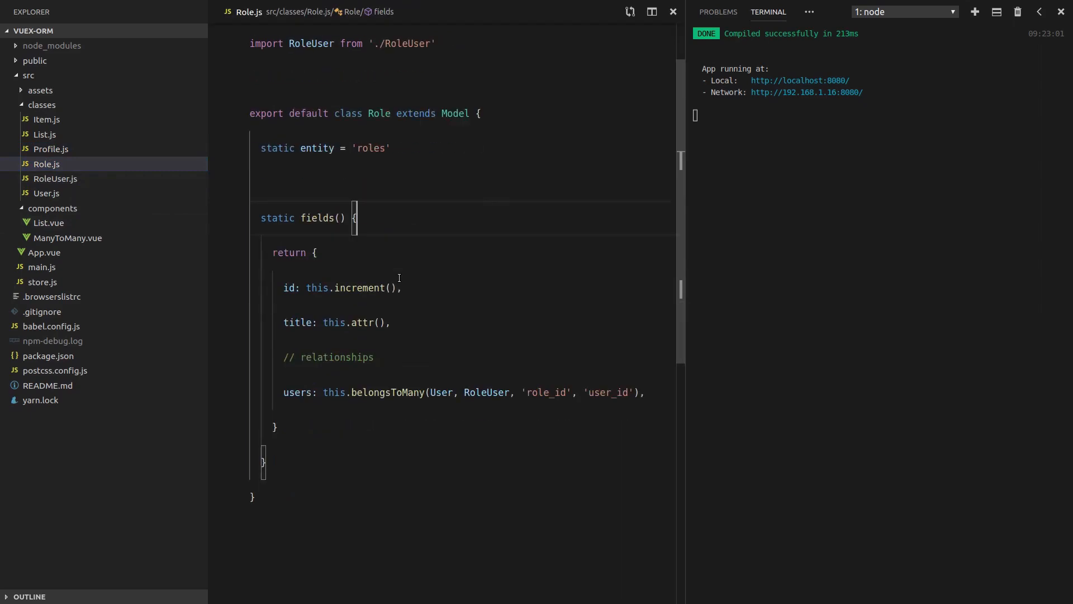
double_click(298, 392)
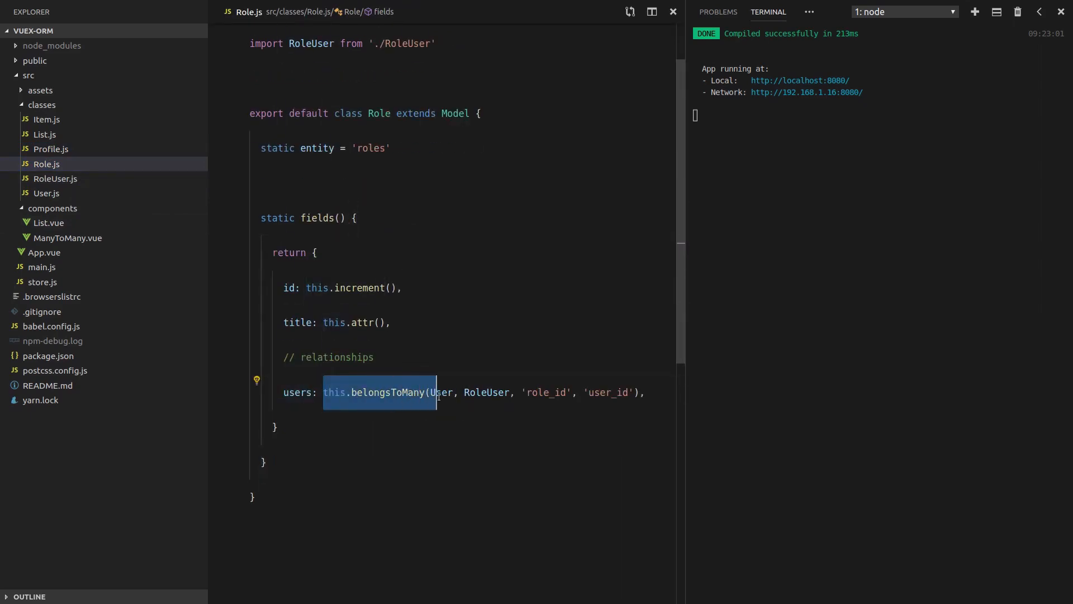
double_click(487, 392)
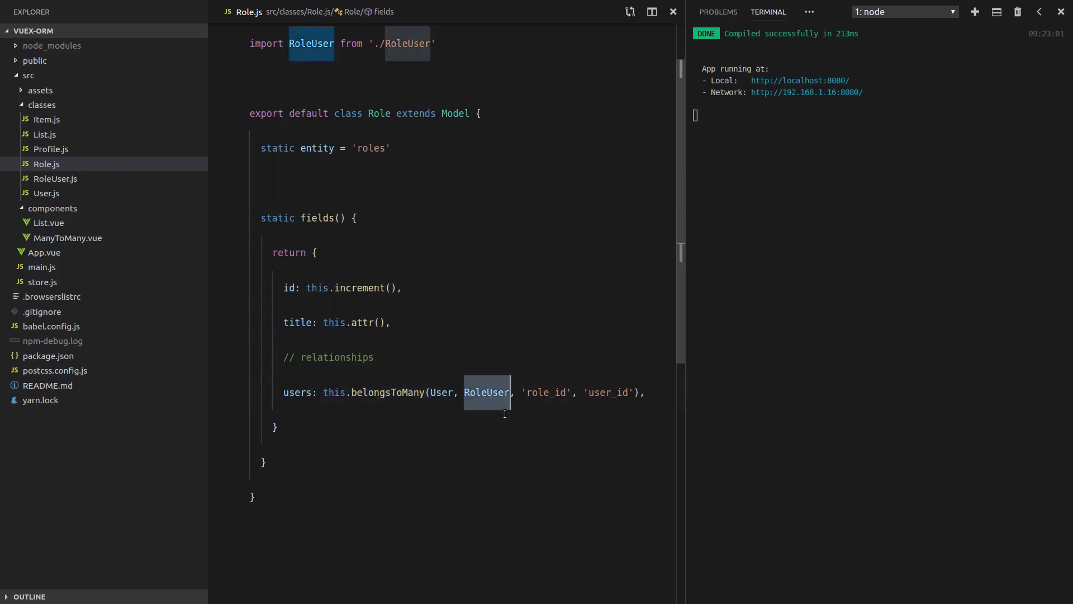
mouse_move(61, 180)
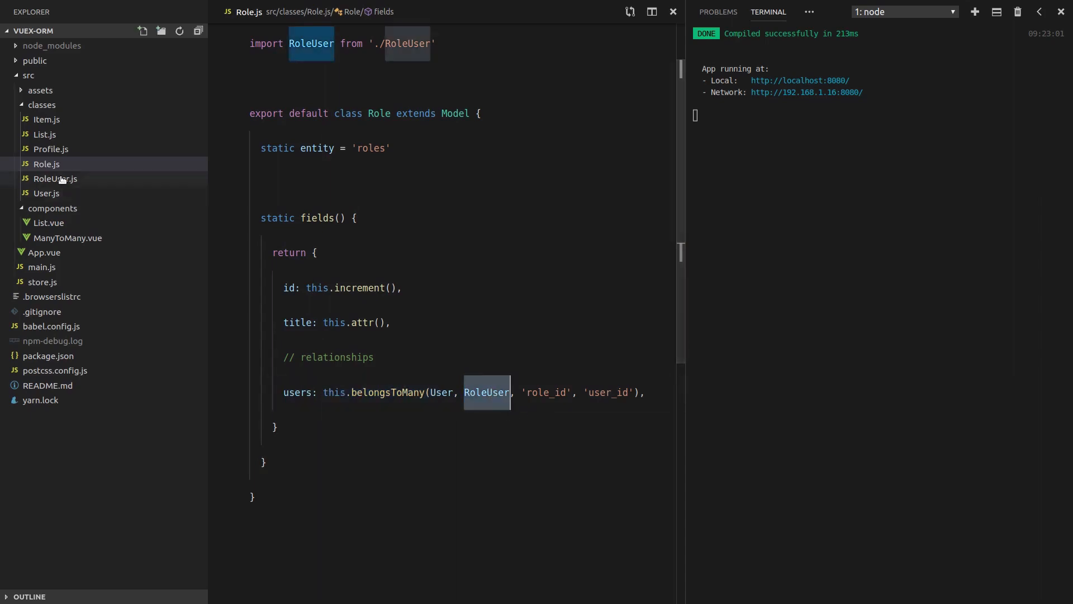
click(55, 179)
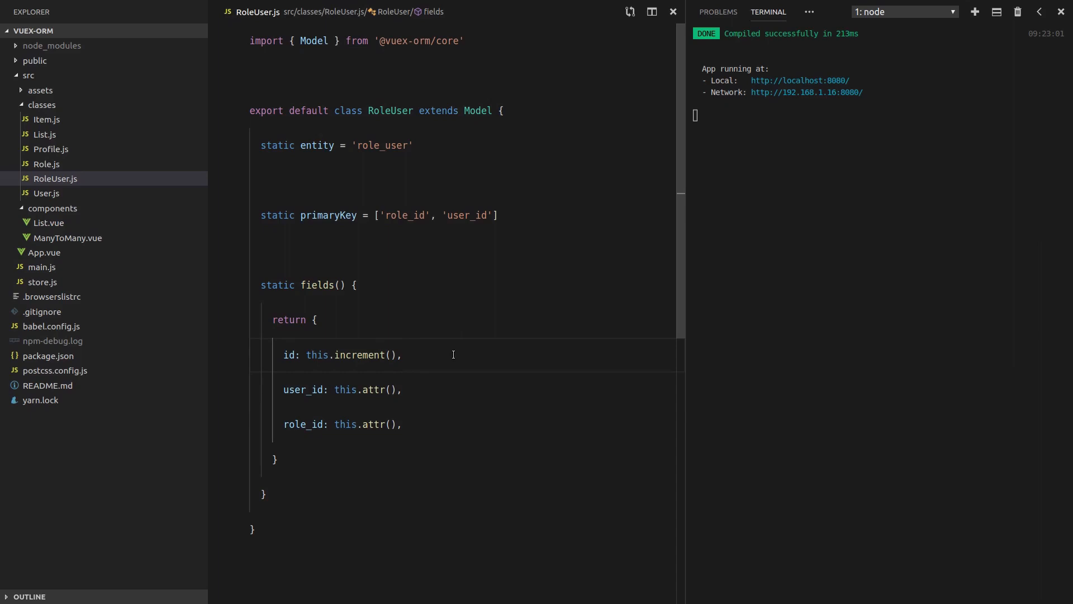
mouse_move(531, 326)
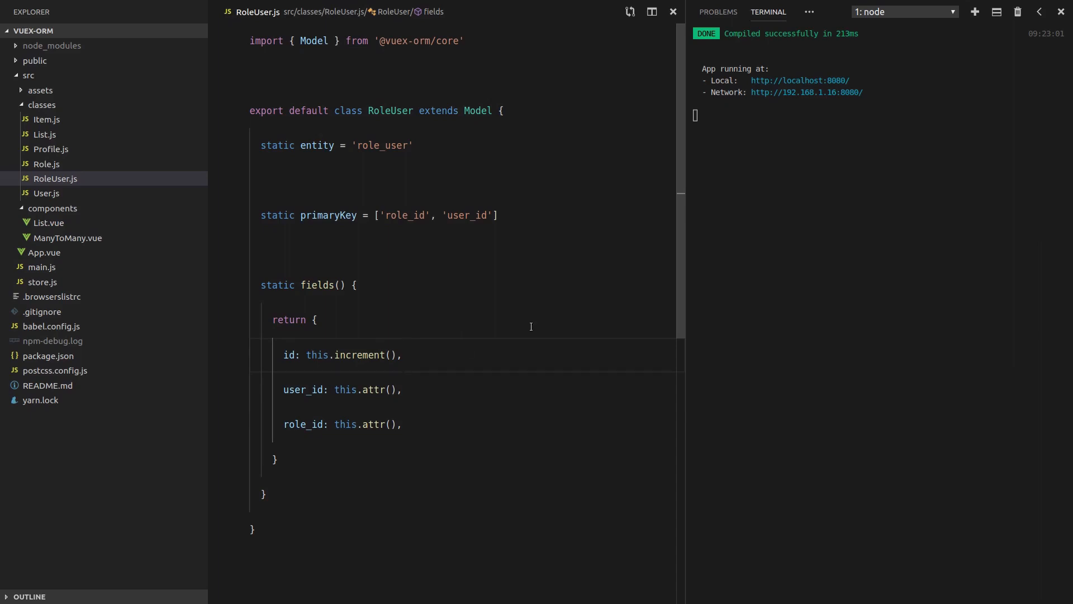